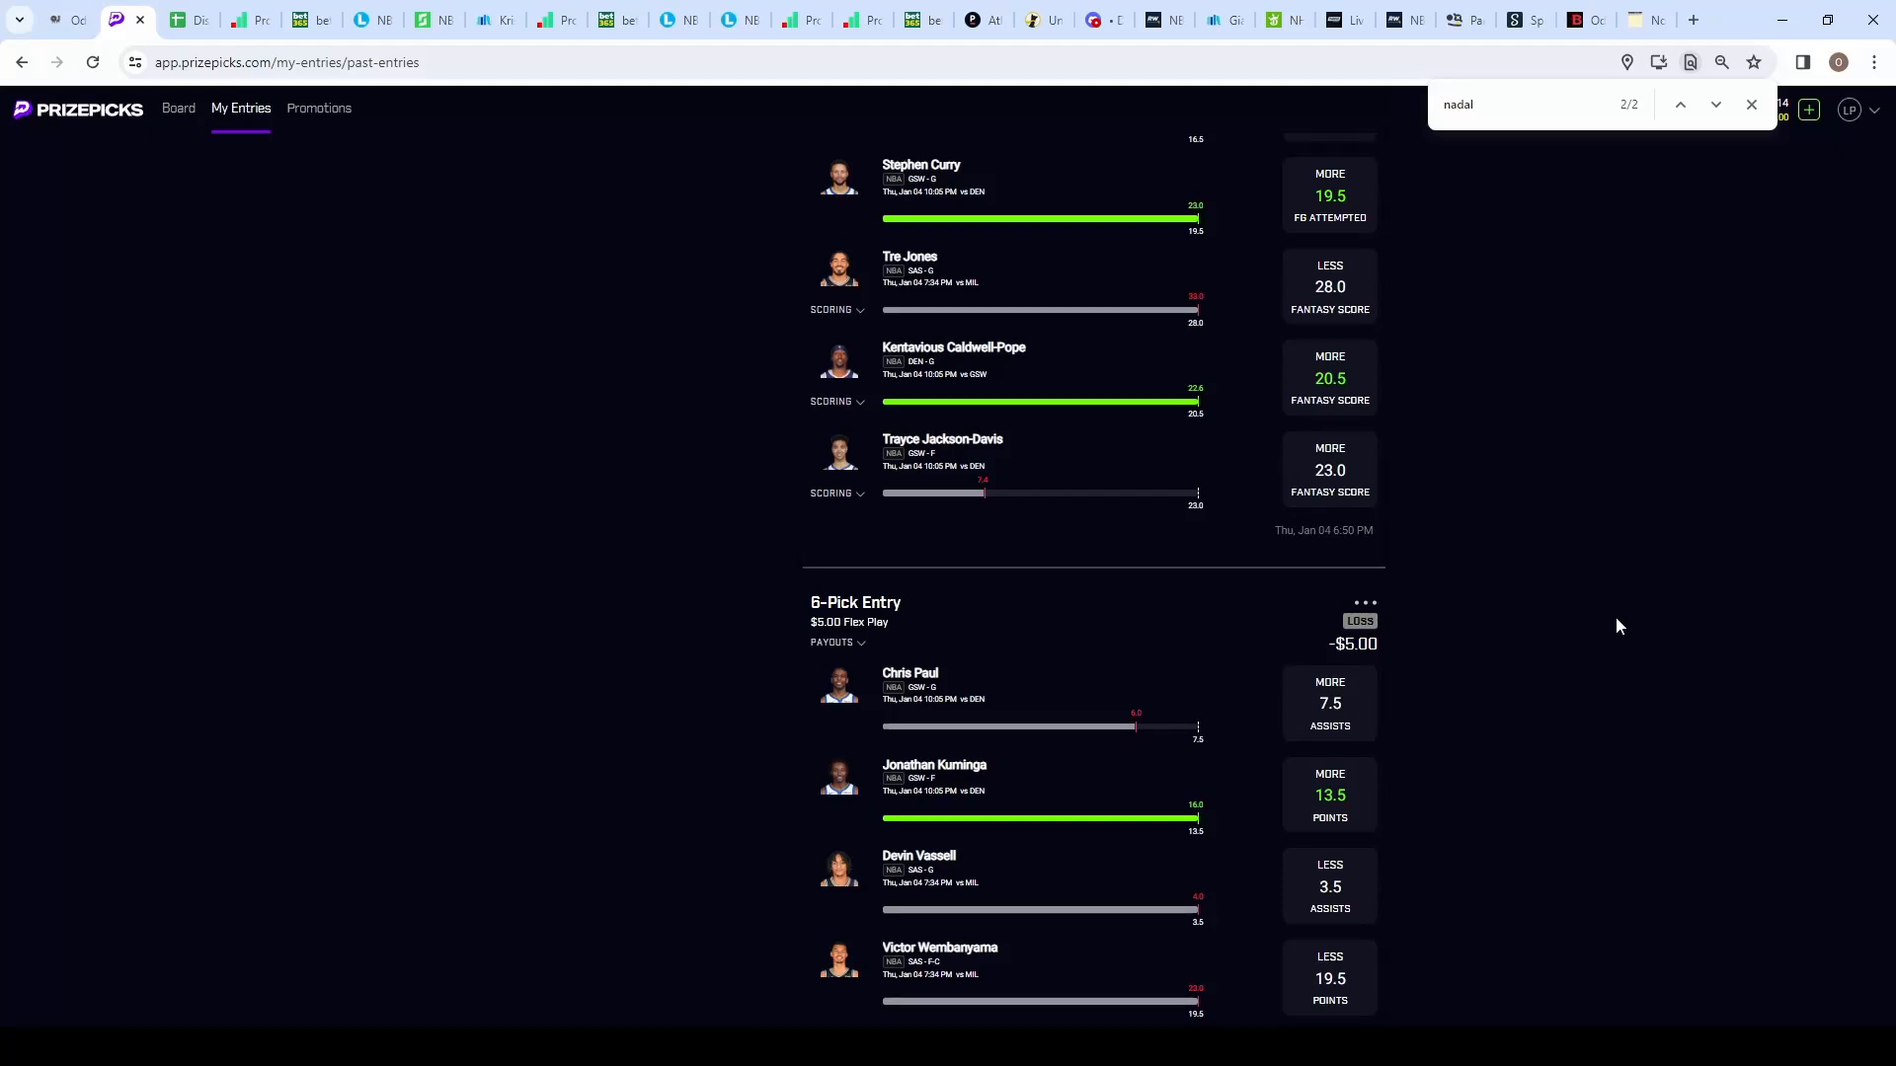
mouse_move(865, 784)
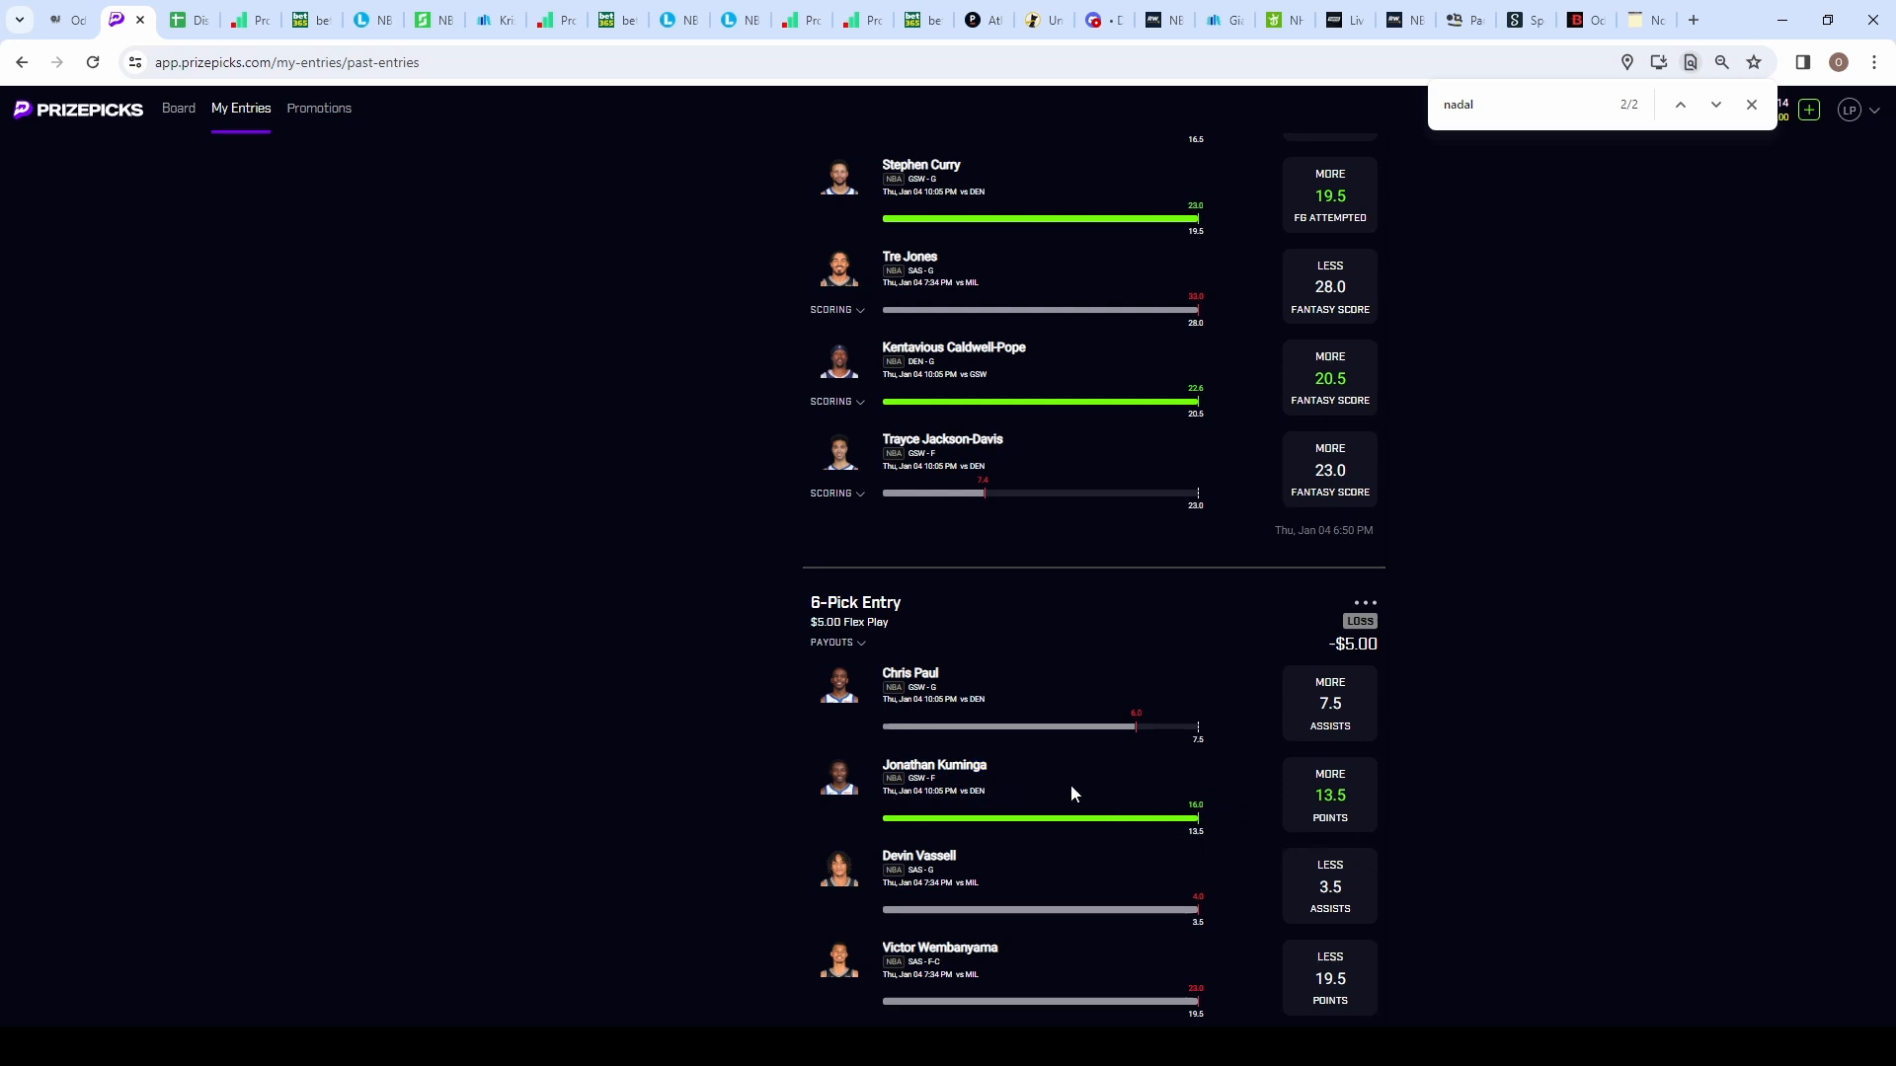
mouse_move(1232, 859)
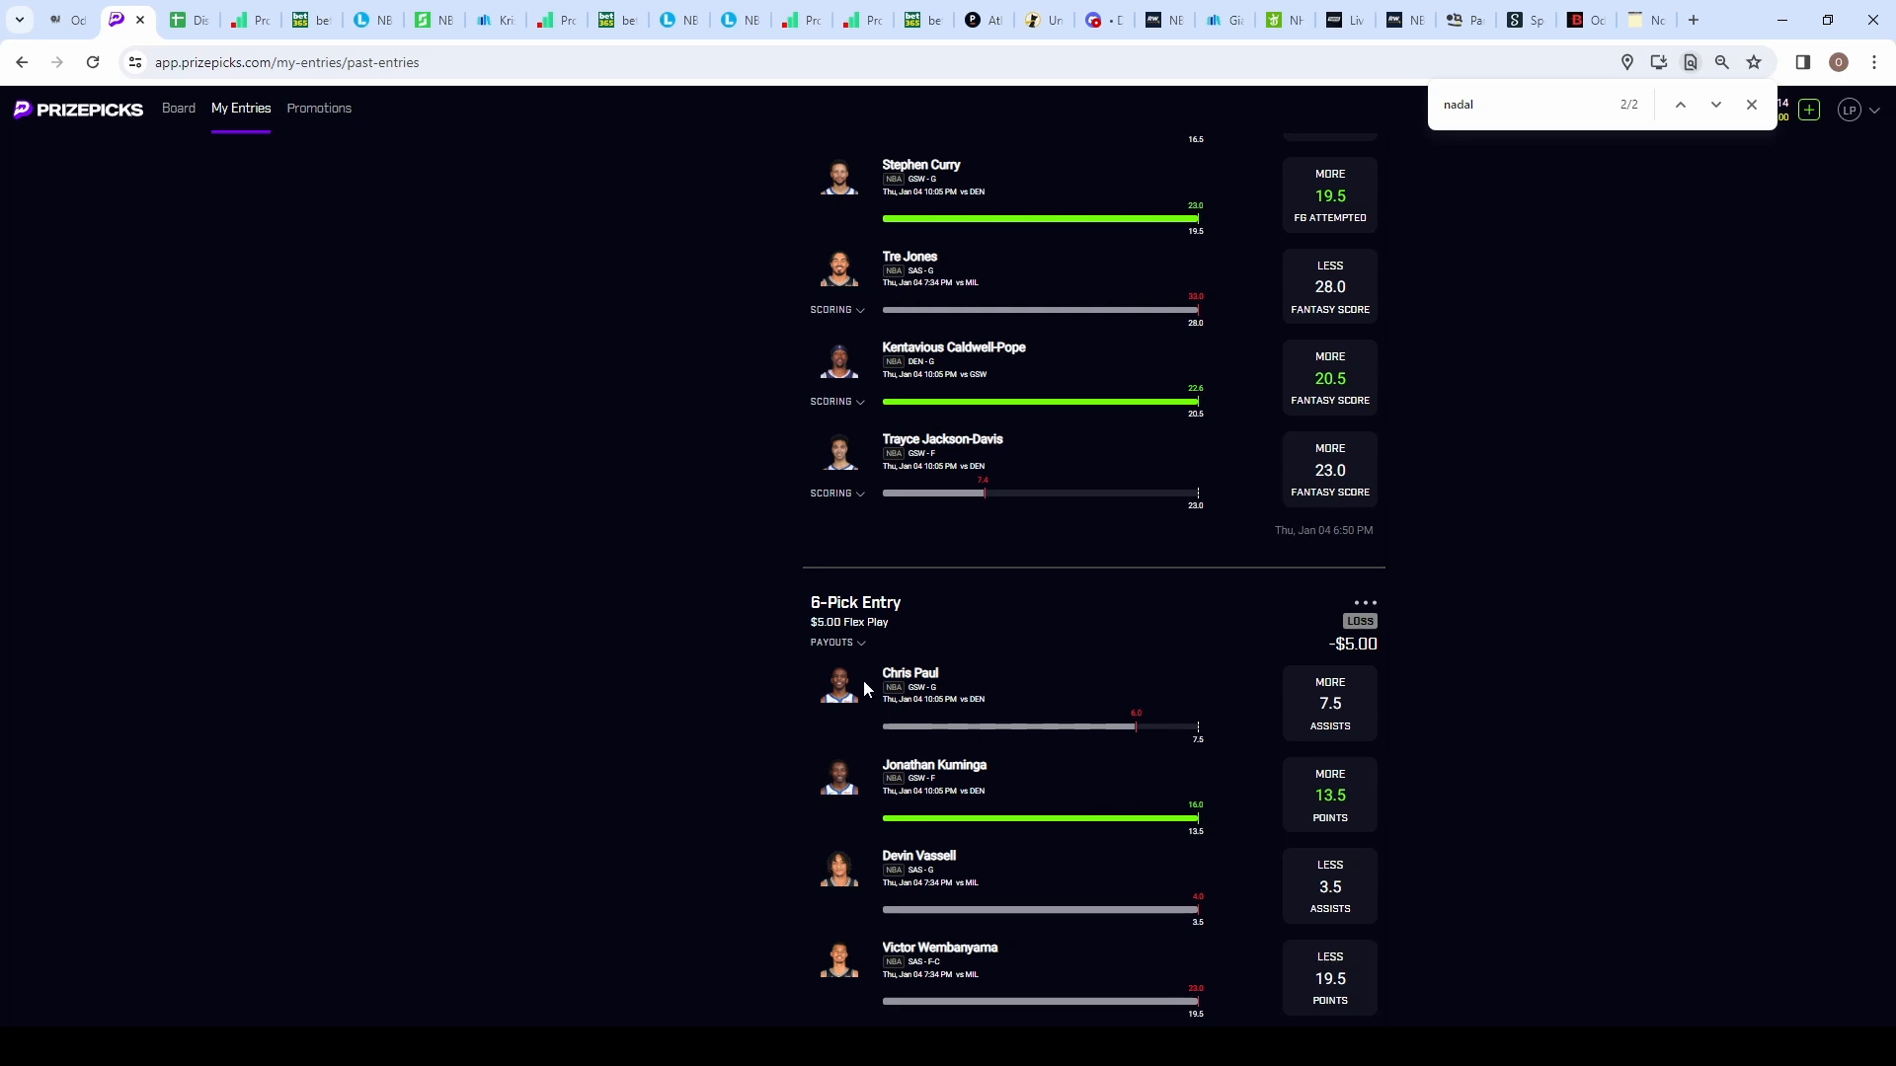
mouse_move(963, 662)
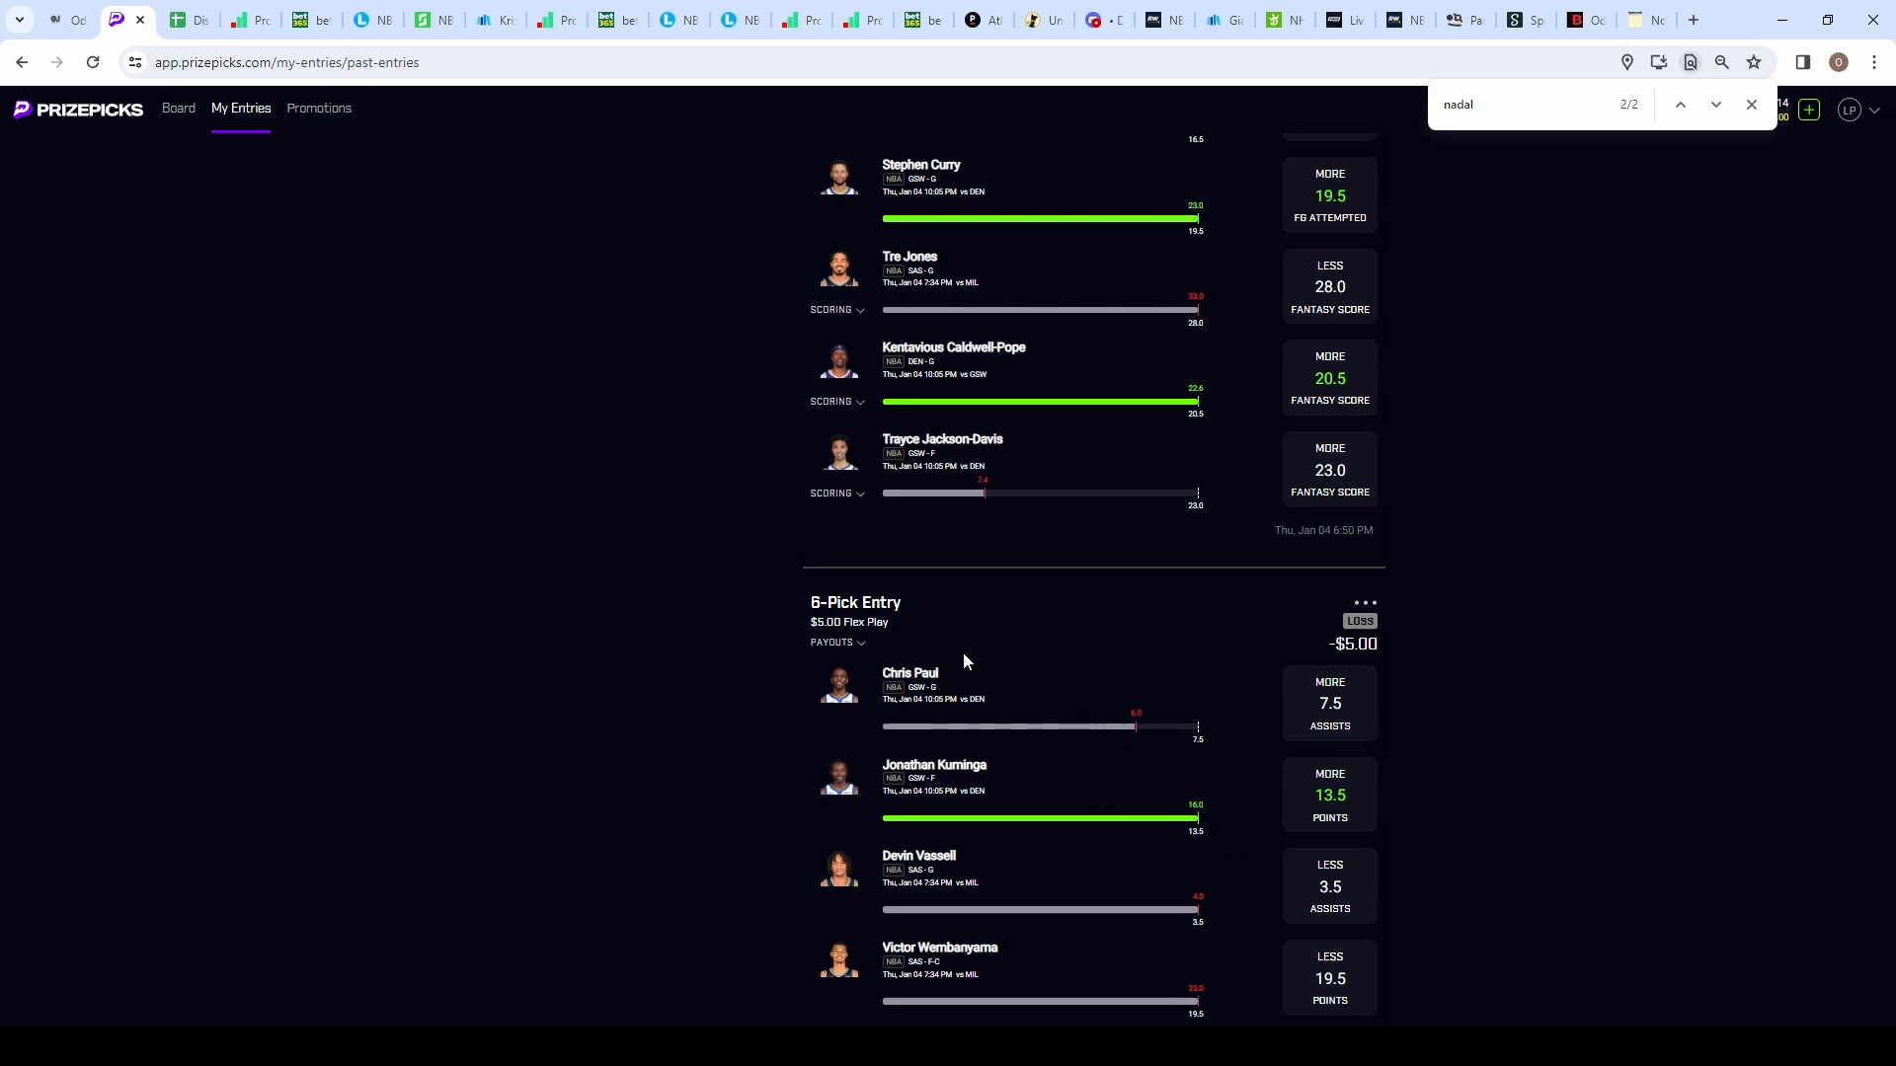
mouse_move(968, 965)
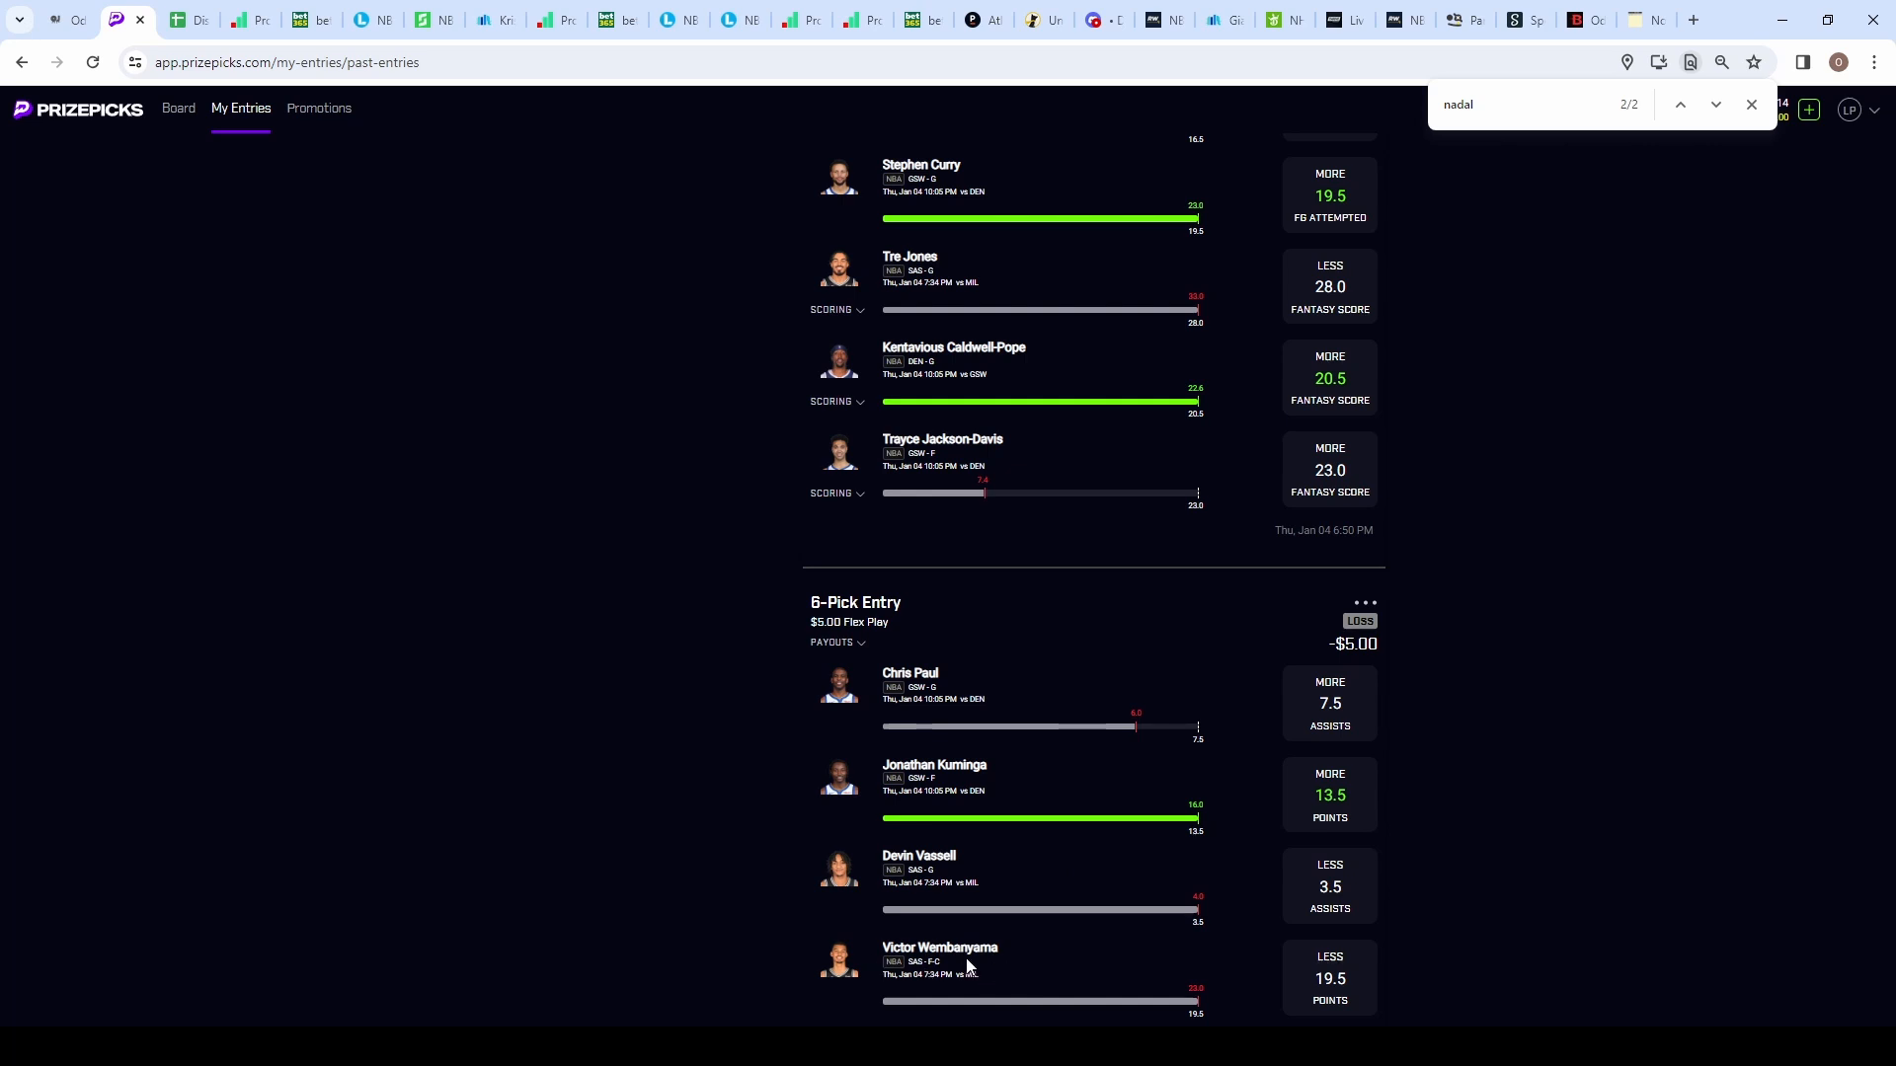
mouse_move(1221, 993)
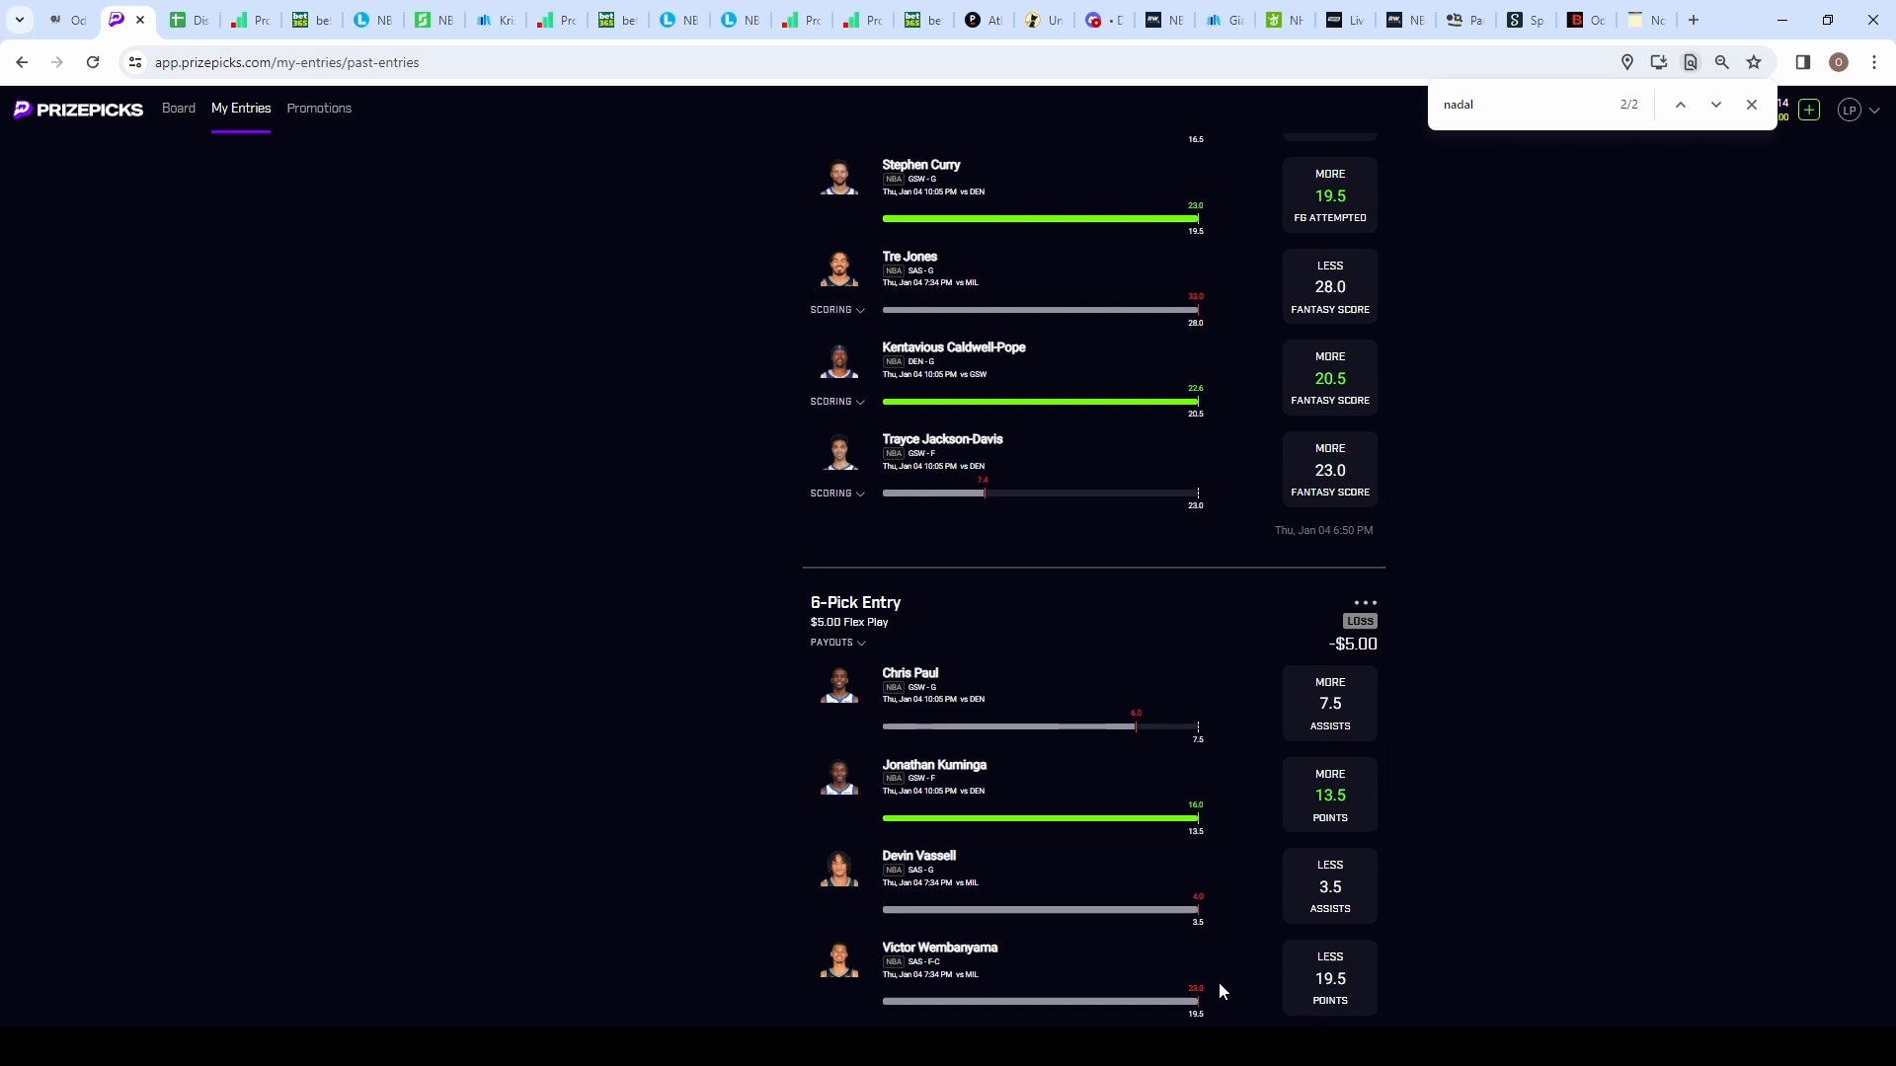
mouse_move(1529, 612)
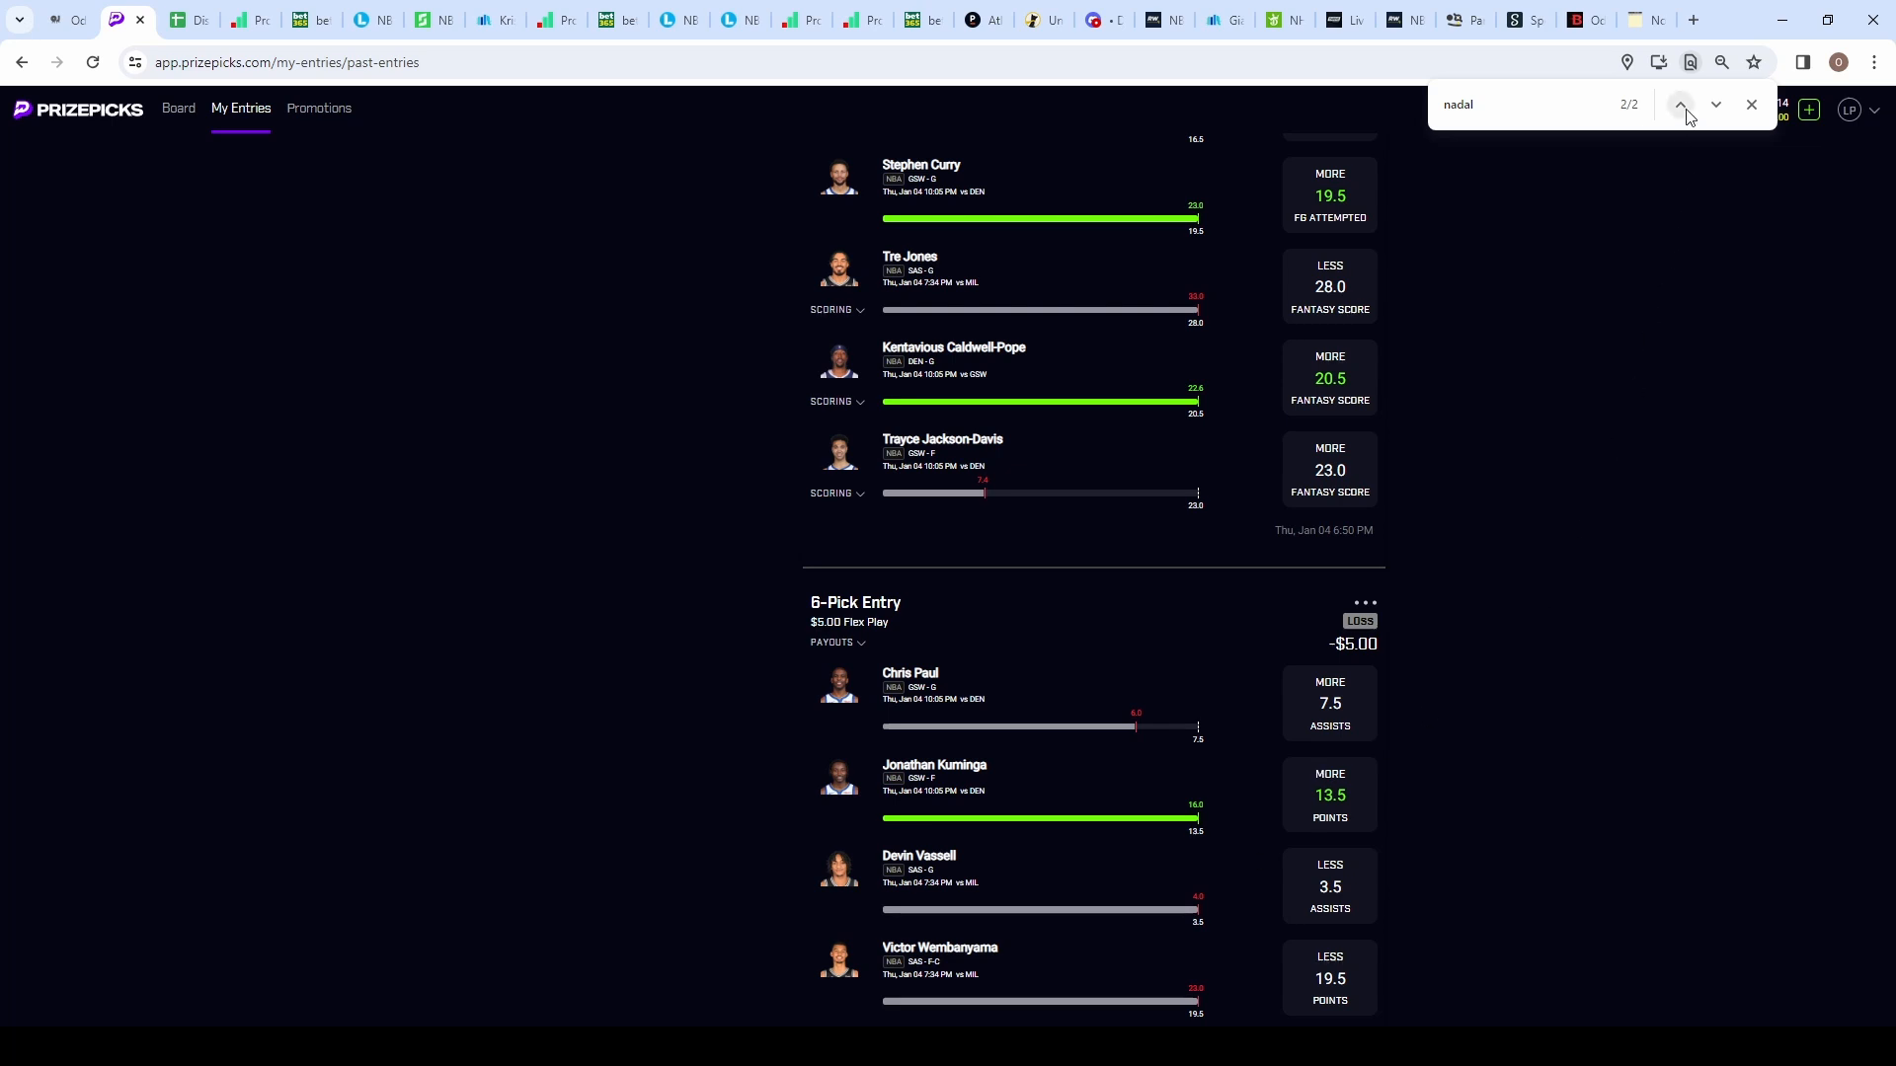
Step: Jump to the past Nadal entry in My Entries, then return to the NBA Rebounds board
click(1678, 104)
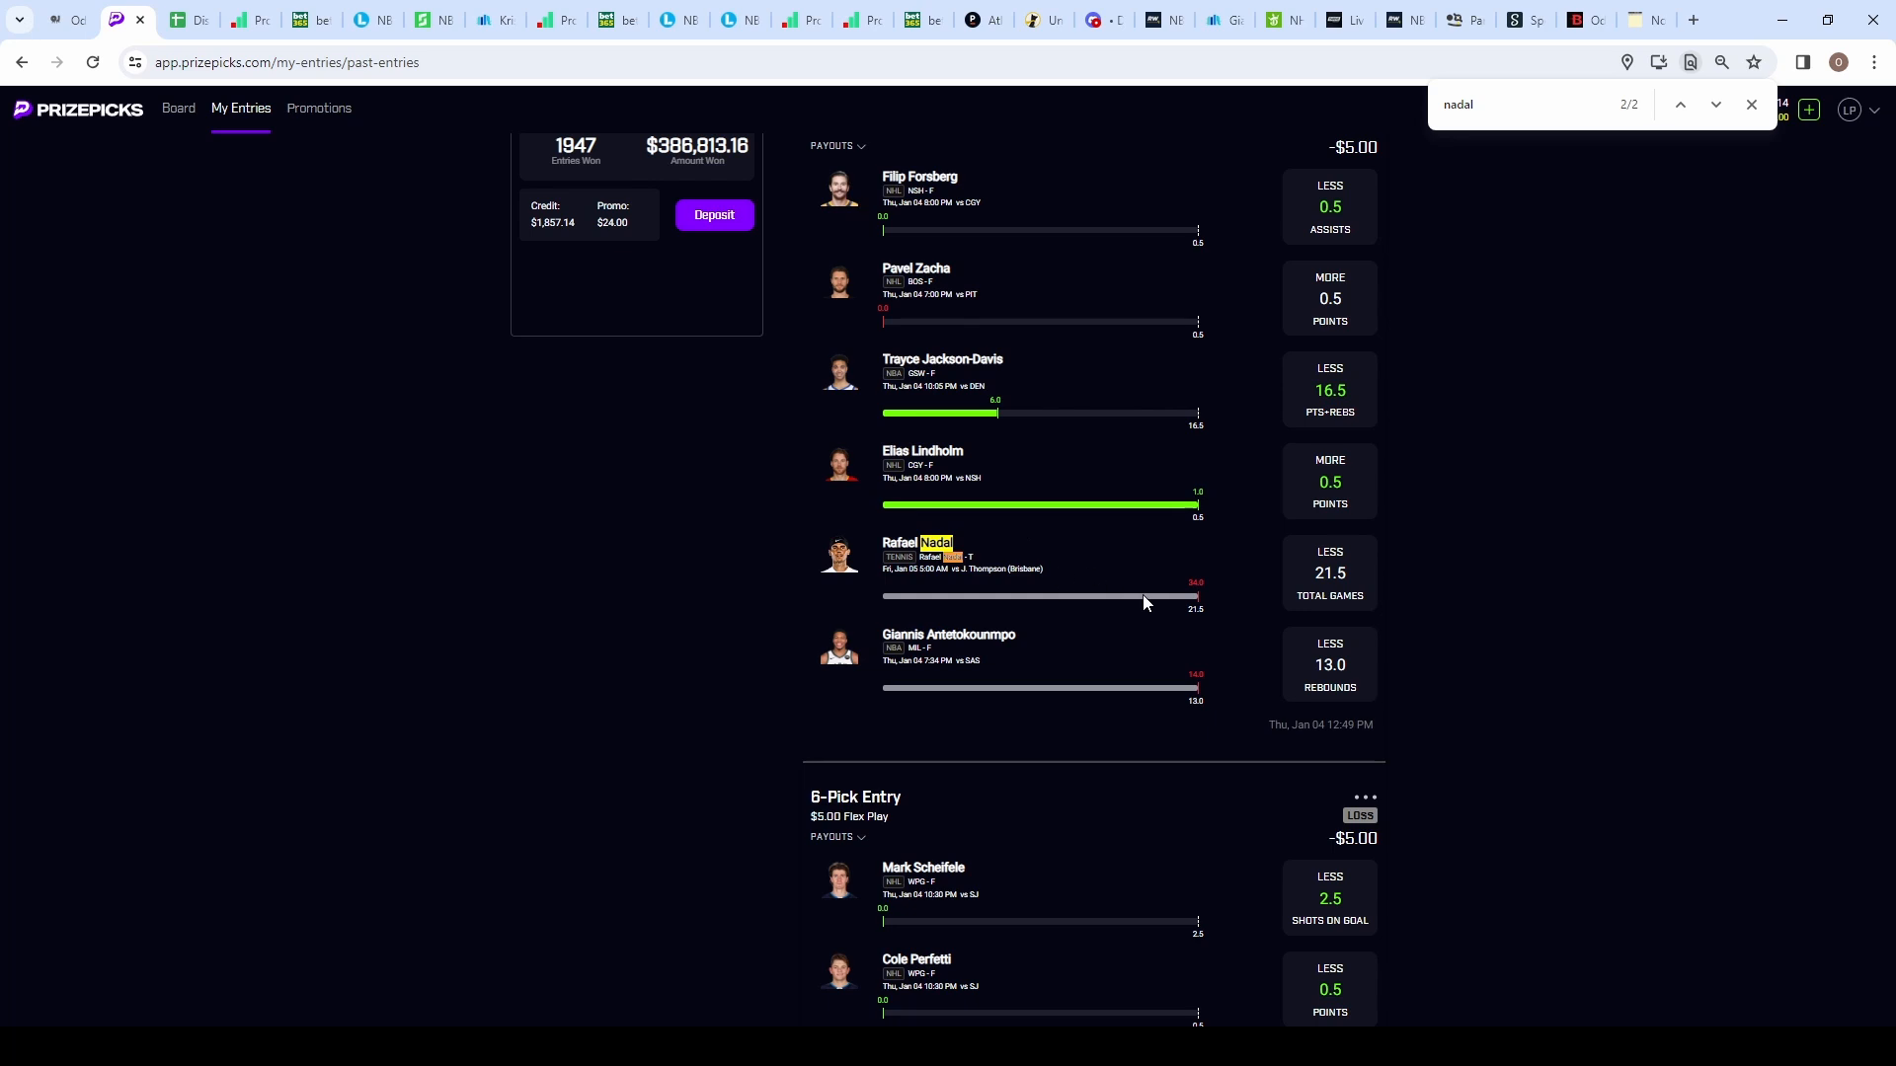
mouse_move(764, 551)
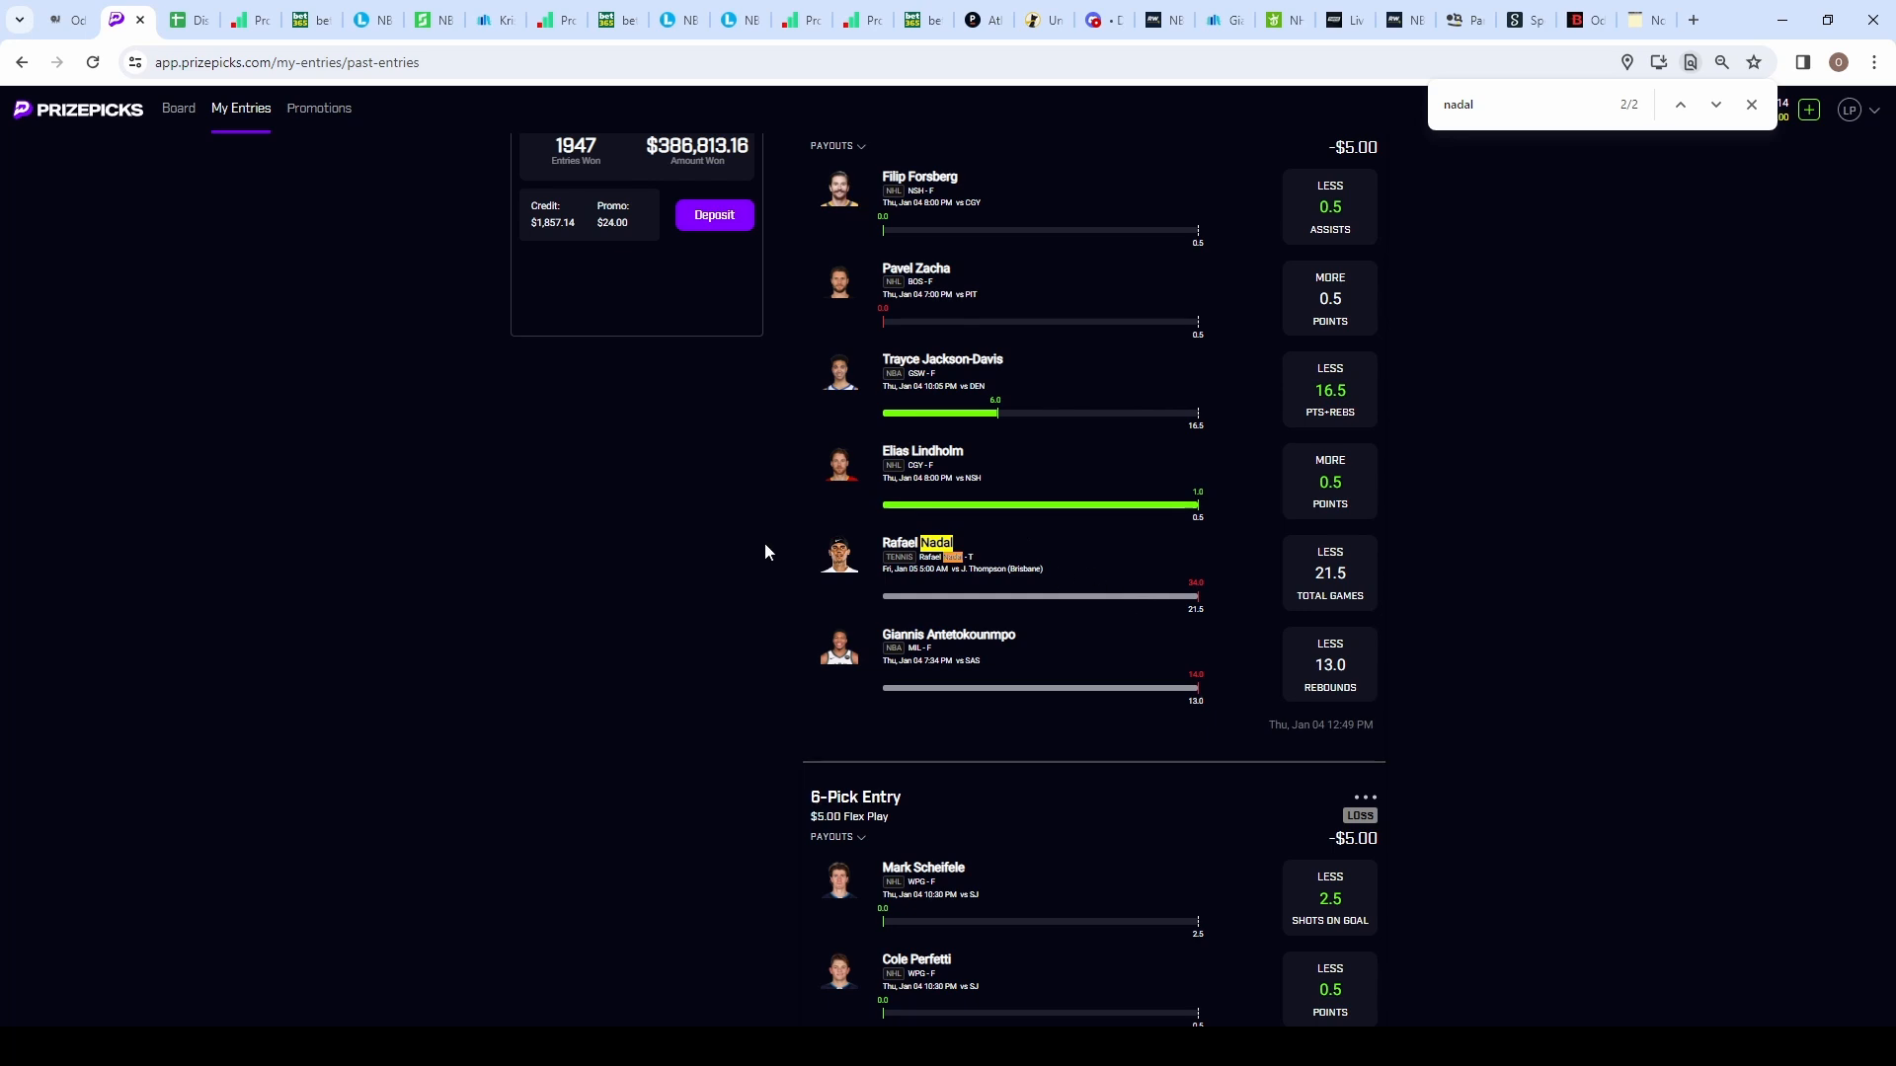
click(178, 107)
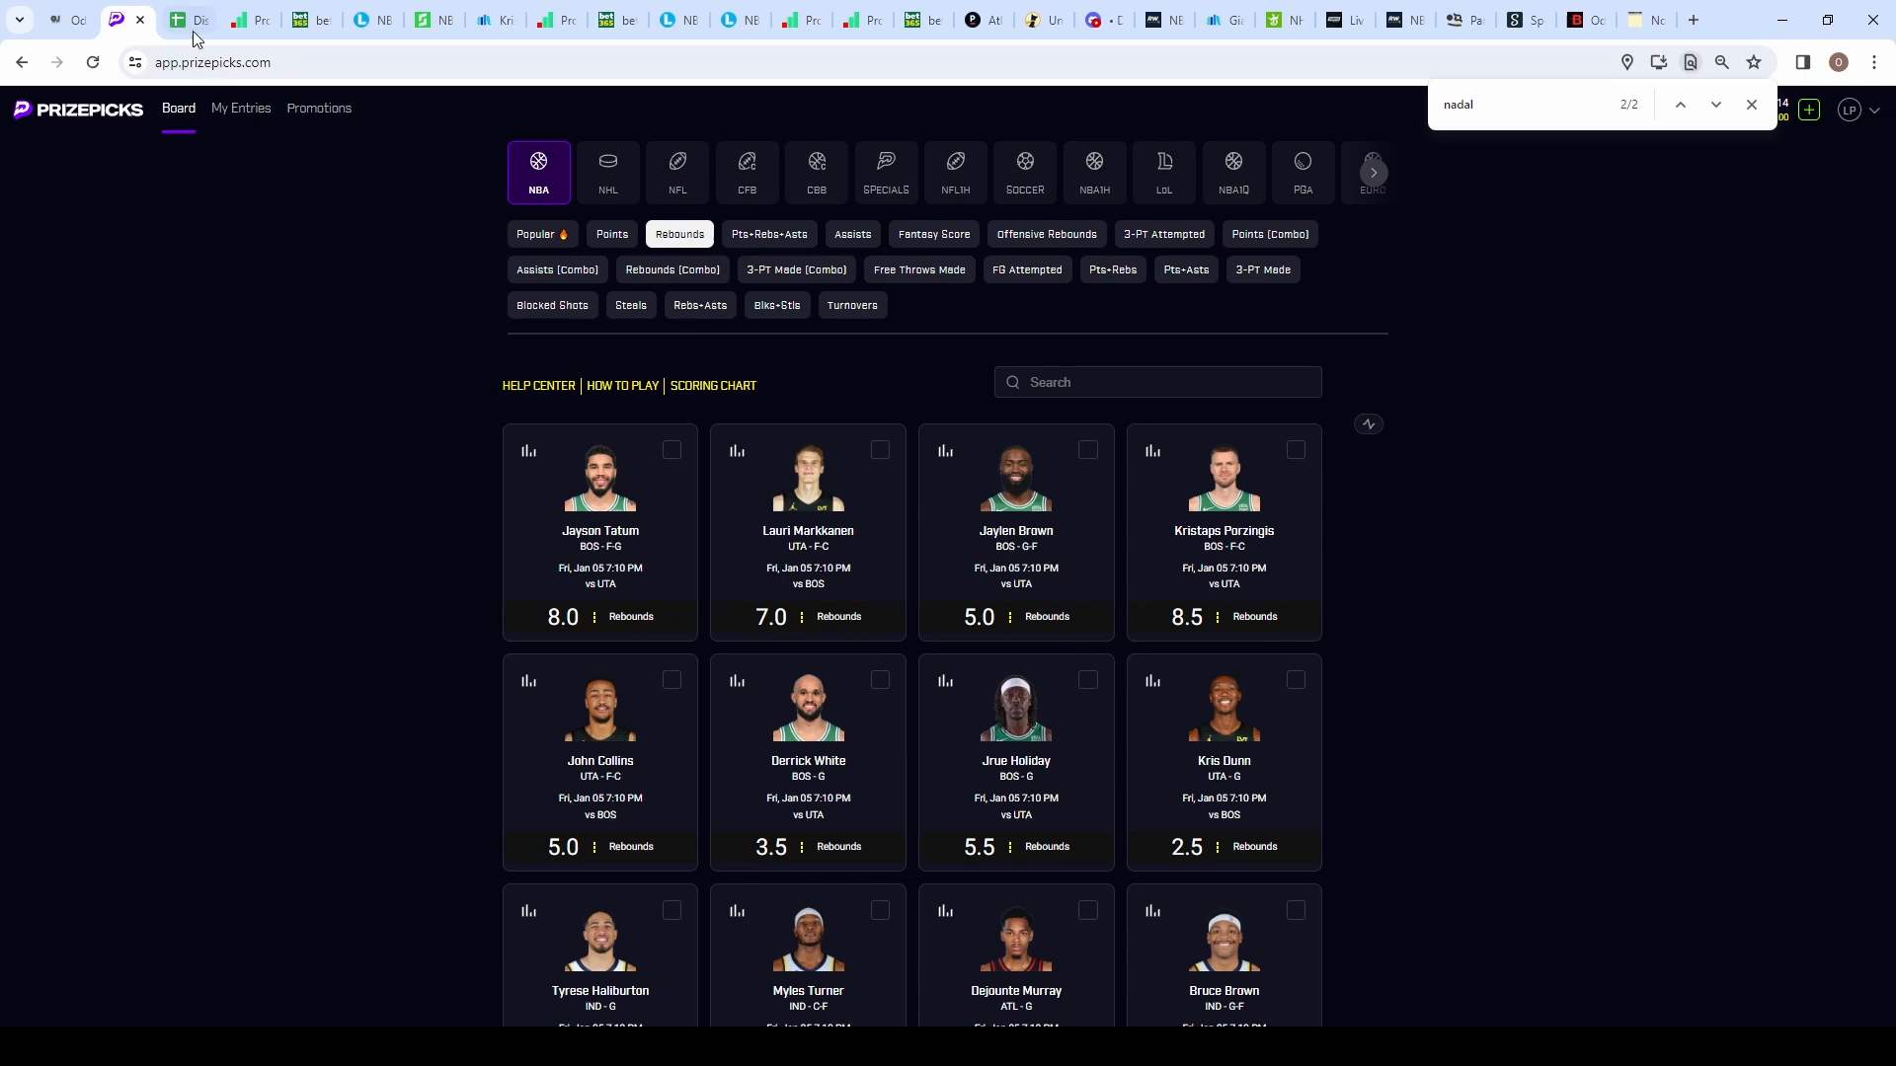
Step: Add Kristaps Porzingis Less than 8.5 Rebounds as the first pick, then move to the OddsJuice picks page
click(188, 20)
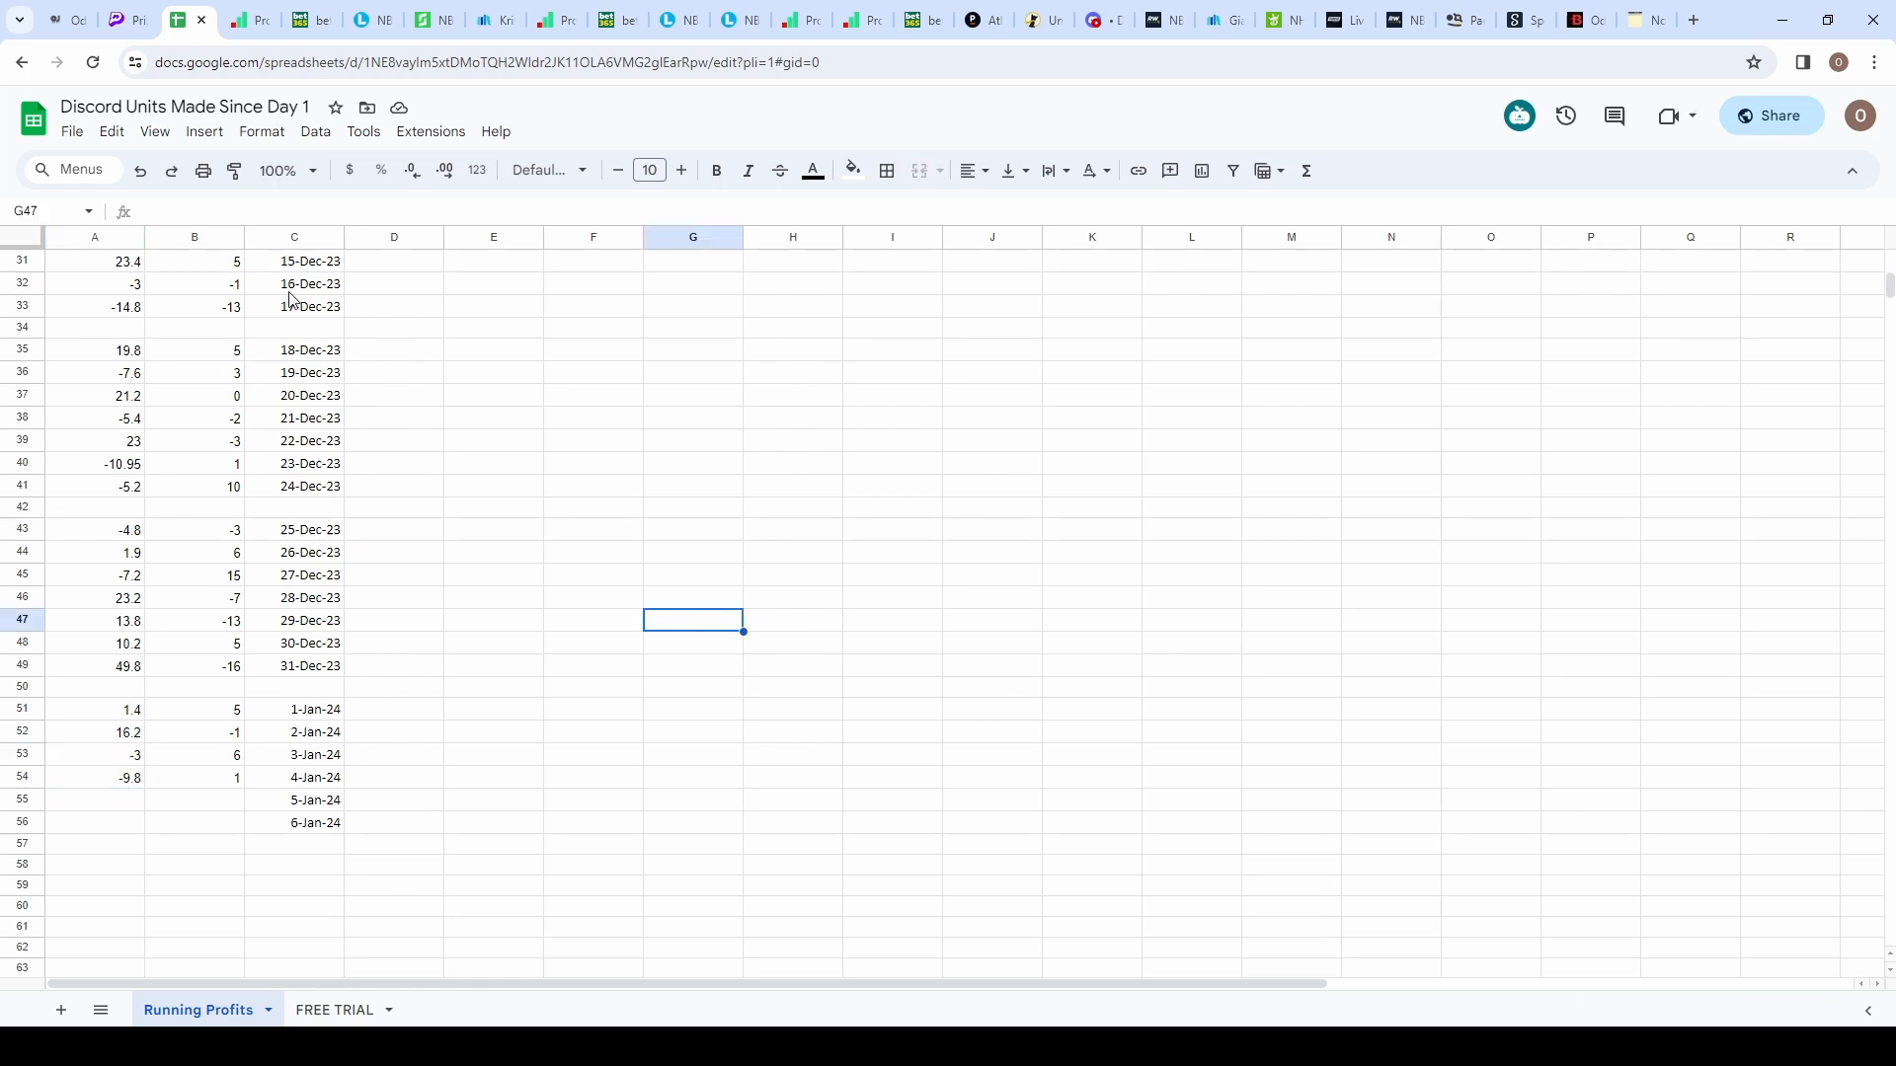
click(130, 20)
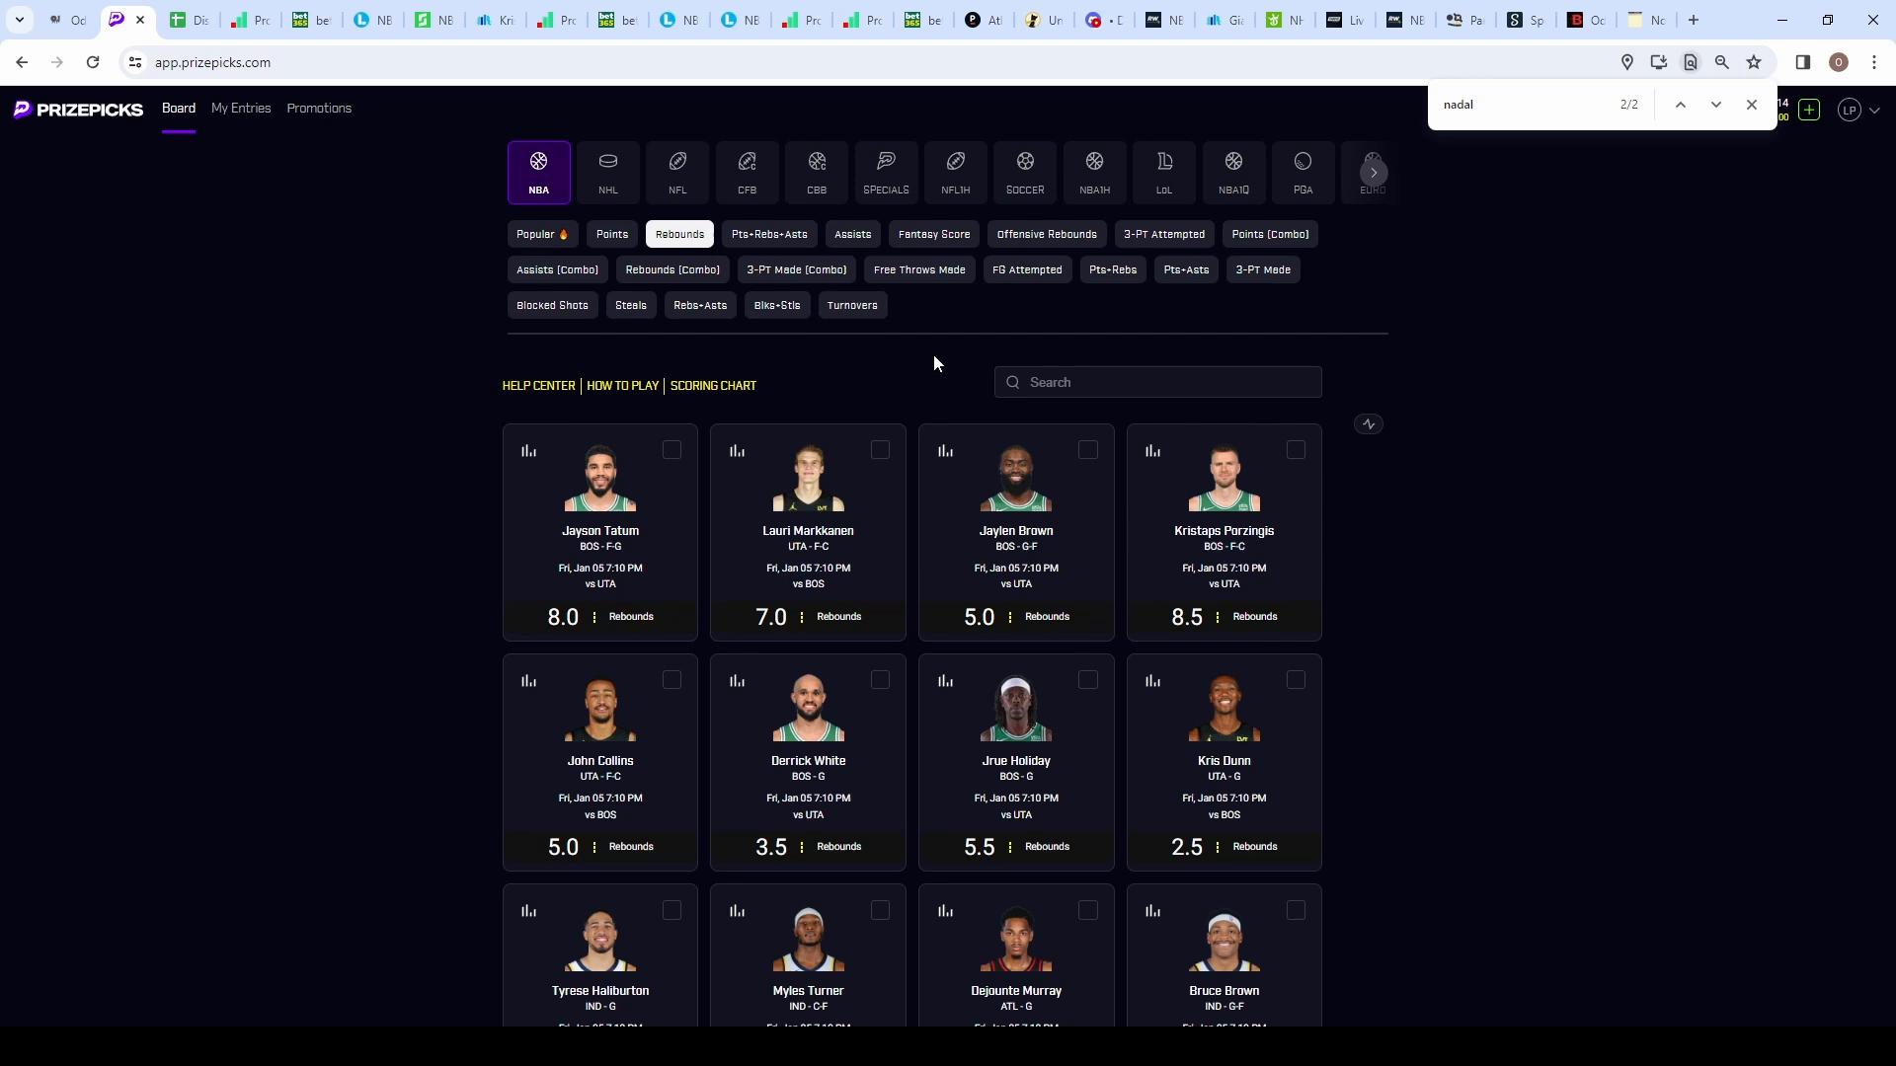
mouse_move(986, 401)
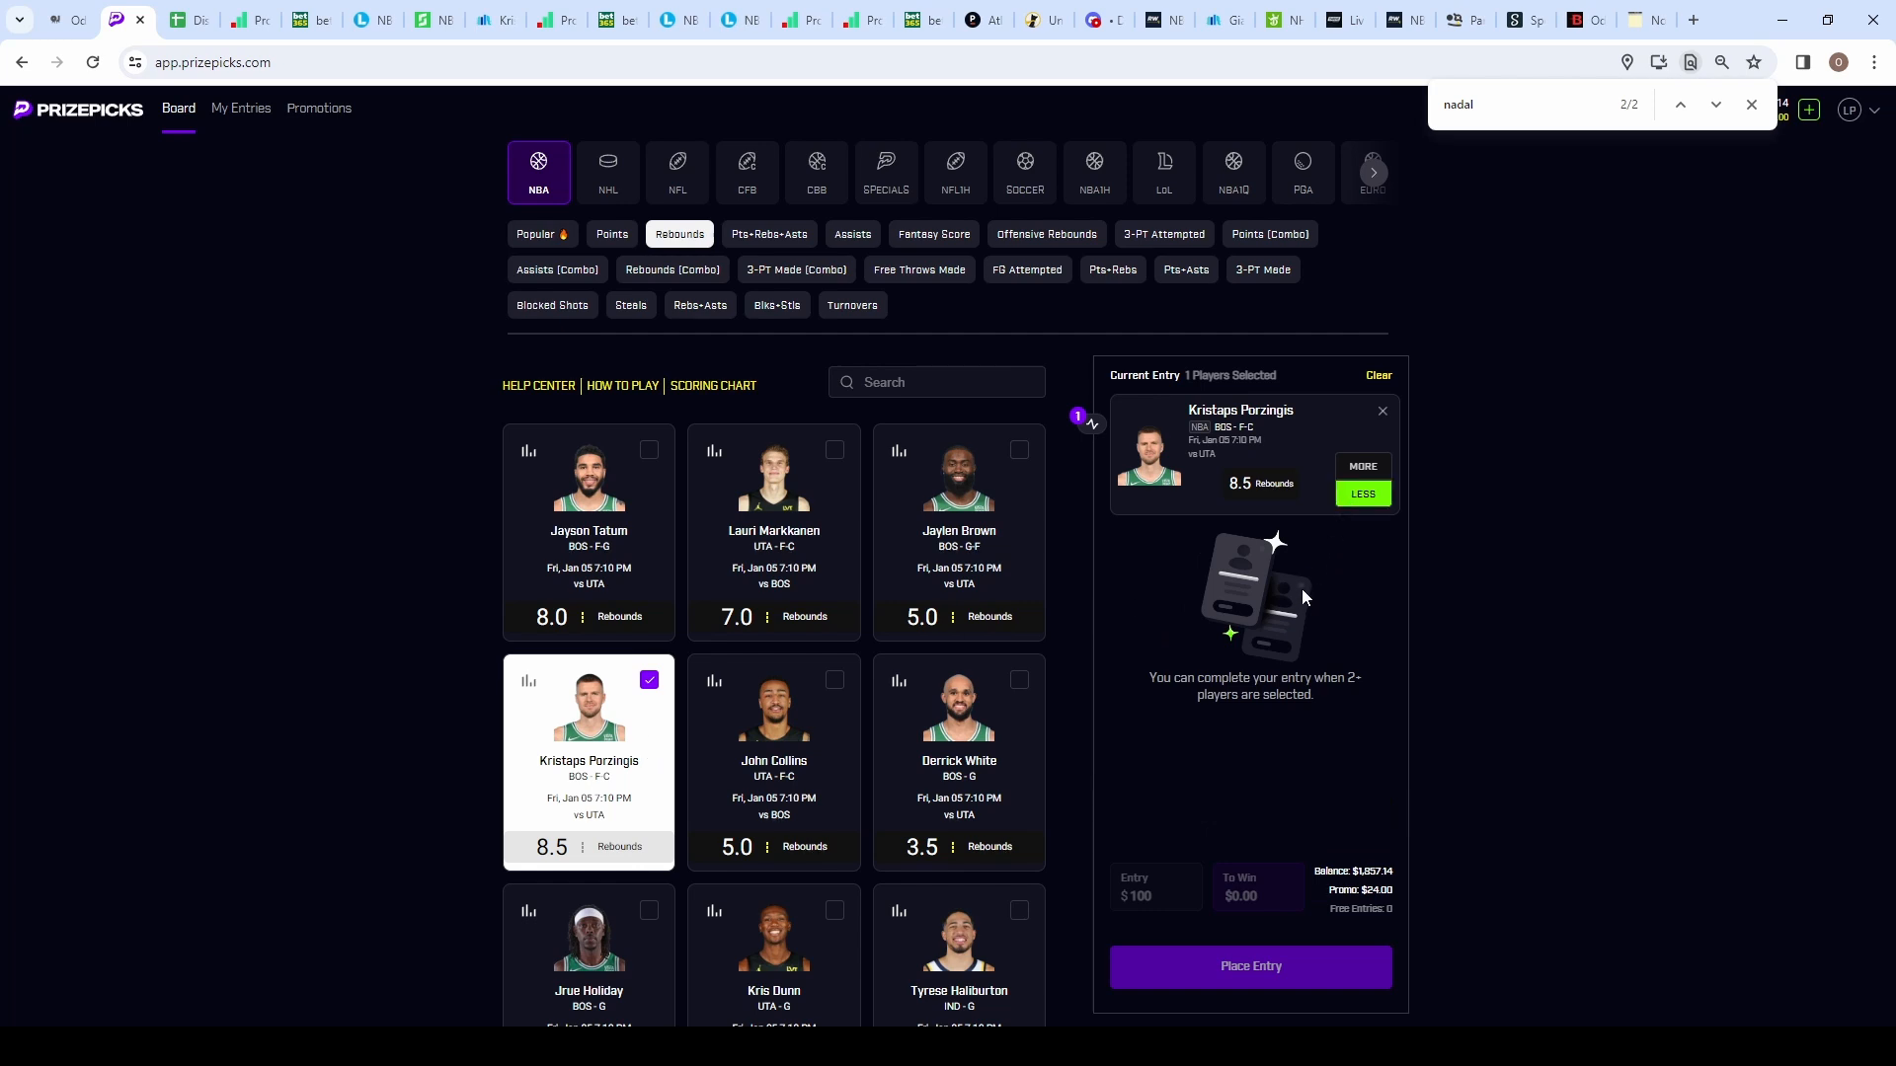
mouse_move(632, 502)
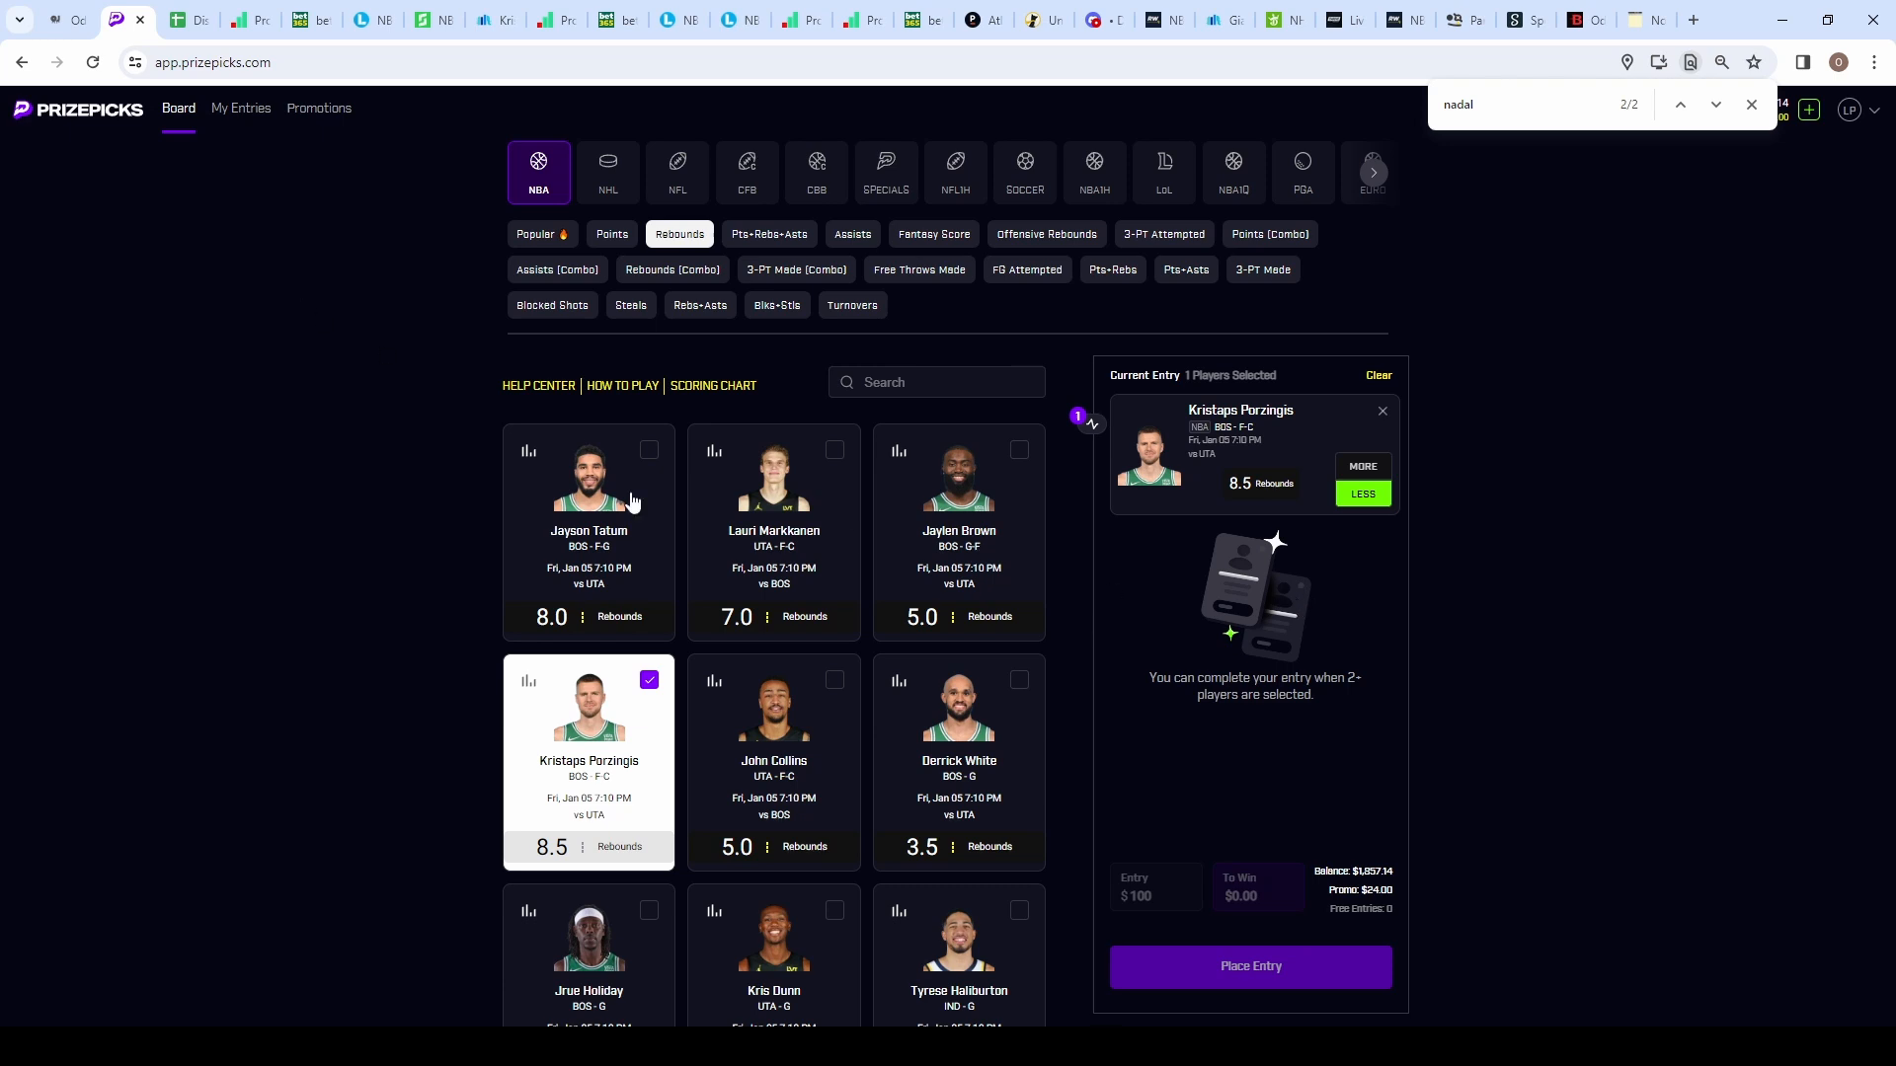
click(57, 19)
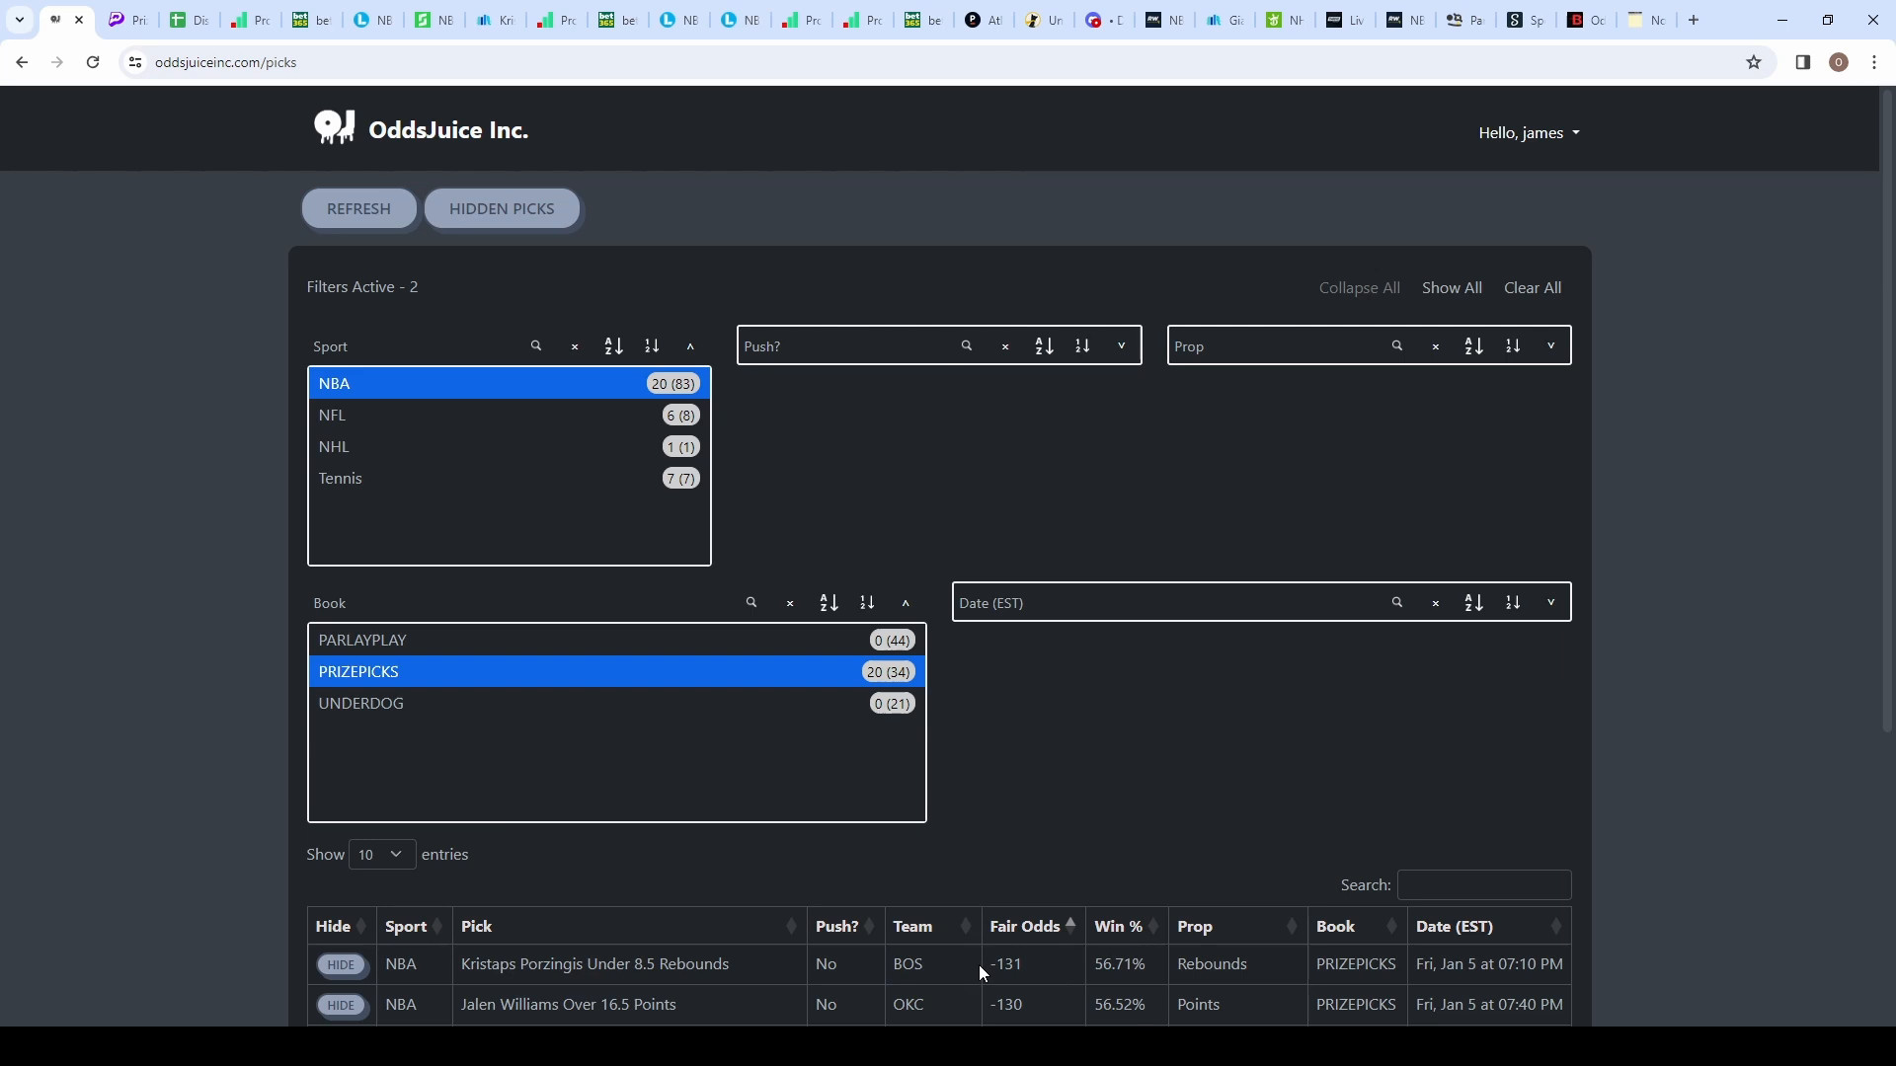
mouse_move(1037, 971)
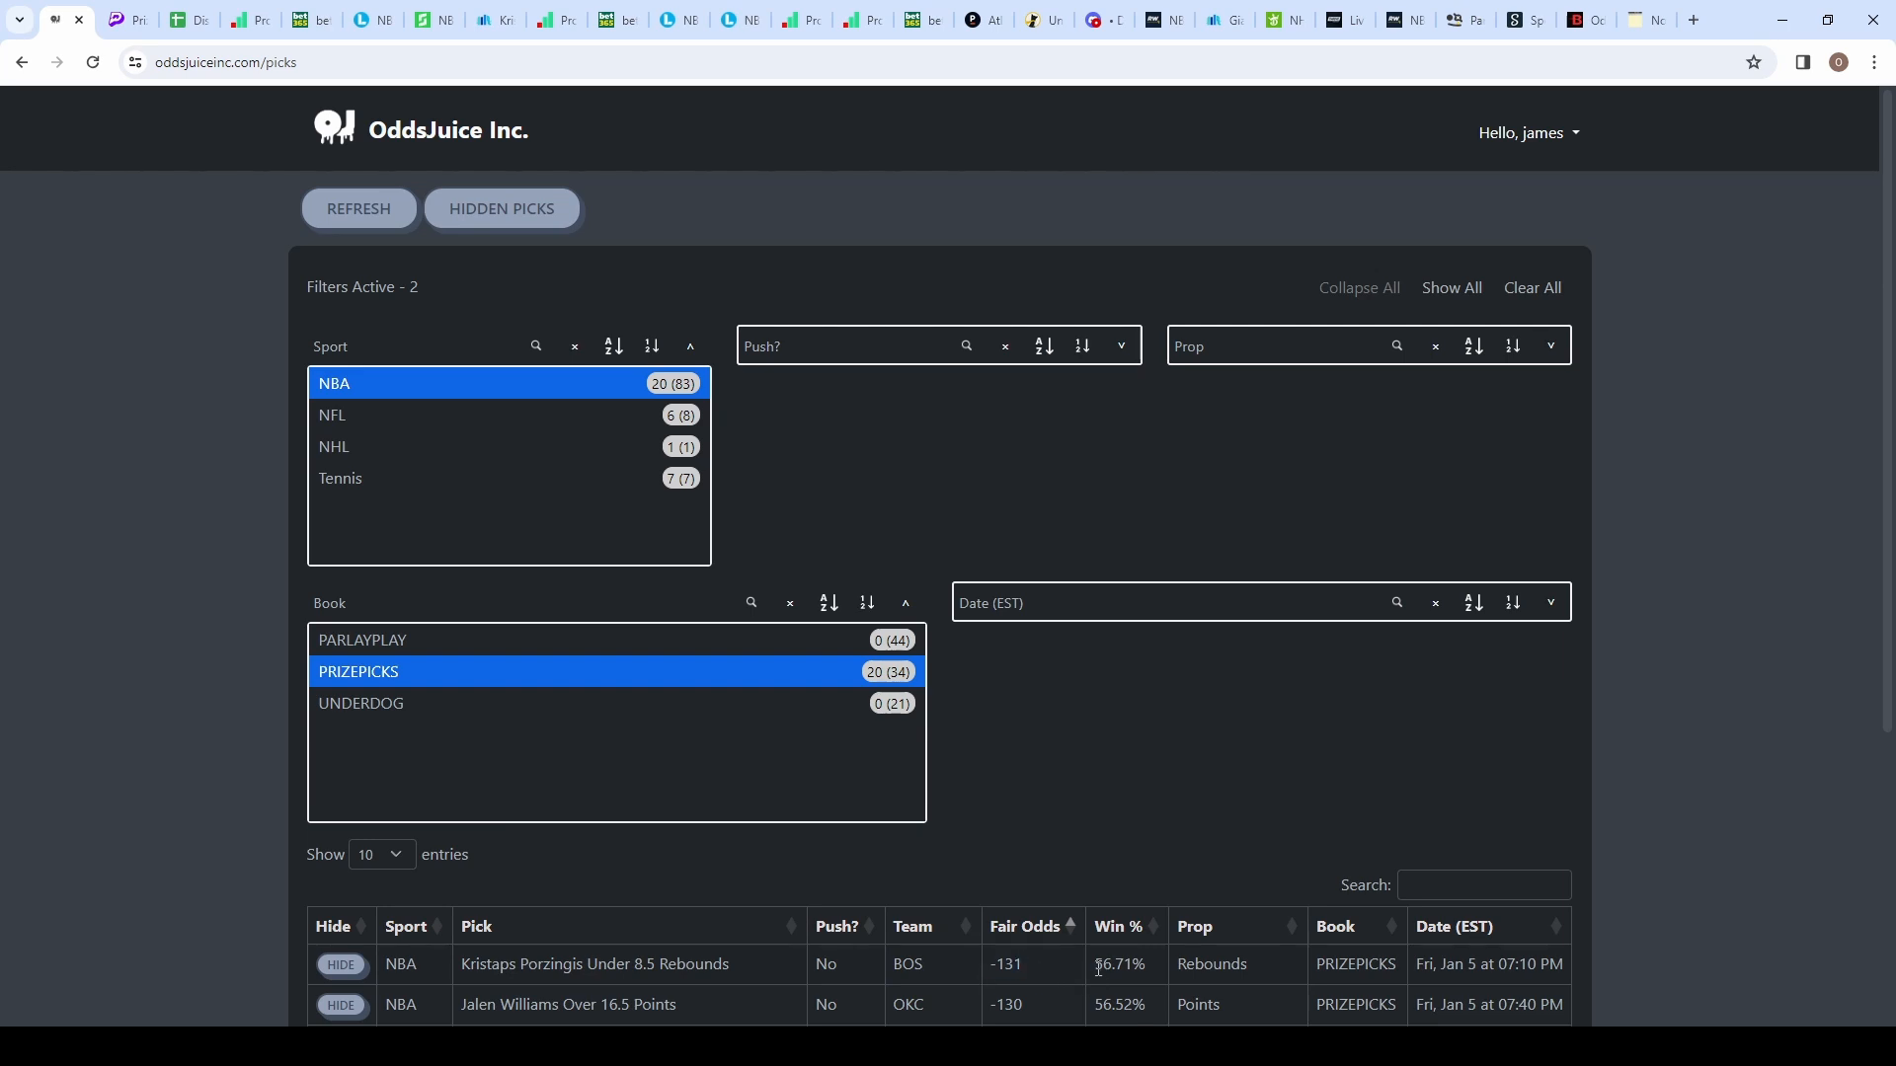
drag(478, 964, 611, 964)
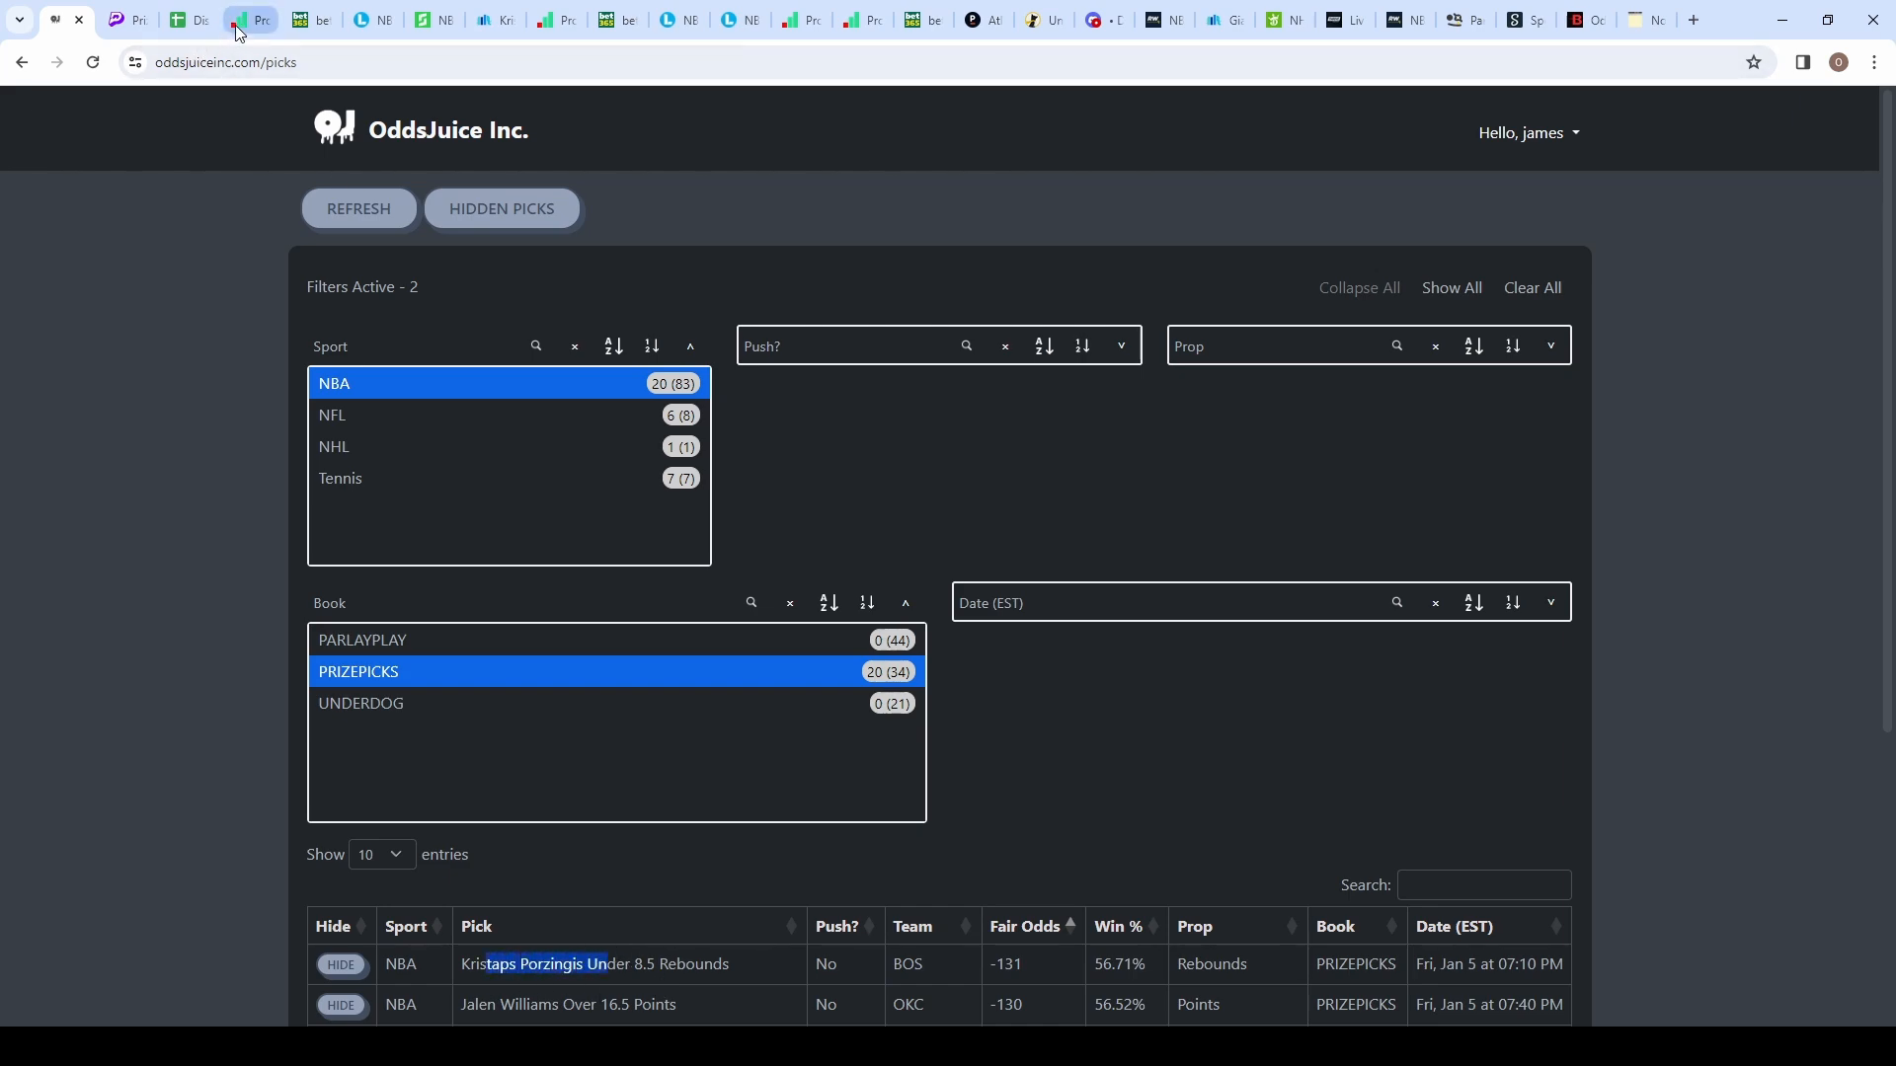
click(251, 20)
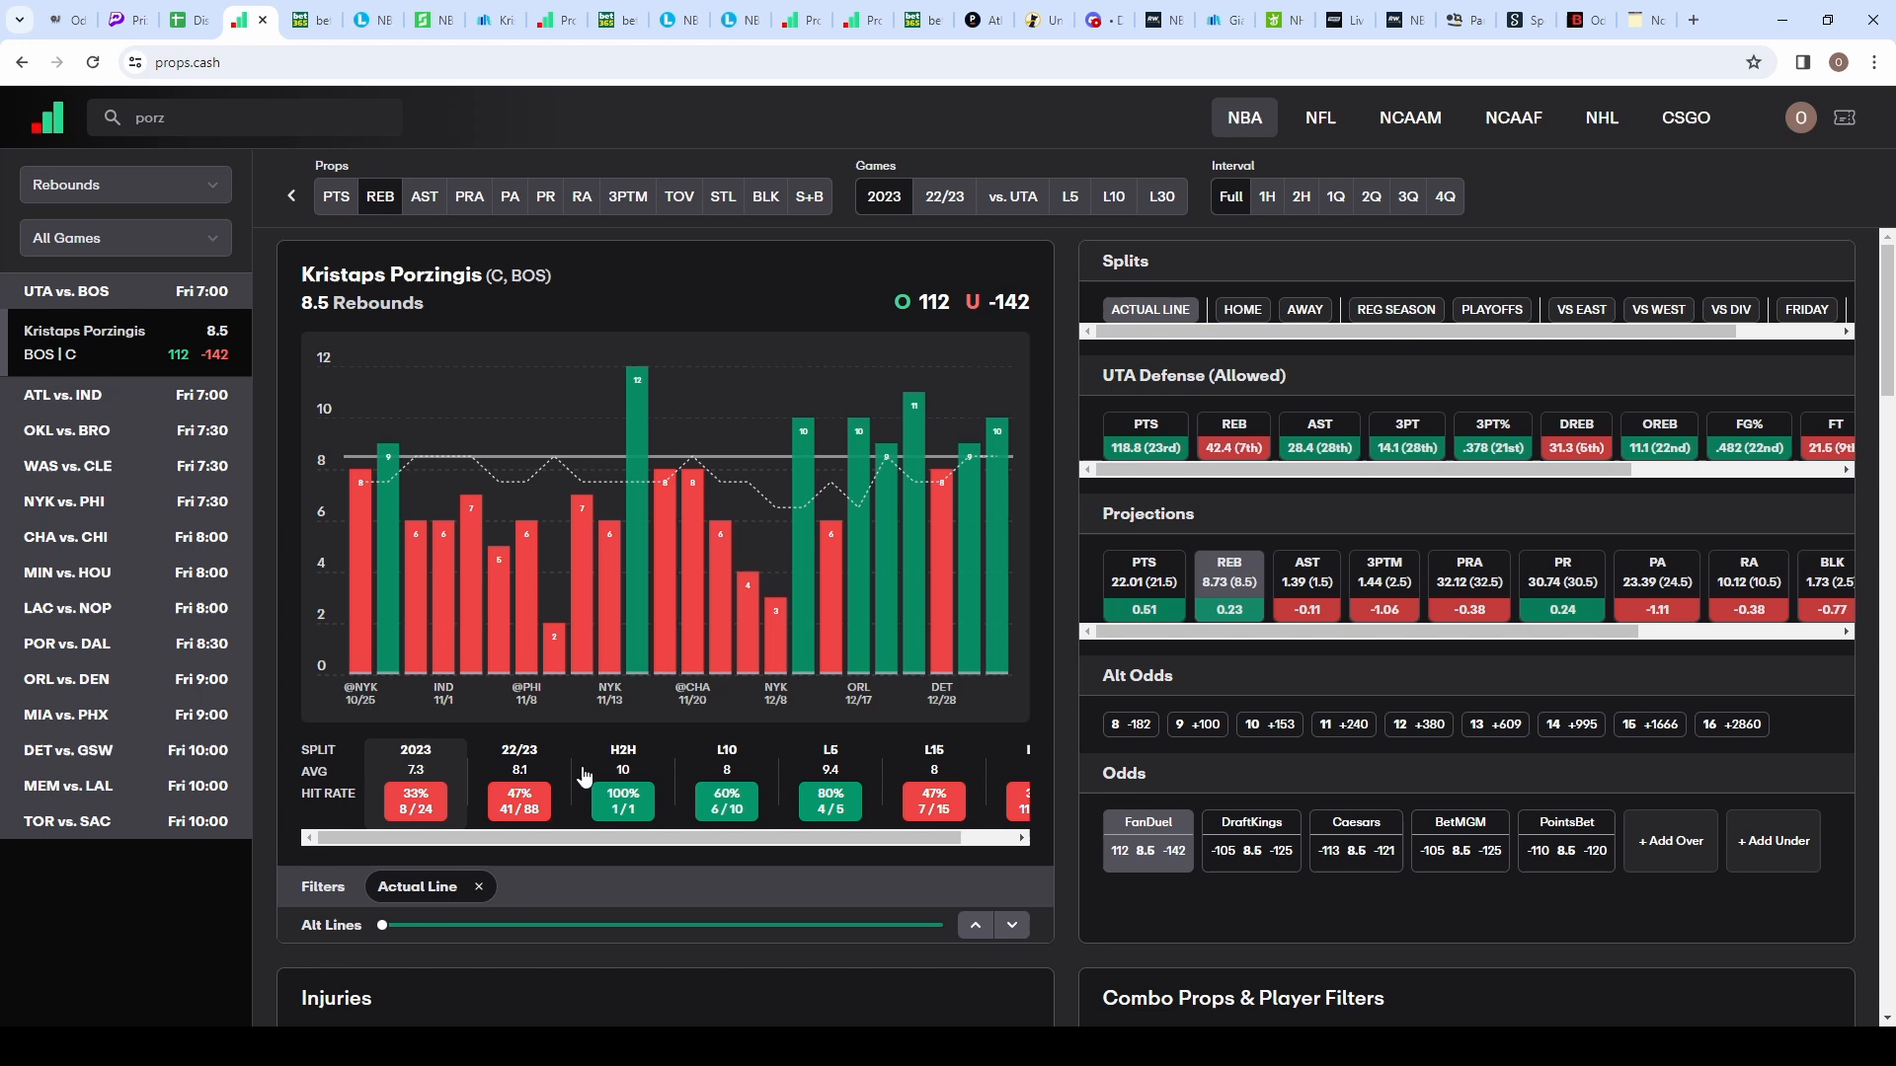
mouse_move(422, 685)
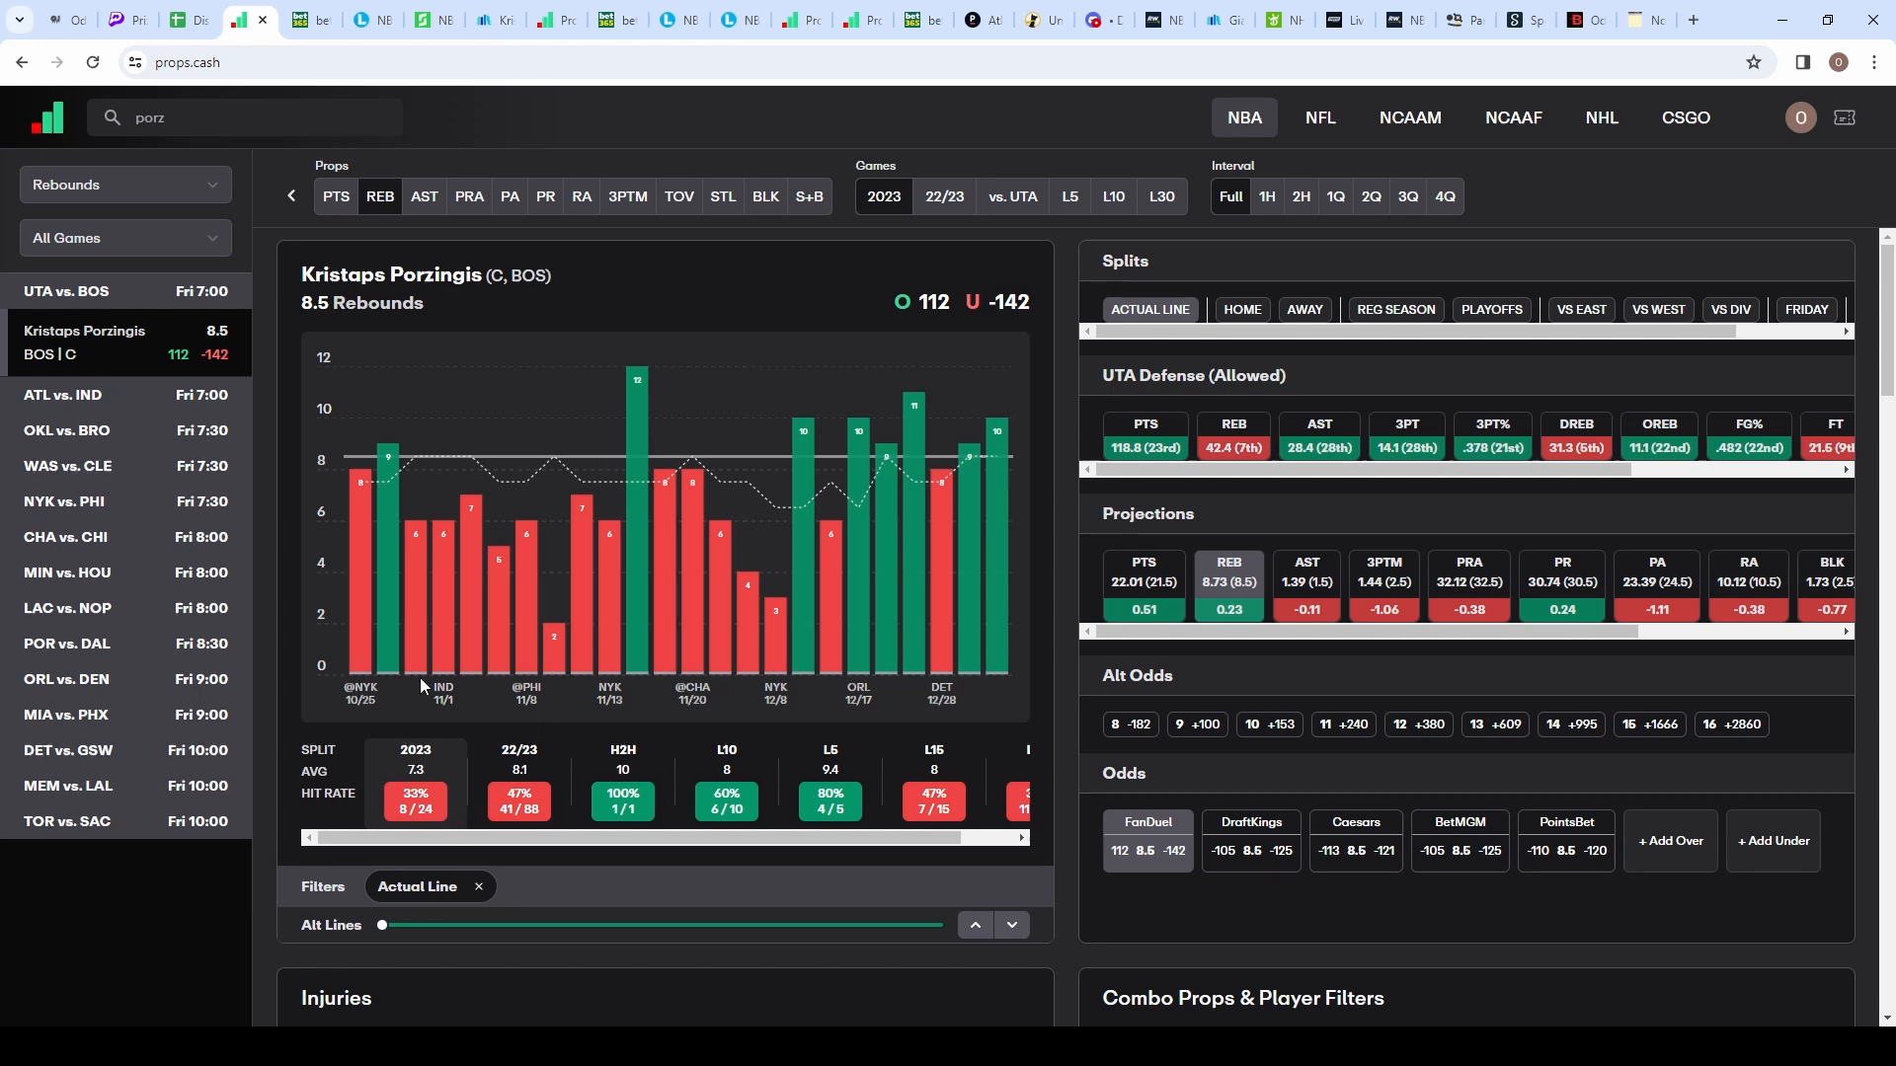
mouse_move(626, 623)
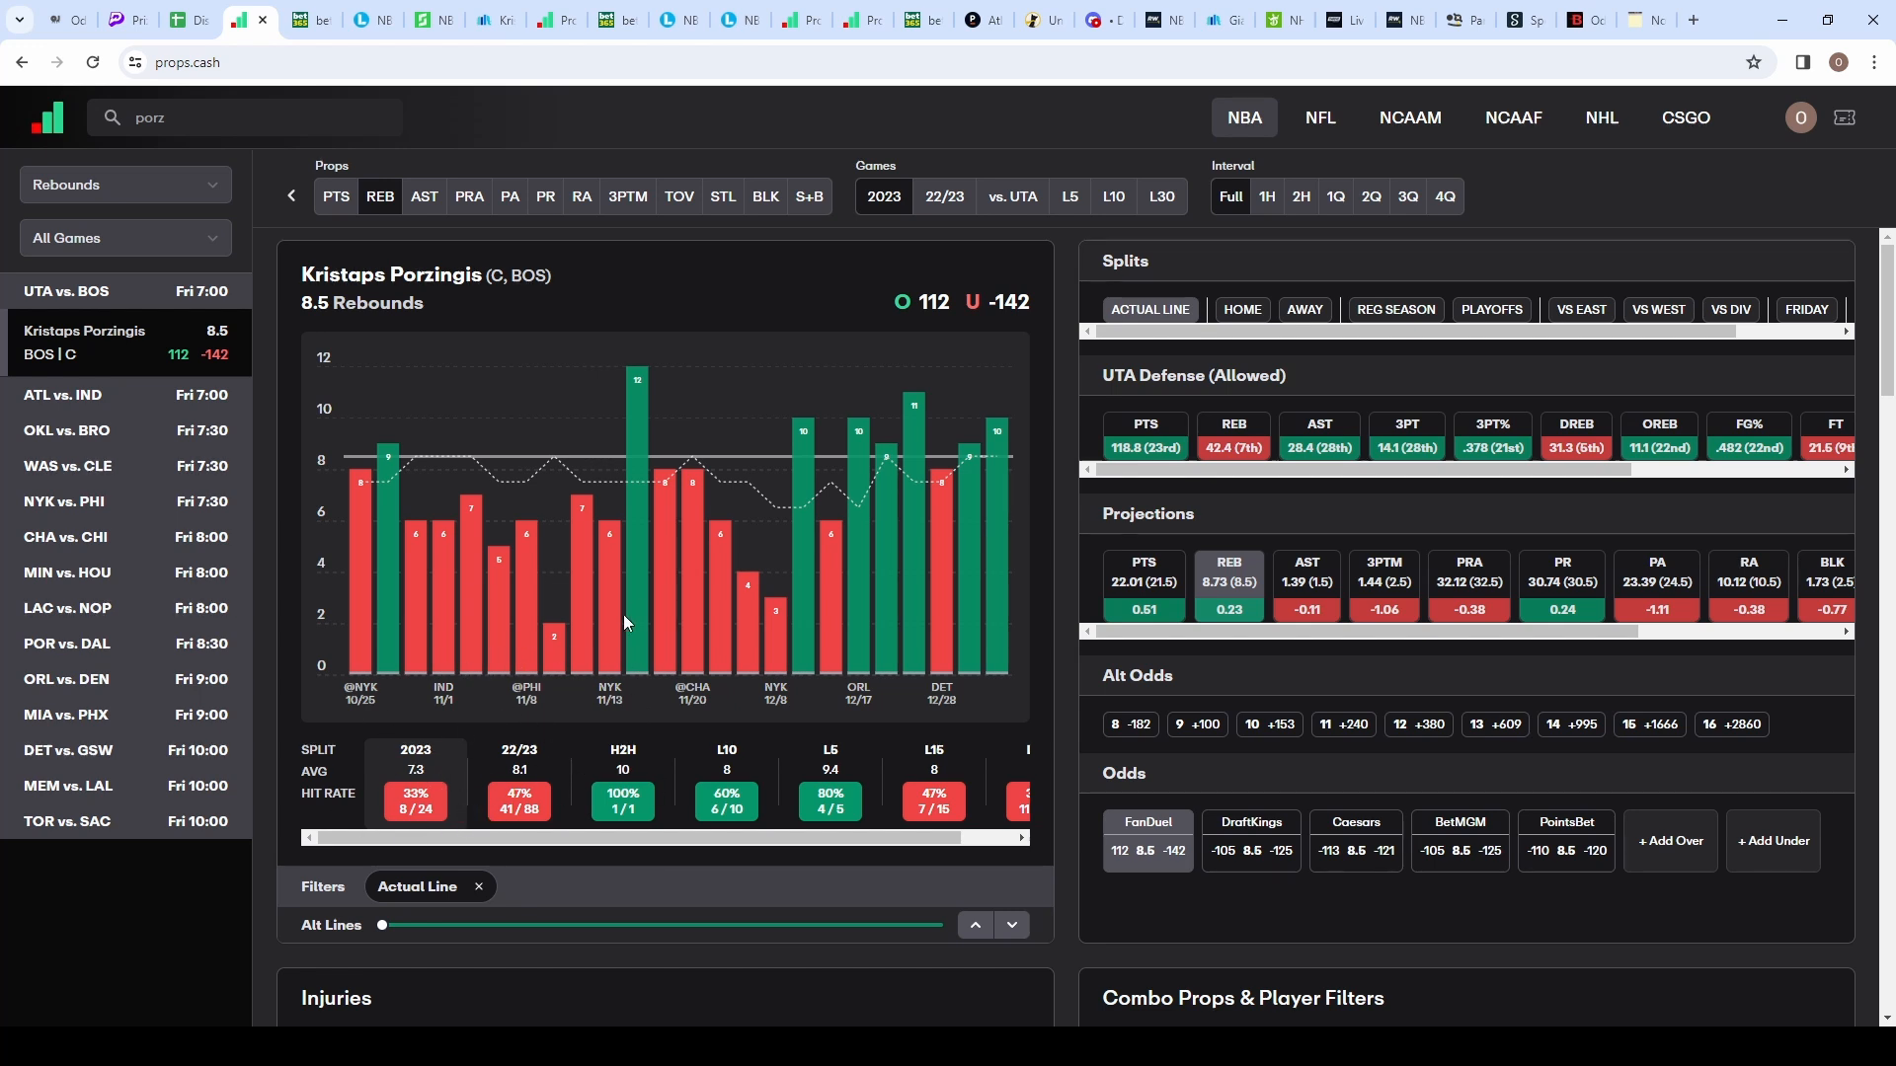
mouse_move(1242, 316)
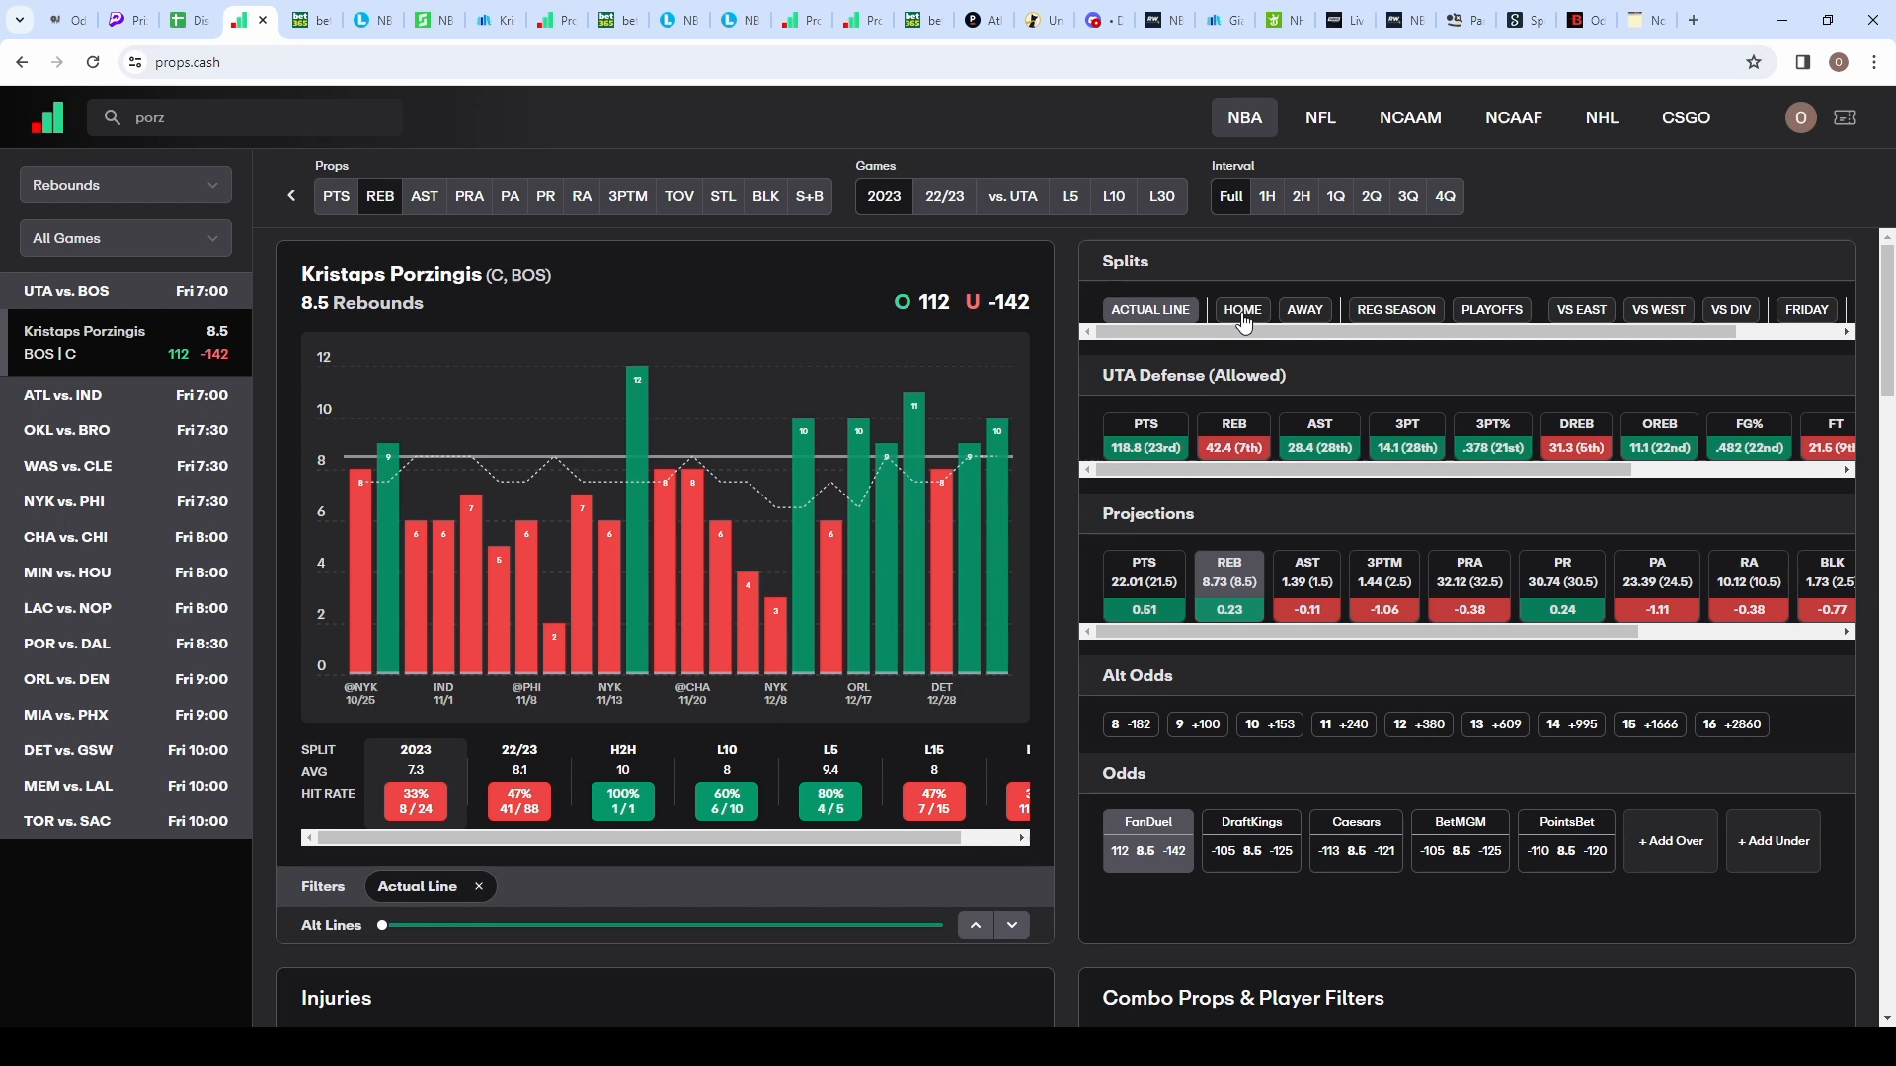
click(1241, 310)
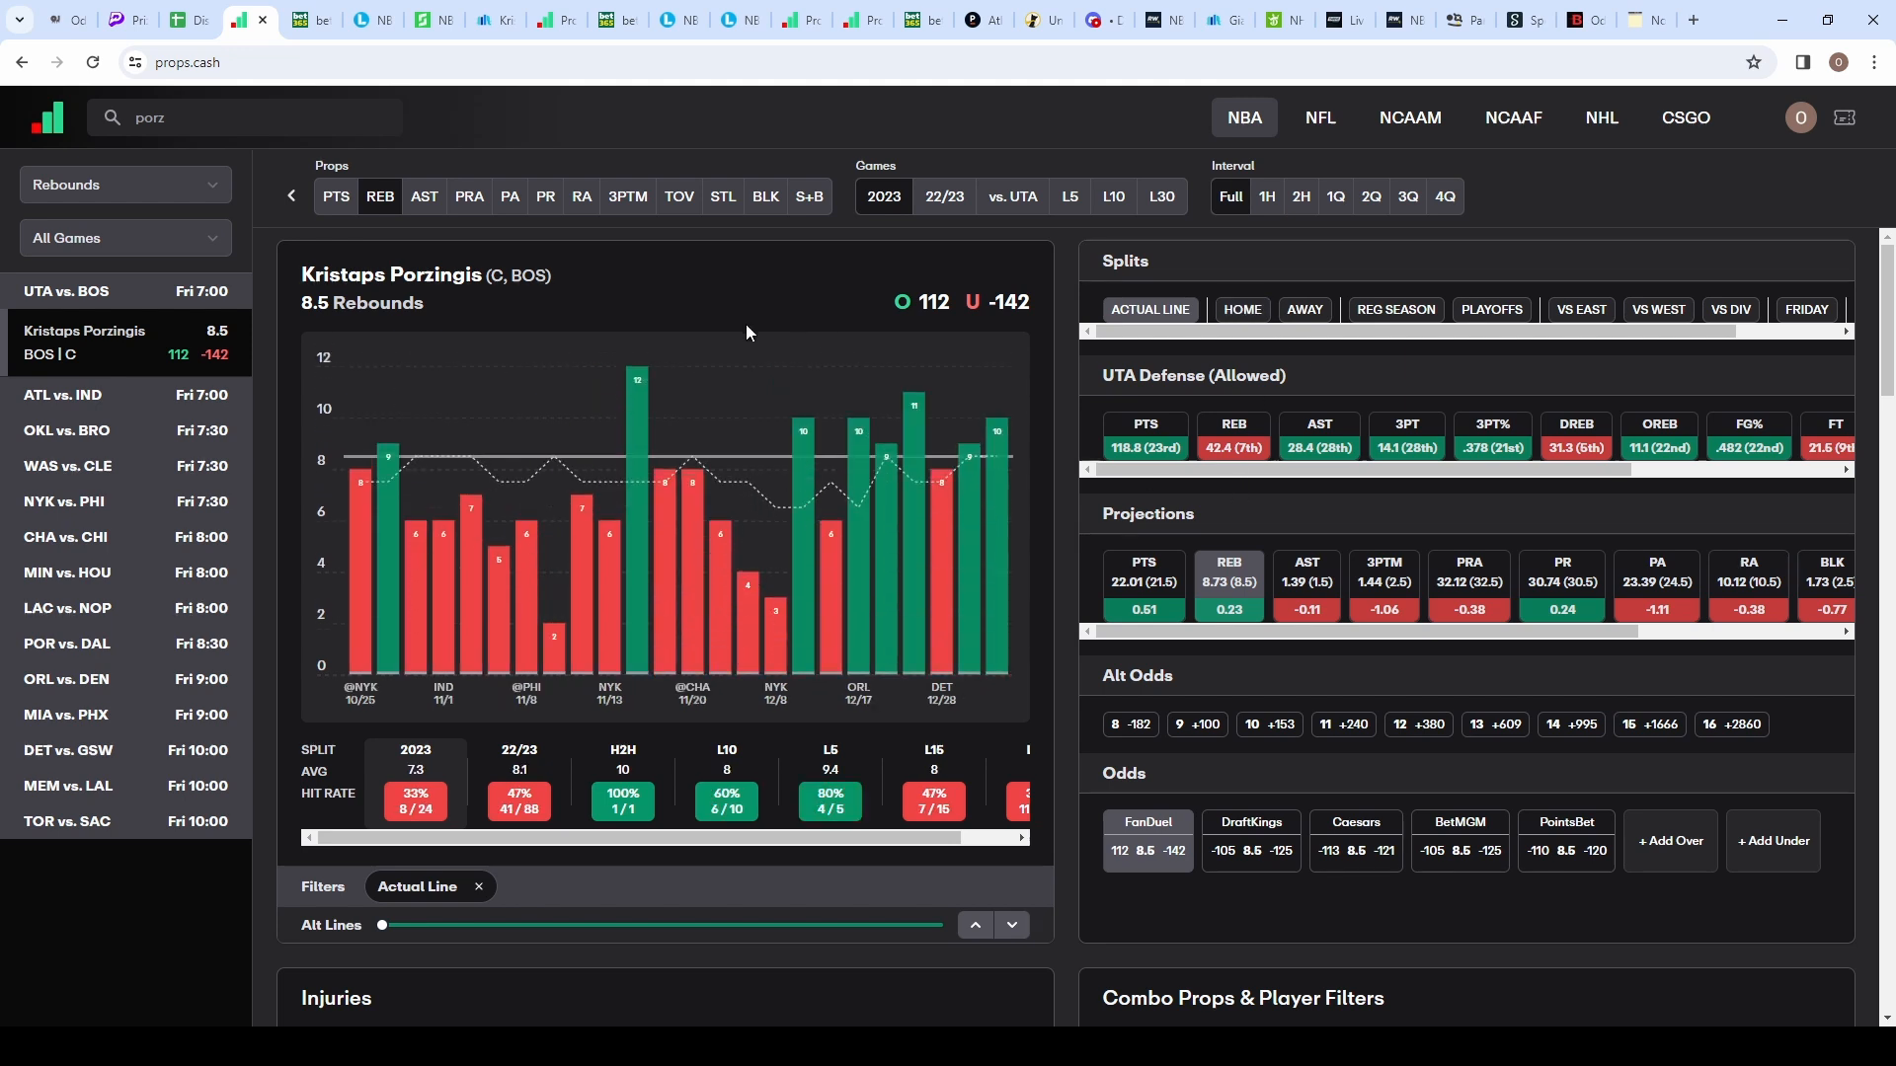
click(57, 19)
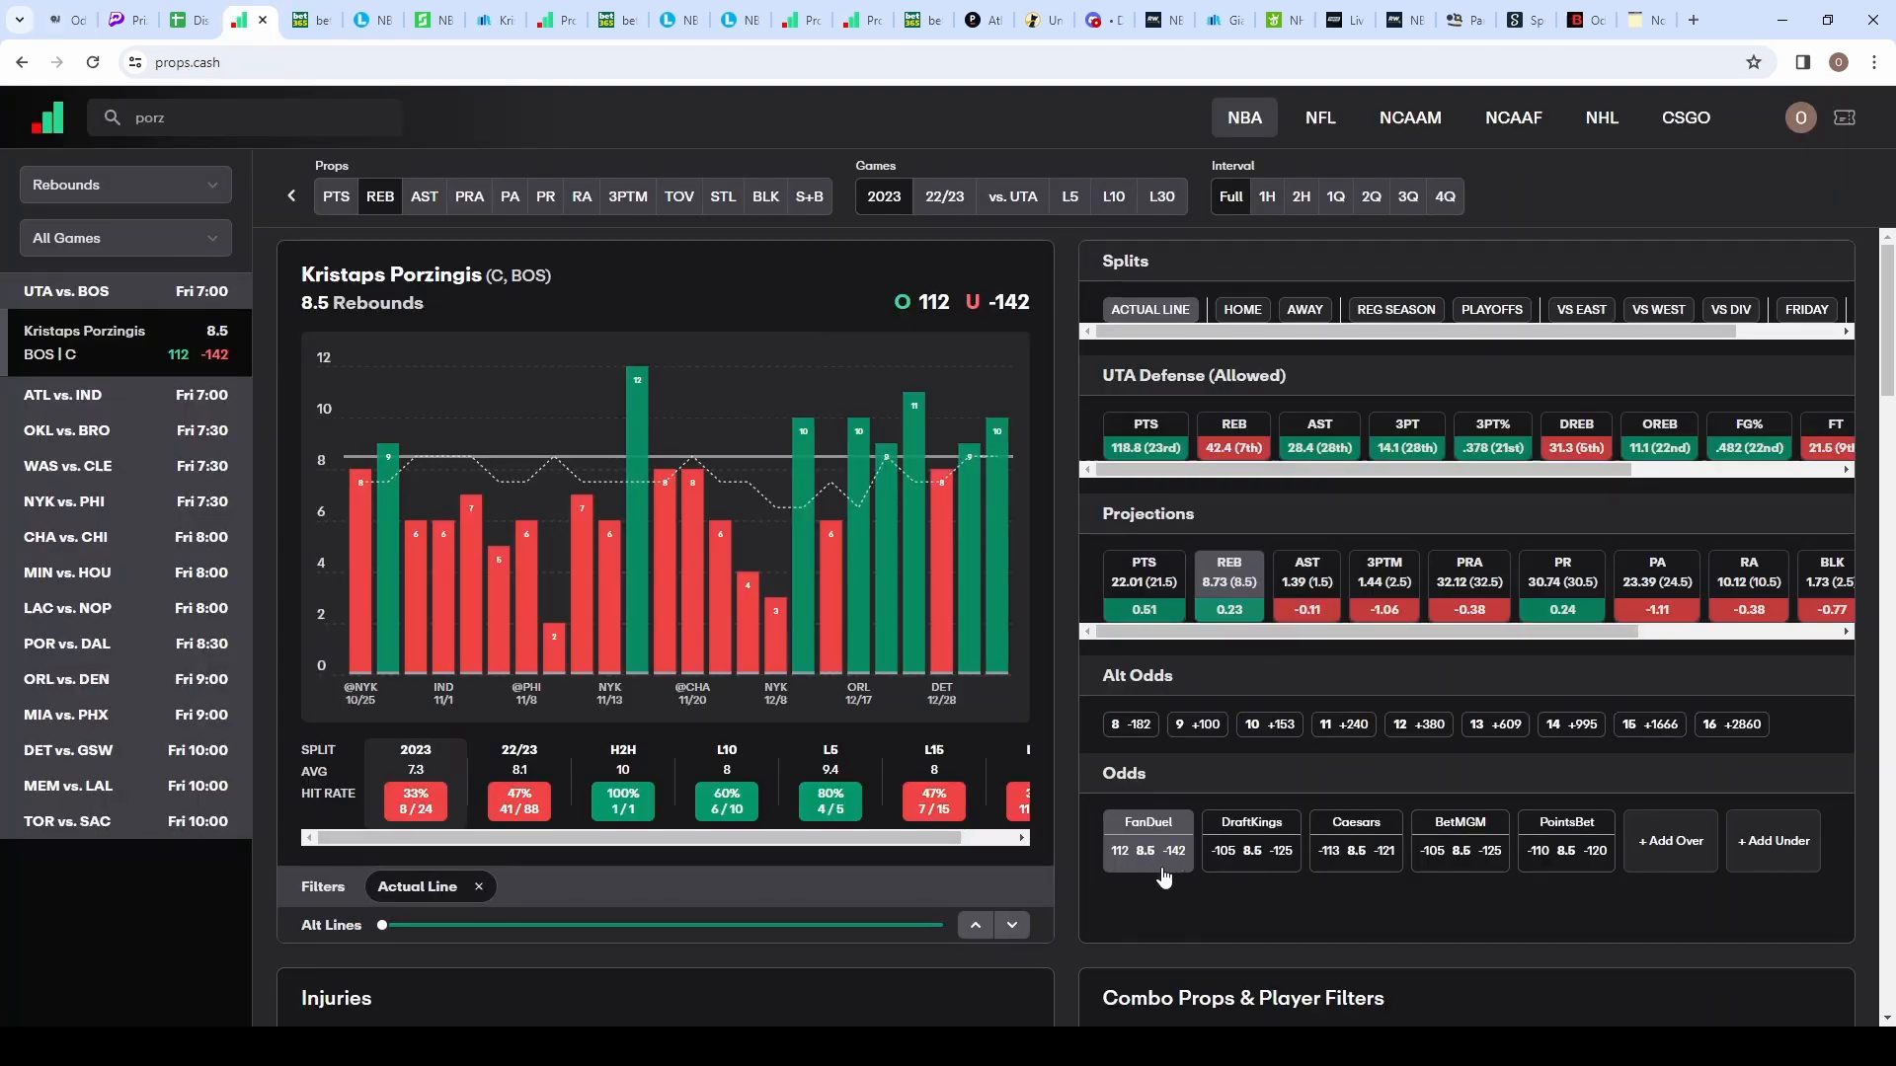
mouse_move(1270, 859)
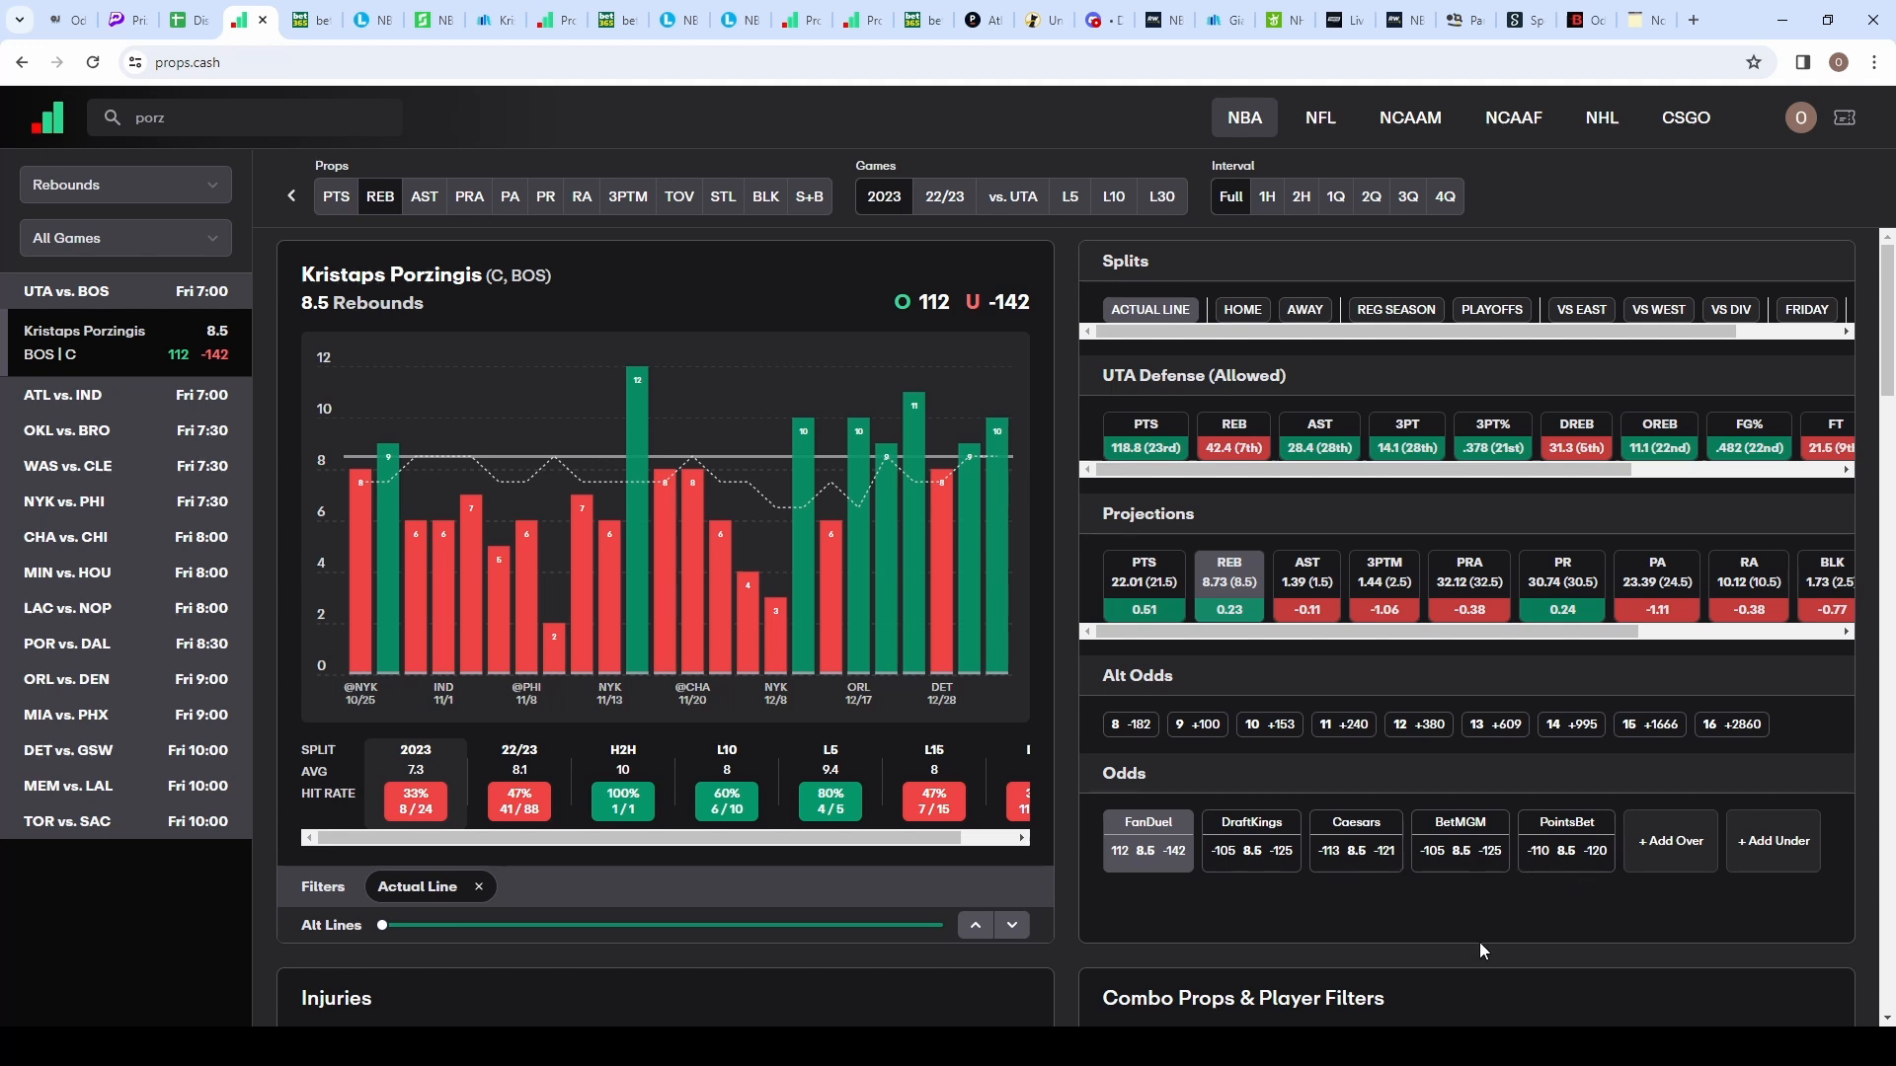
mouse_move(1359, 673)
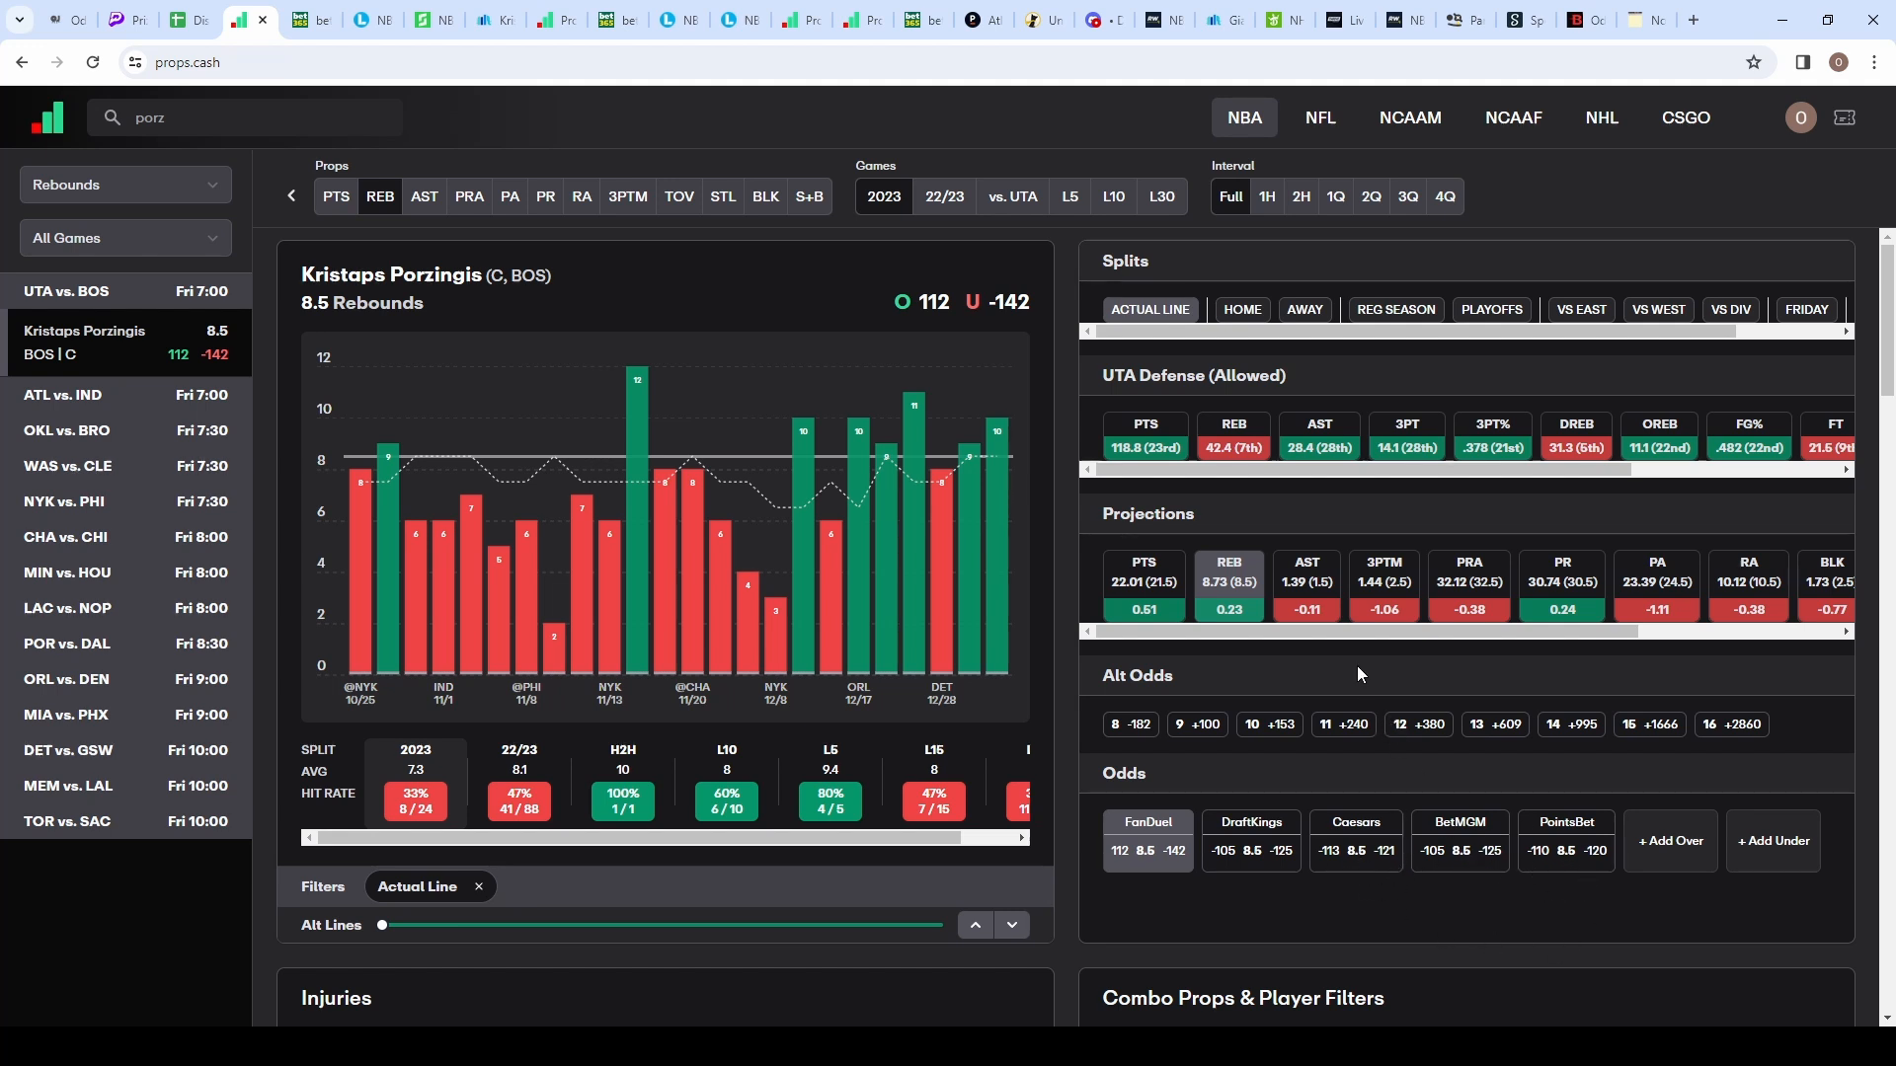
mouse_move(1226, 470)
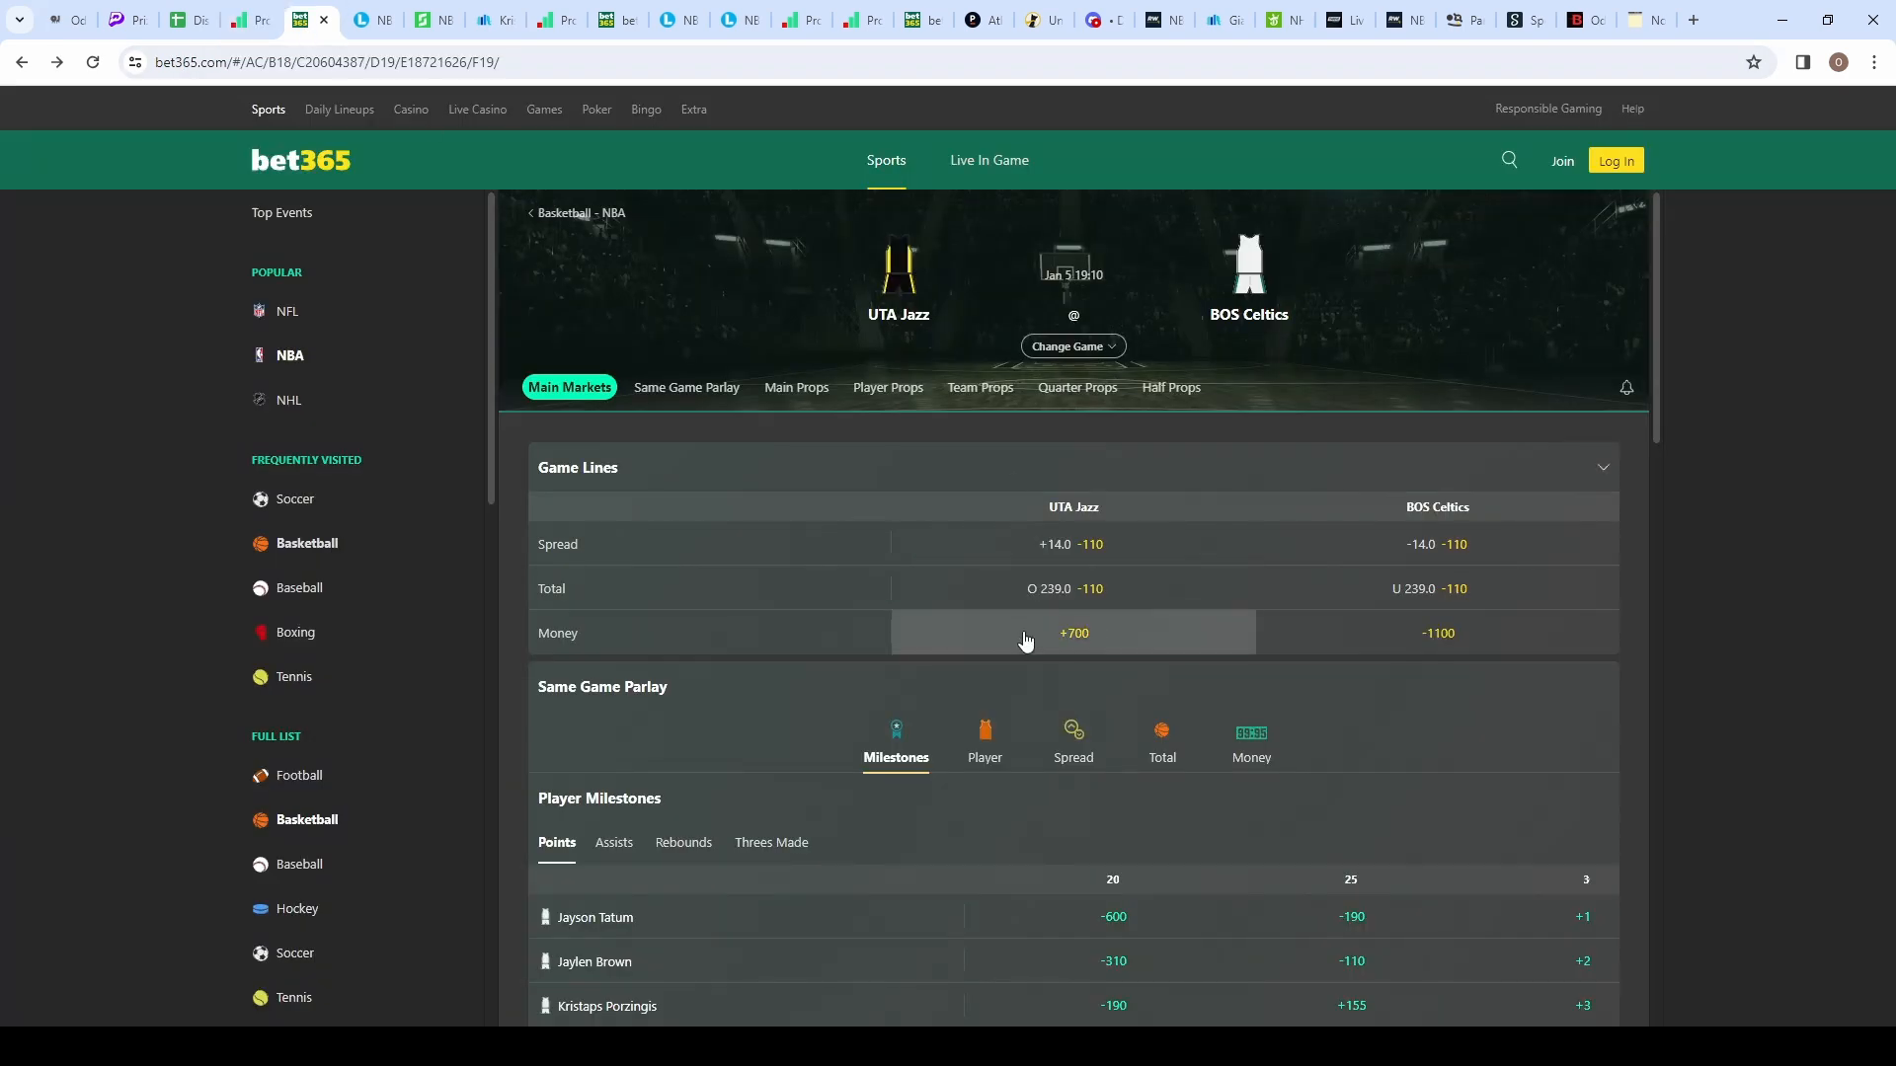
mouse_move(1337, 666)
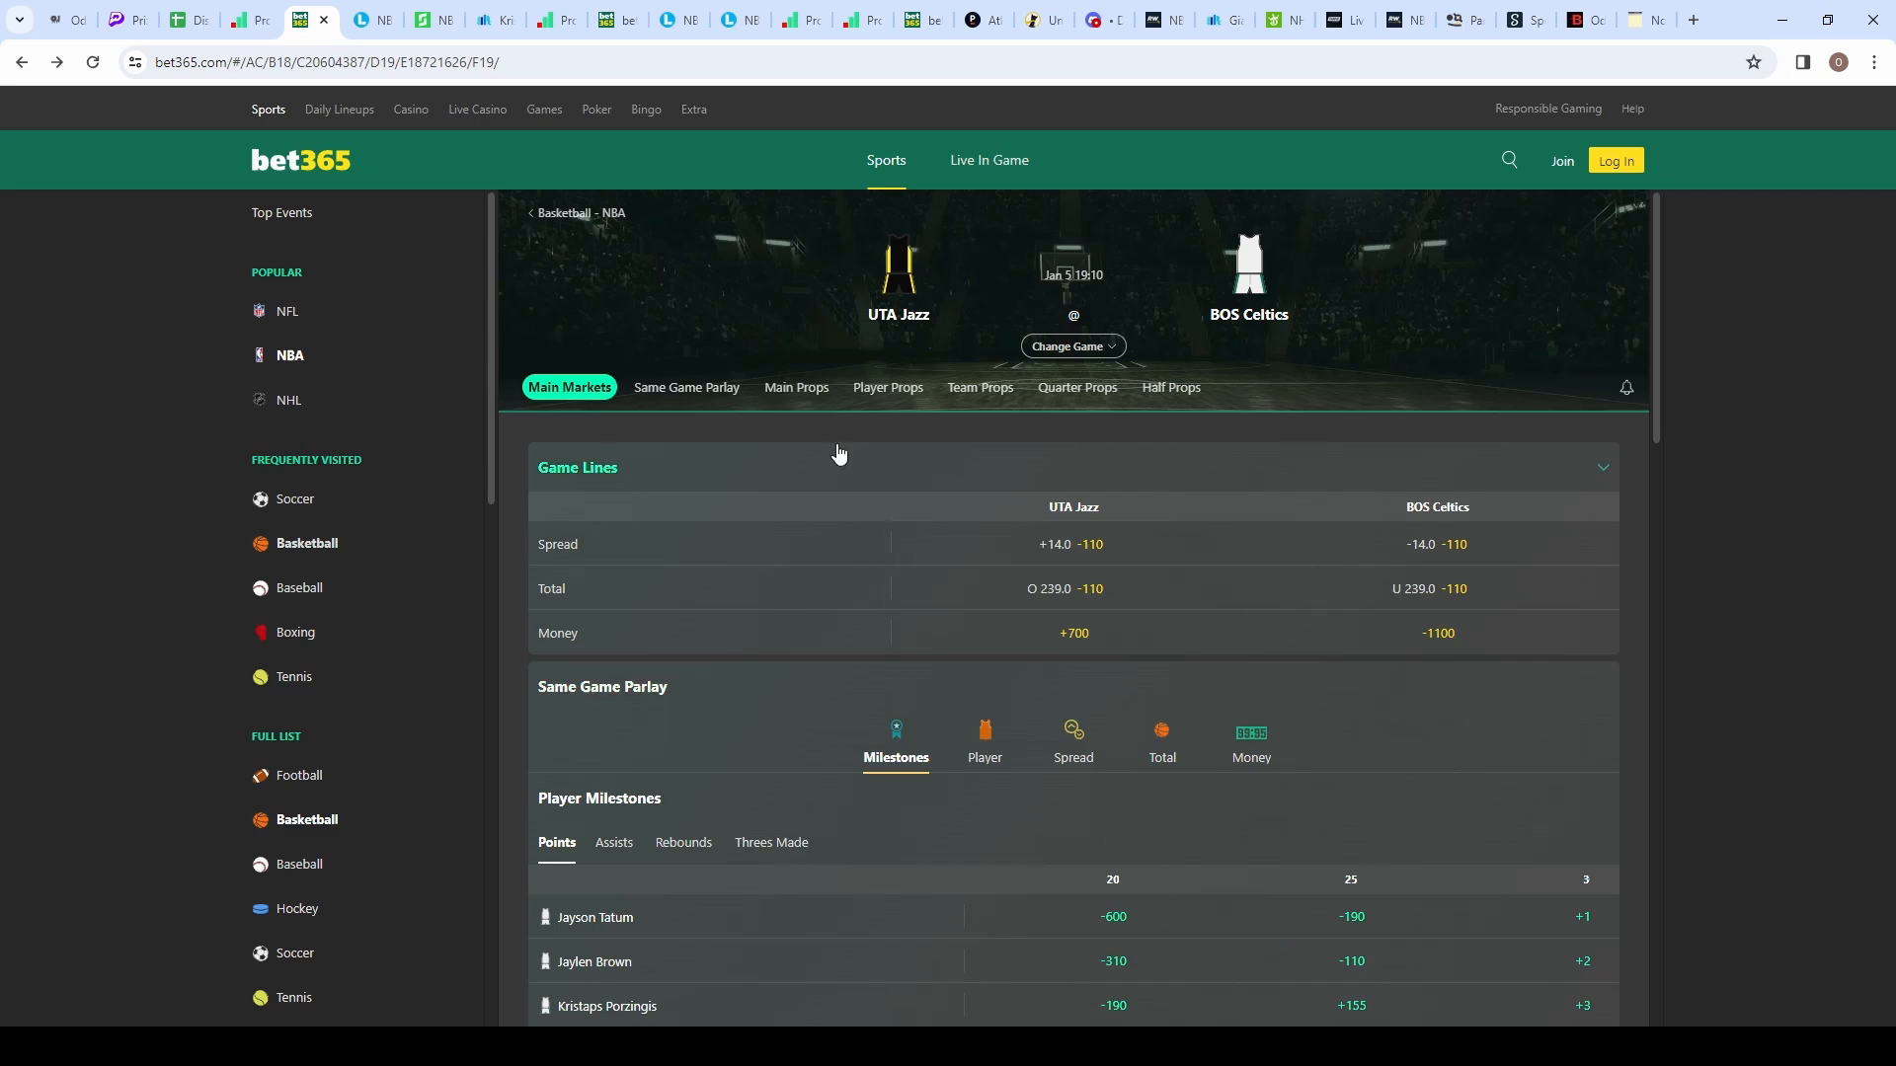
Step: Return from bet365's Jazz @ Celtics lines to Porzingis's rebounds research on props.cash
click(229, 20)
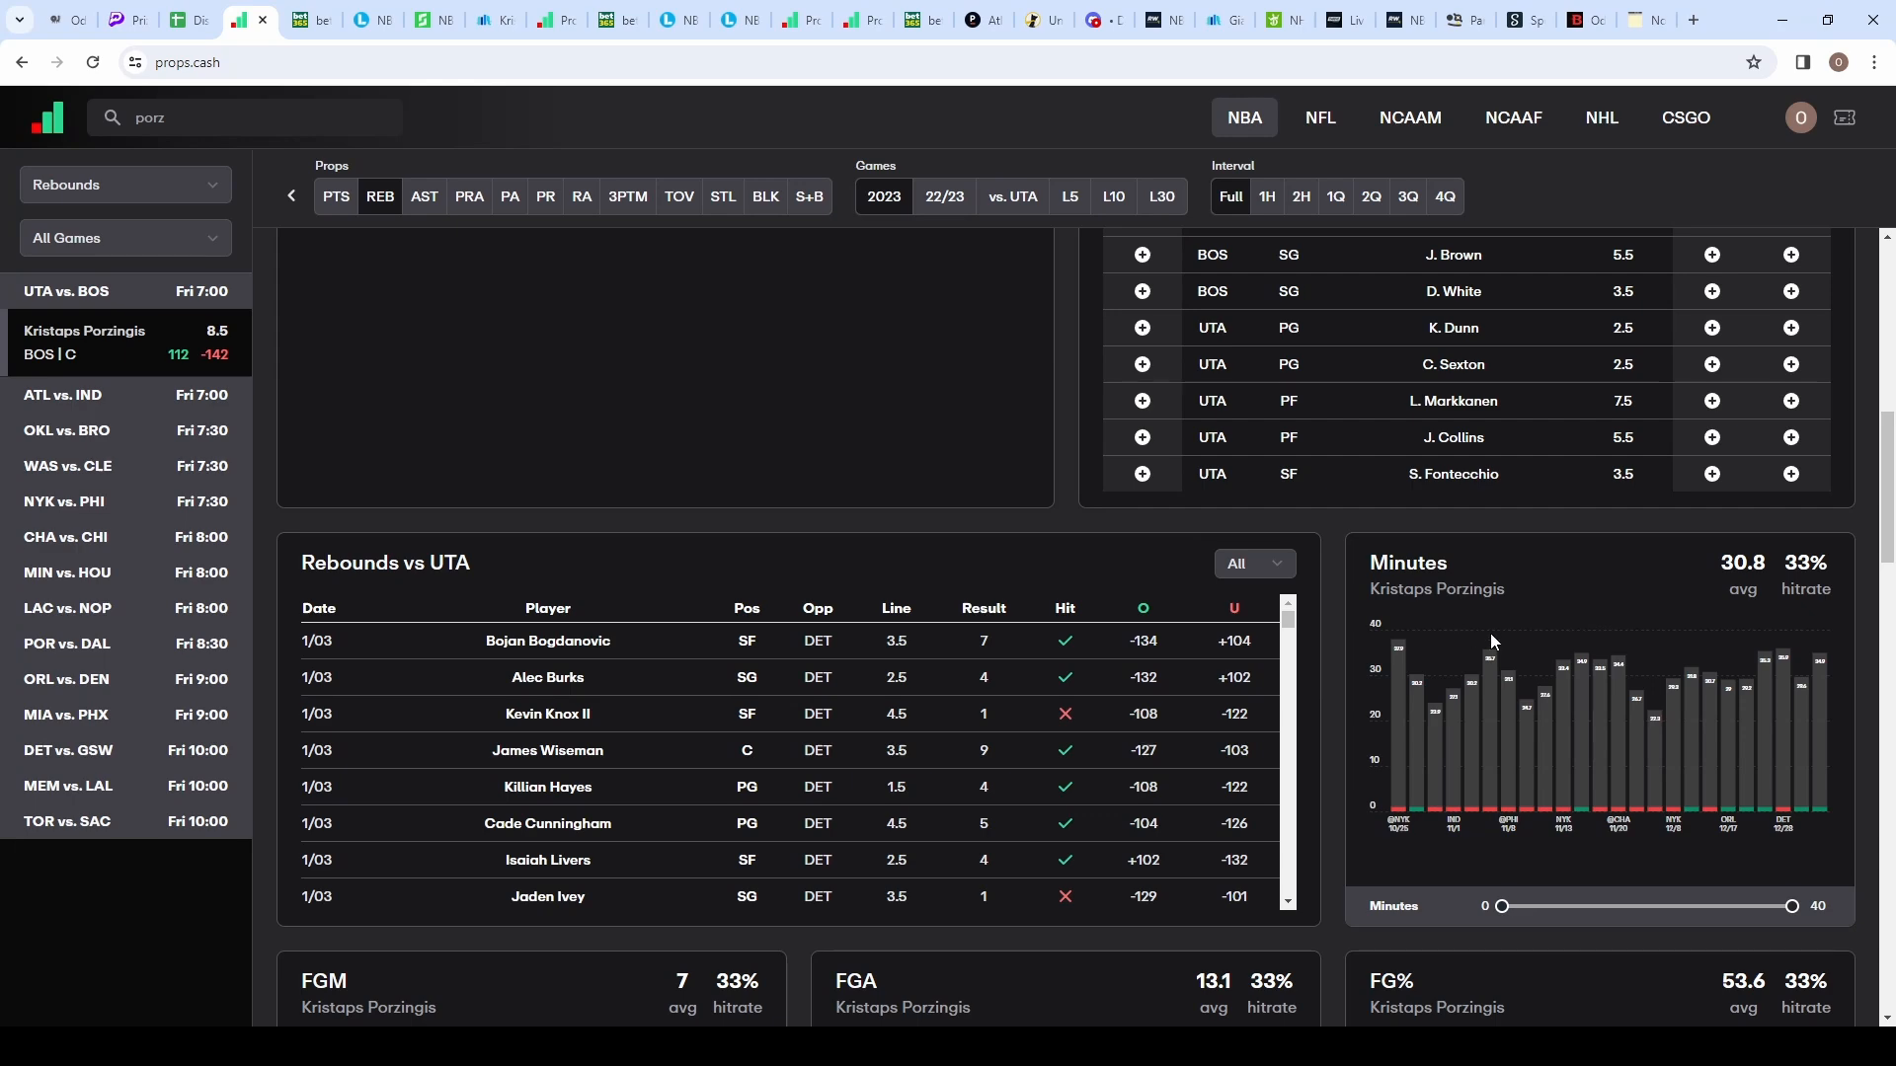
Step: Check Porzingis's 29 projected minutes on Lineups.com, then view SportsLine's UTA@BOS player projections
click(354, 19)
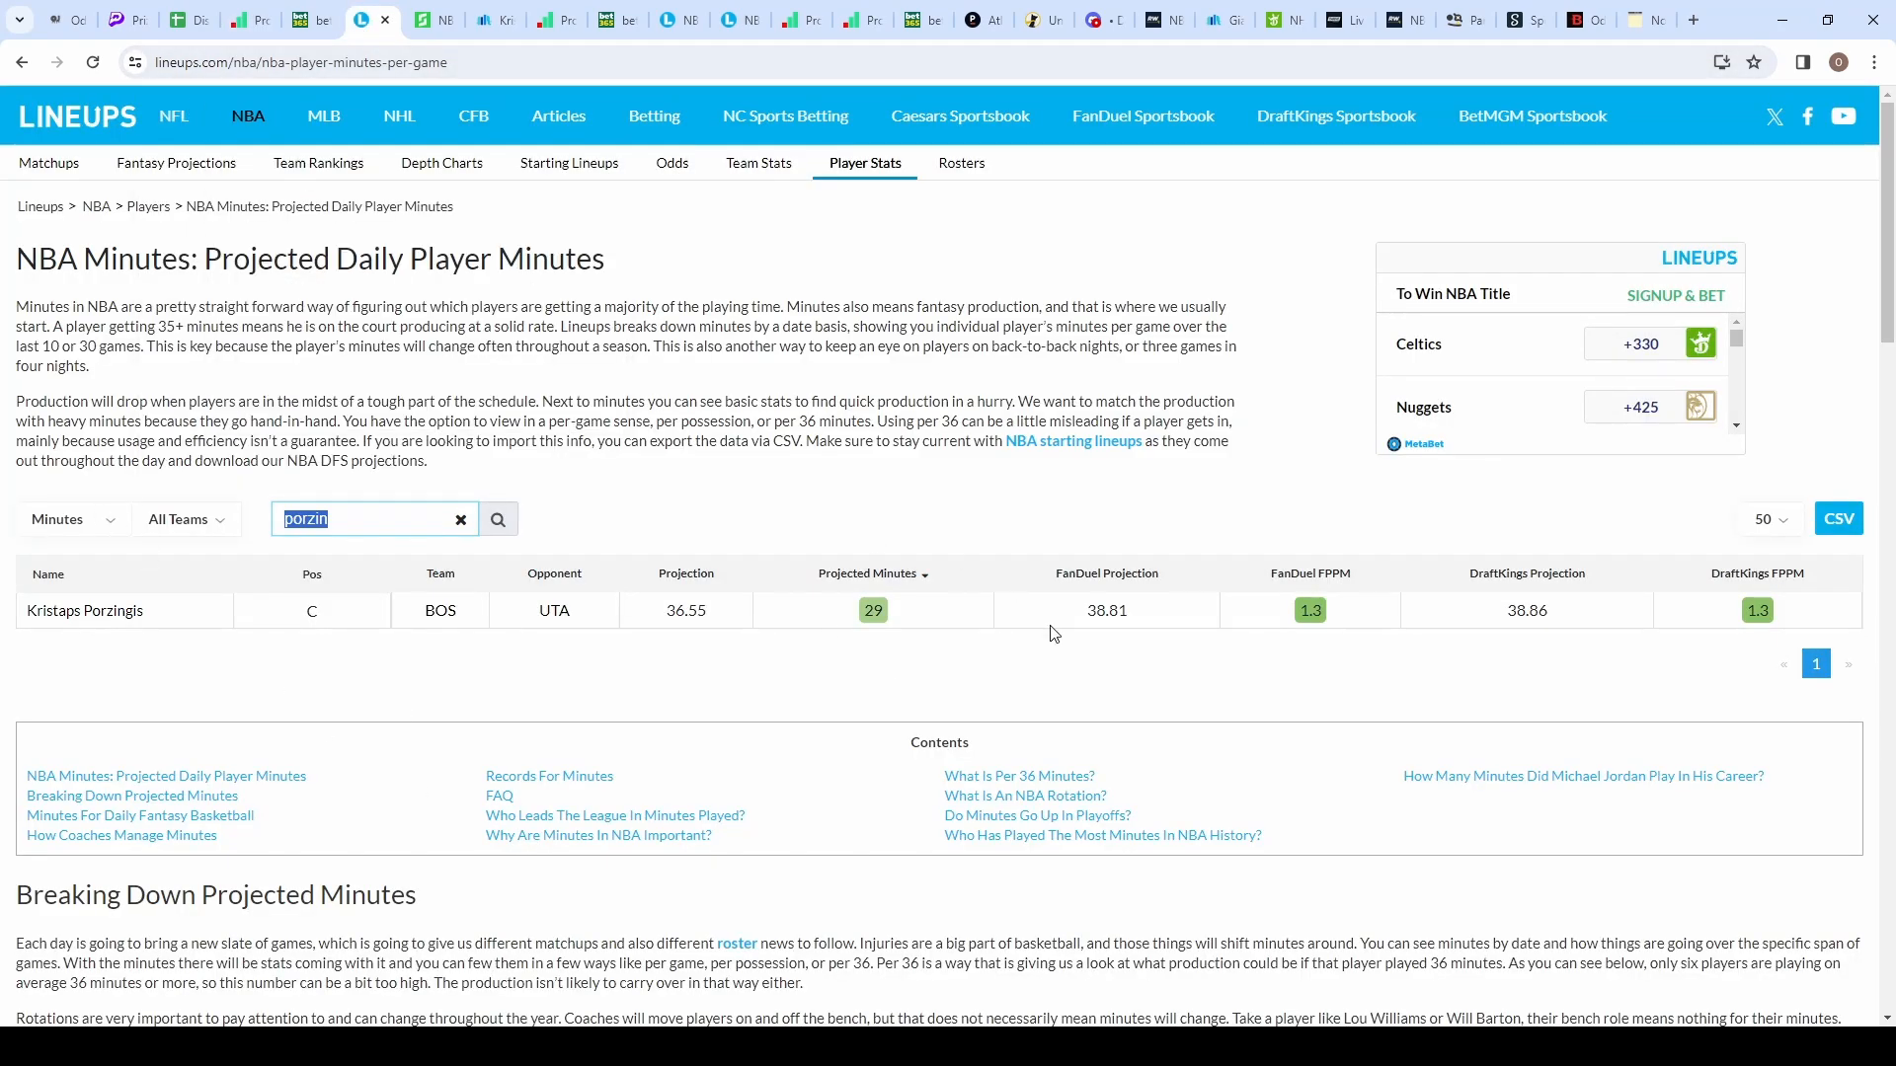
mouse_move(1132, 683)
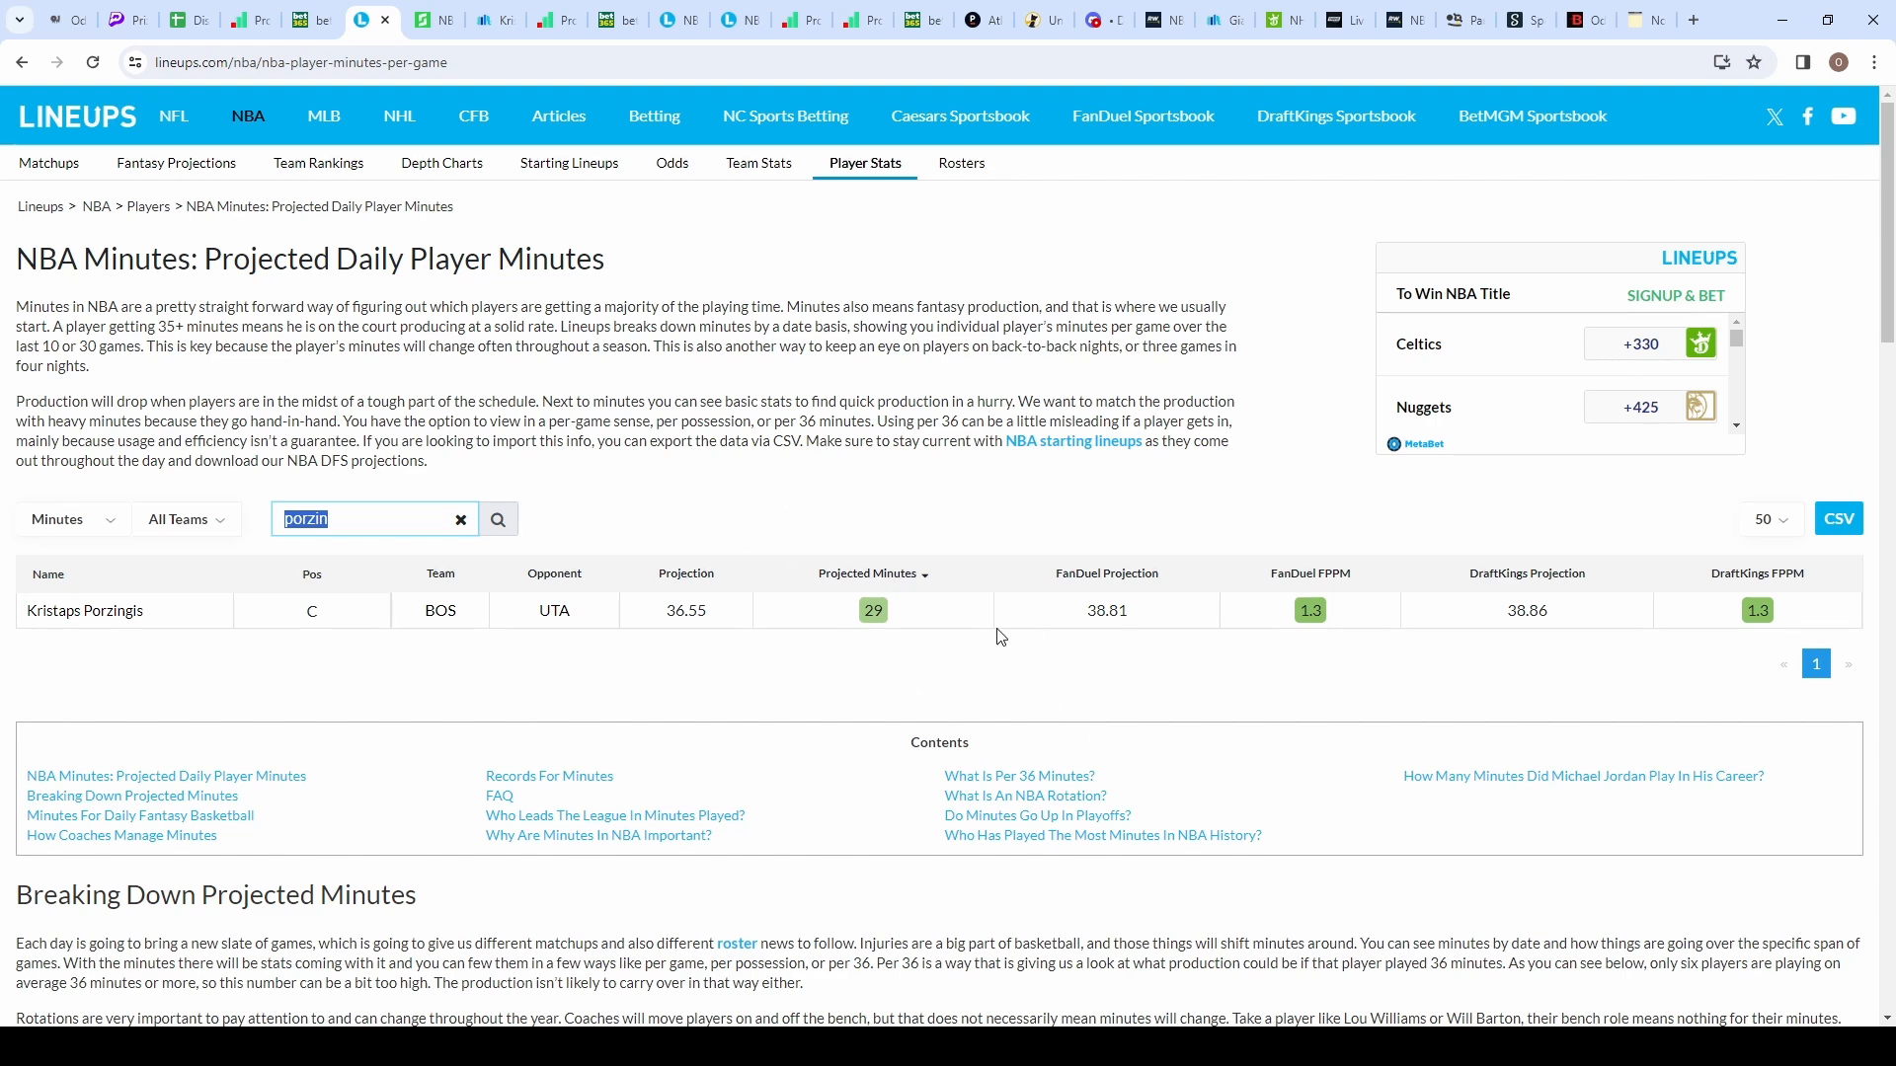
click(434, 20)
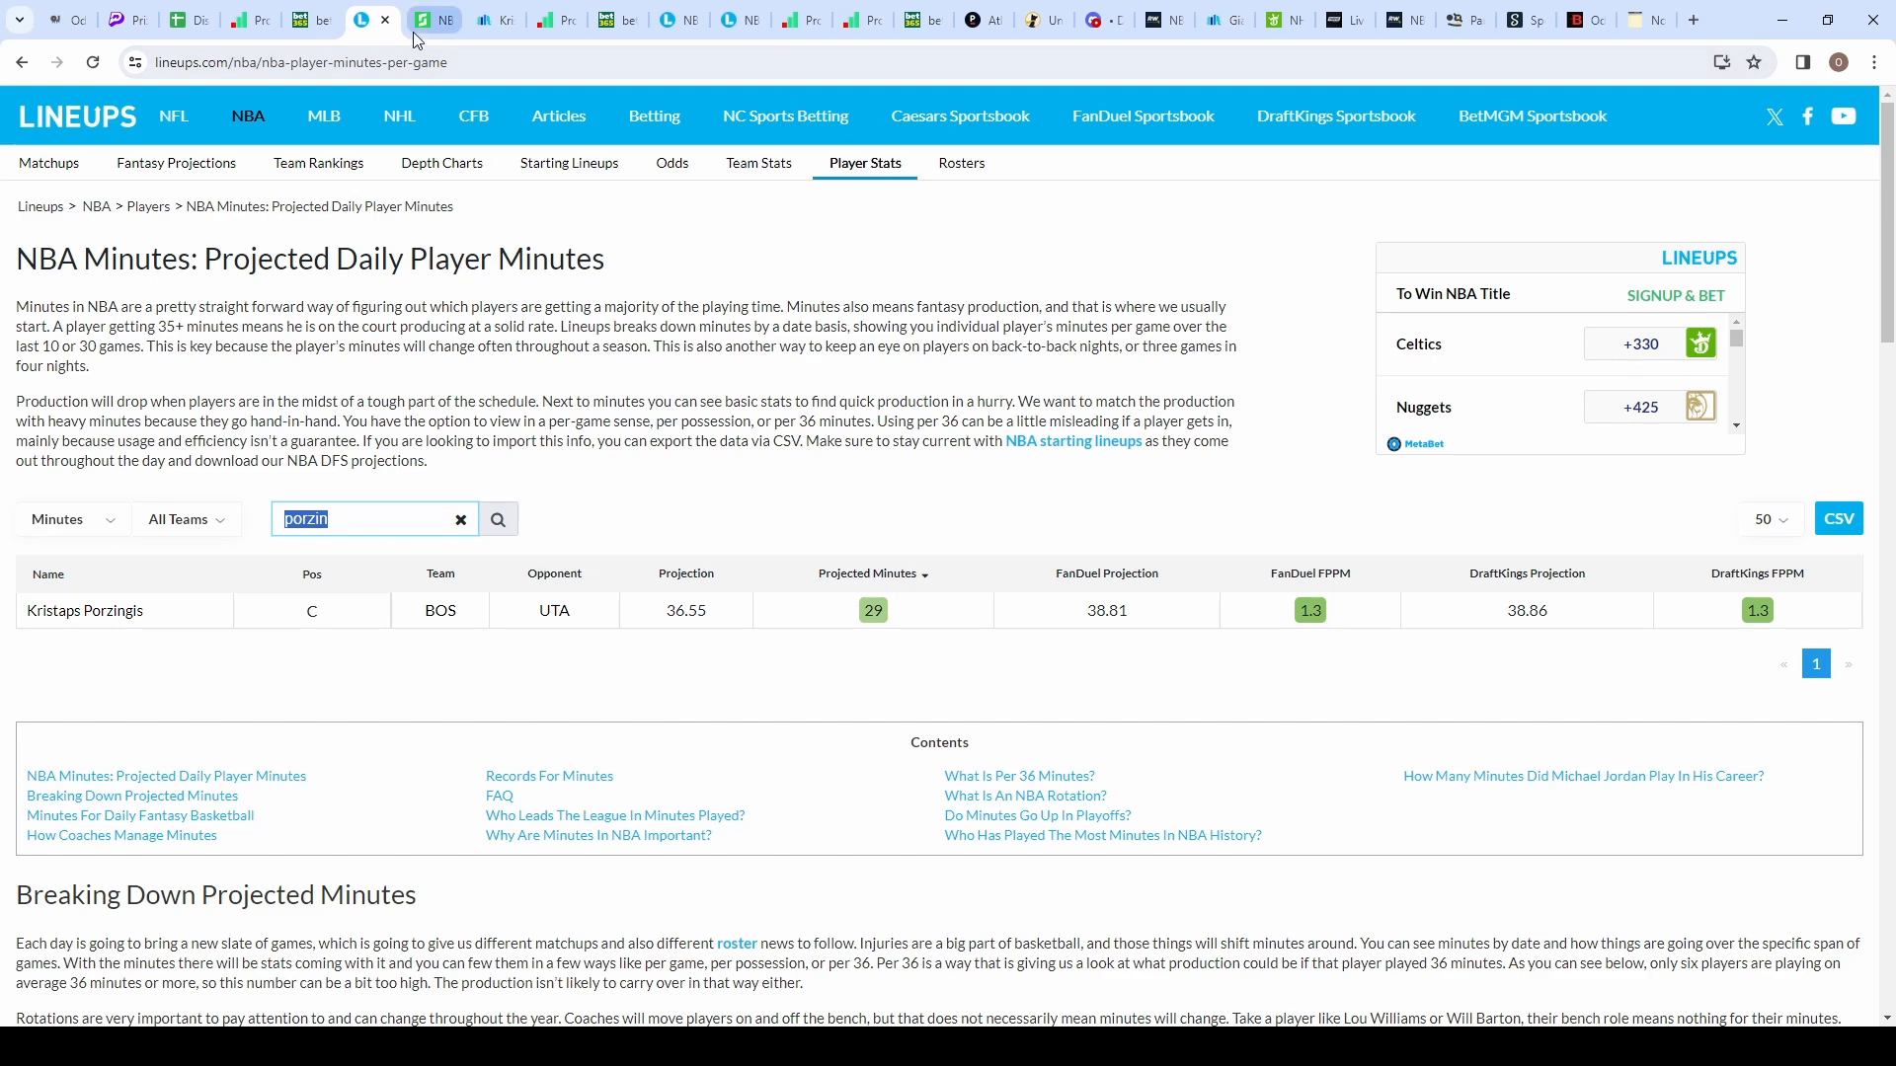
click(435, 20)
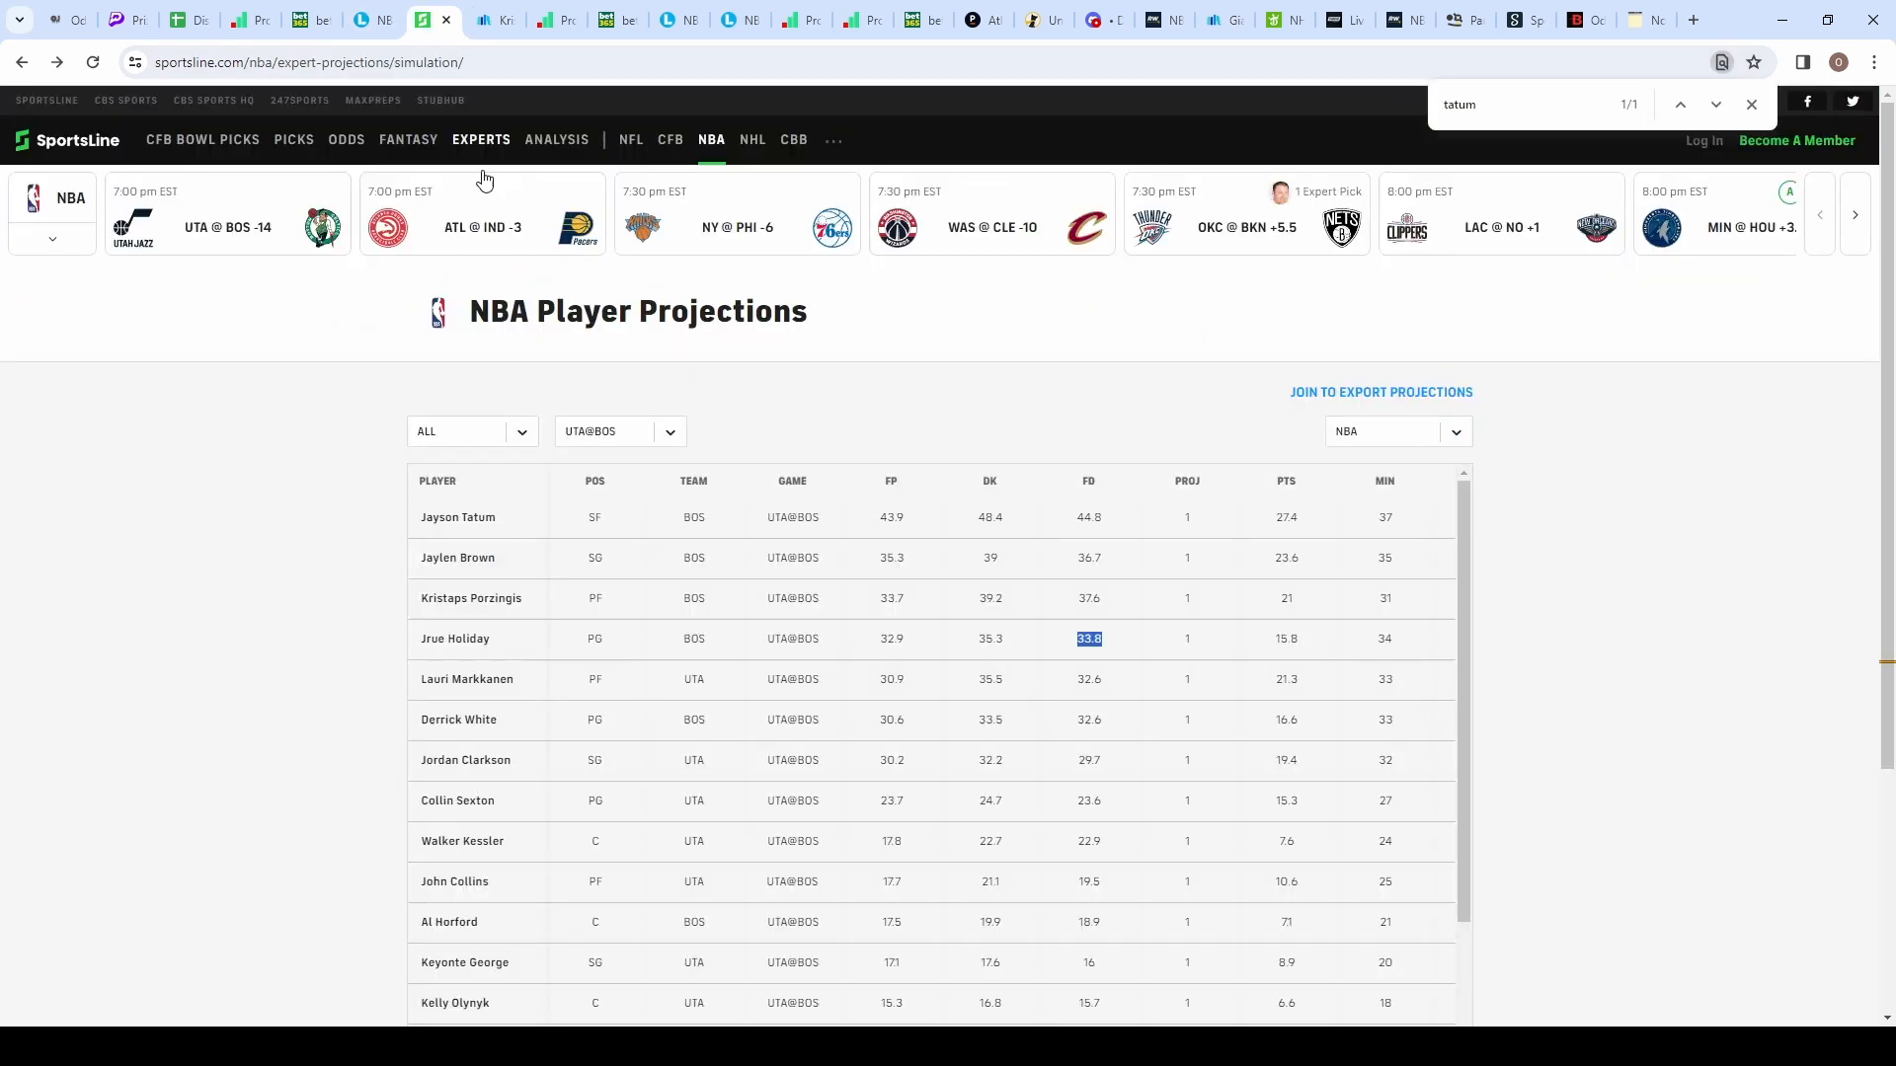
mouse_move(1376, 628)
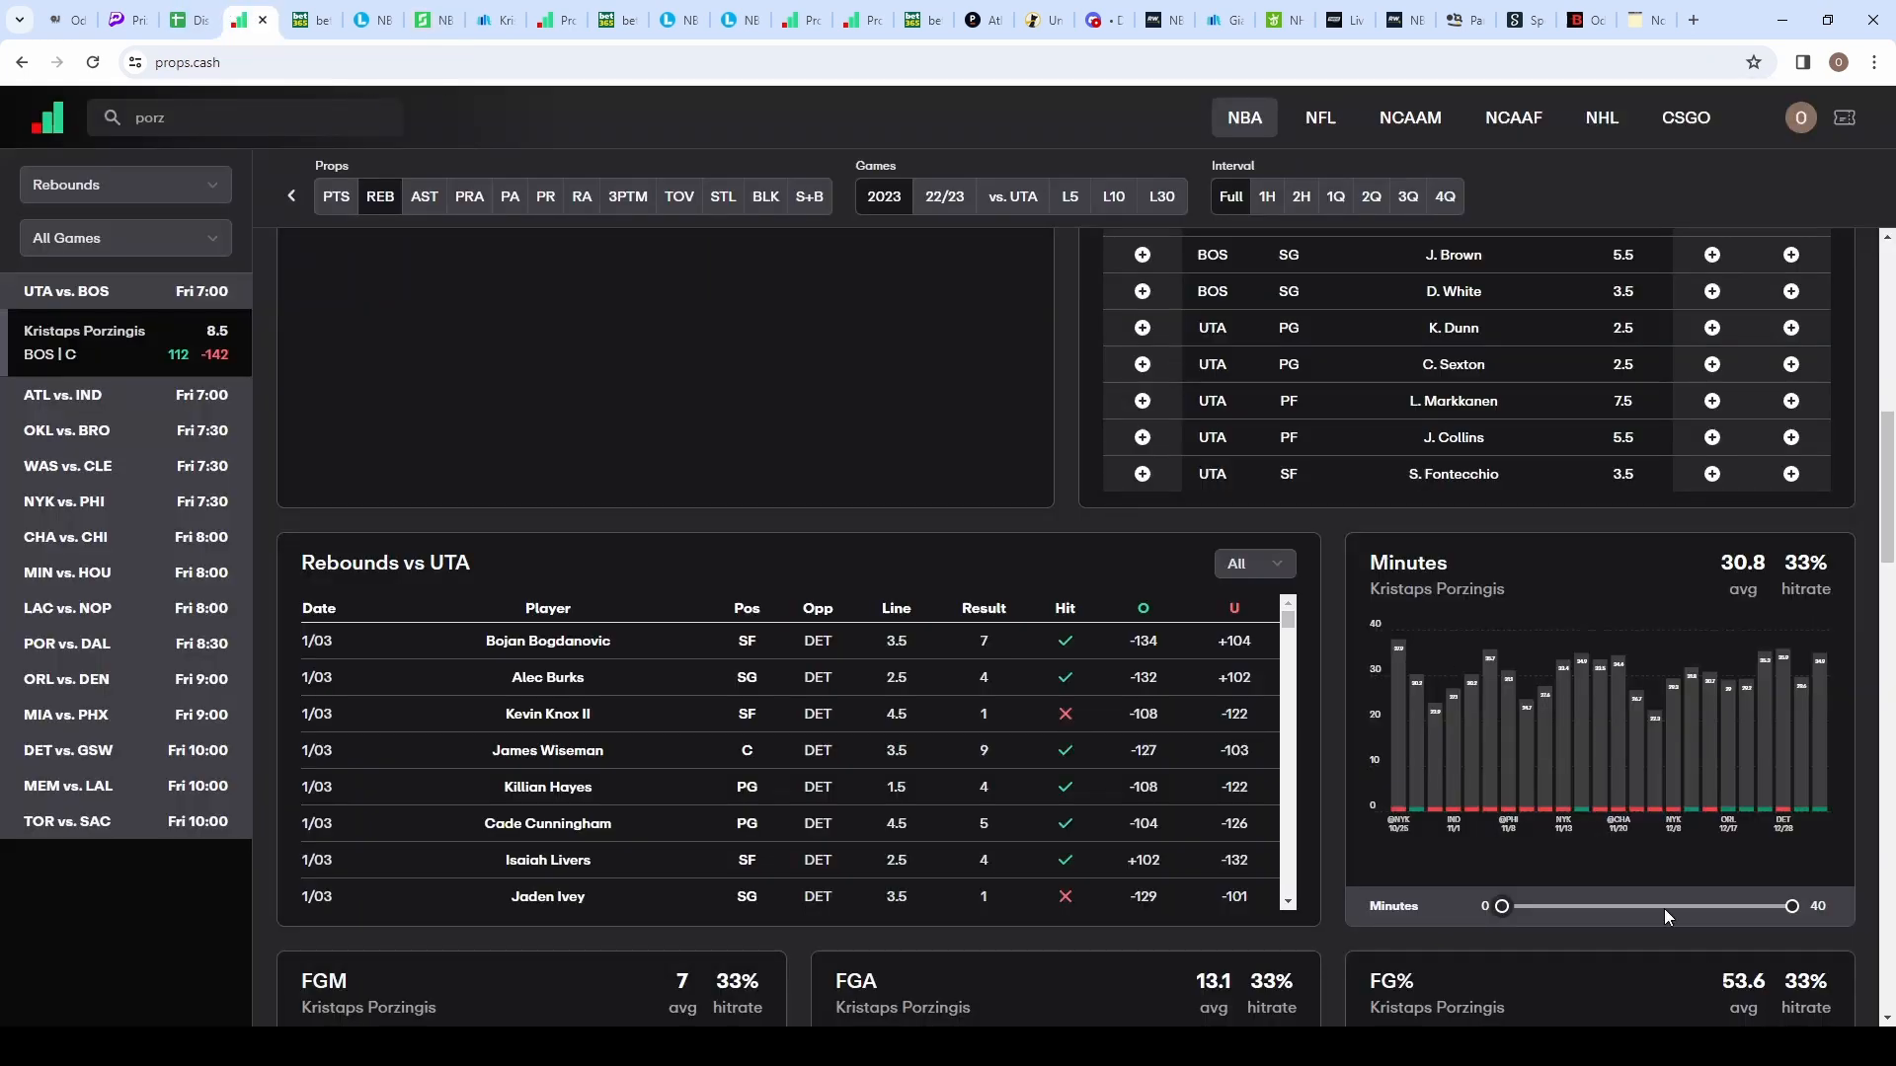
Step: Narrow Porzingis's game log with the Minutes slider to a 28–34 minute range
drag(1791, 907, 1718, 906)
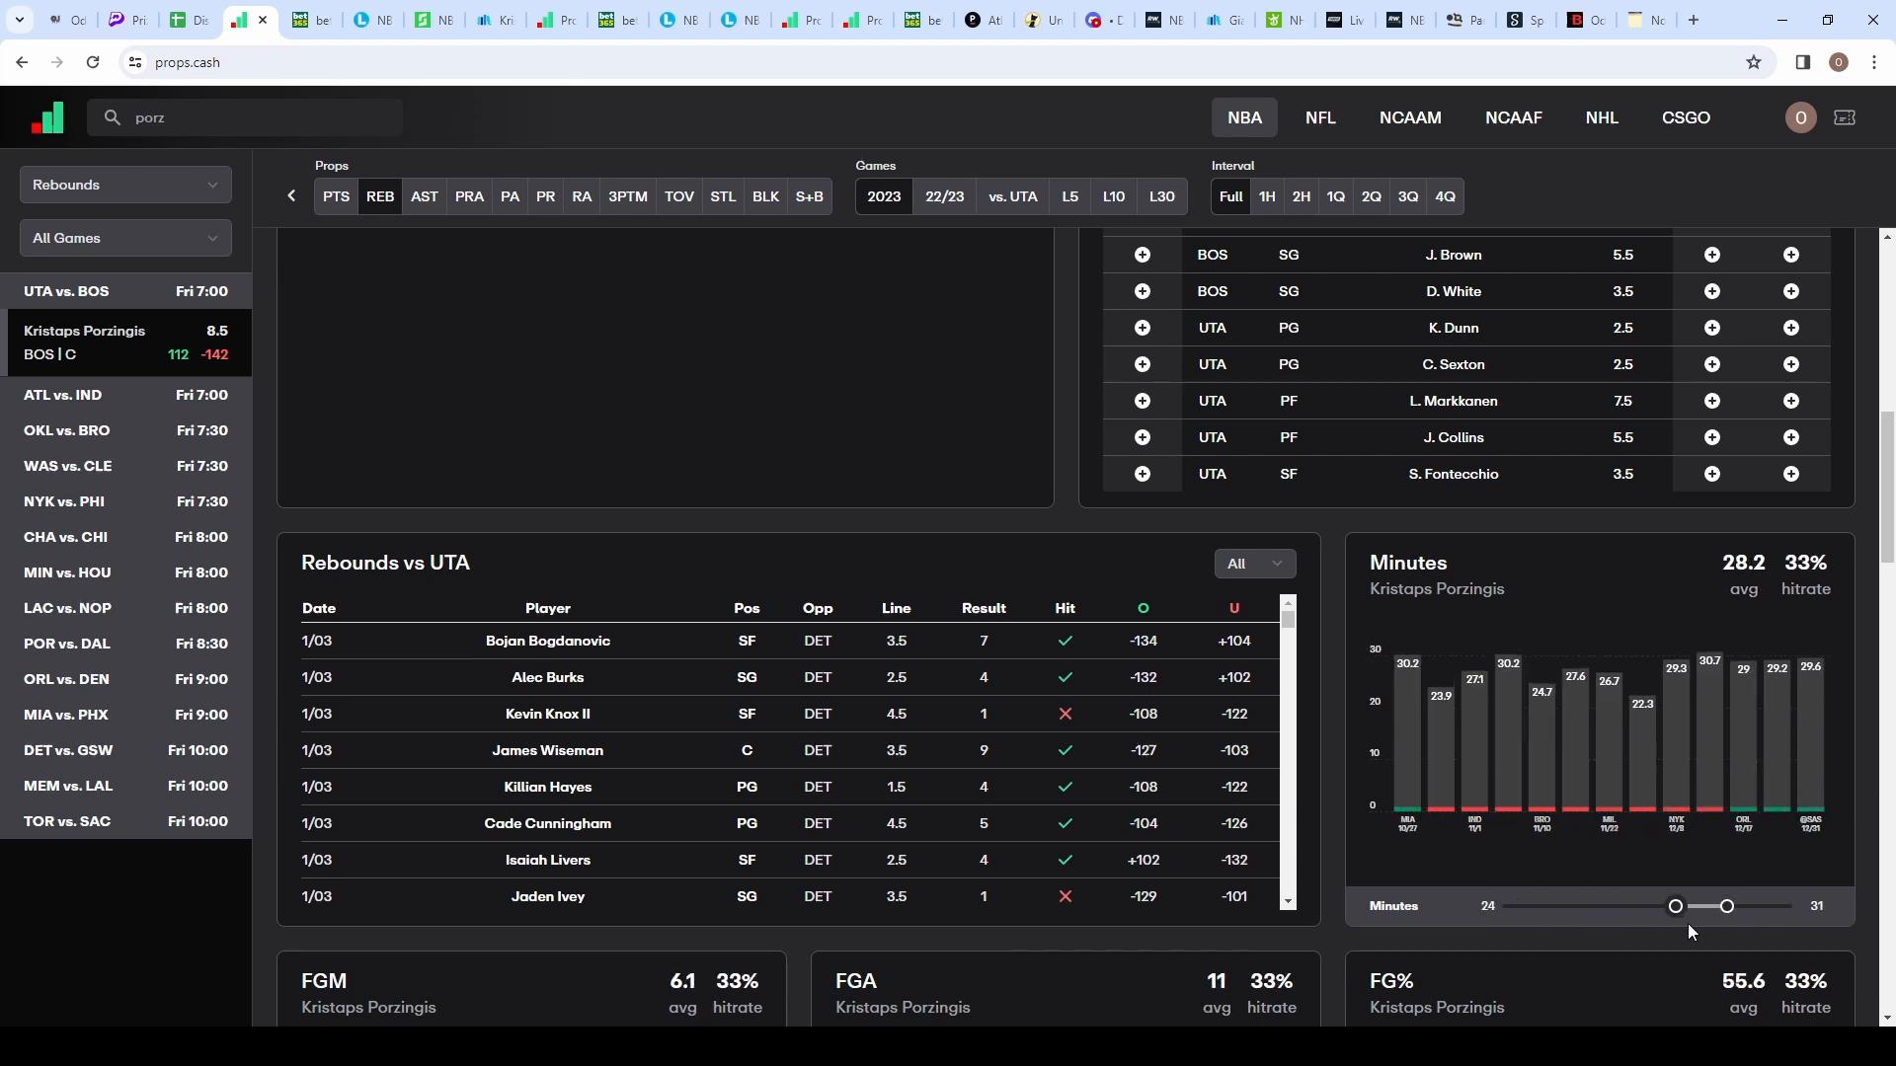
drag(1674, 907, 1683, 907)
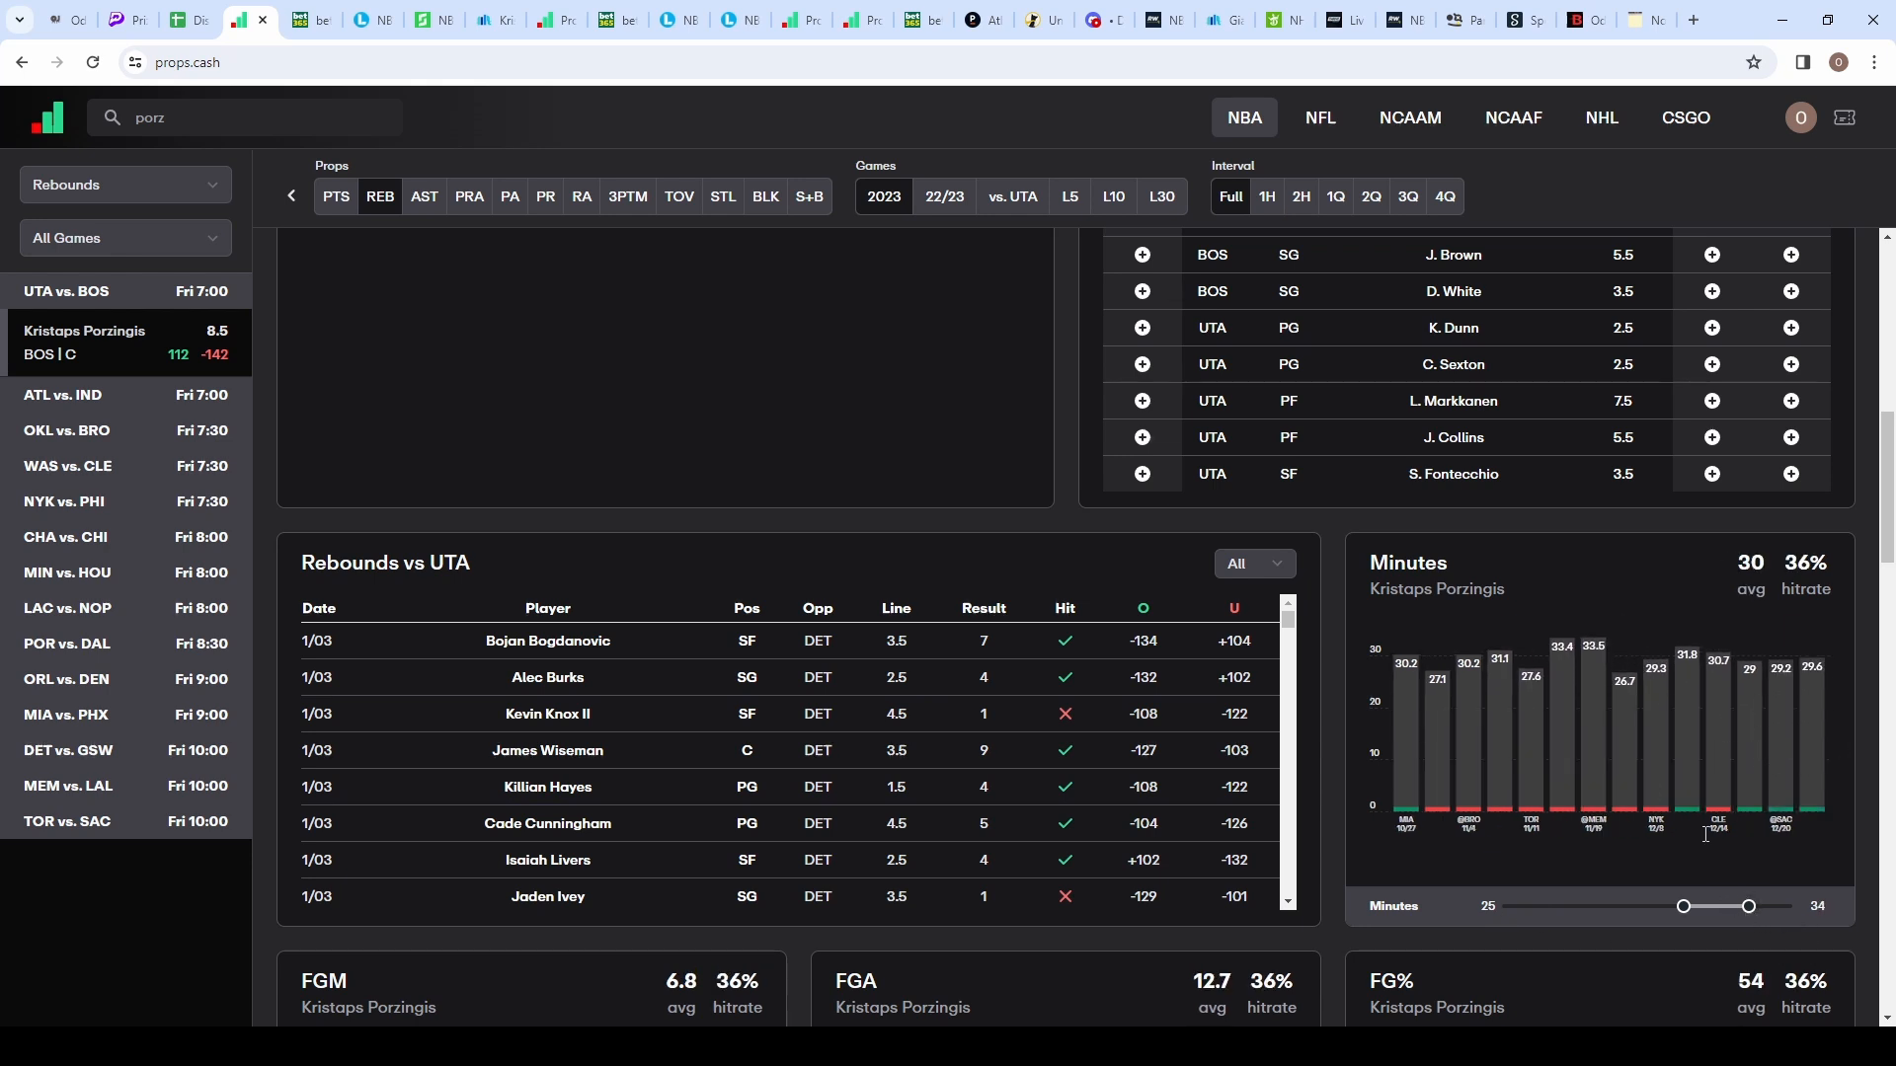
drag(1683, 906, 1699, 906)
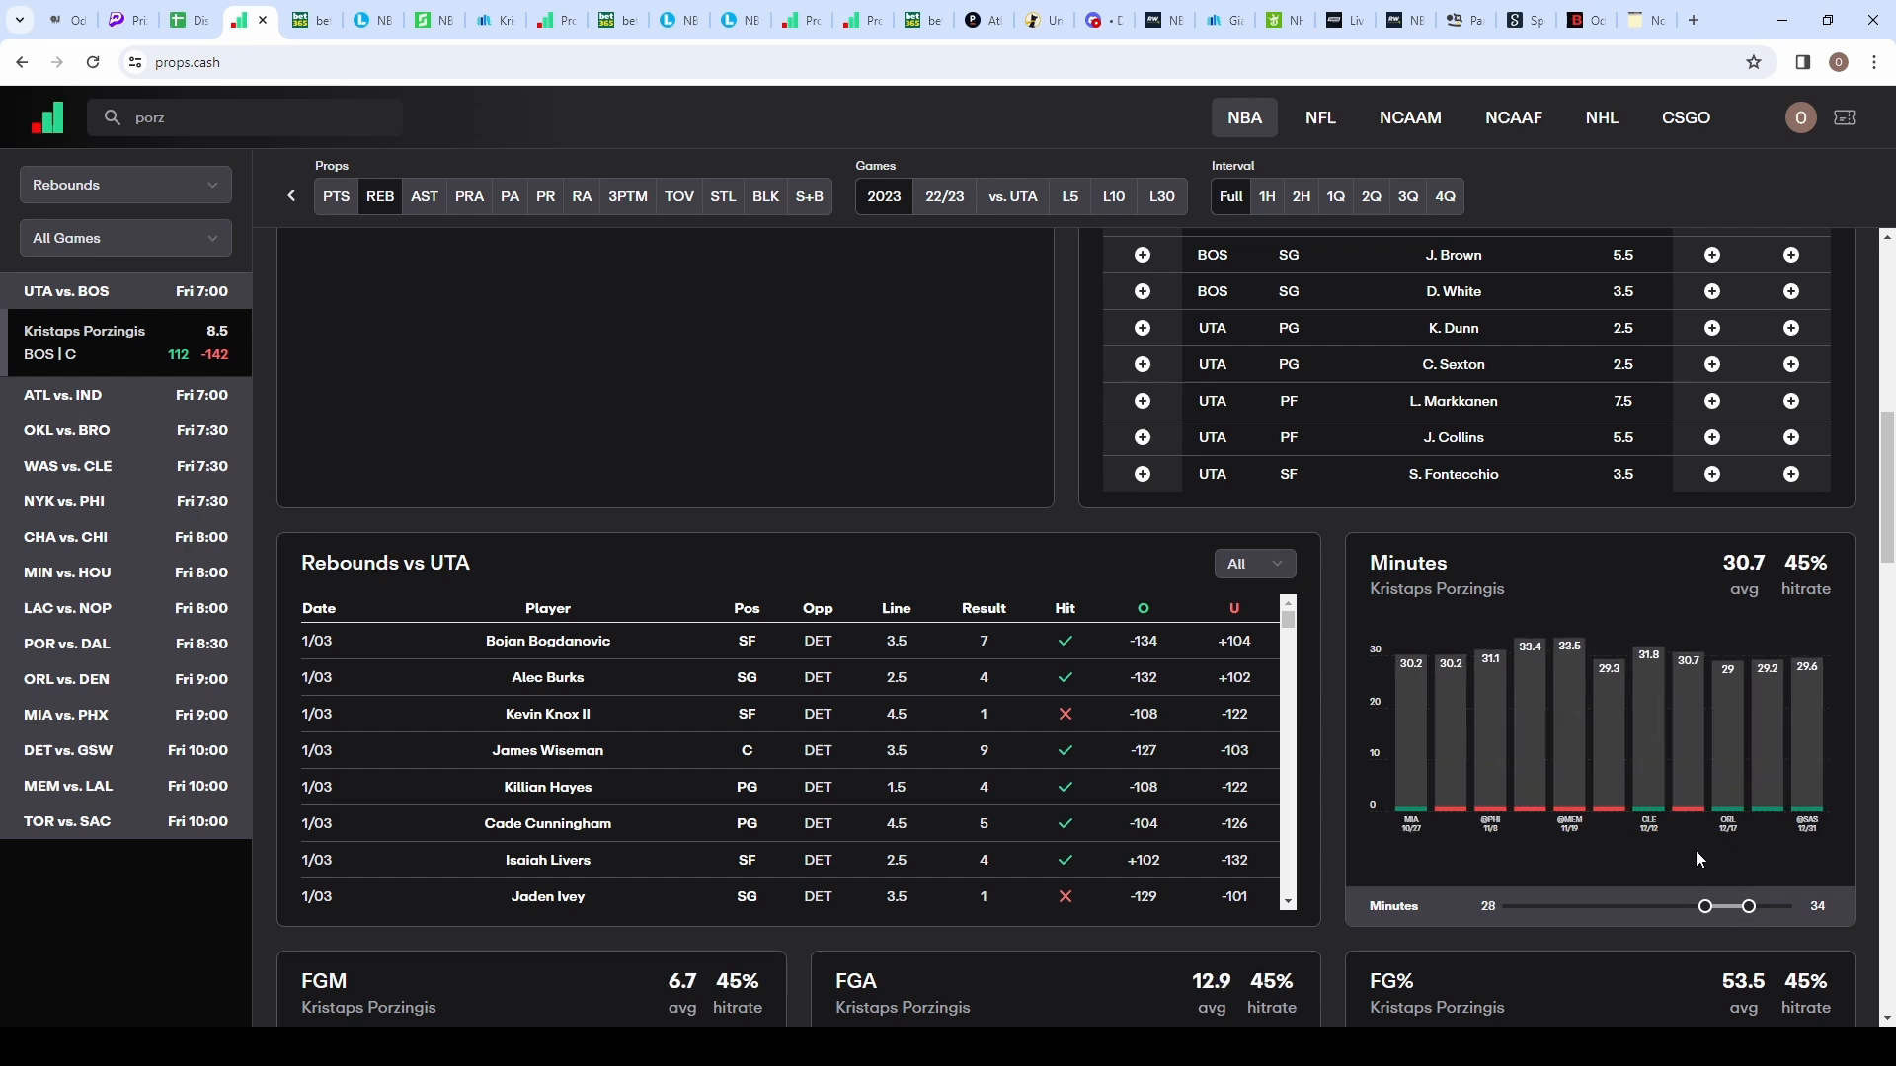
mouse_move(1450, 588)
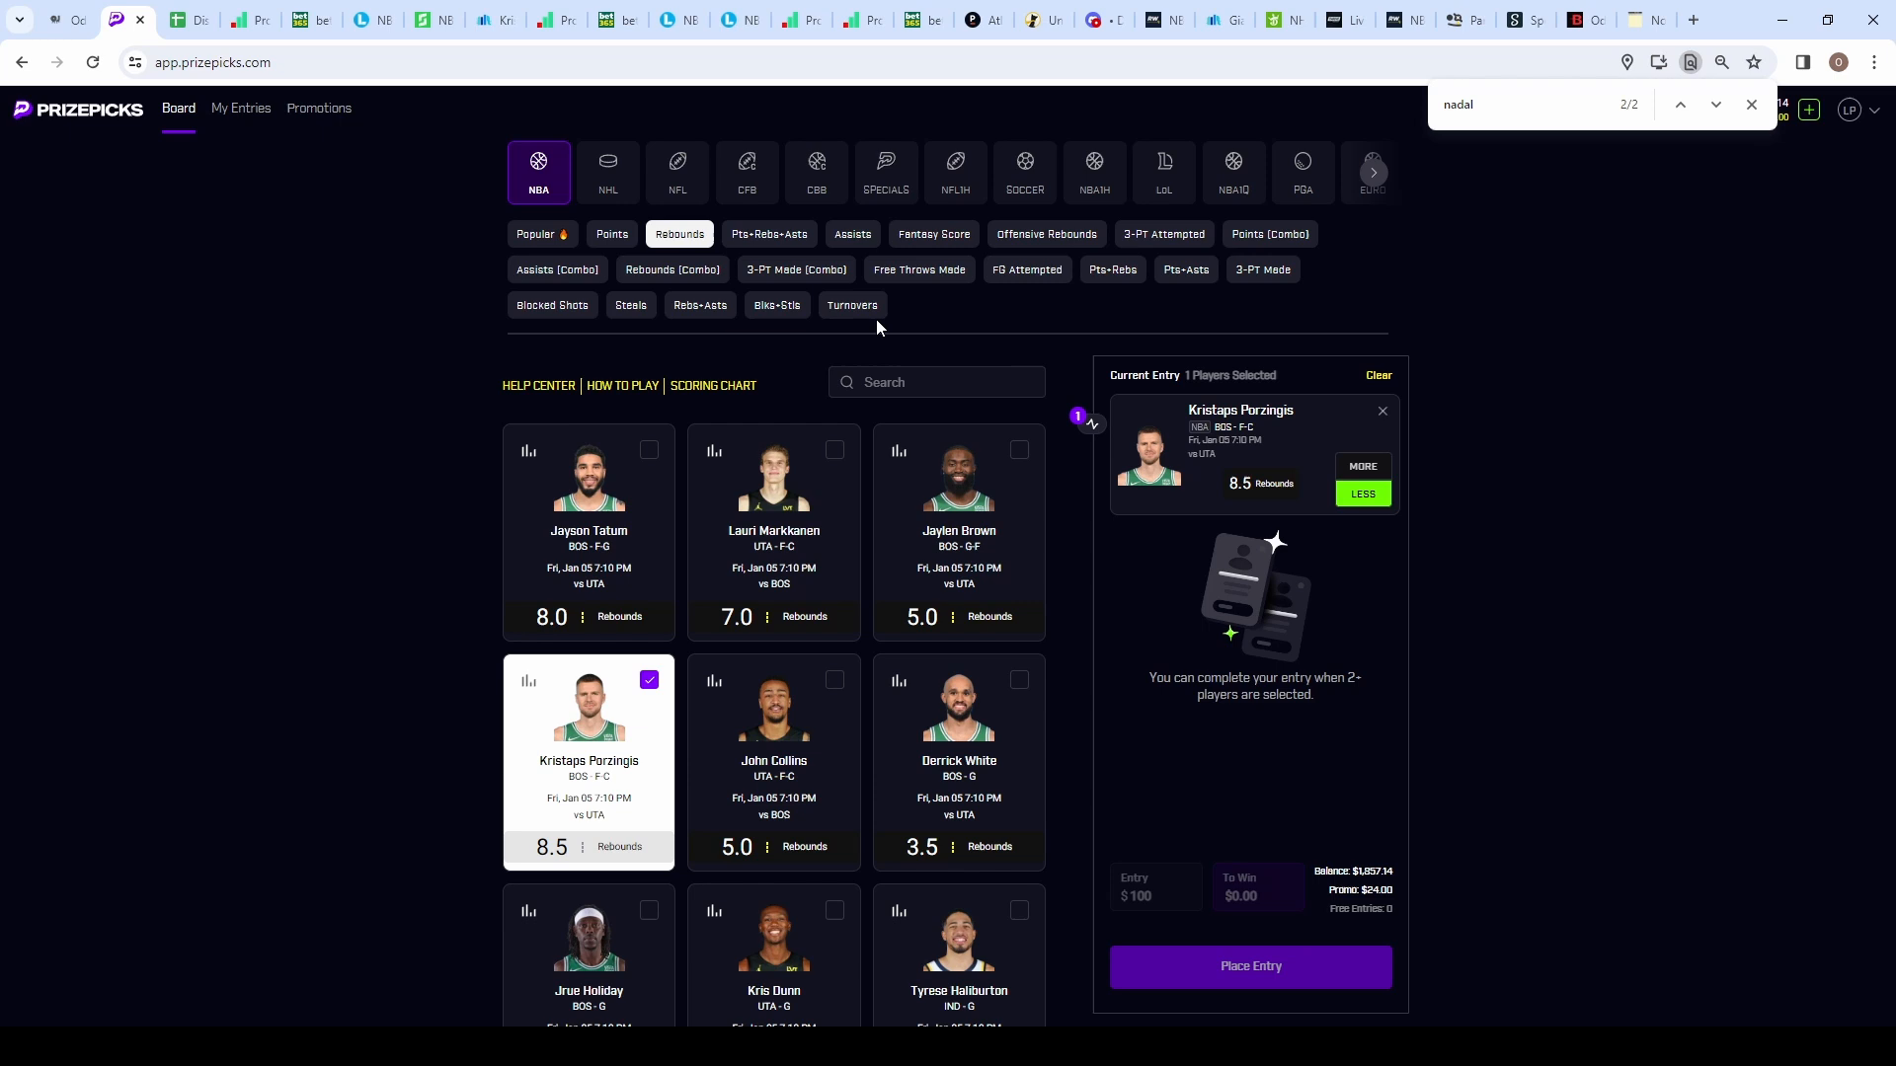
Step: Add Porzingis Less than 43.0 Fantasy Score as the second pick with a $100 Power Play paying $300
click(935, 233)
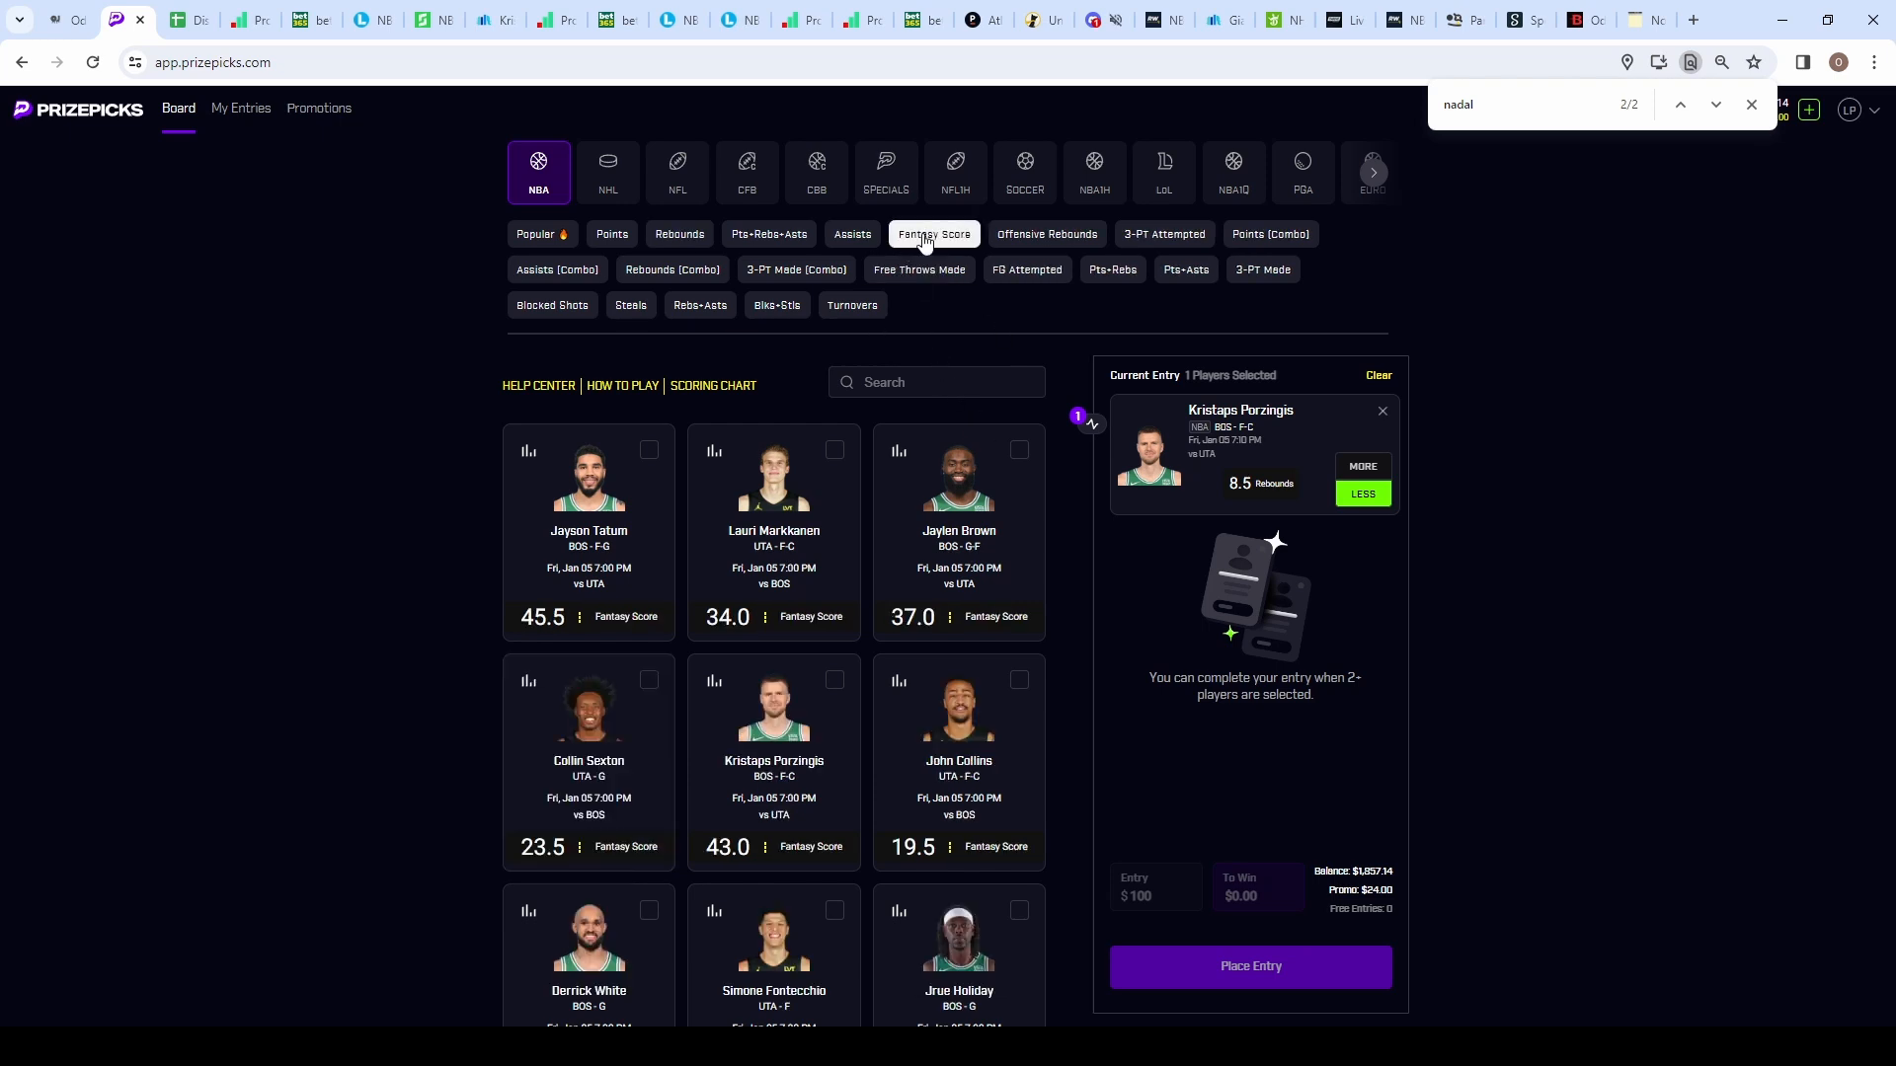
click(772, 713)
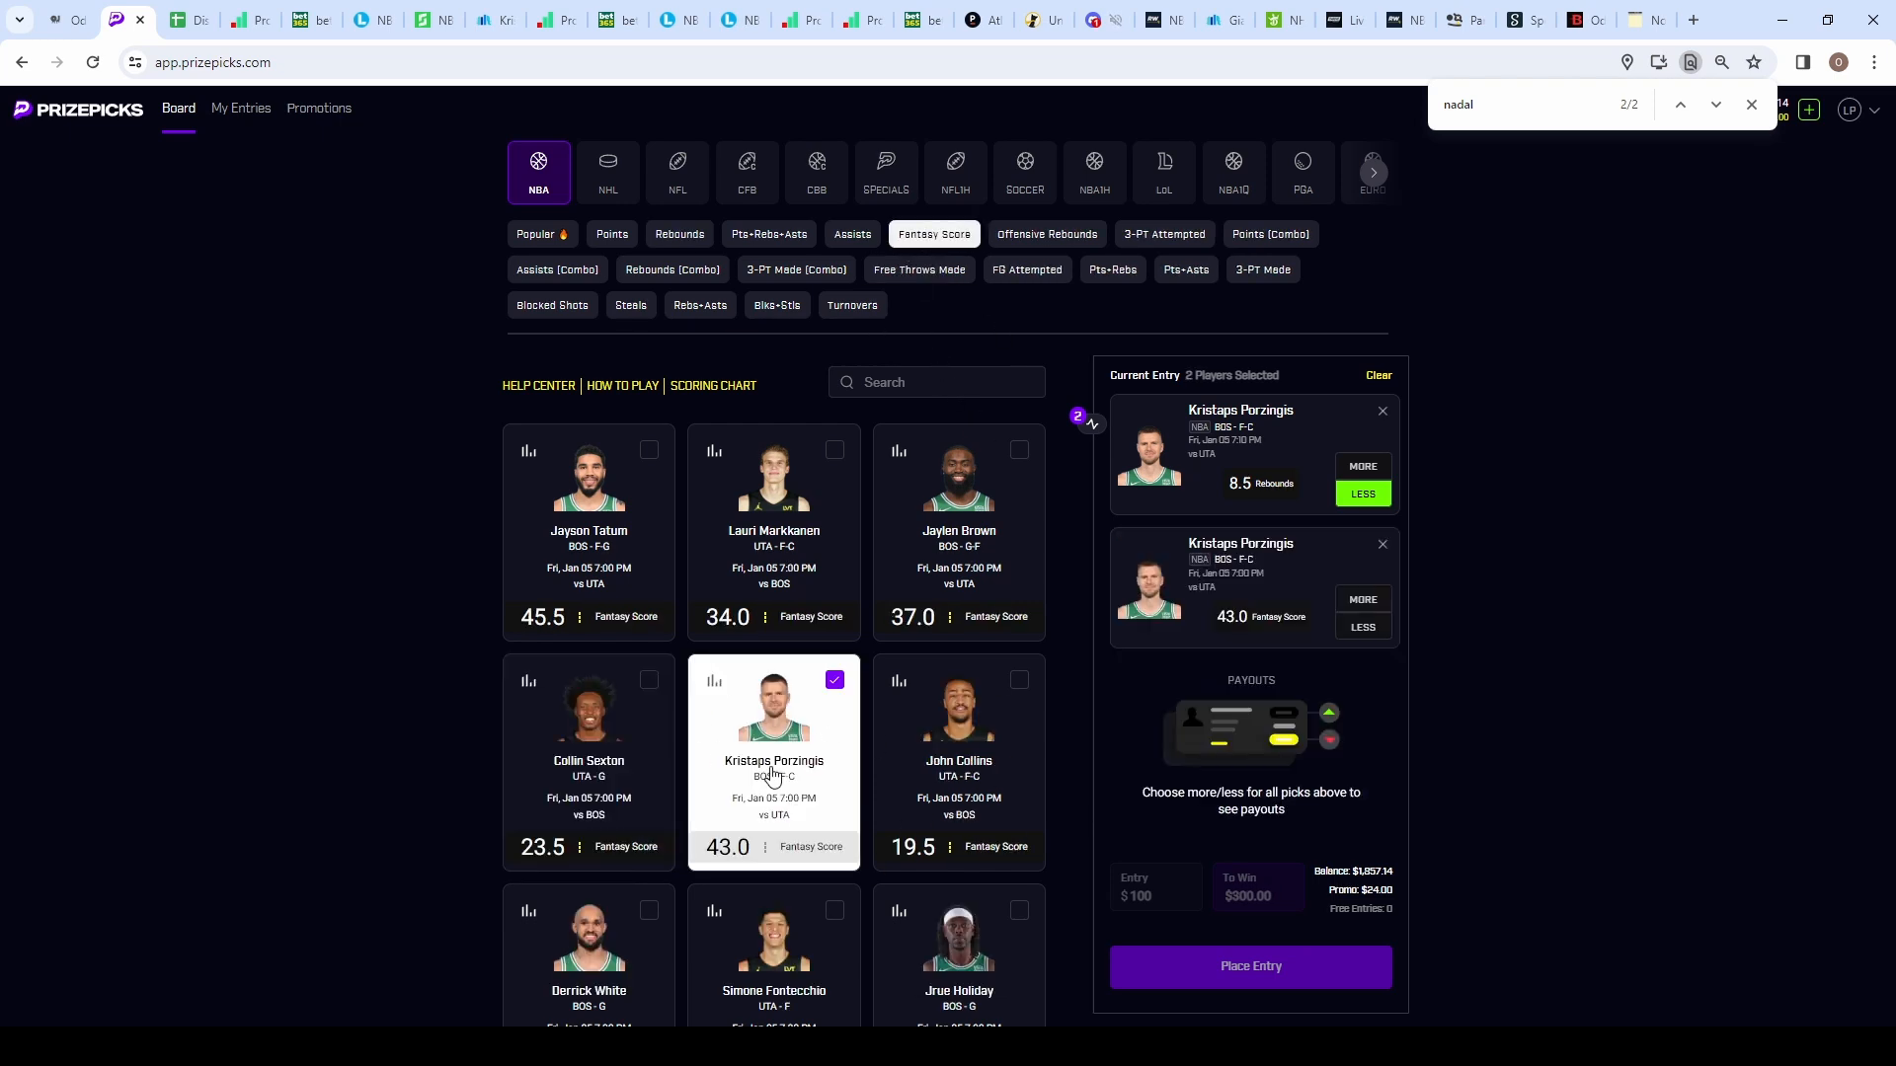
click(1363, 626)
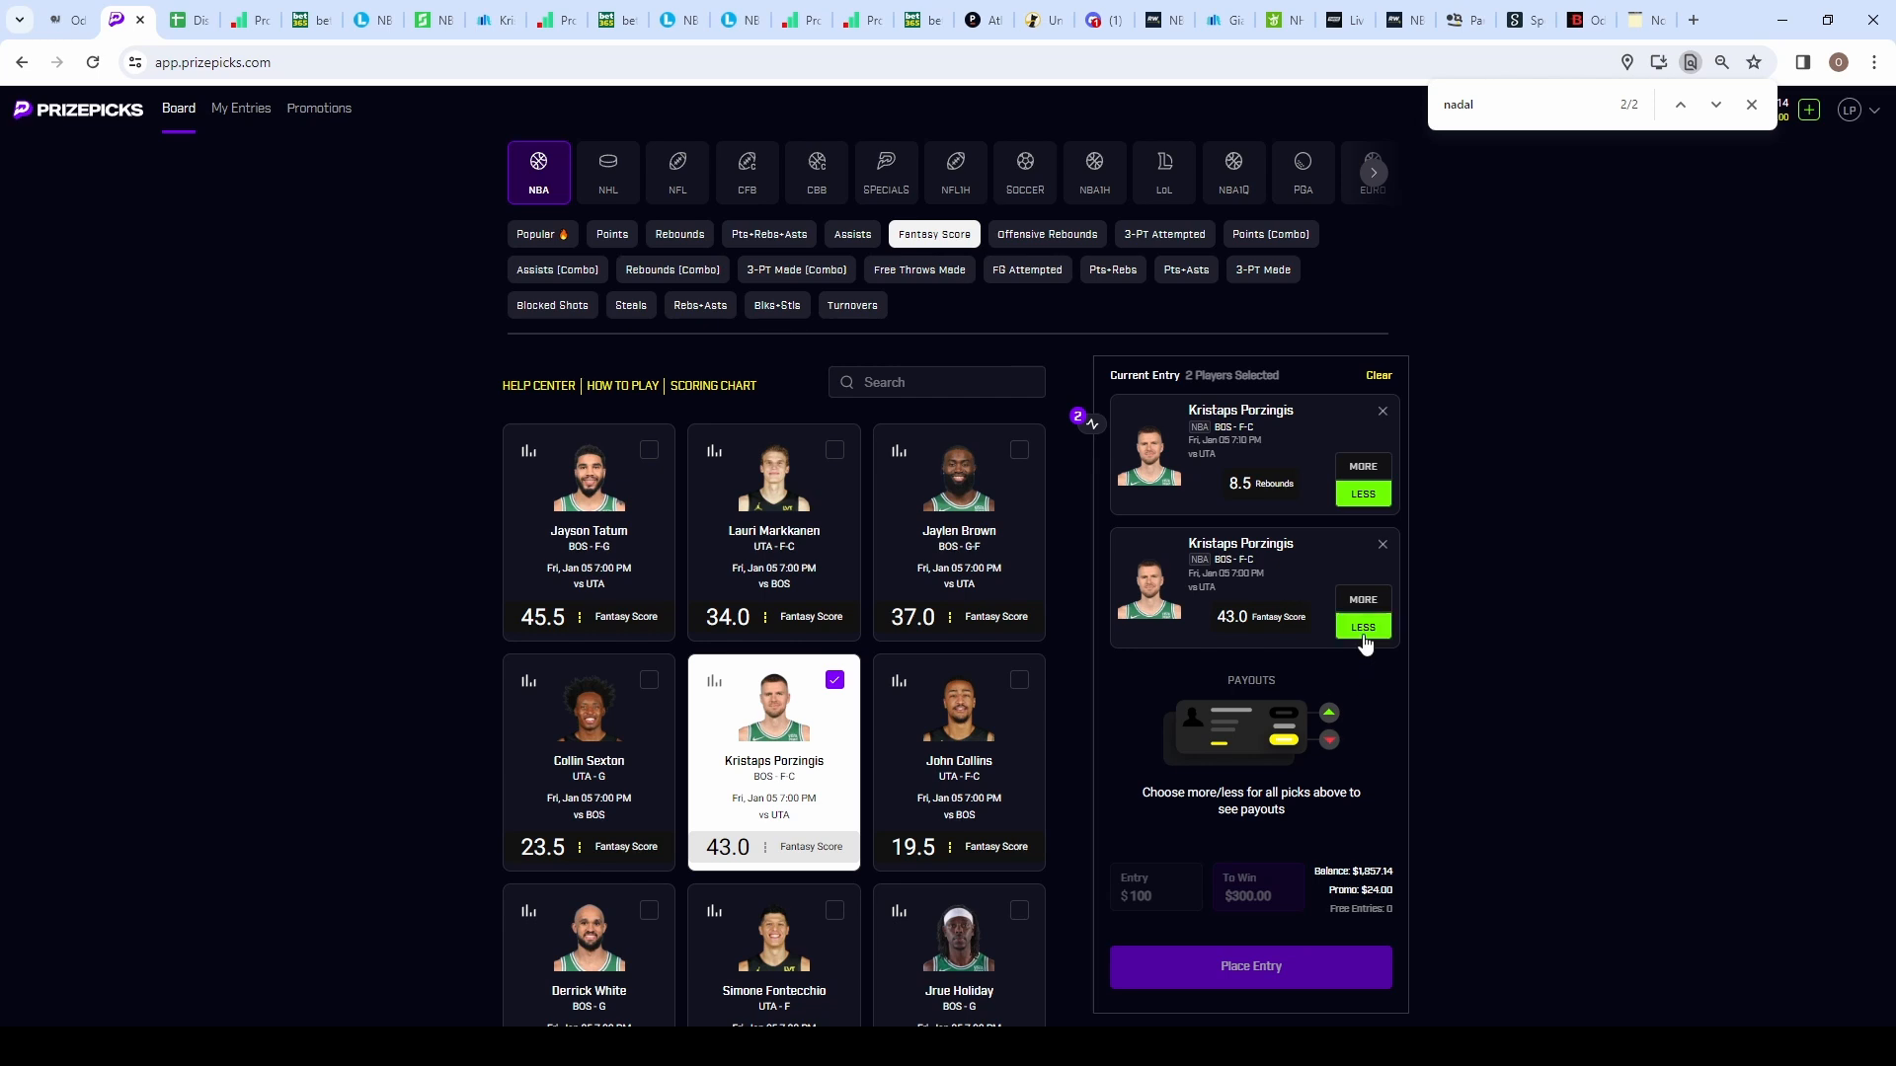
click(1361, 626)
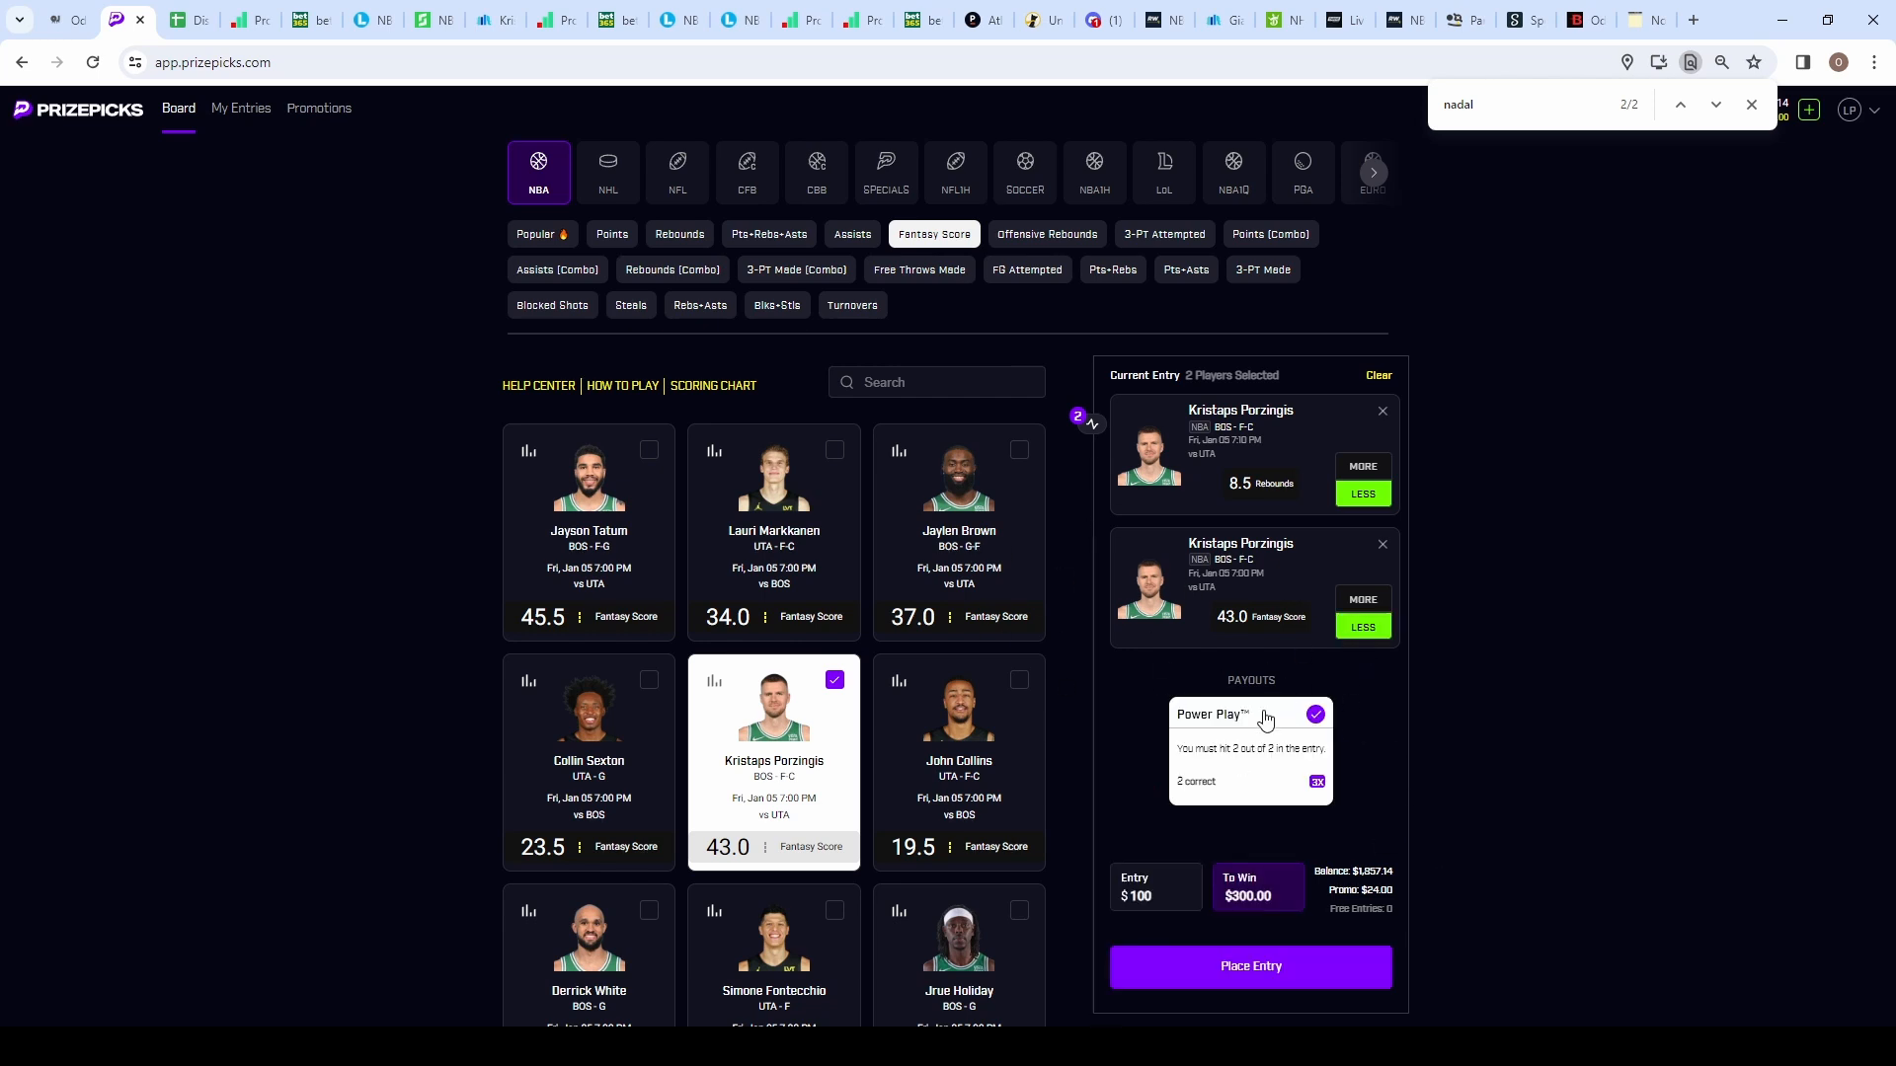
mouse_move(950, 669)
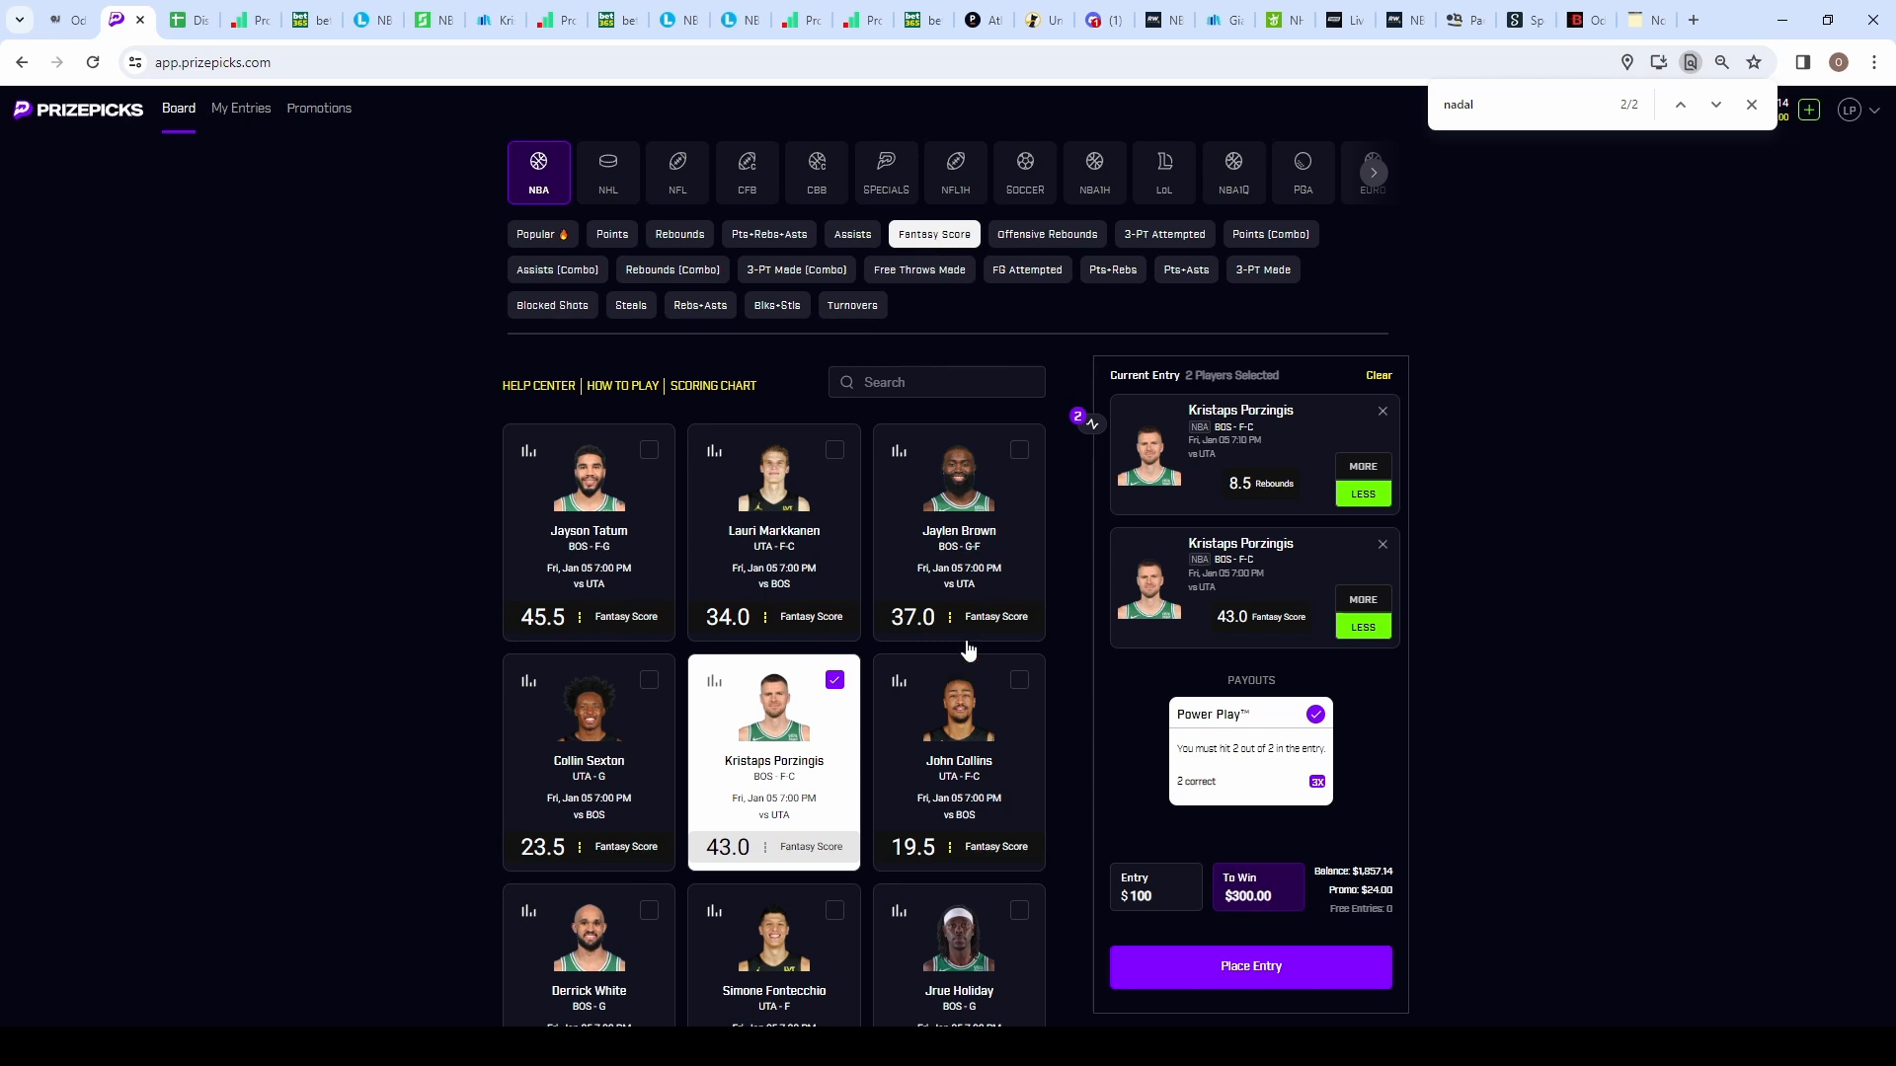
mouse_move(564, 359)
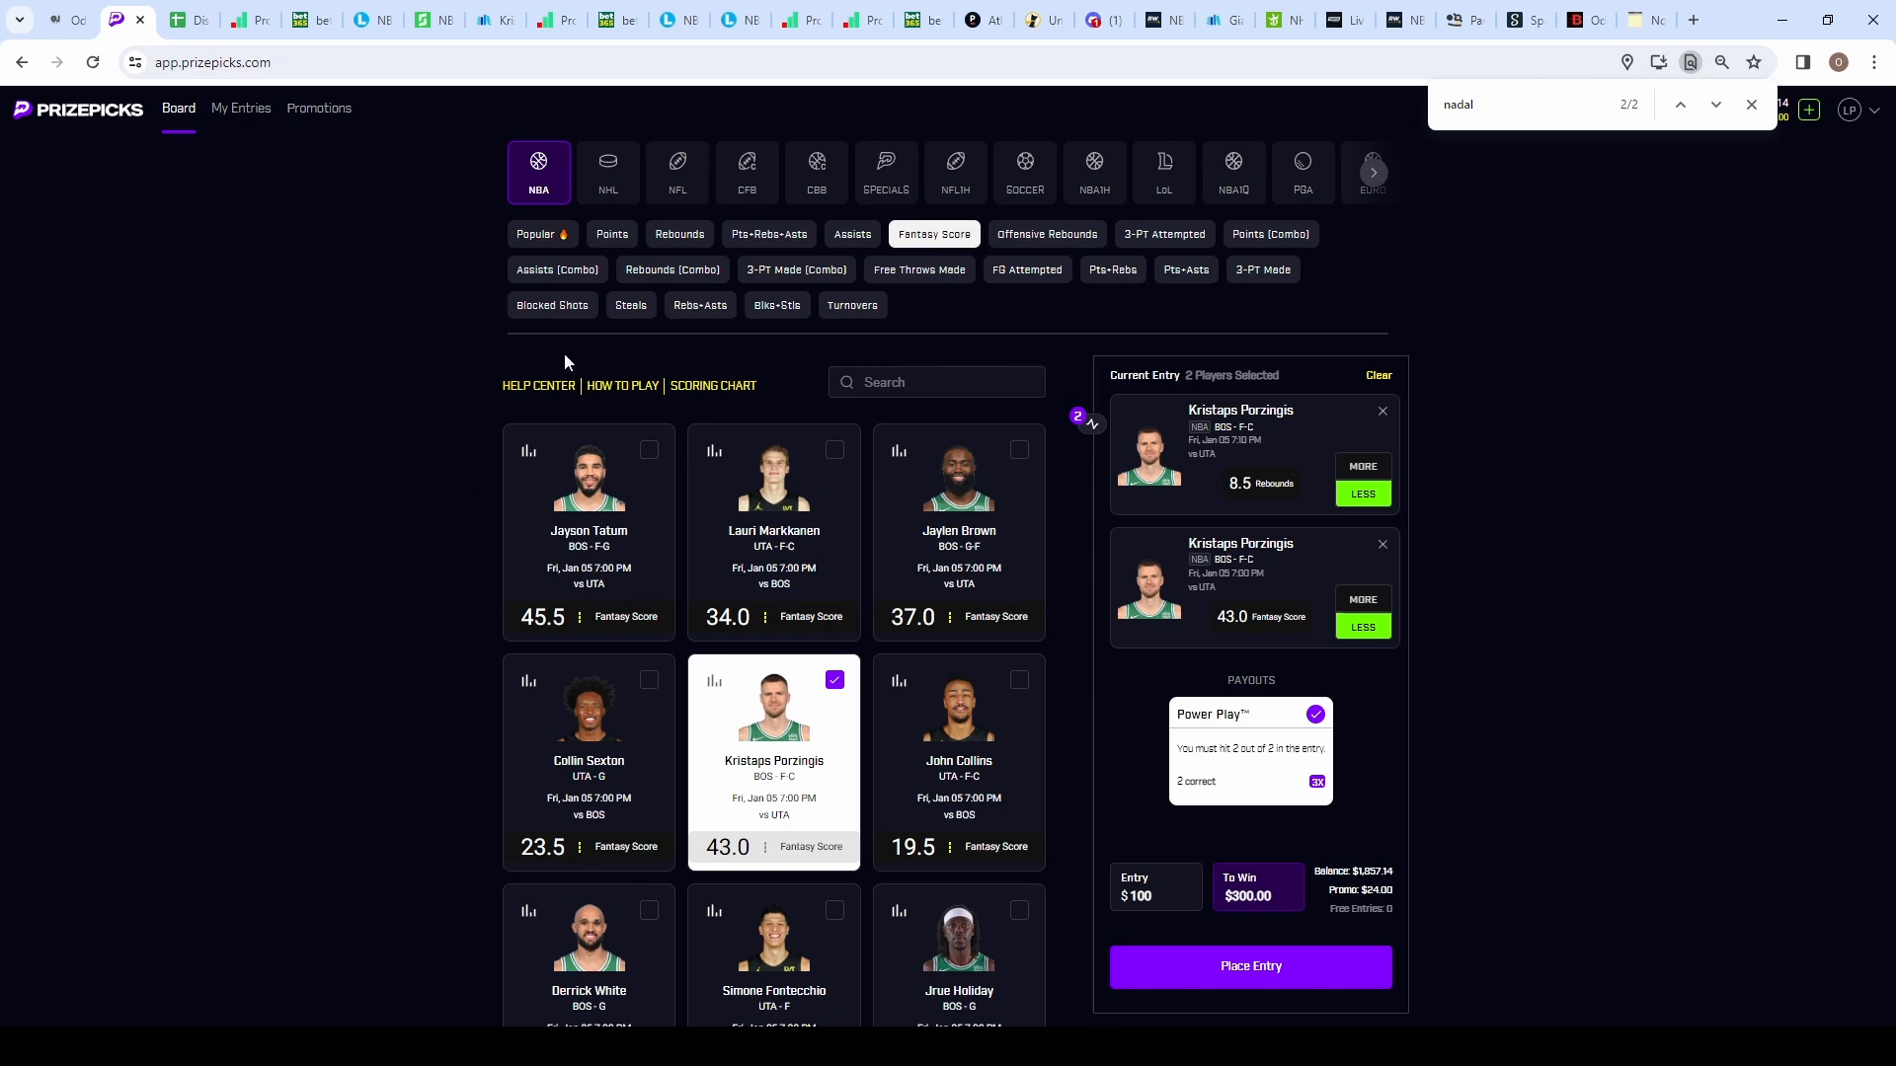
mouse_move(875, 650)
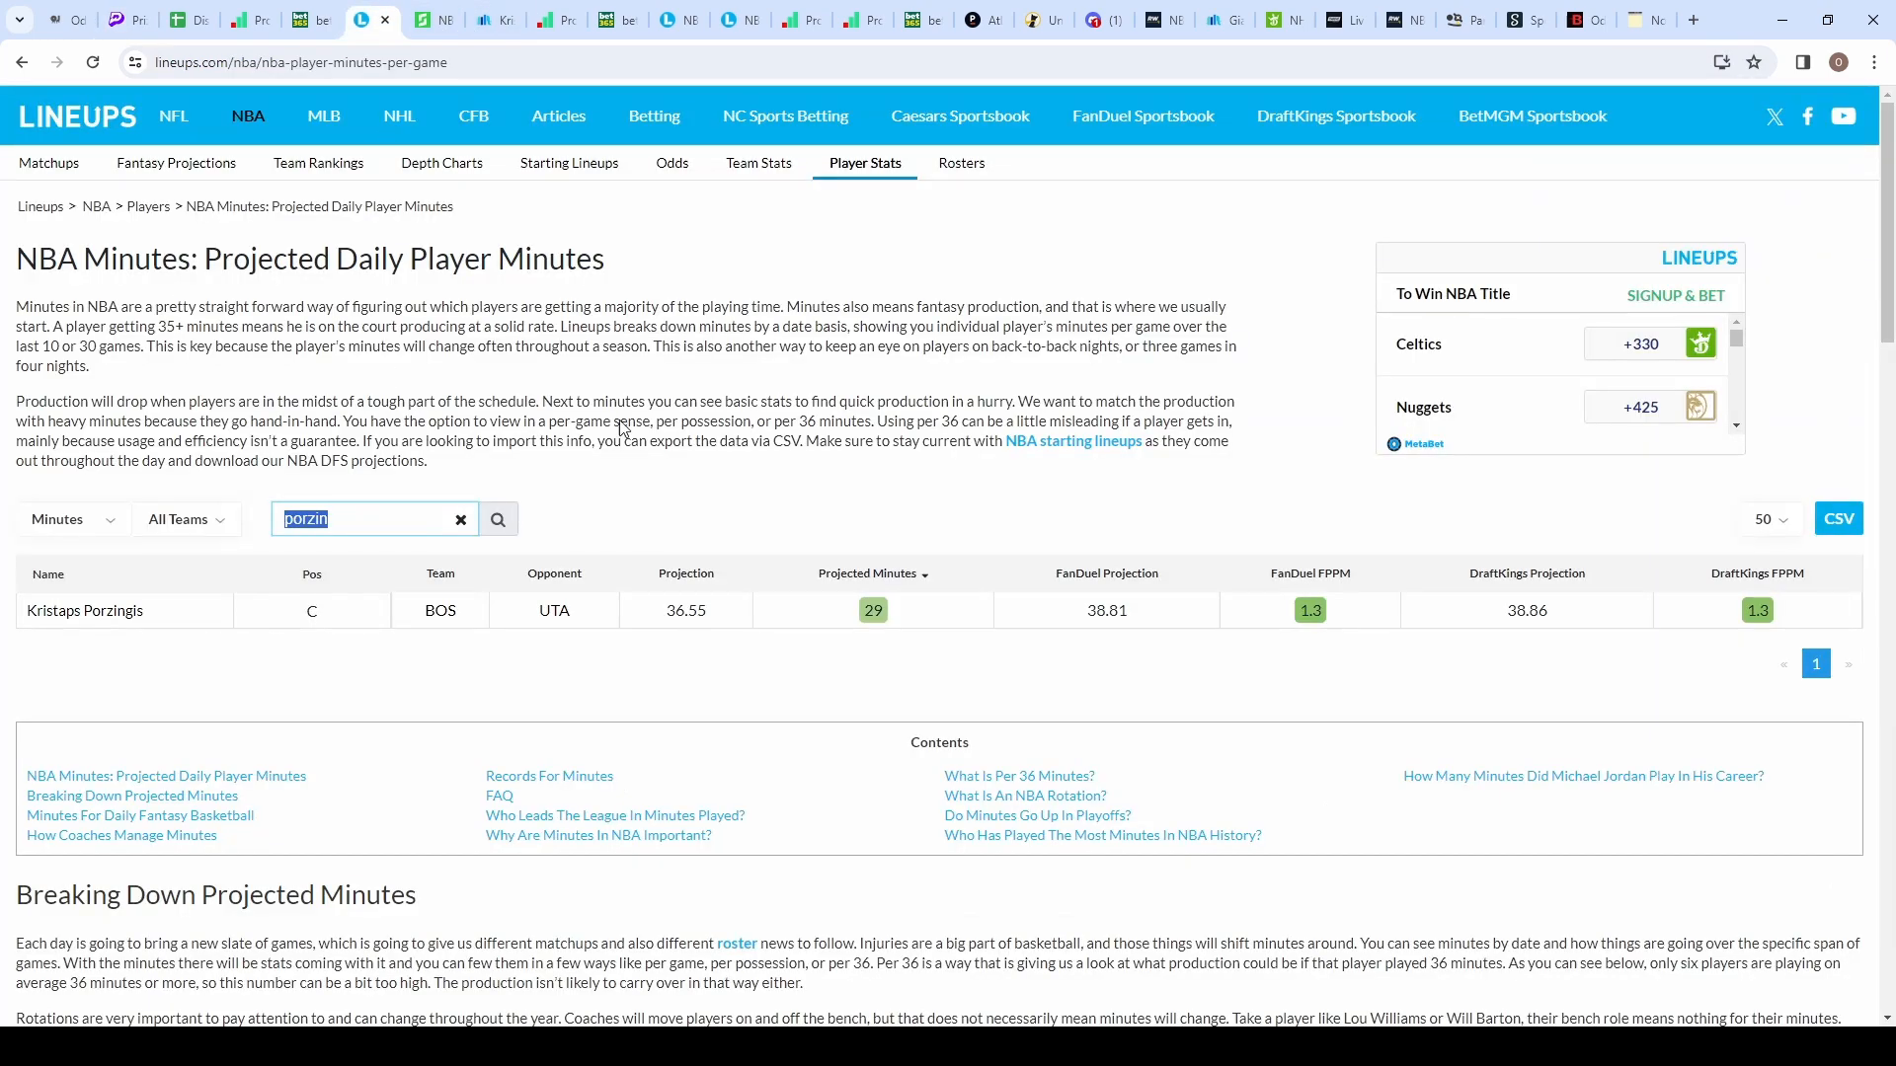
mouse_move(596, 515)
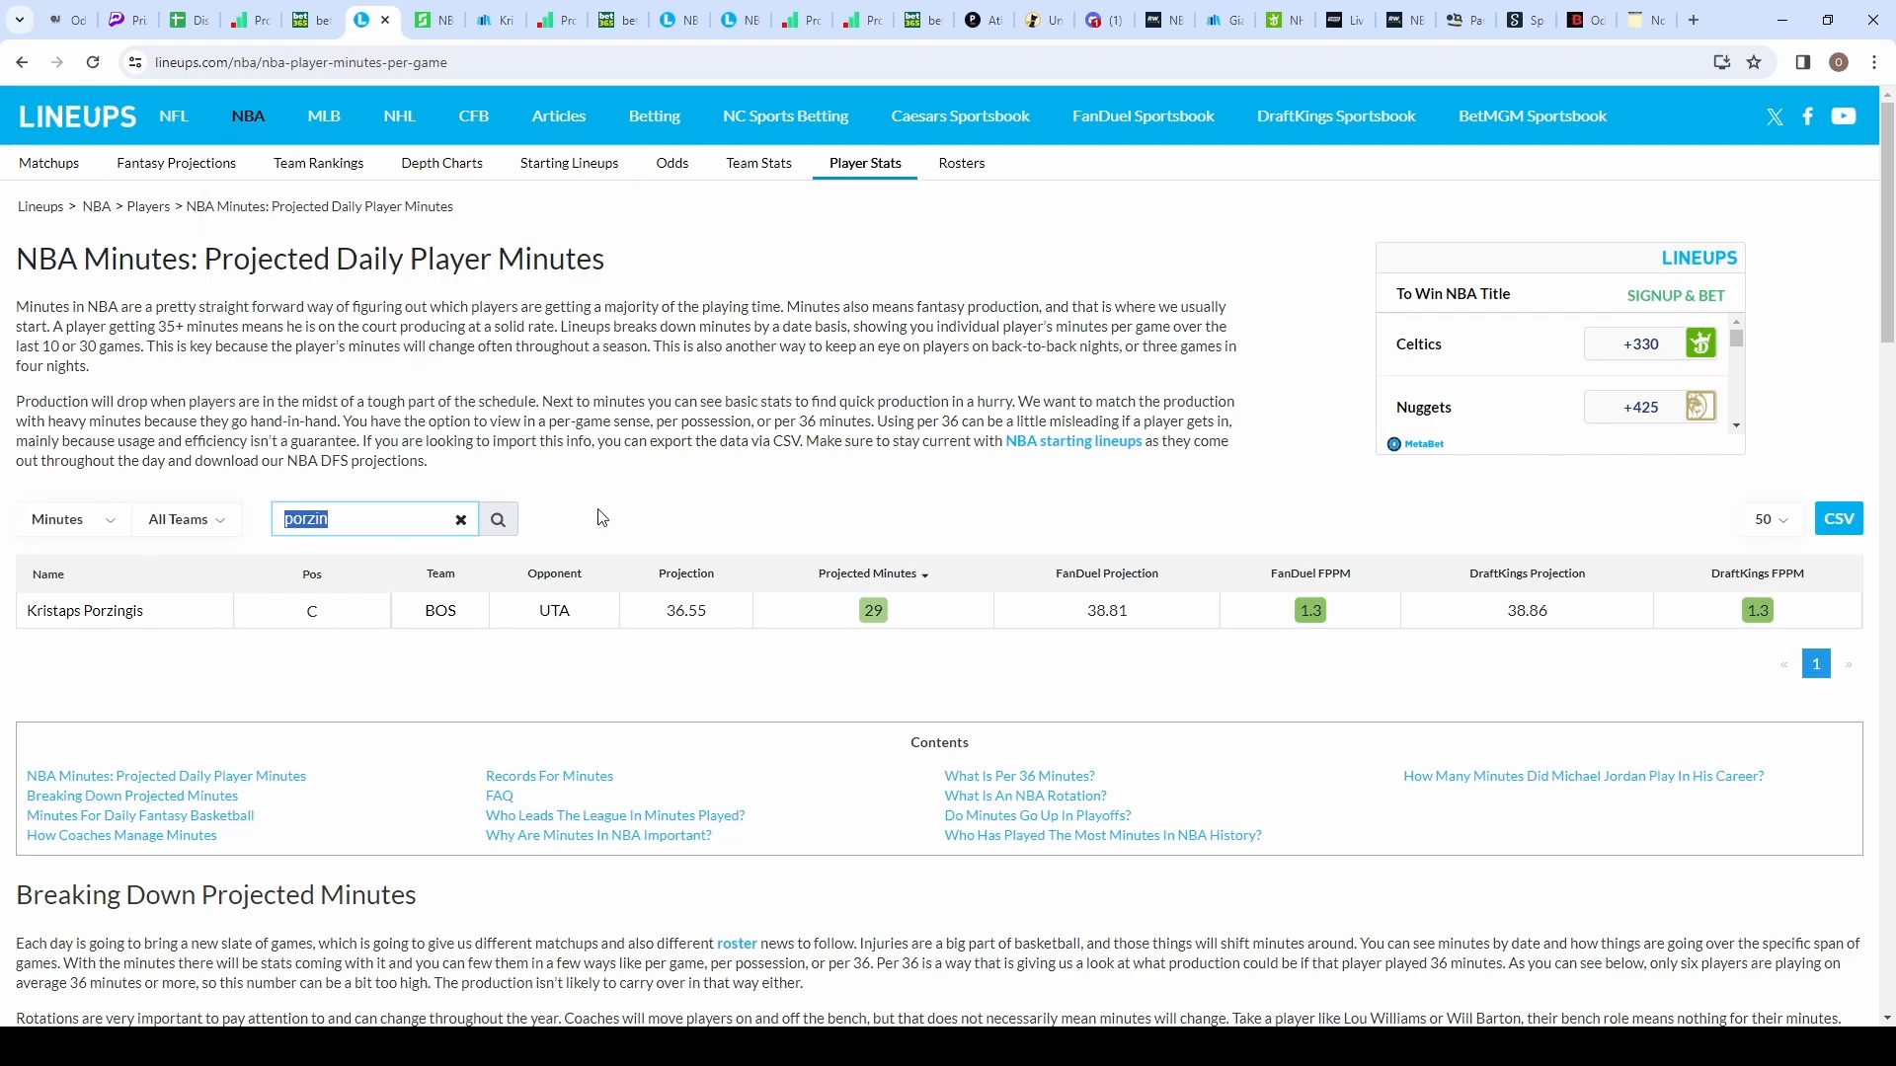
mouse_move(1114, 612)
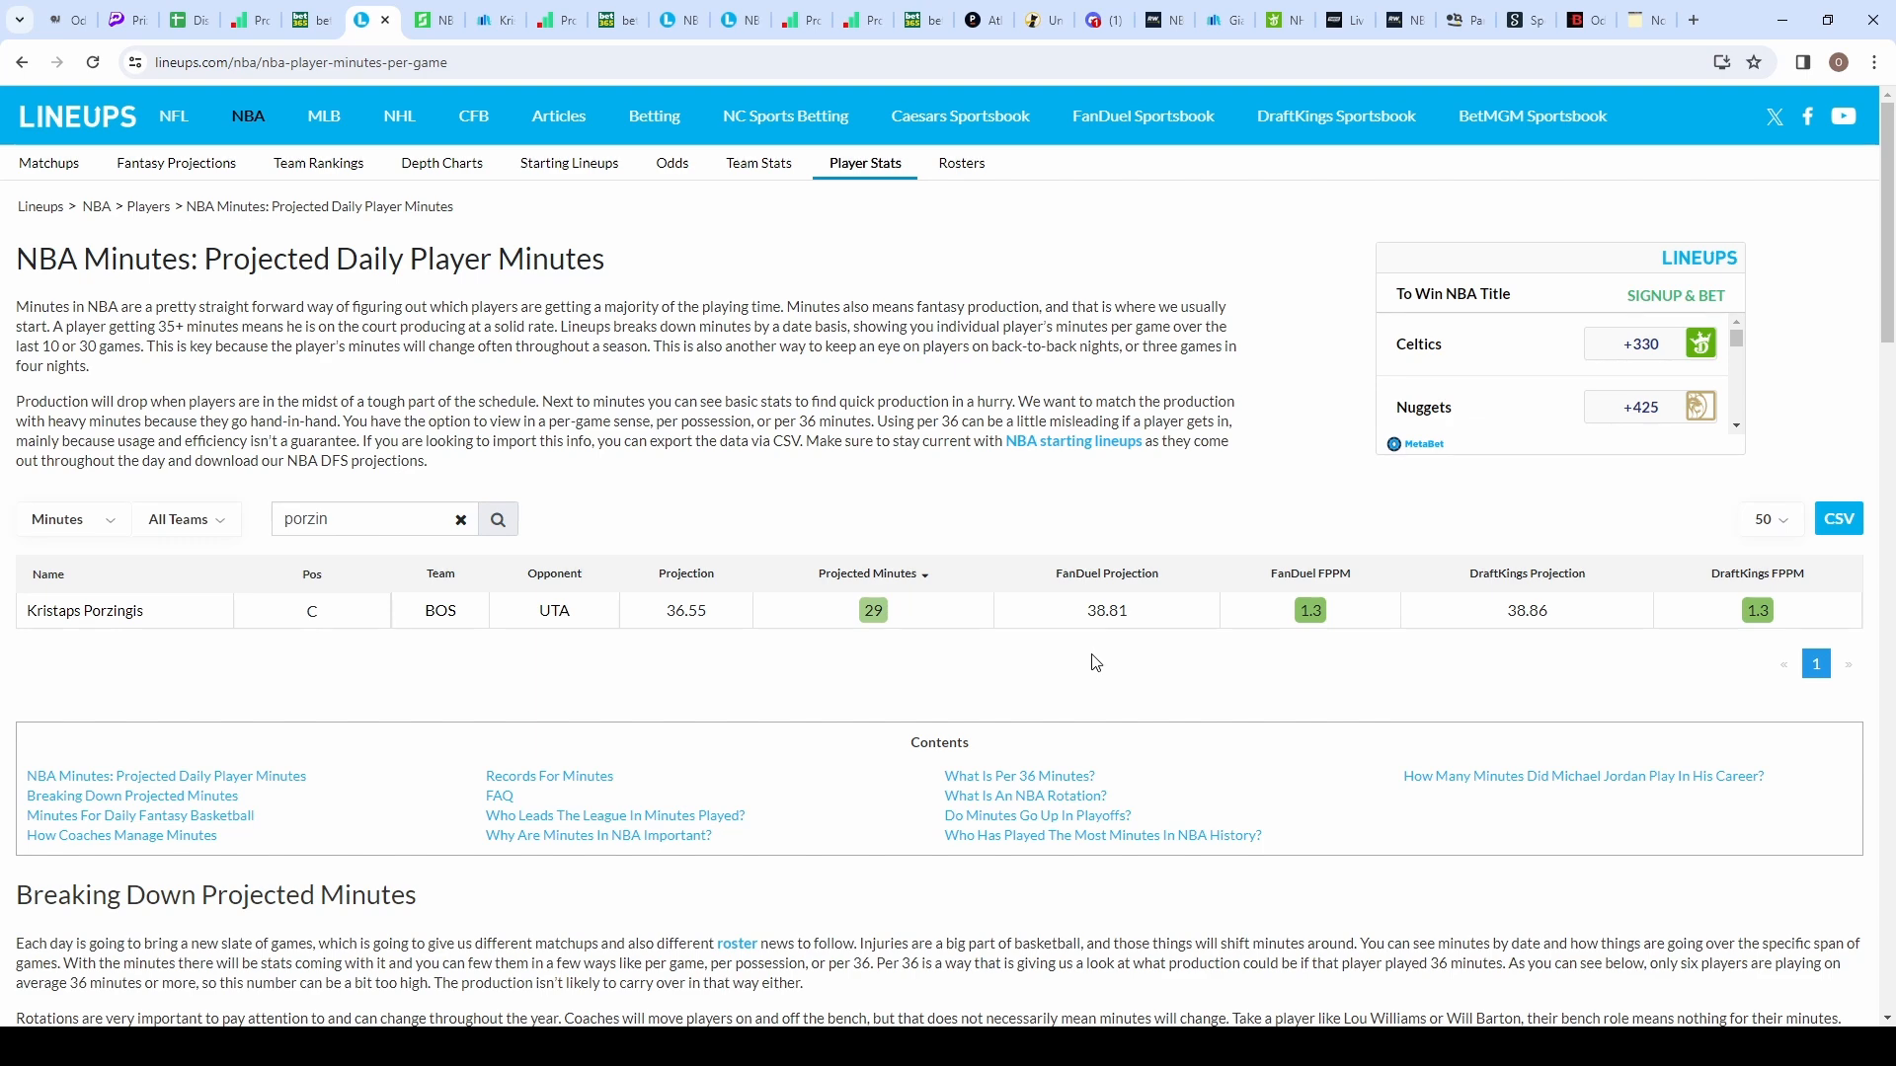
mouse_move(1075, 589)
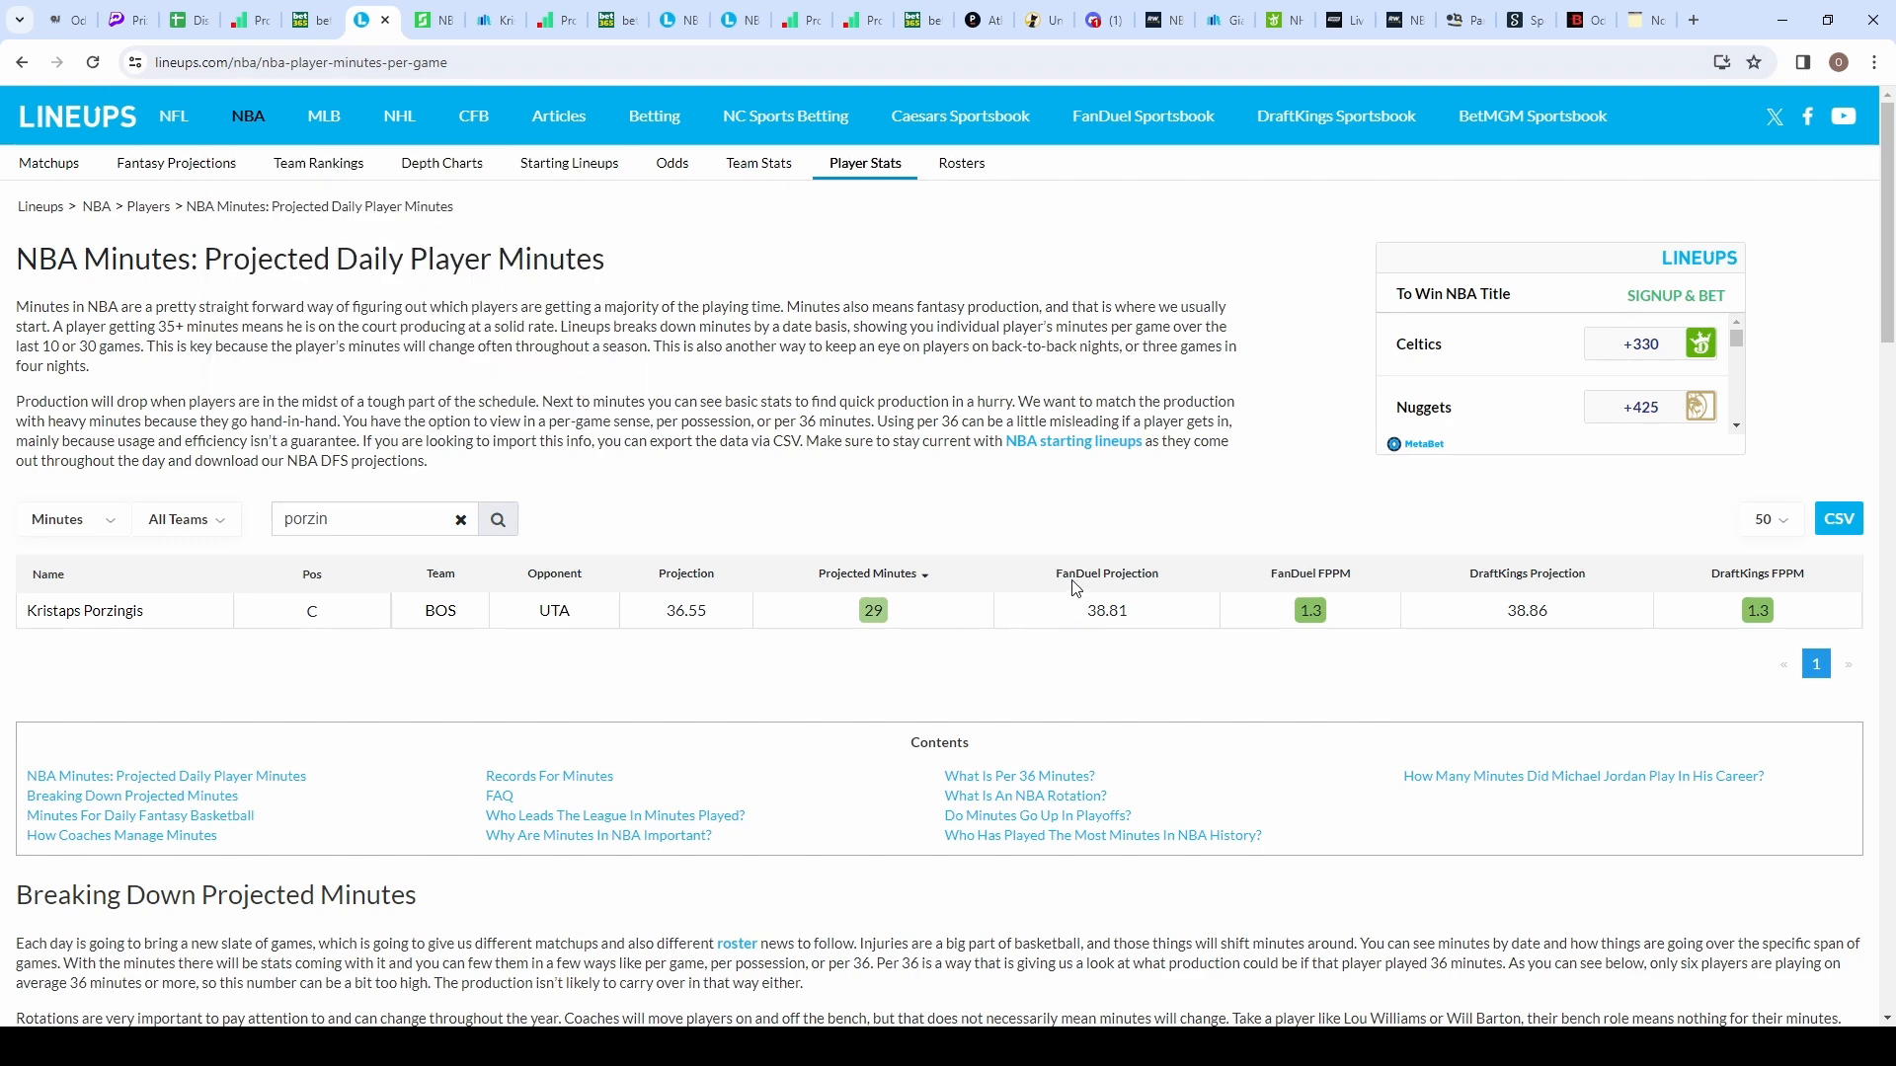
mouse_move(1085, 644)
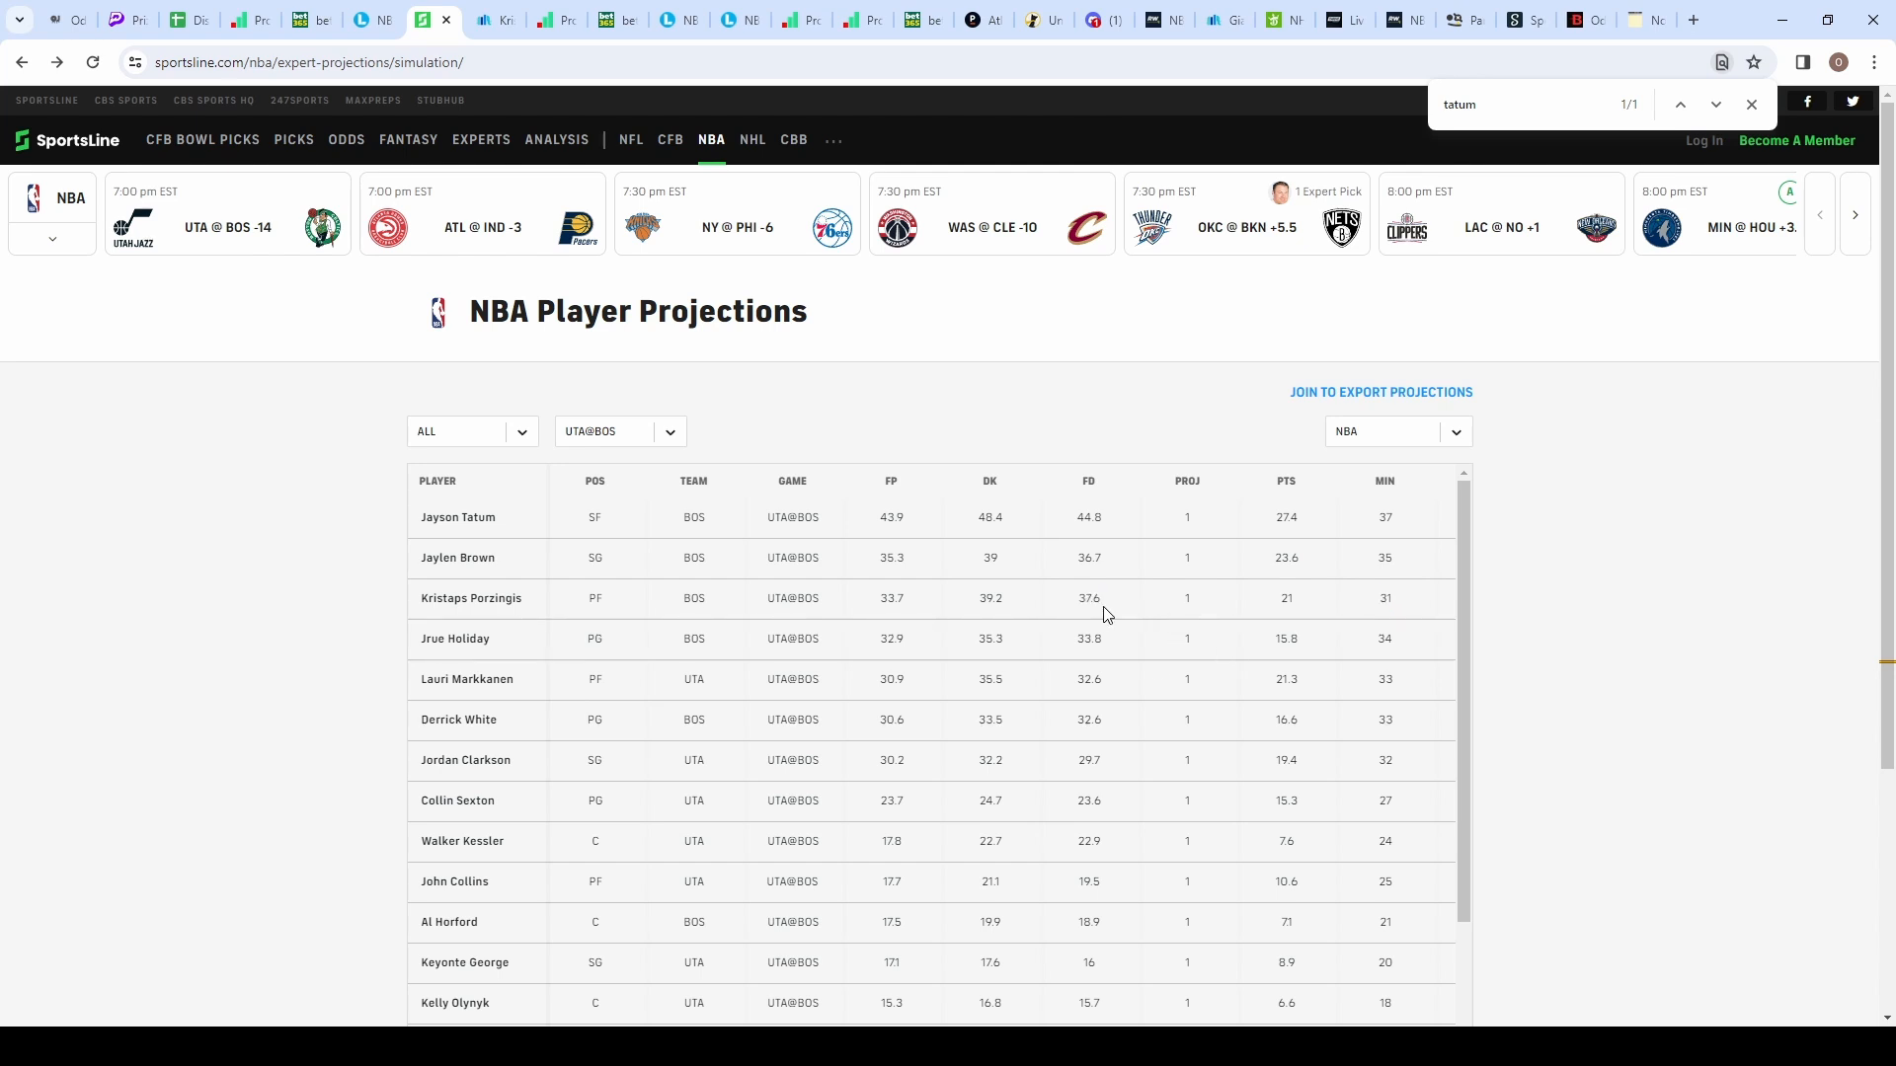
mouse_move(1088, 486)
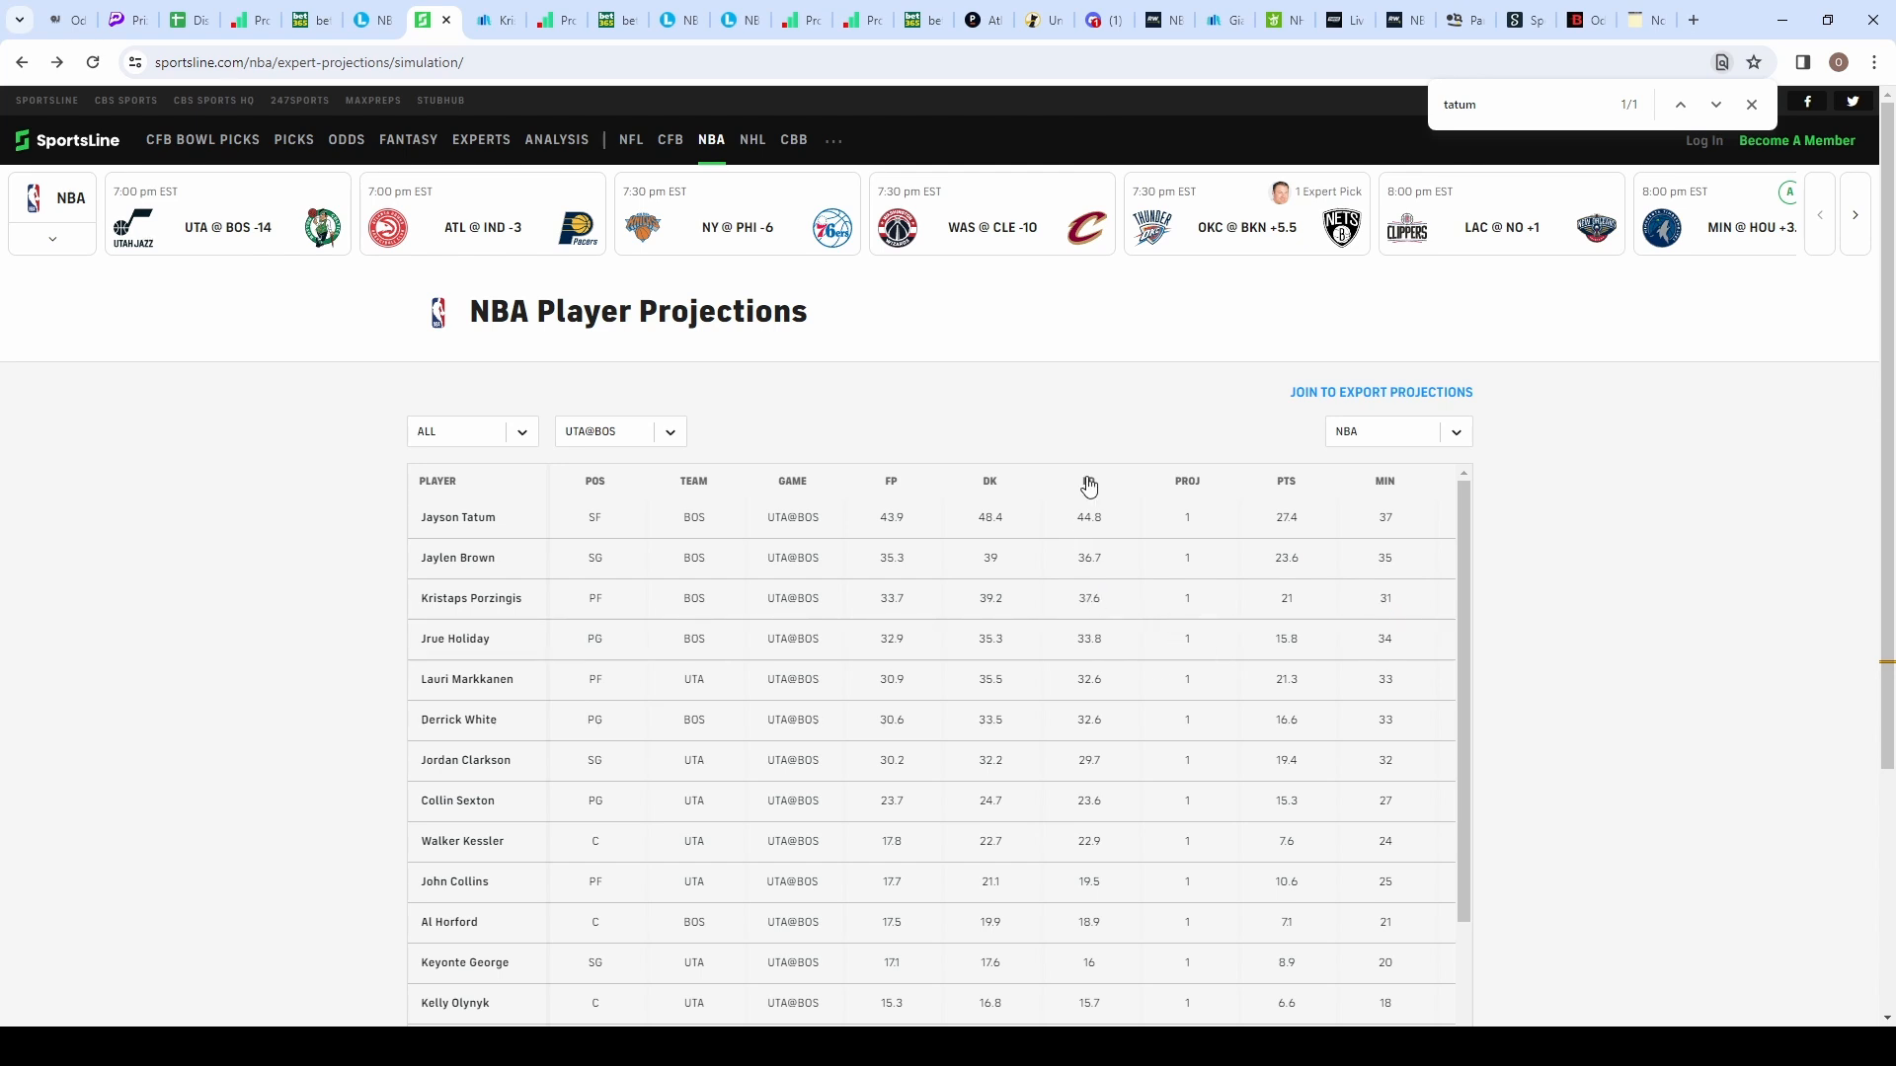
Step: Review Porzingis's recent fantasy scores on PrizePicks, then view his 2023-24 StatMuse game log
click(130, 19)
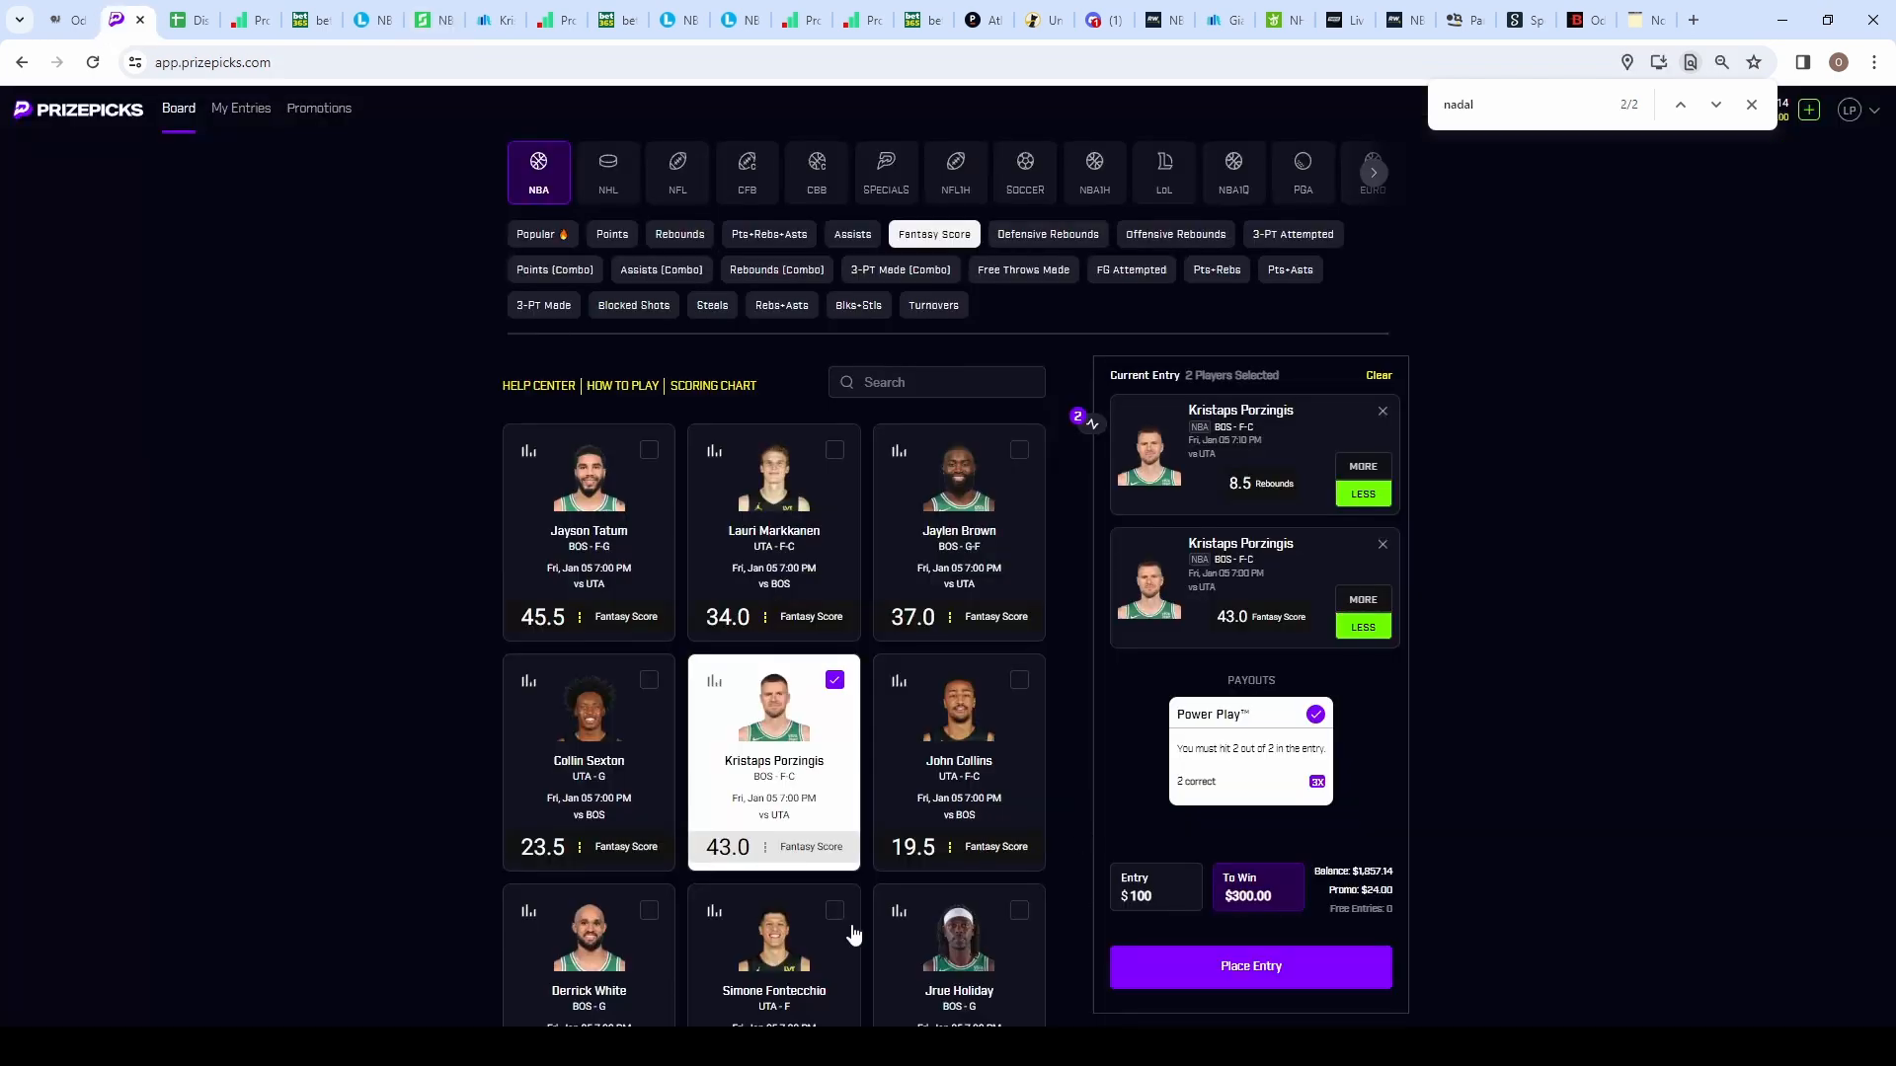
mouse_move(731, 776)
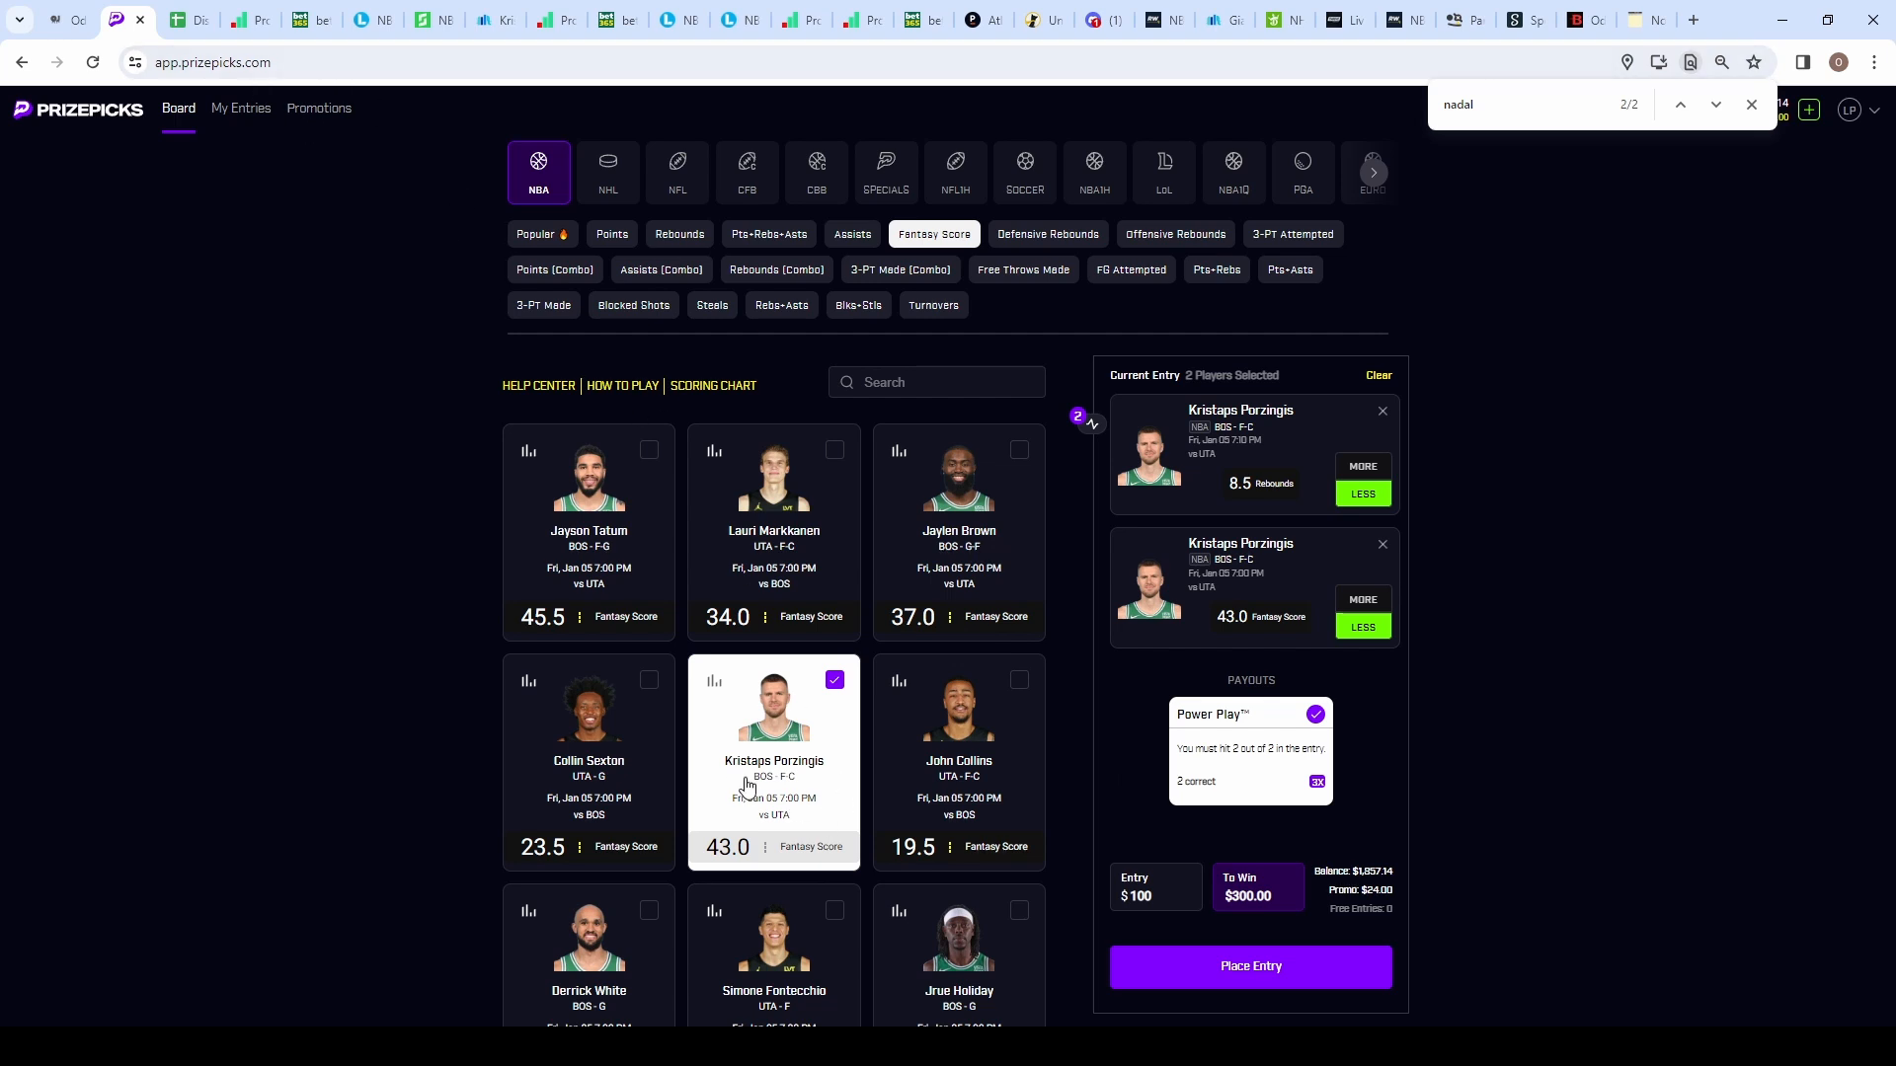
mouse_move(751, 713)
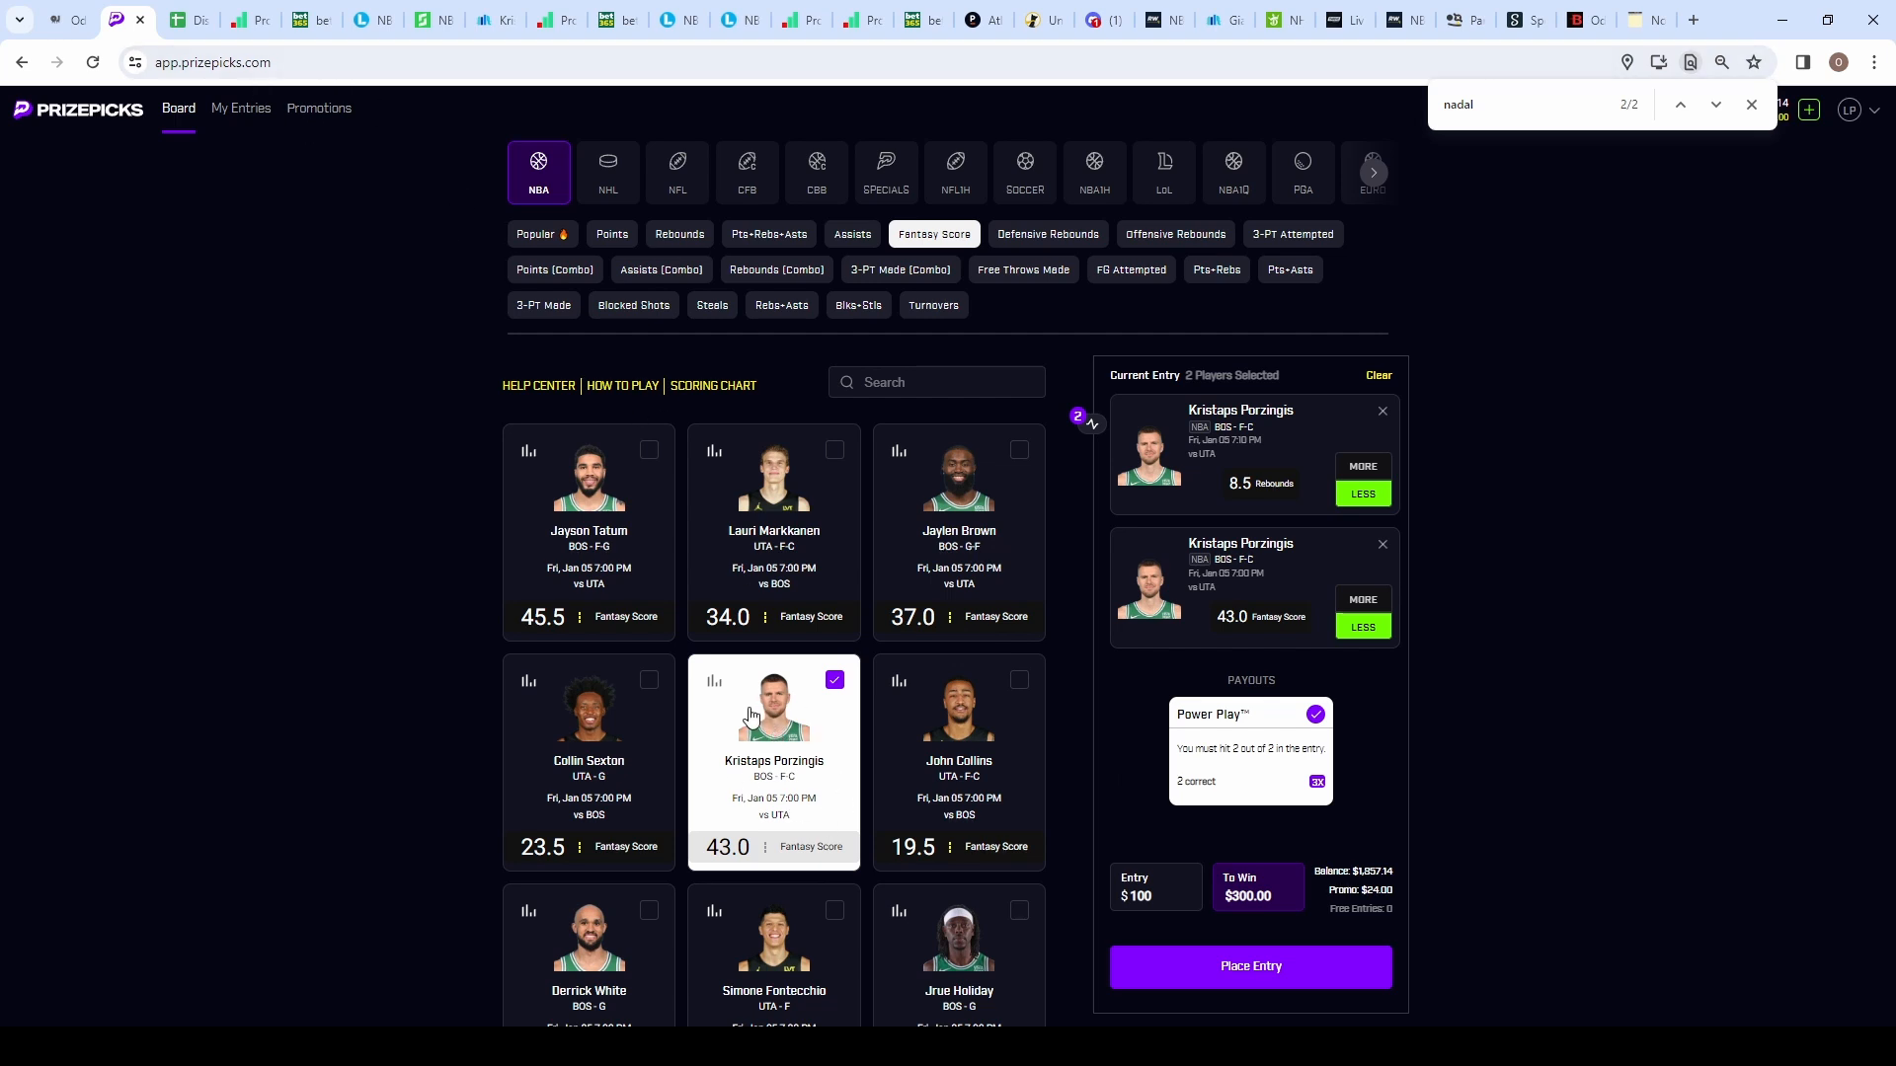
mouse_move(1125, 709)
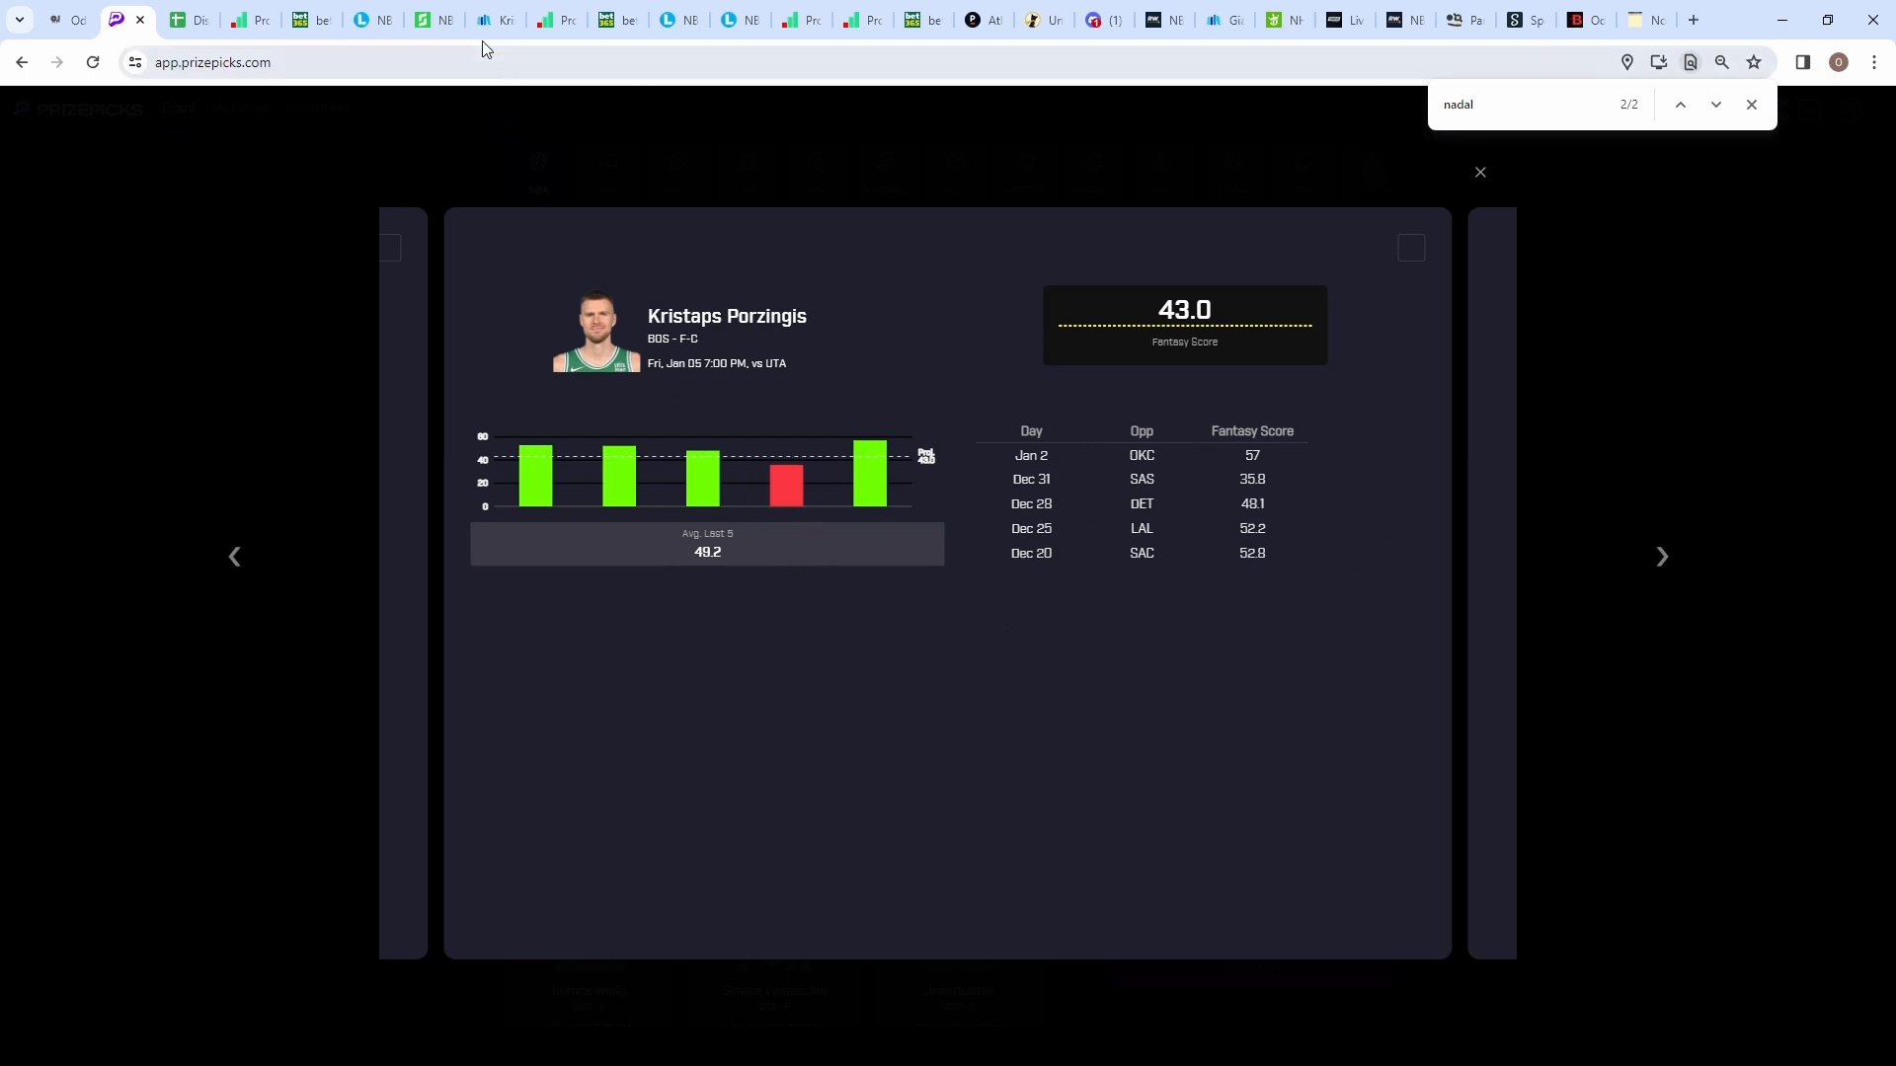
click(484, 20)
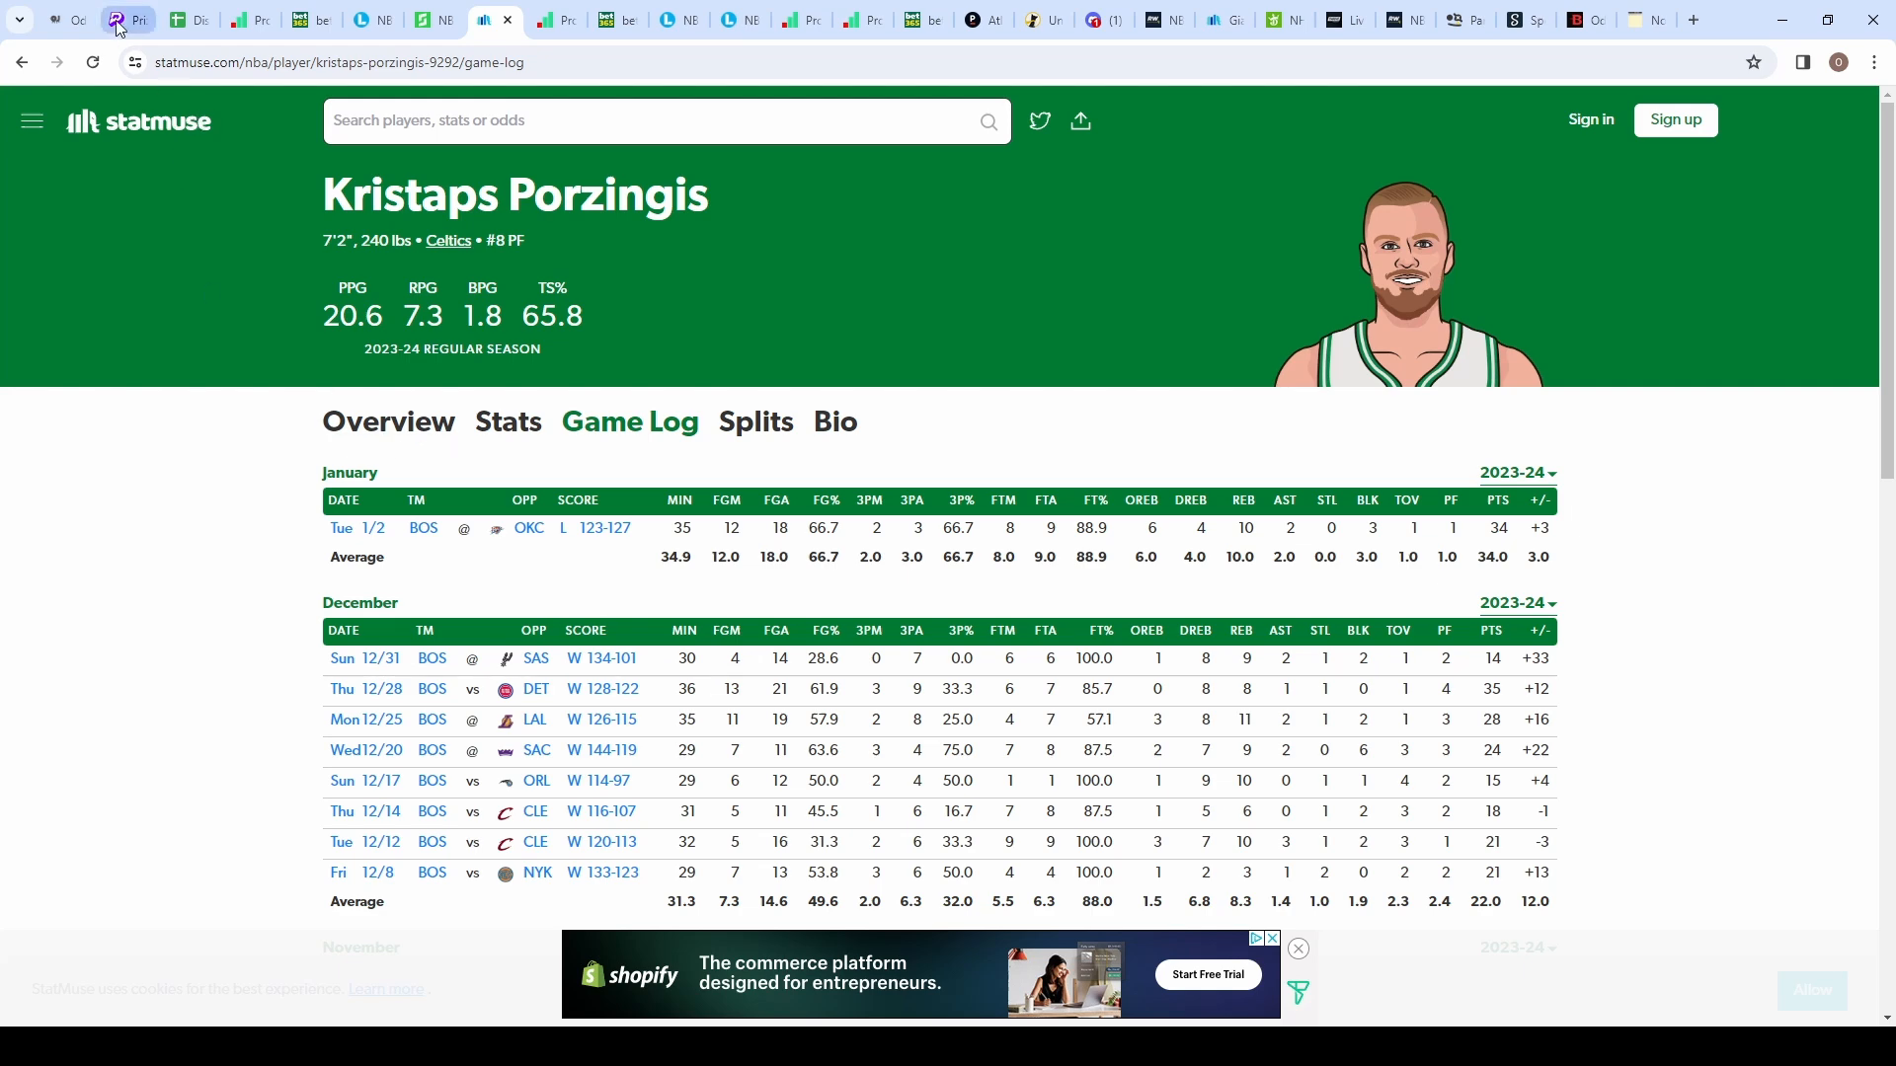
Step: Review Karl-Anthony Towns's 1.5 3PT Made hit history and sportsbook odds on props.cash
click(126, 20)
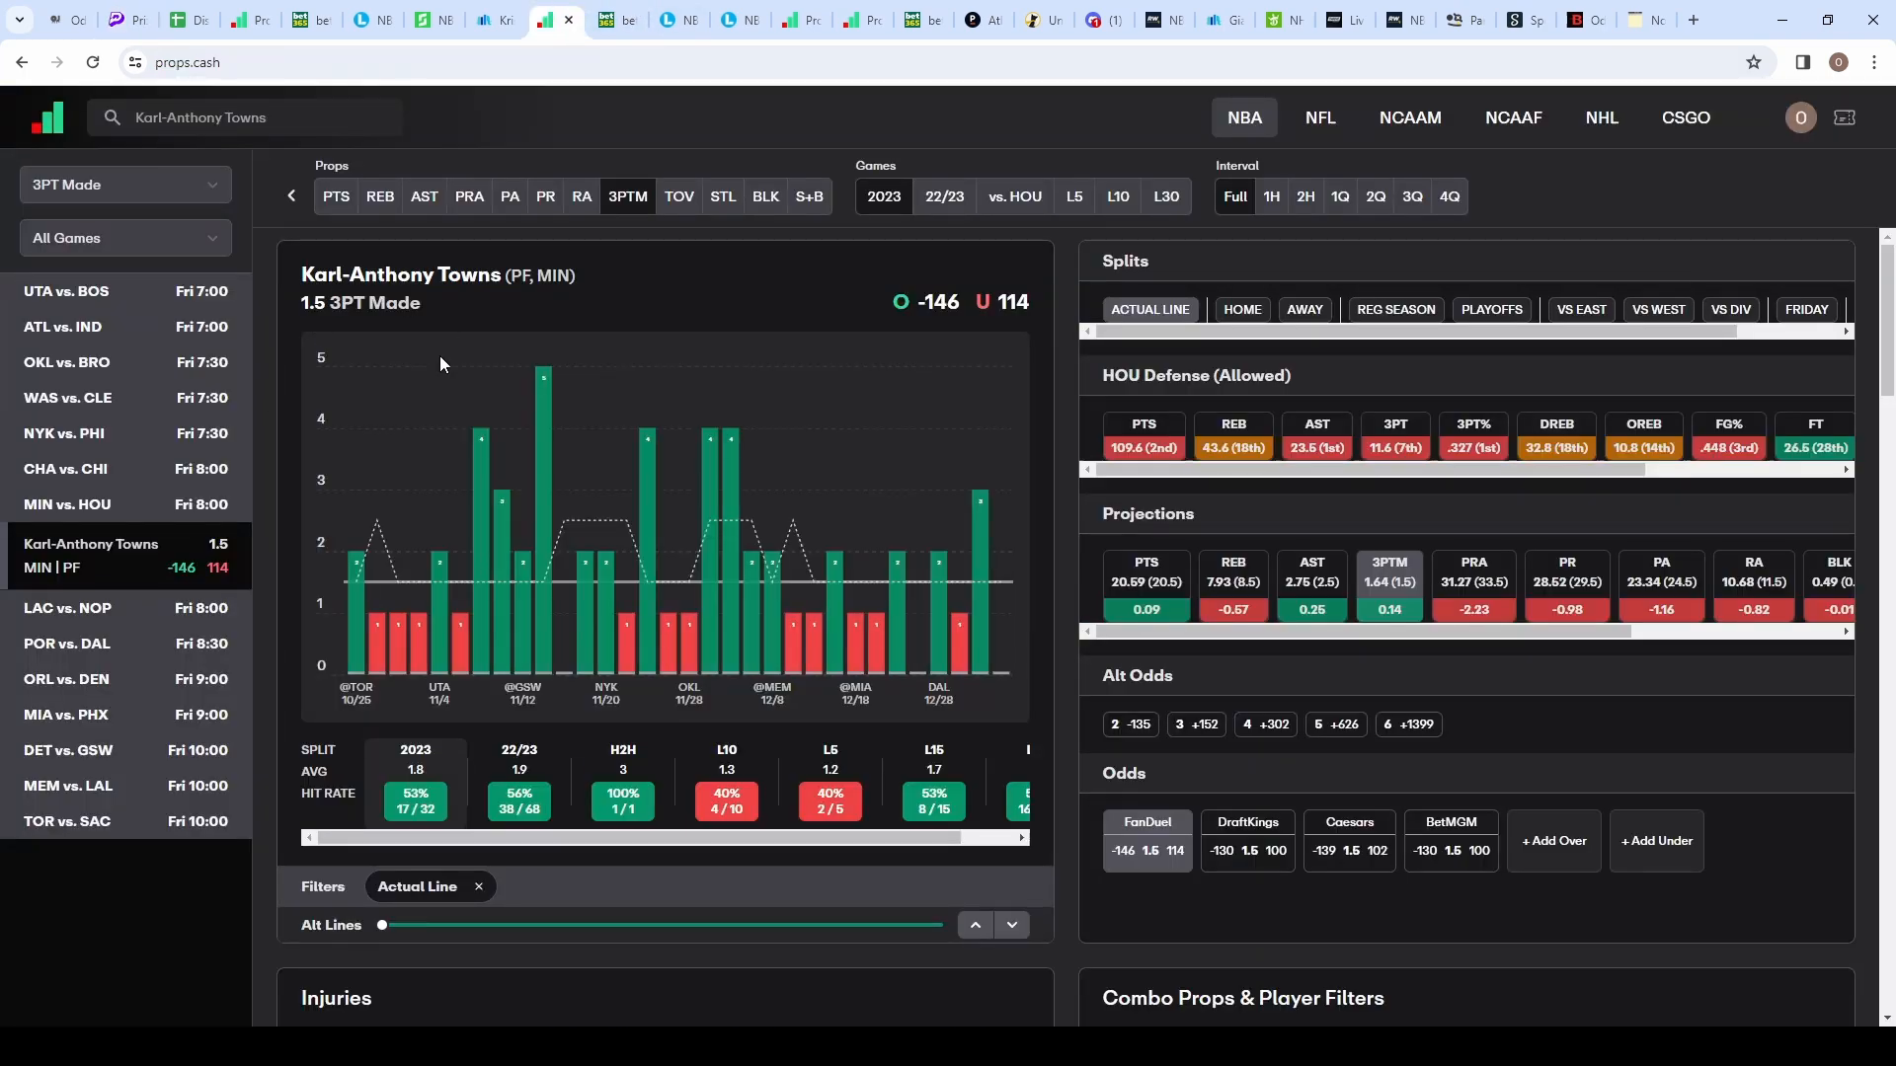
mouse_move(644, 332)
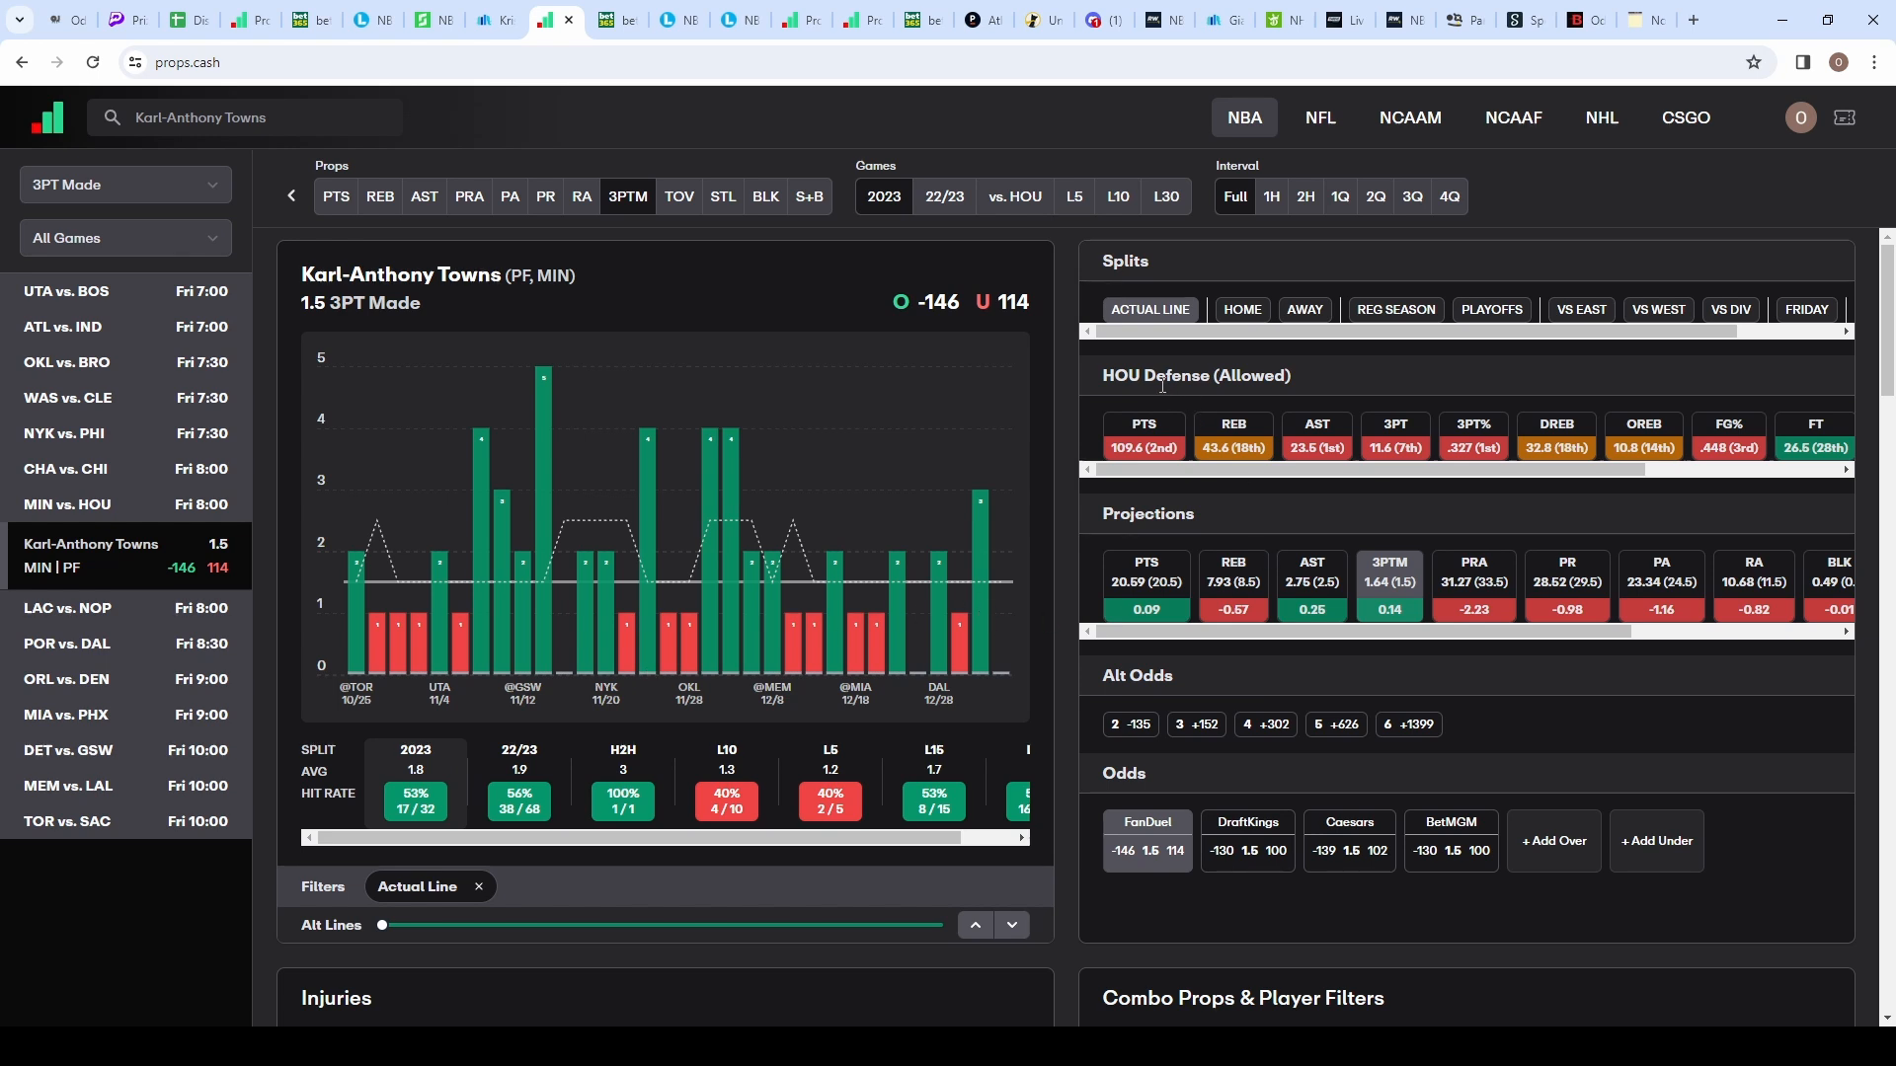
mouse_move(1375, 531)
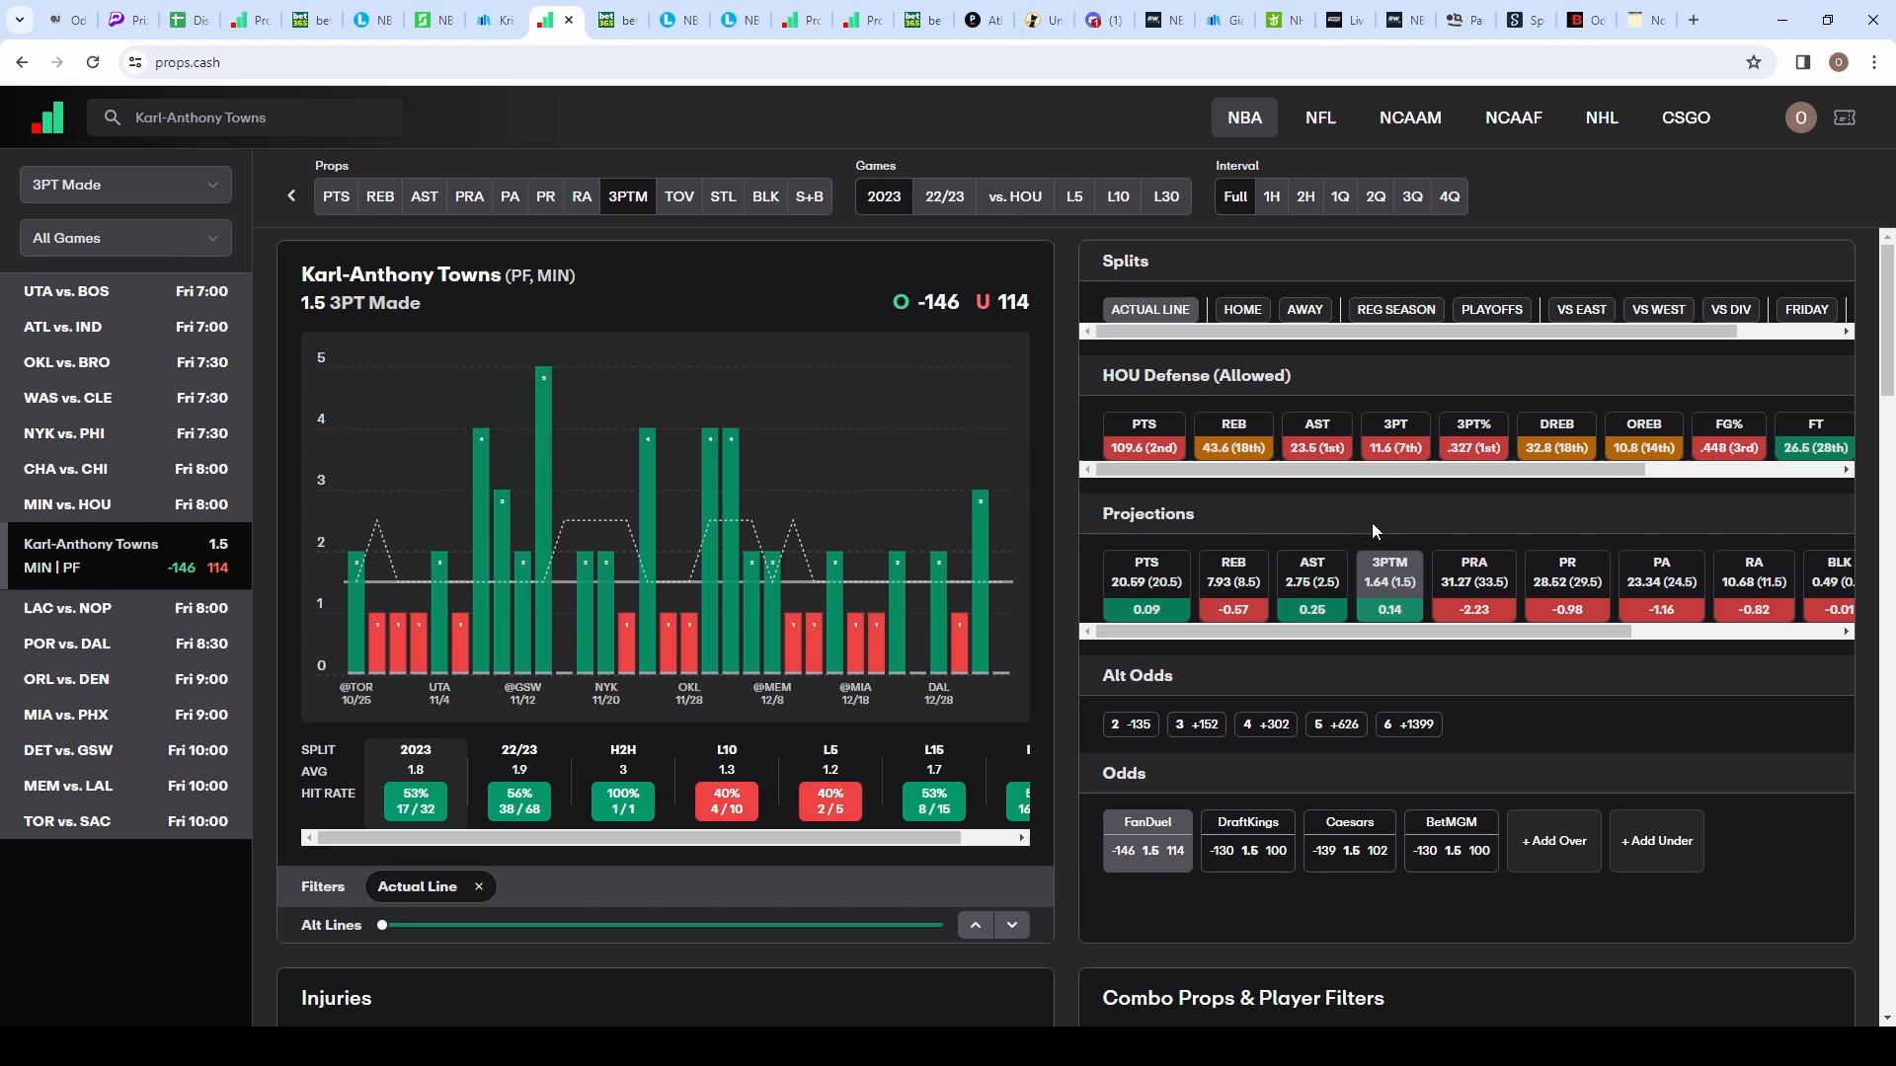
mouse_move(1248, 887)
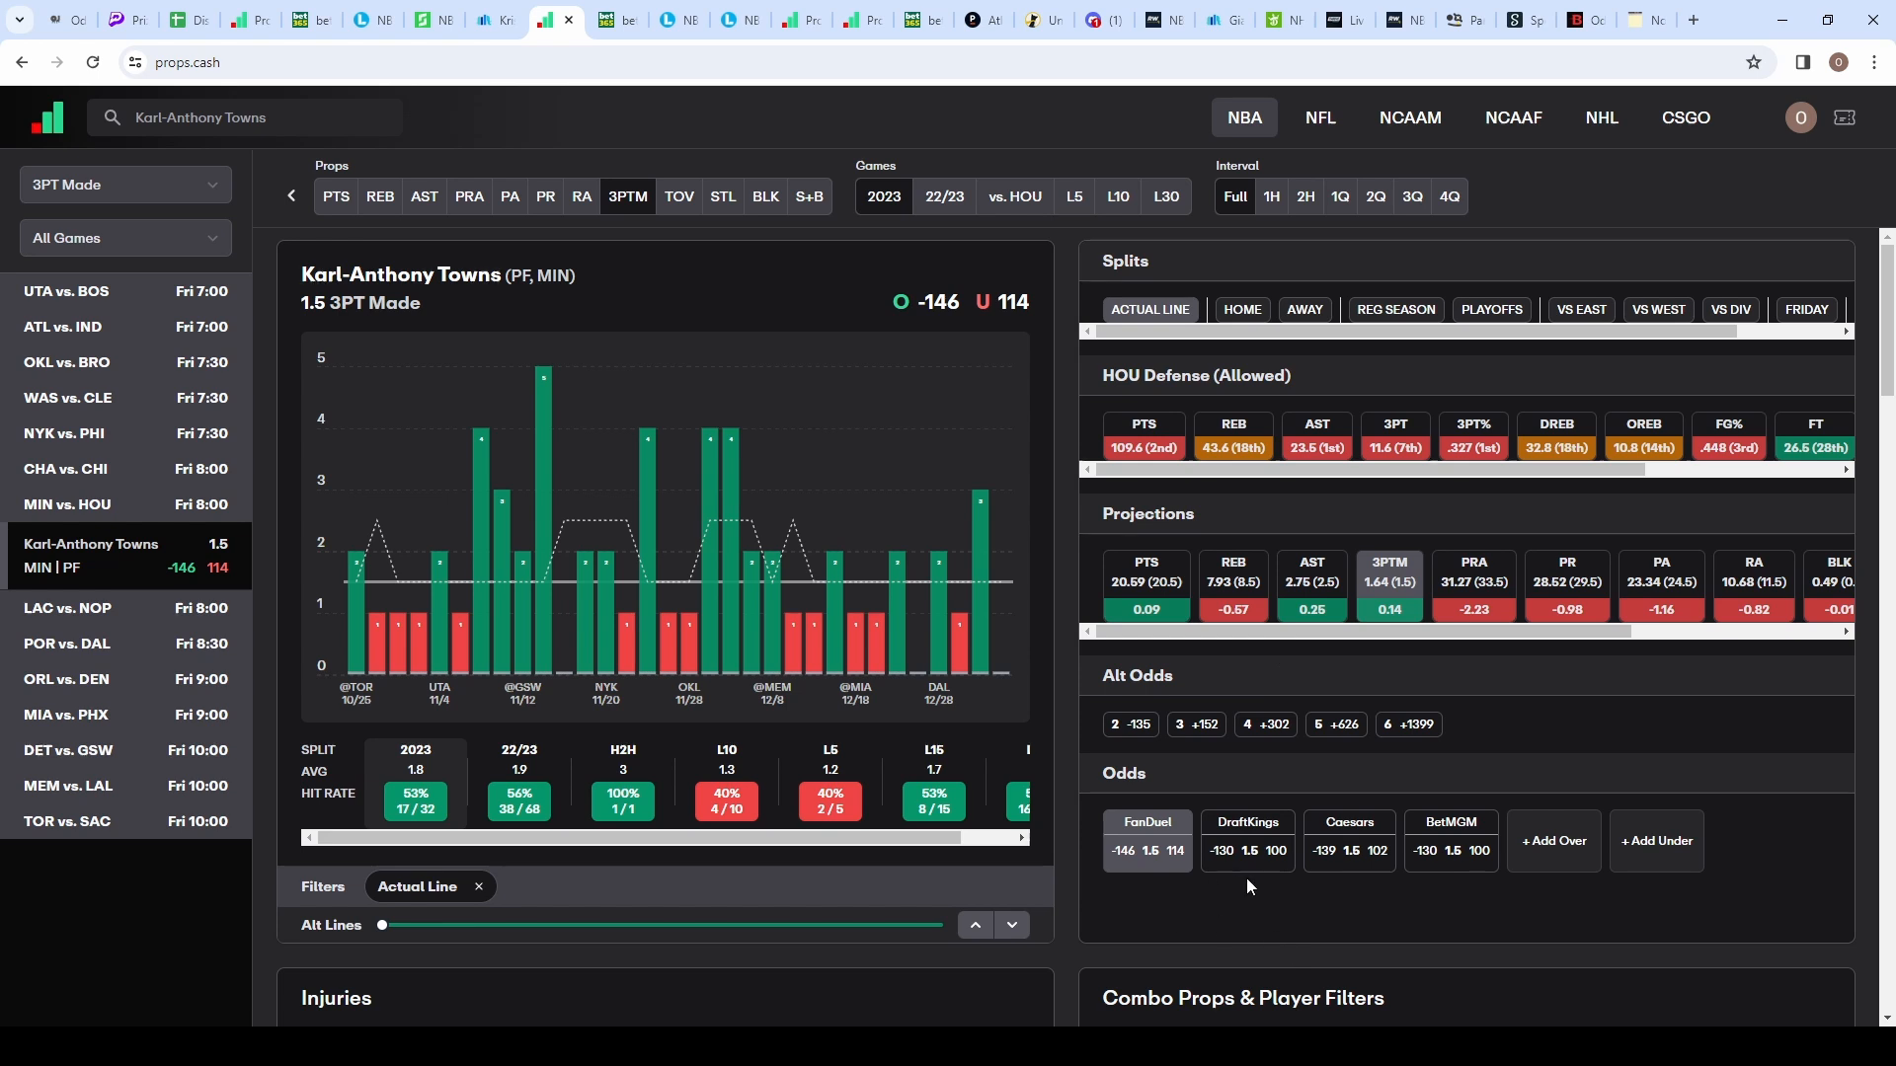
mouse_move(1163, 871)
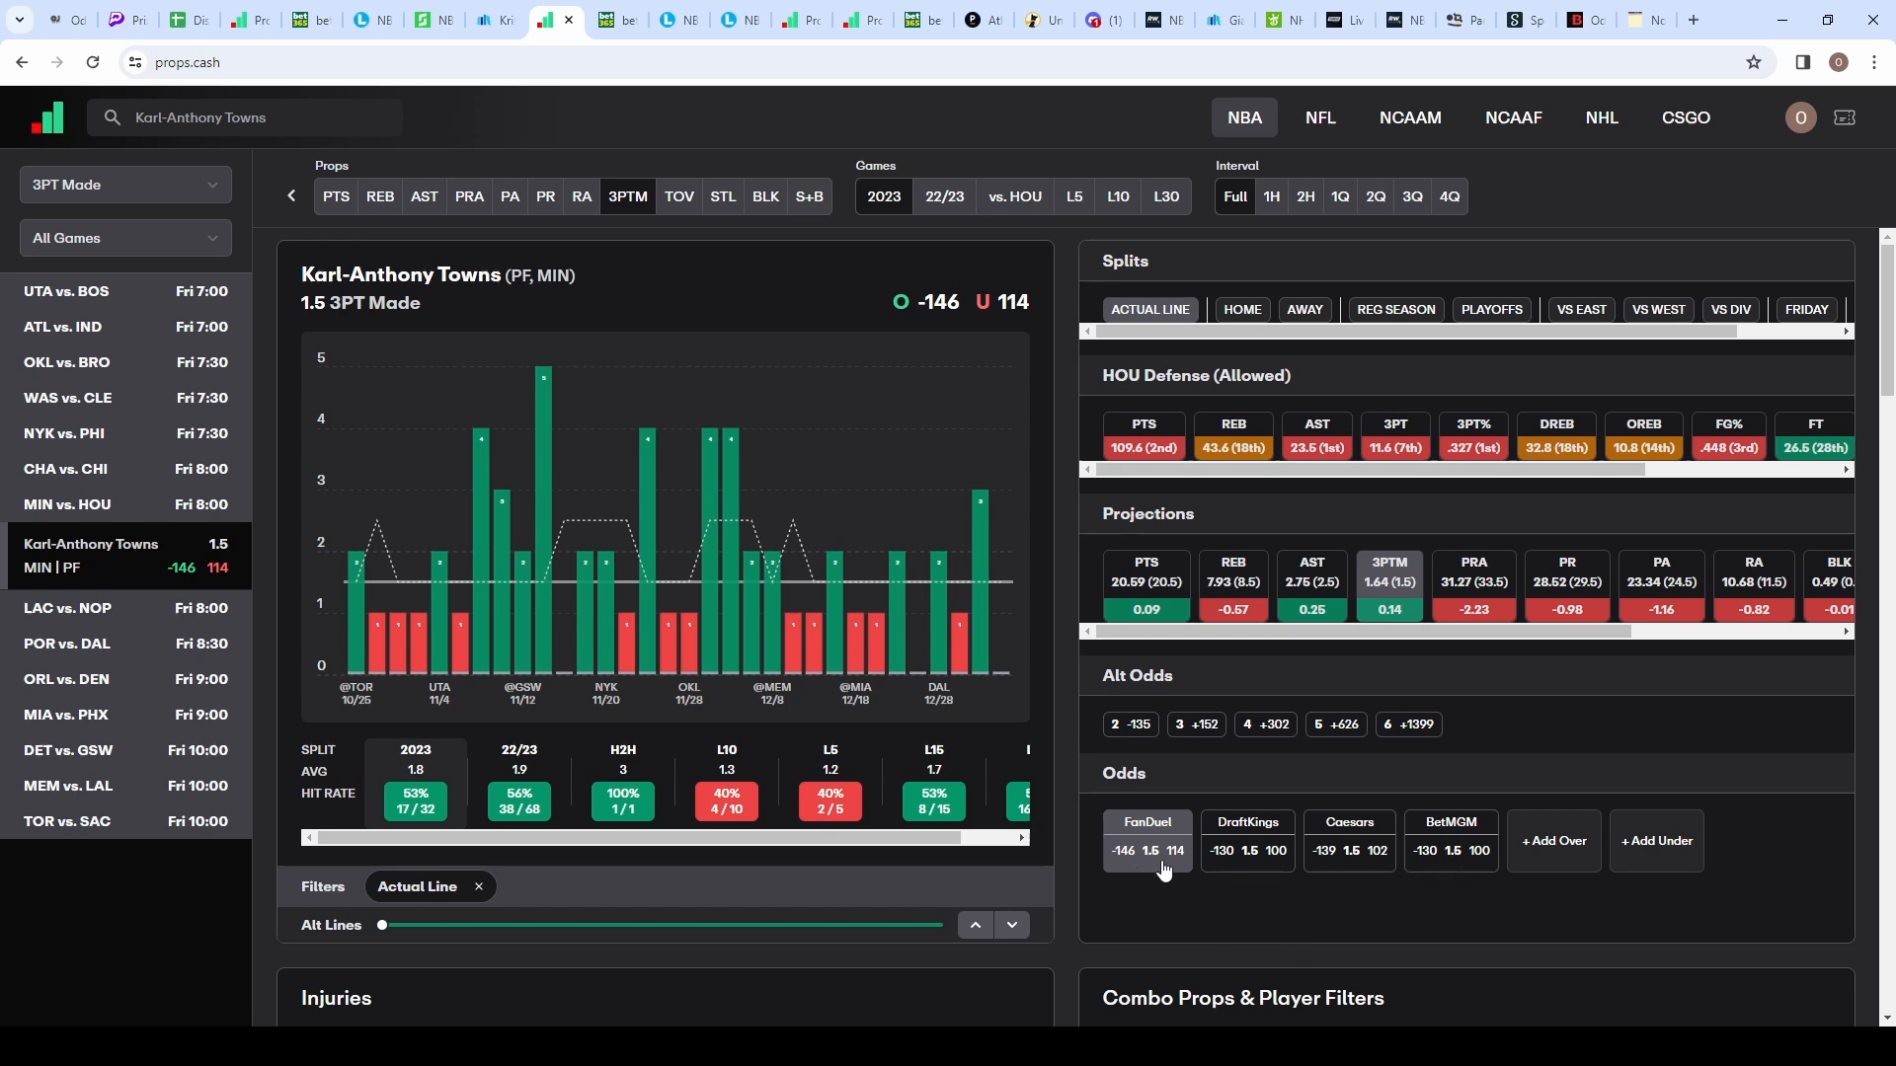
scroll(down, 3)
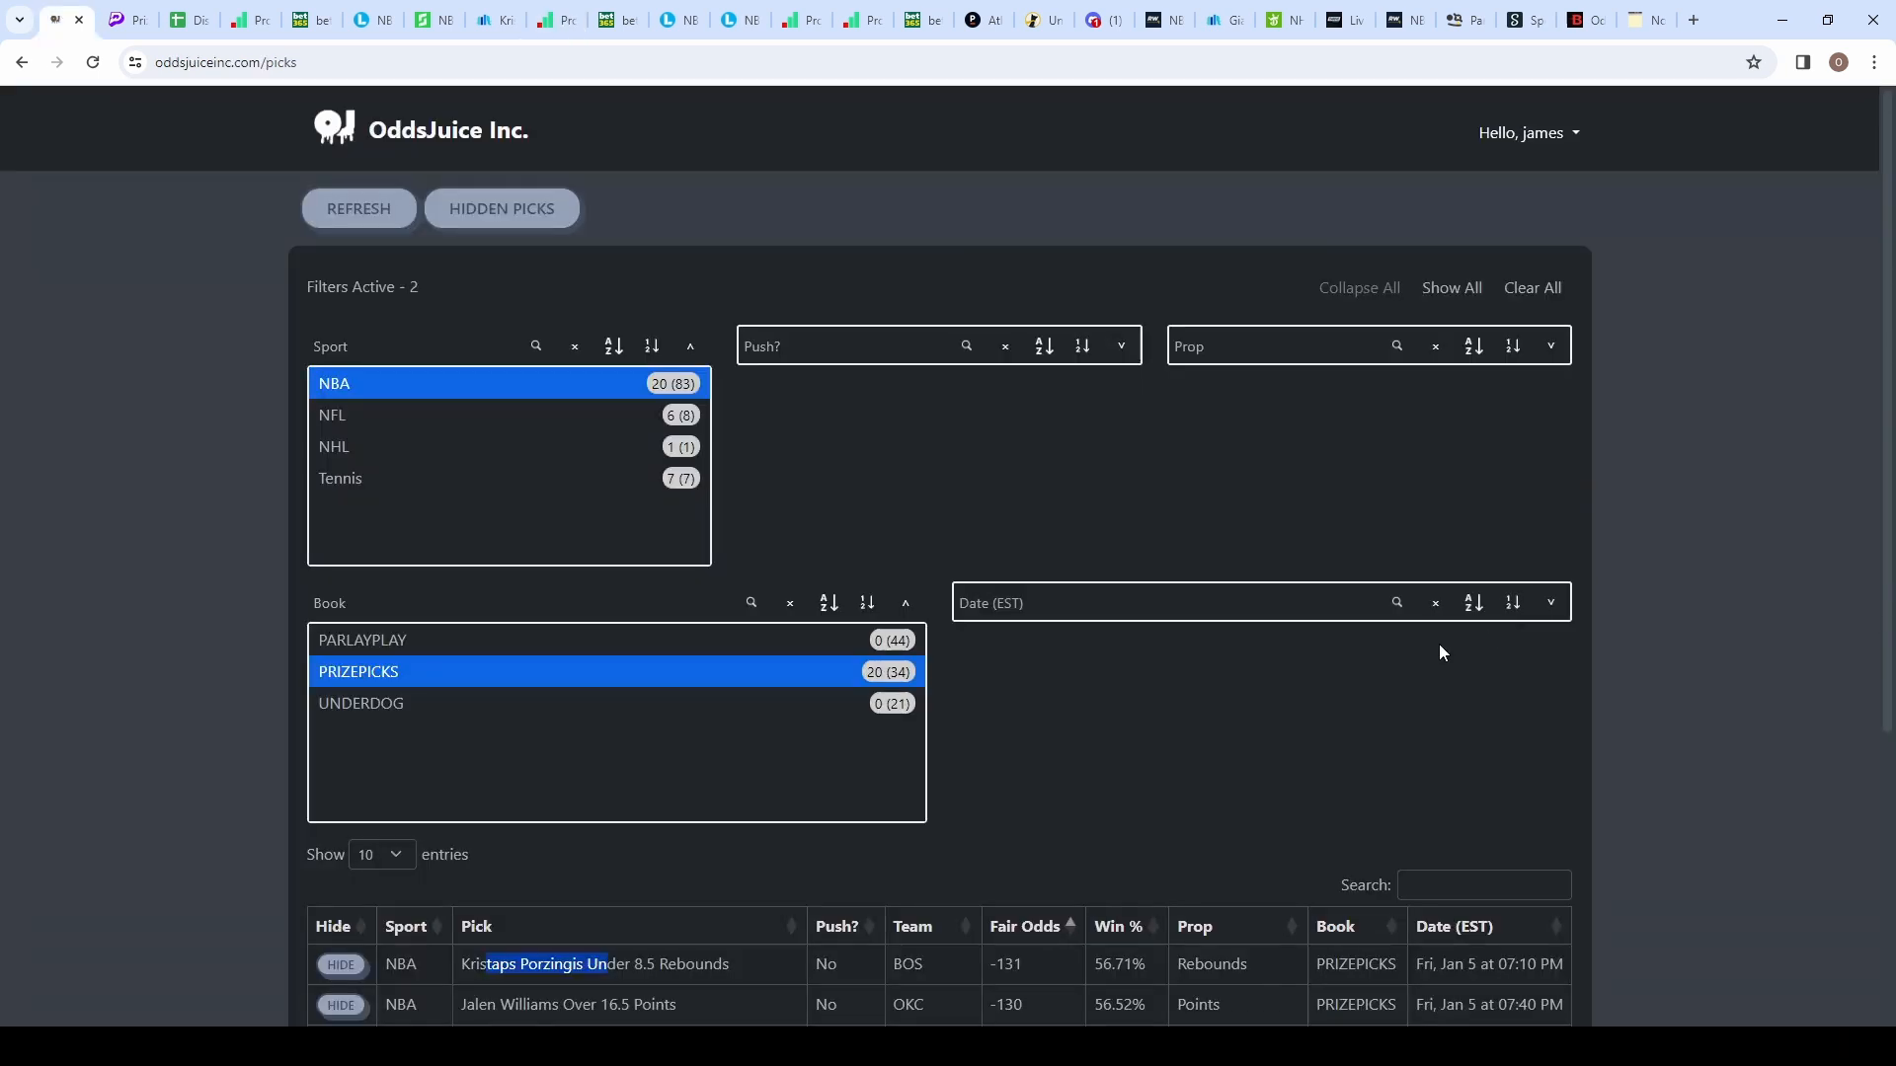
Step: Search 'karl' to narrow OddsJuice's picks to Karl-Anthony Towns Over 1.5 3-PT Made
text(karl)
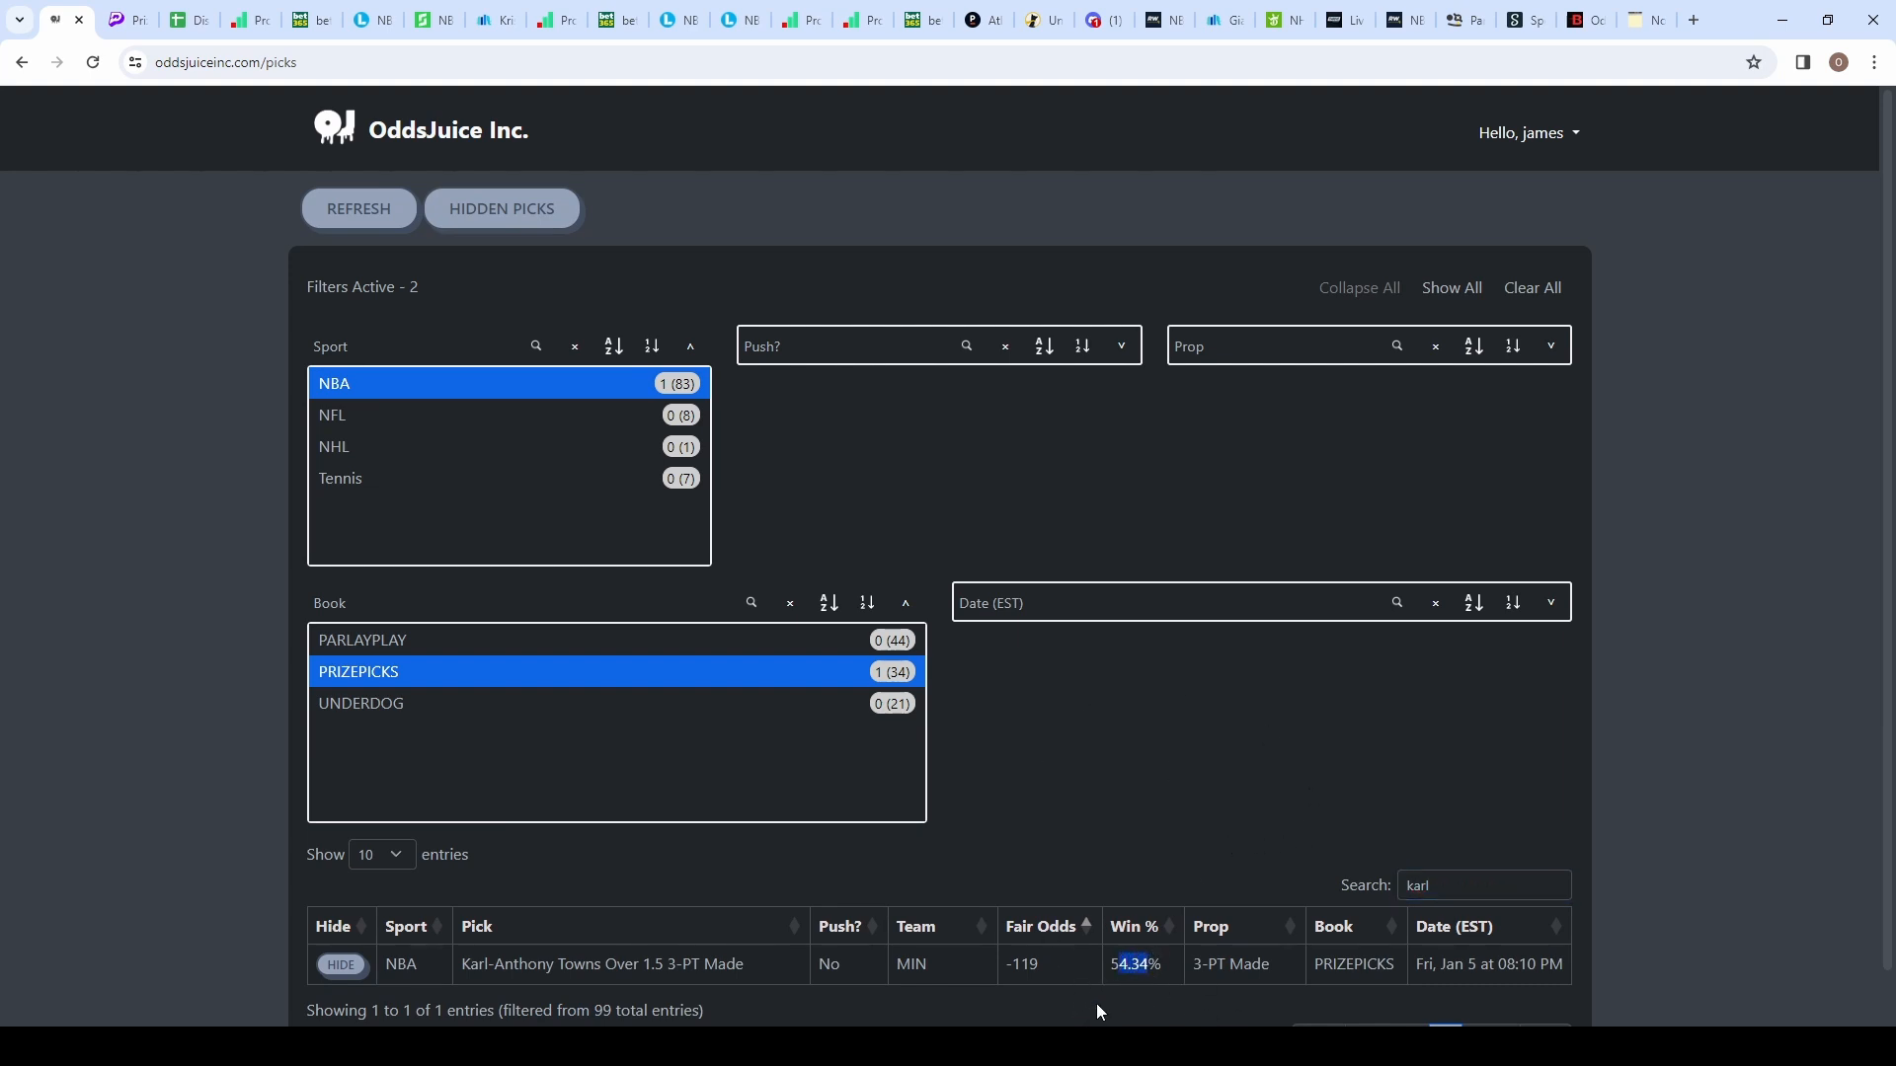
mouse_move(778, 966)
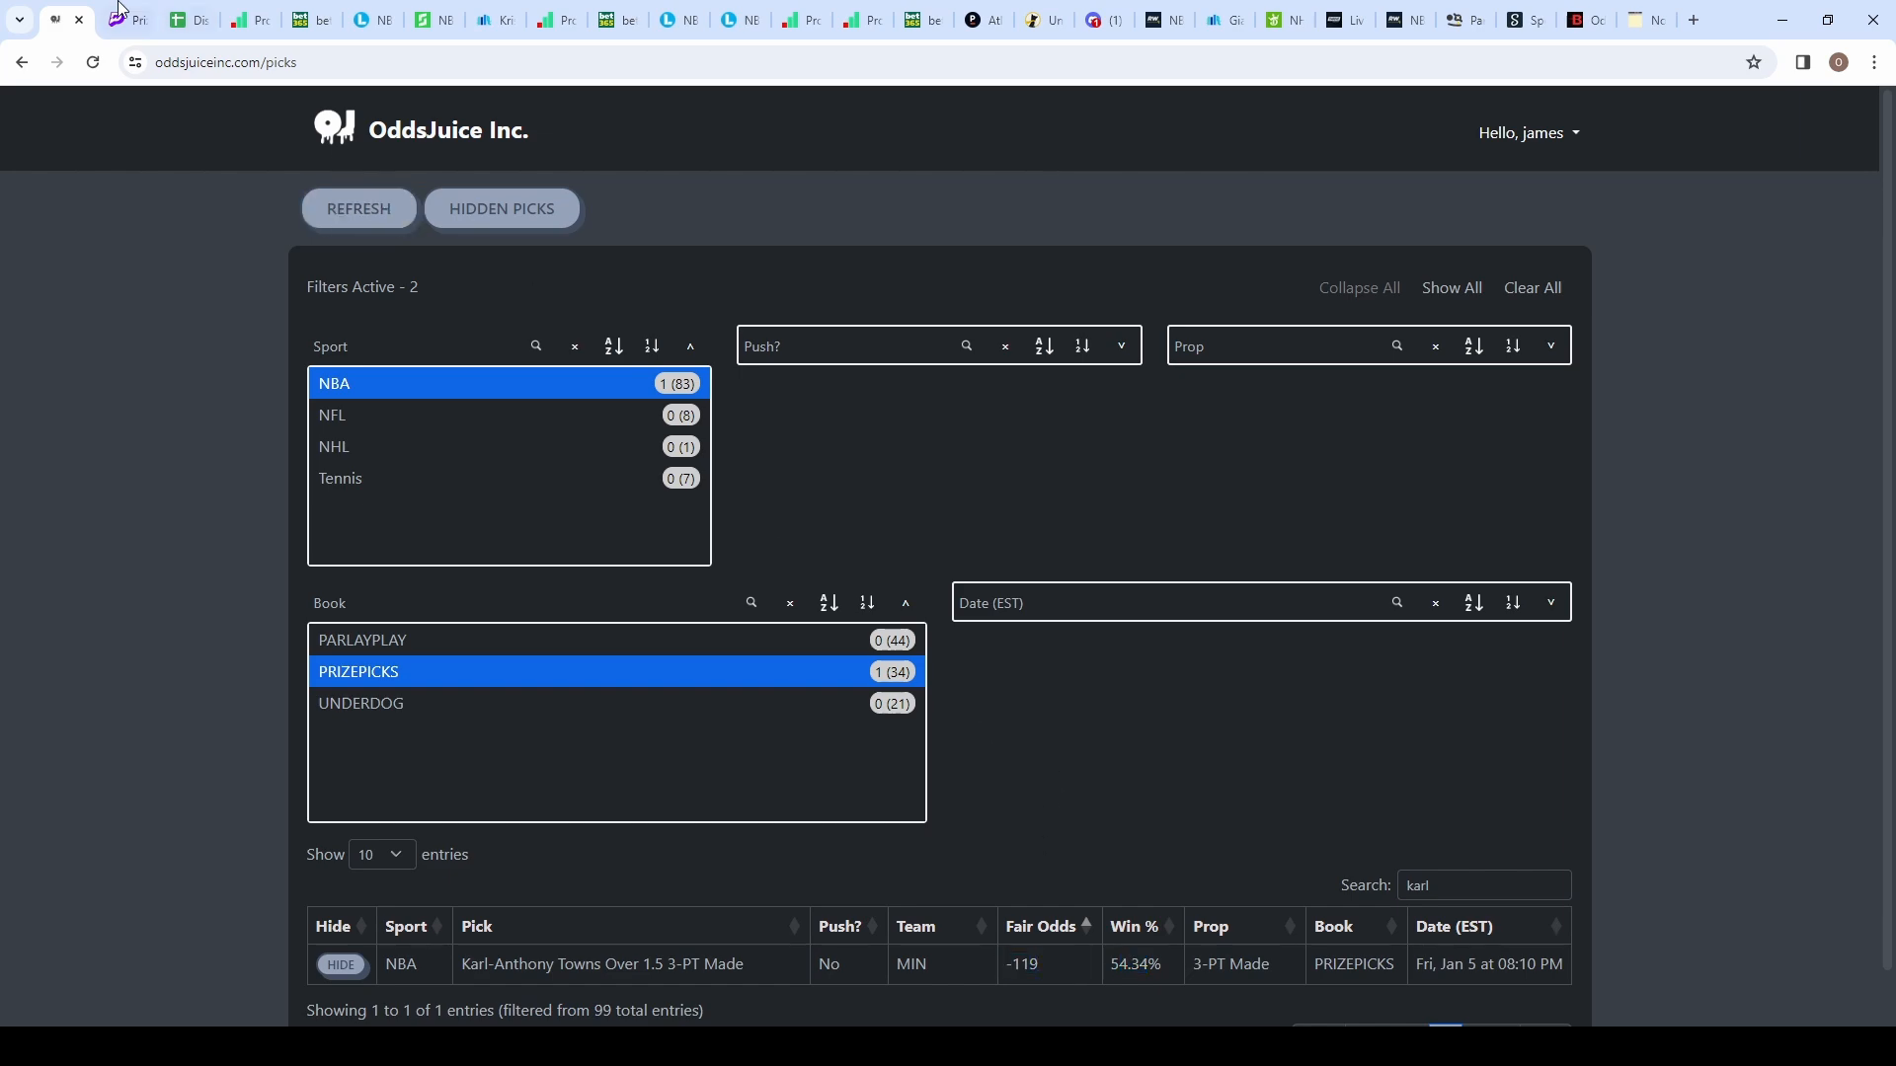
Step: Search Towns on the PrizePicks board and add Karl-Anthony Towns More than 1.5 3-PT Made to the entry
click(106, 20)
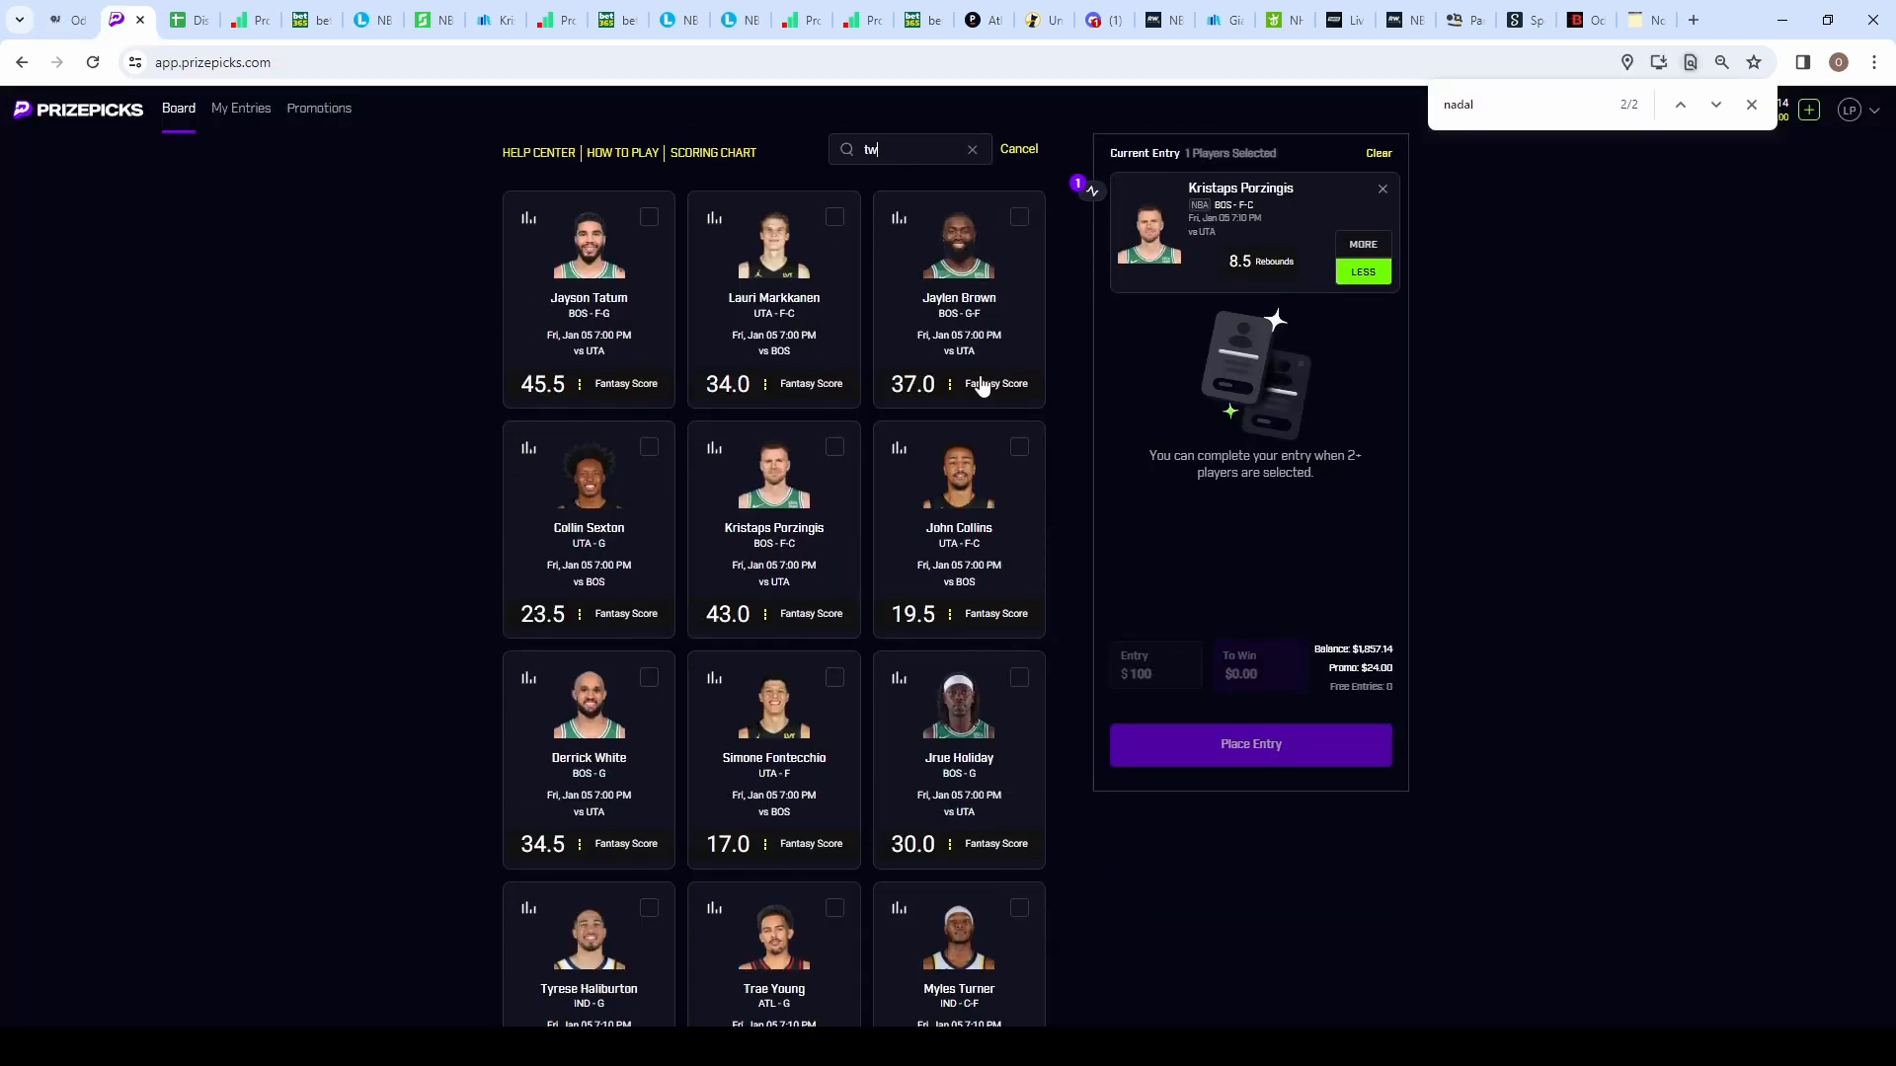
text(own)
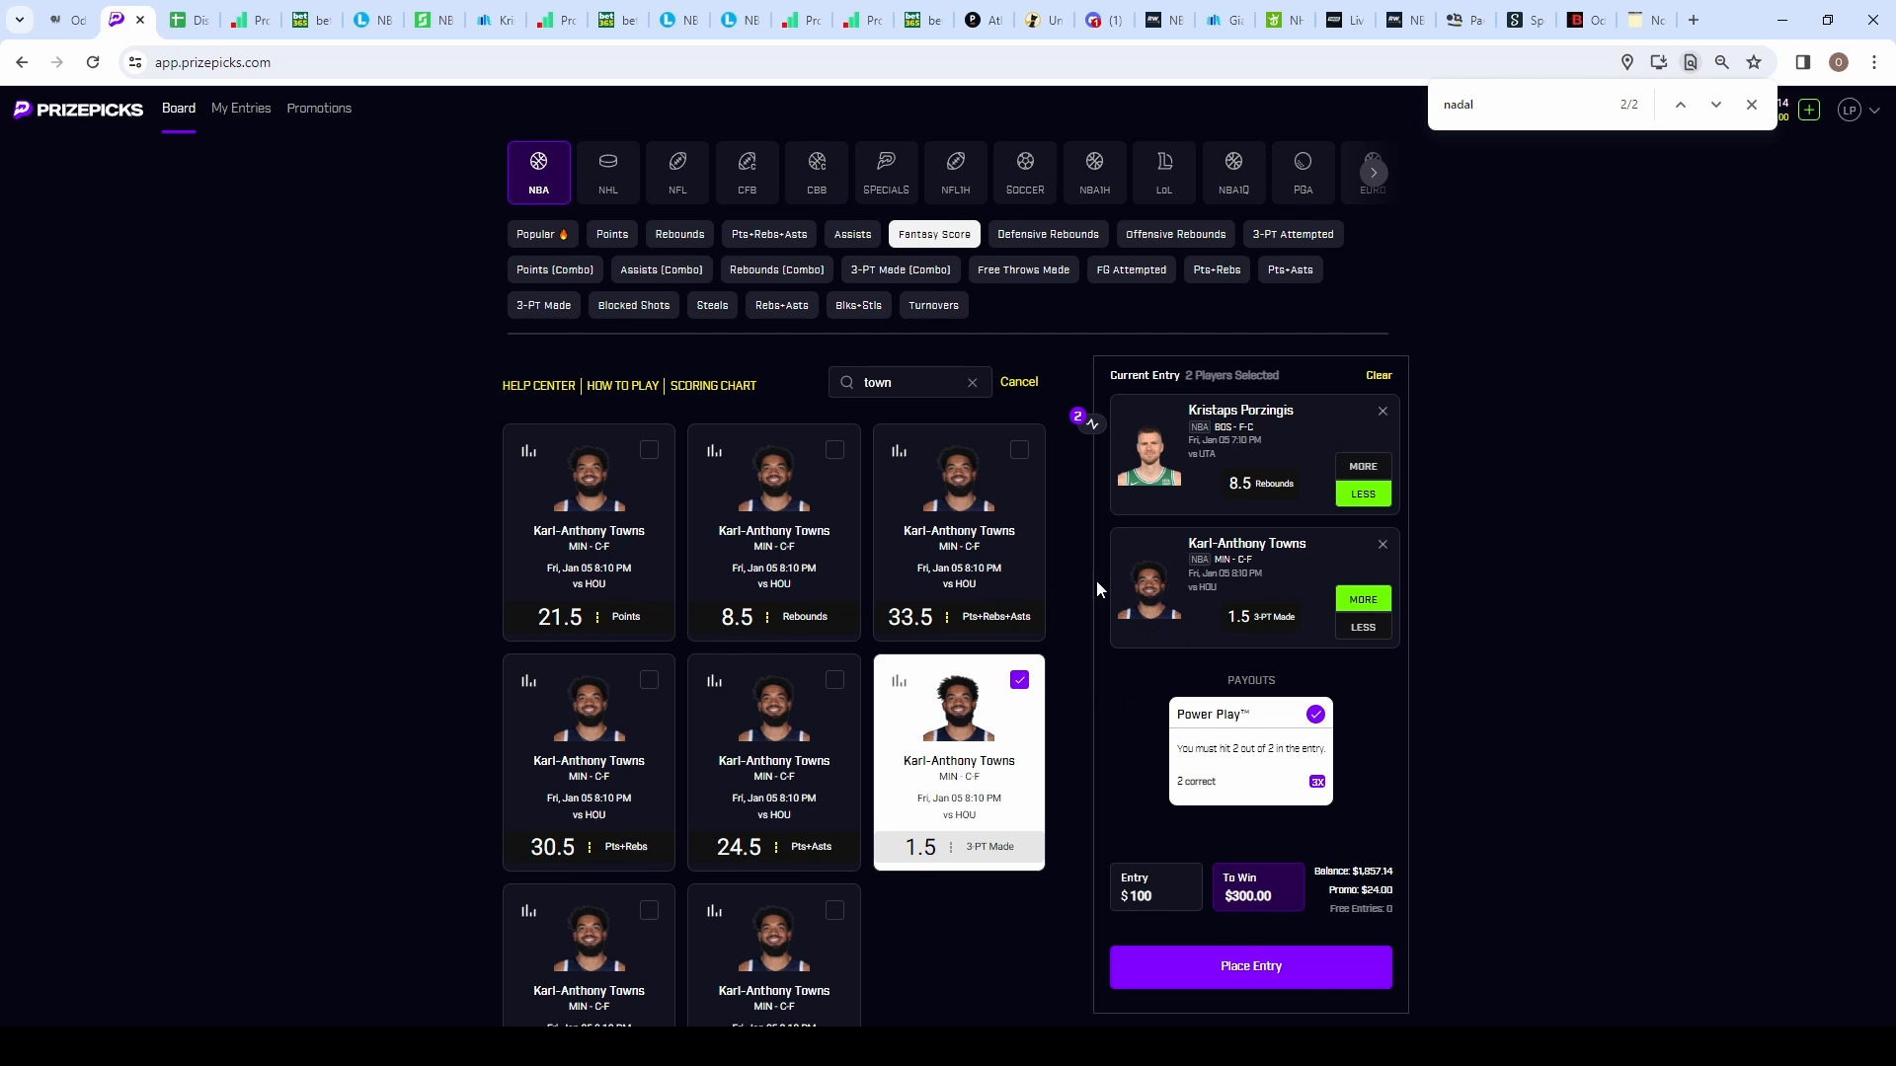
mouse_move(1193, 655)
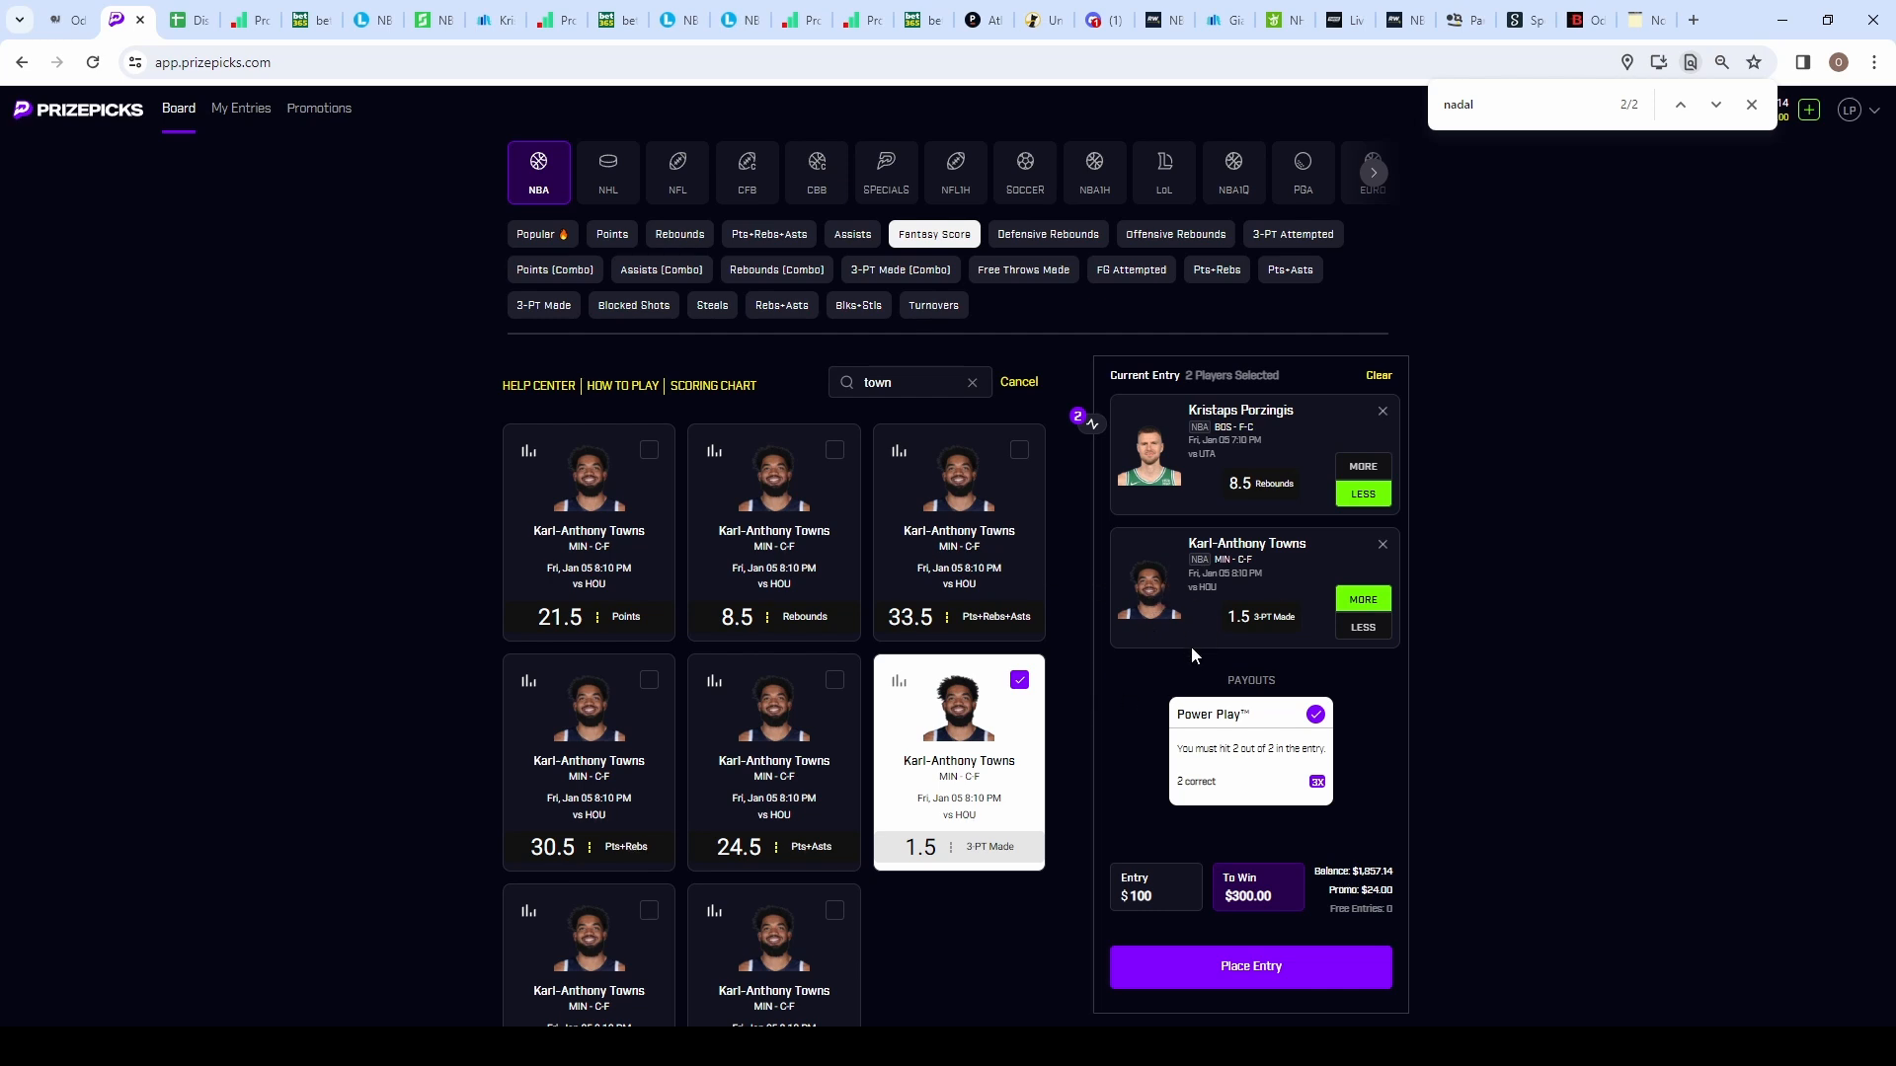
mouse_move(1043, 557)
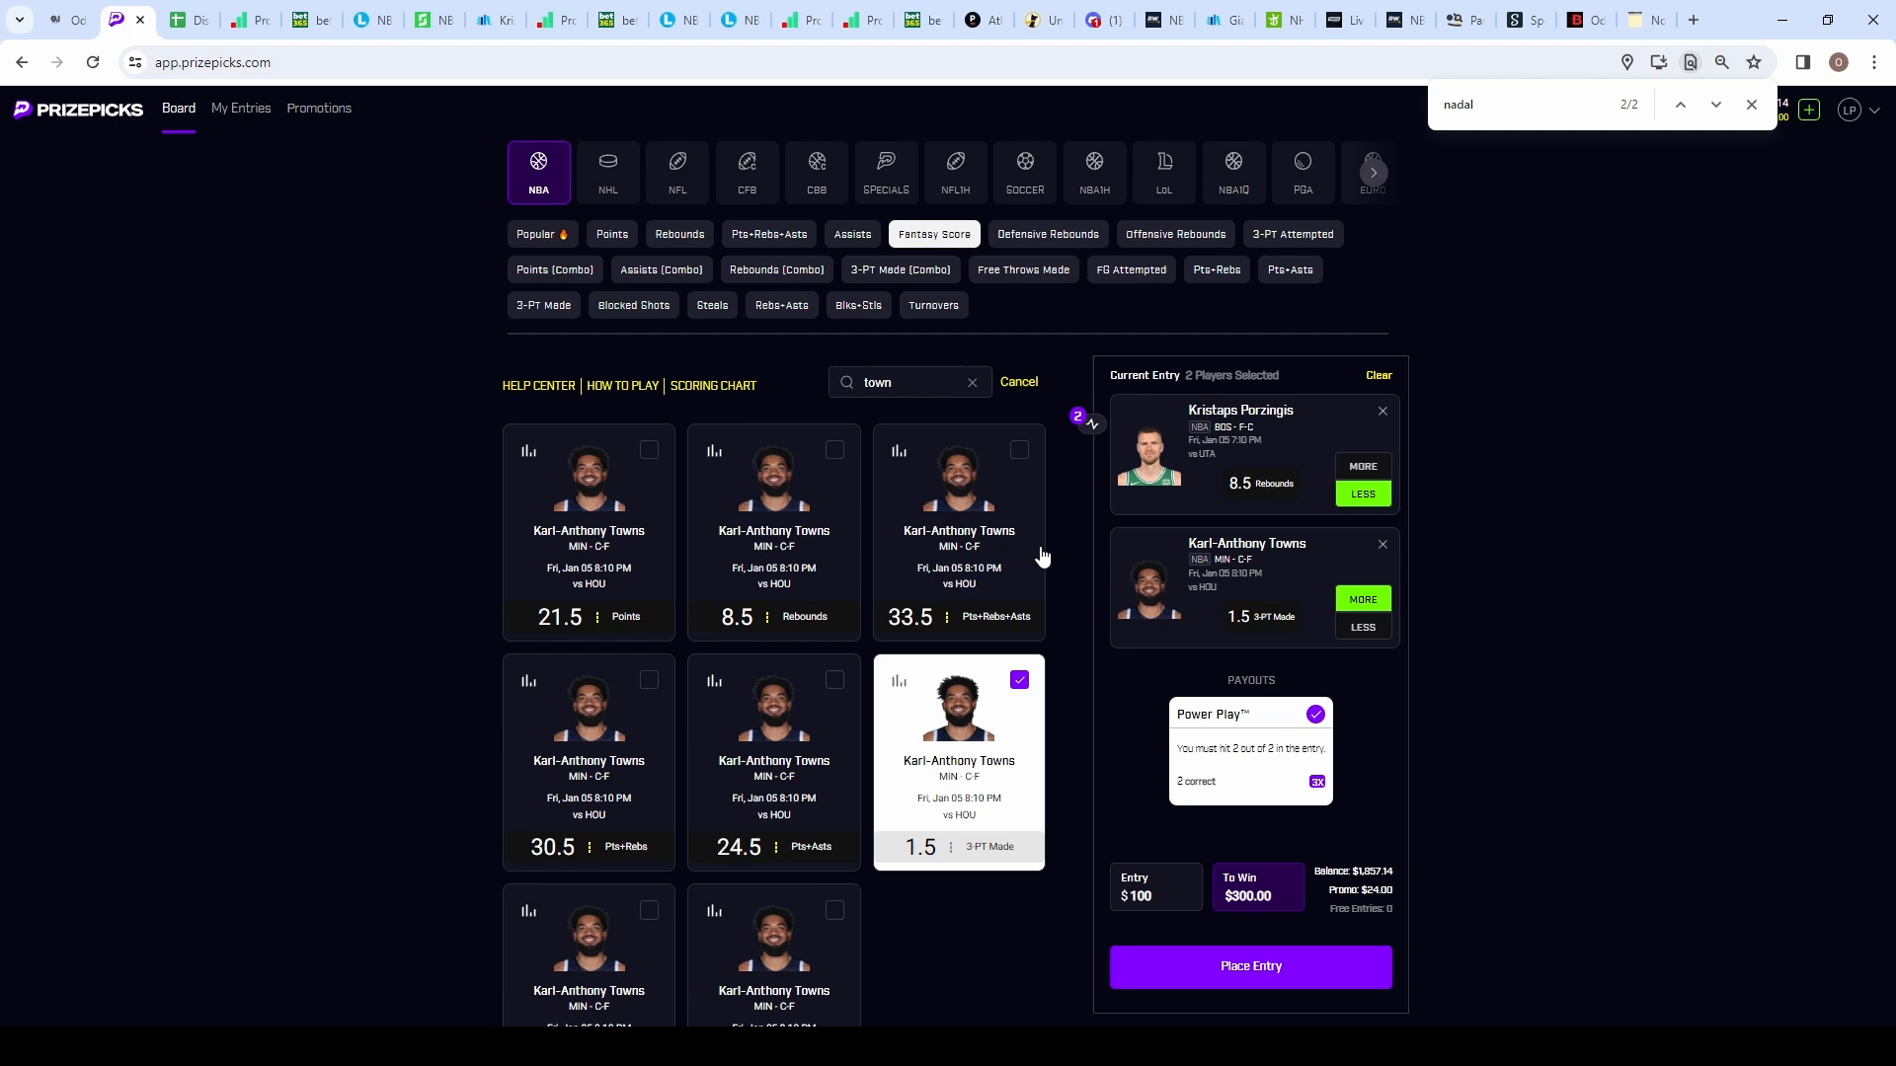
mouse_move(1019, 496)
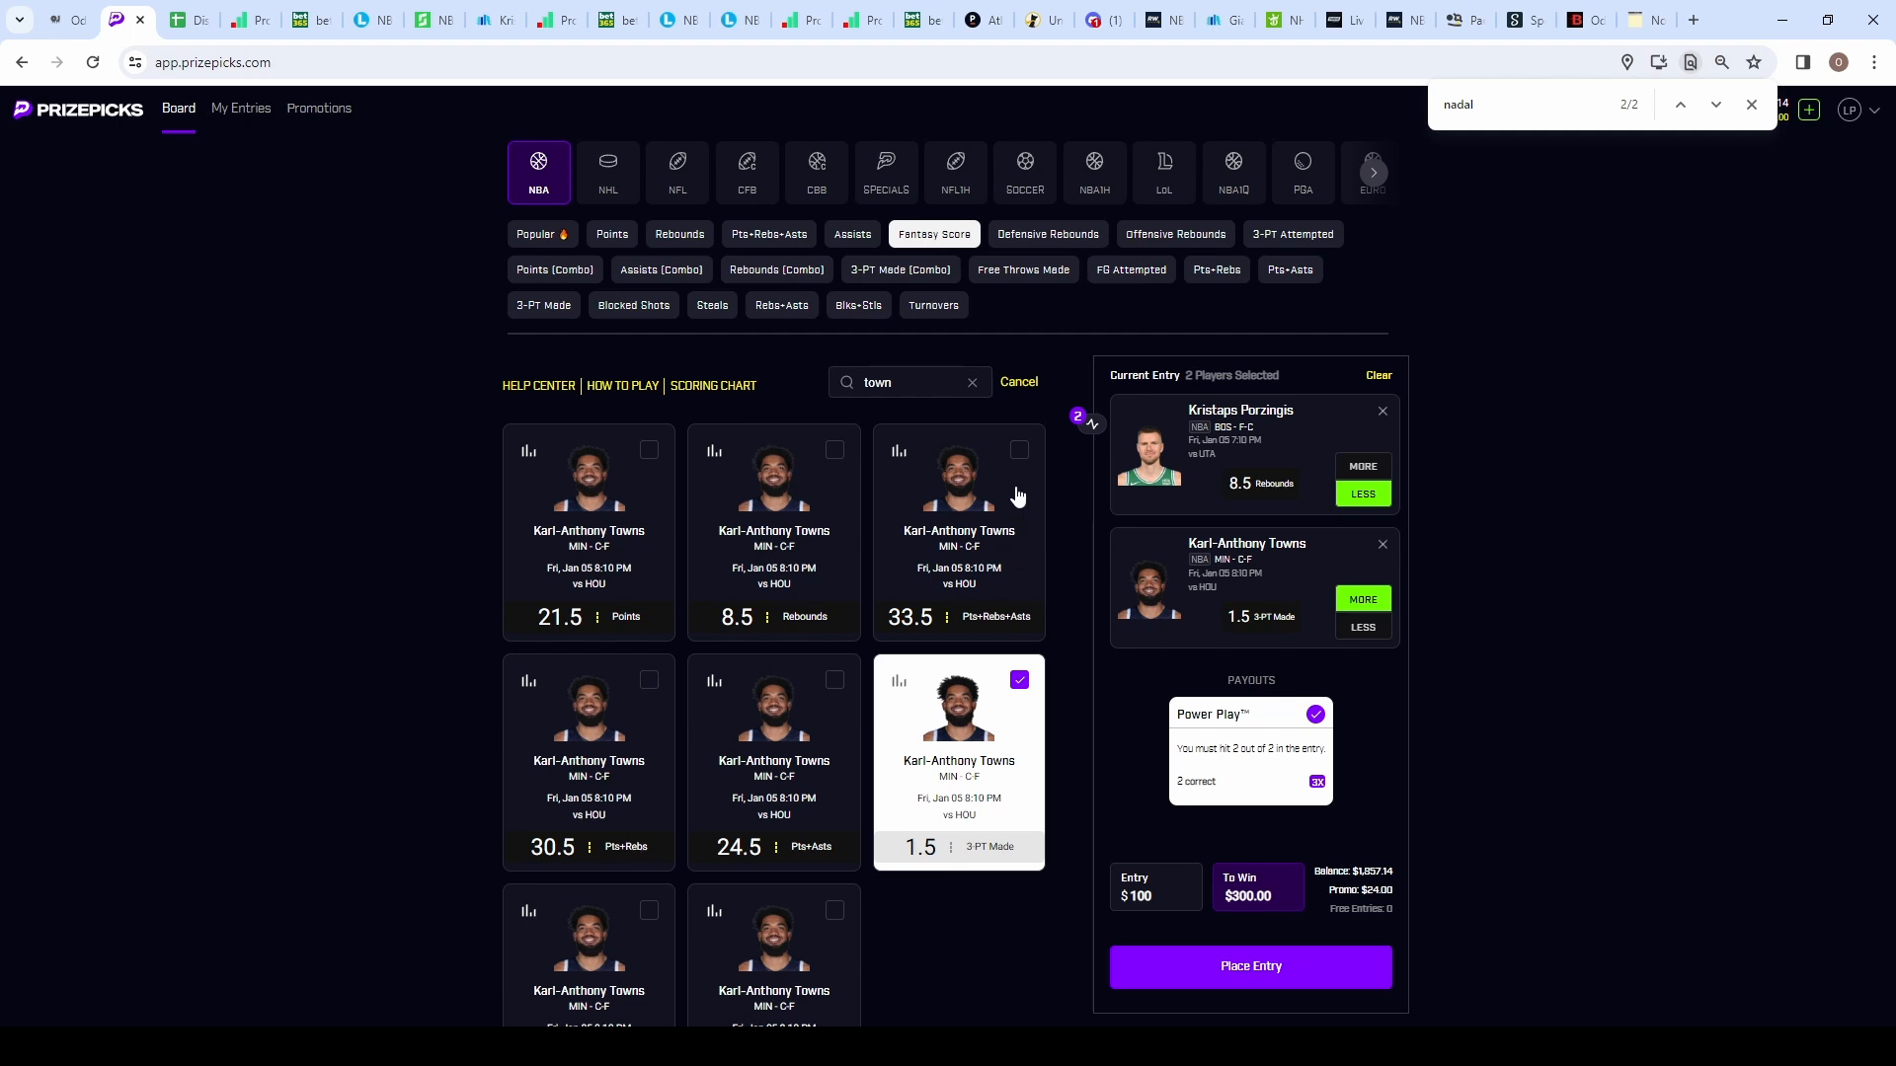
mouse_move(975, 403)
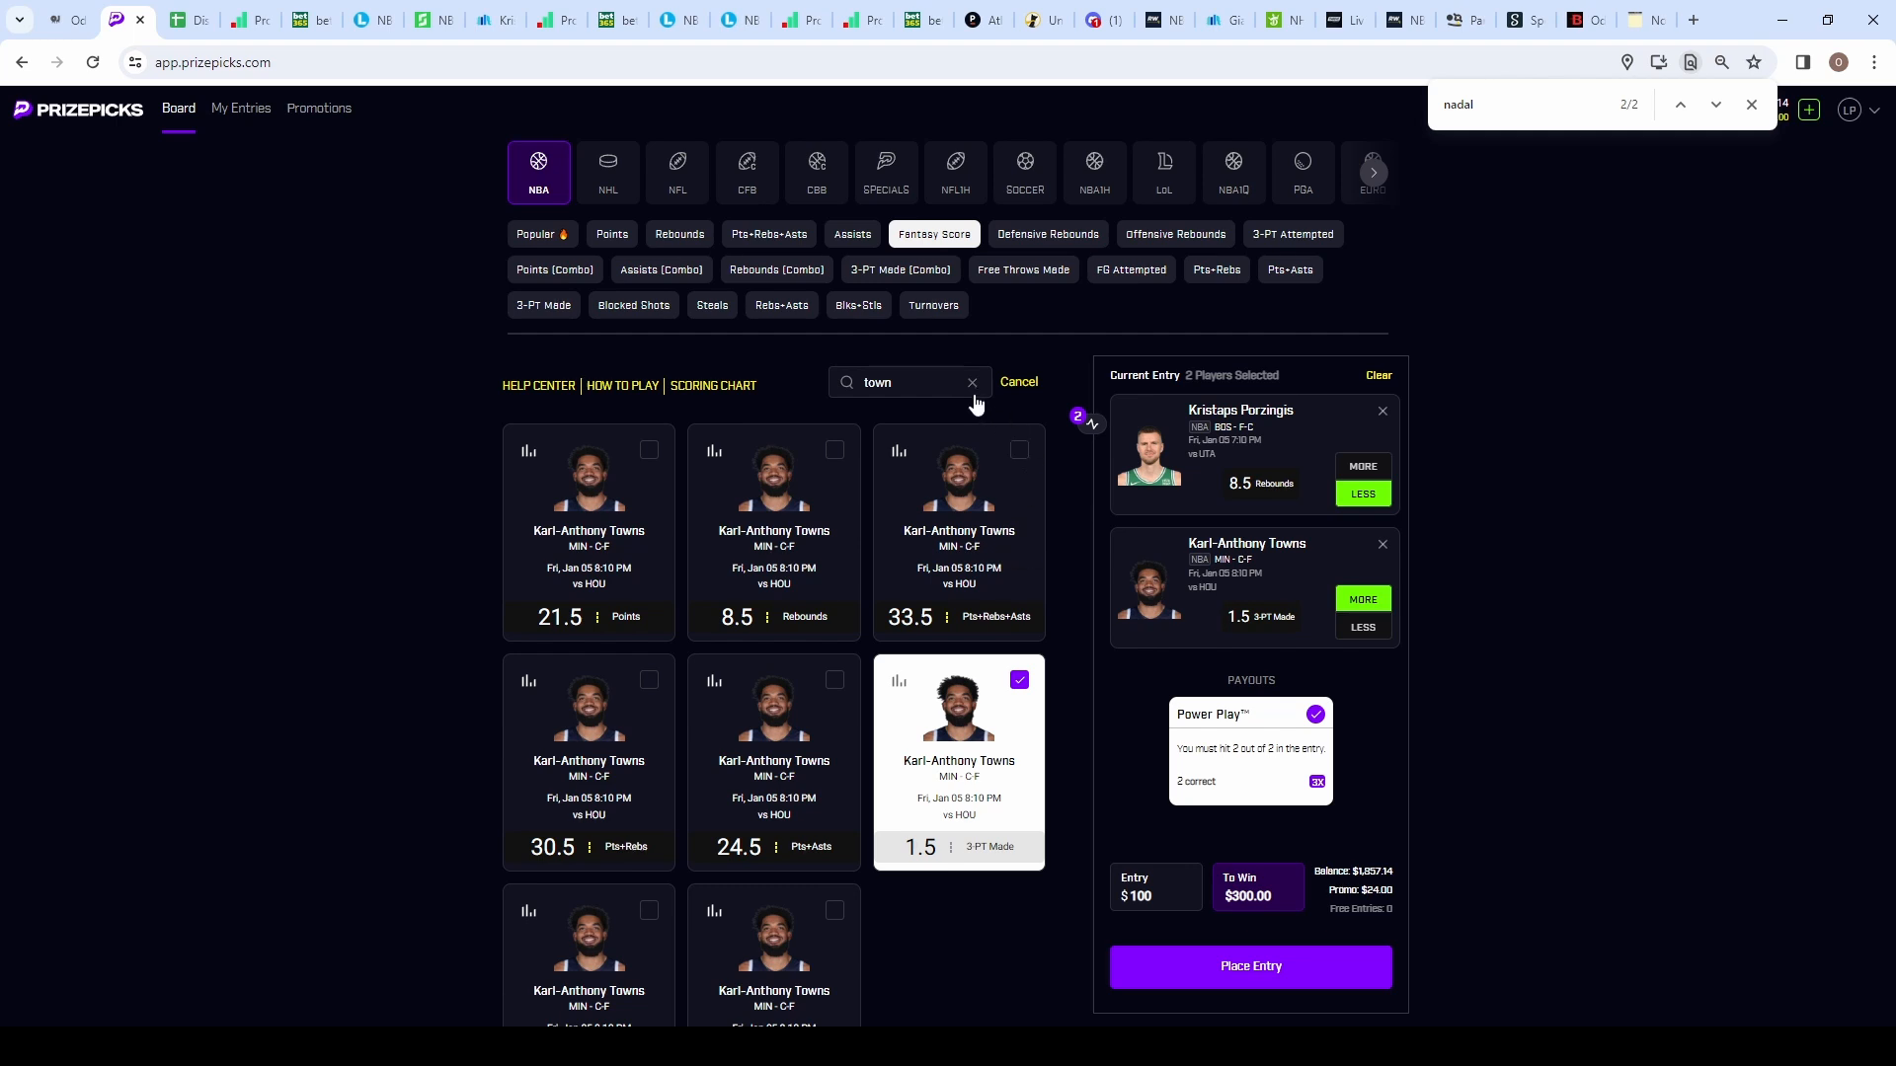
click(972, 381)
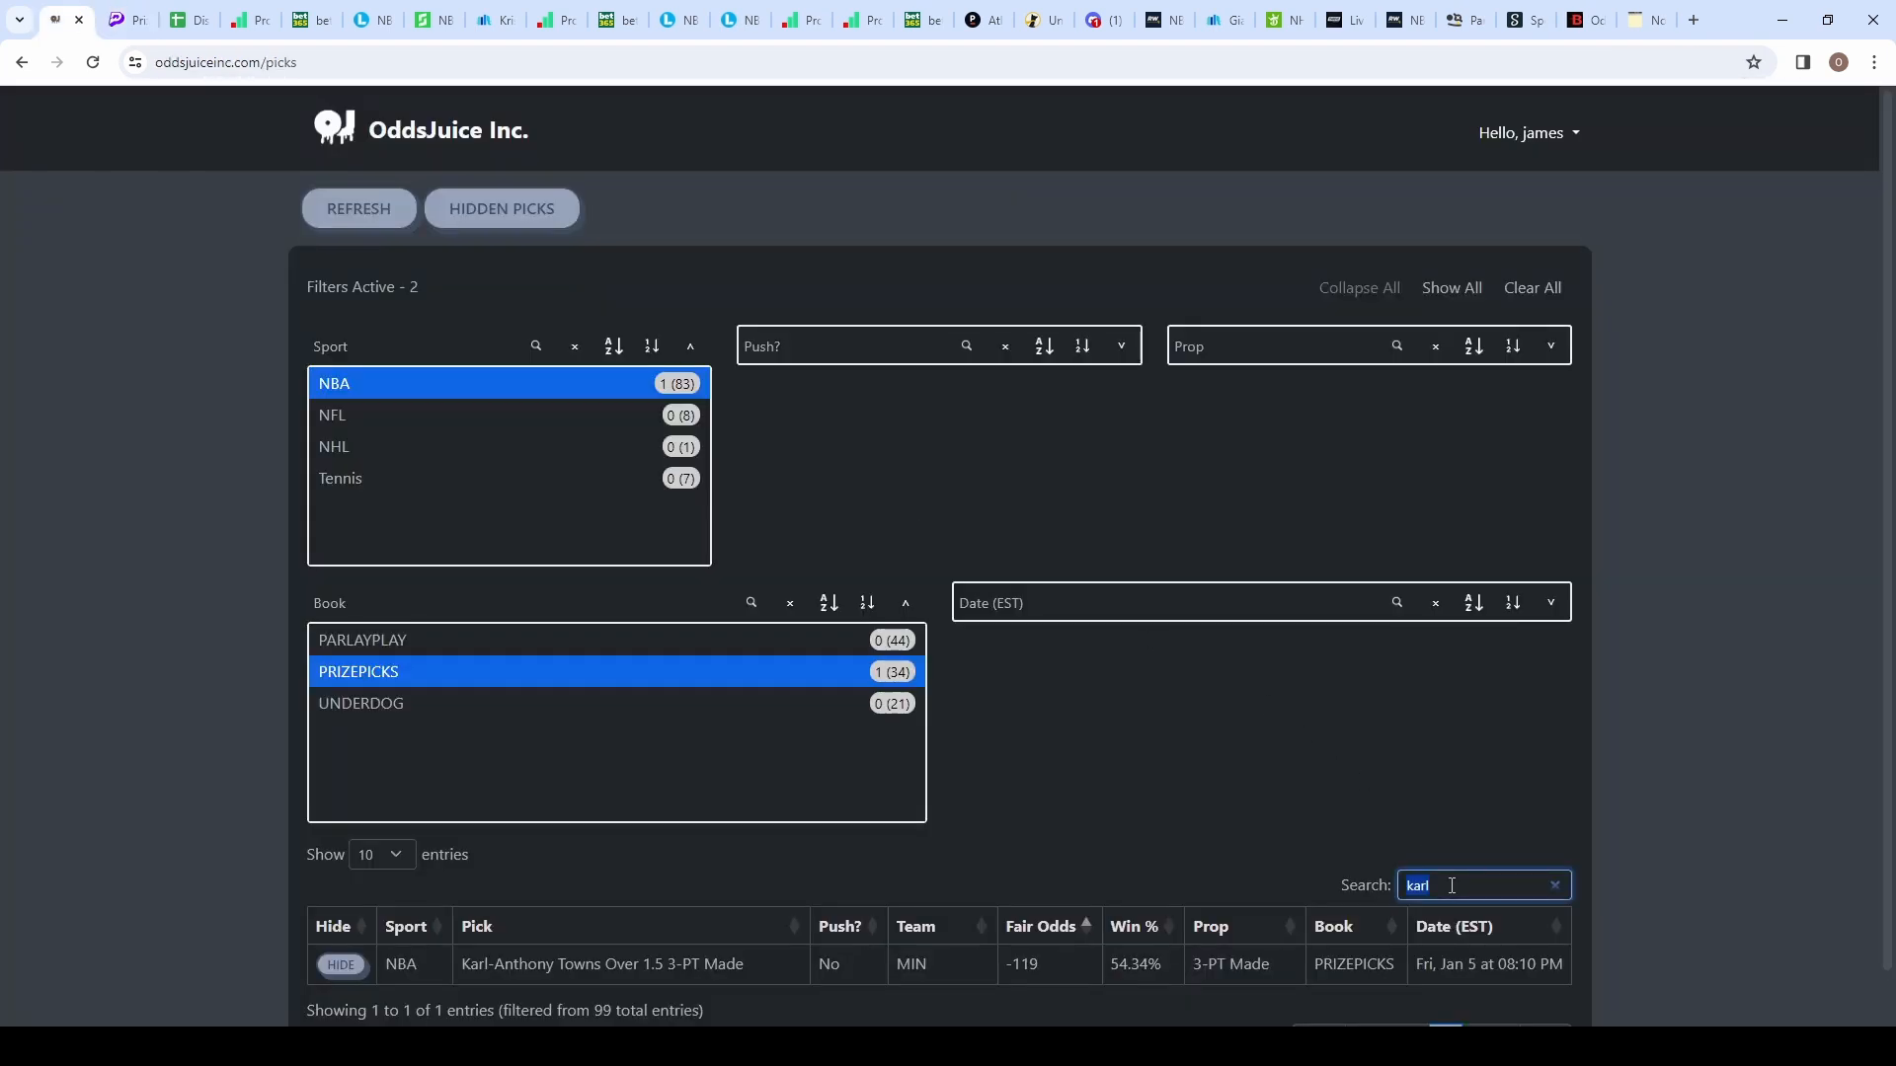
Step: Find Trae Young's 11.5 Assists under (54.95% win) in OddsJuice, then move to his props.cash assists page
text(trae)
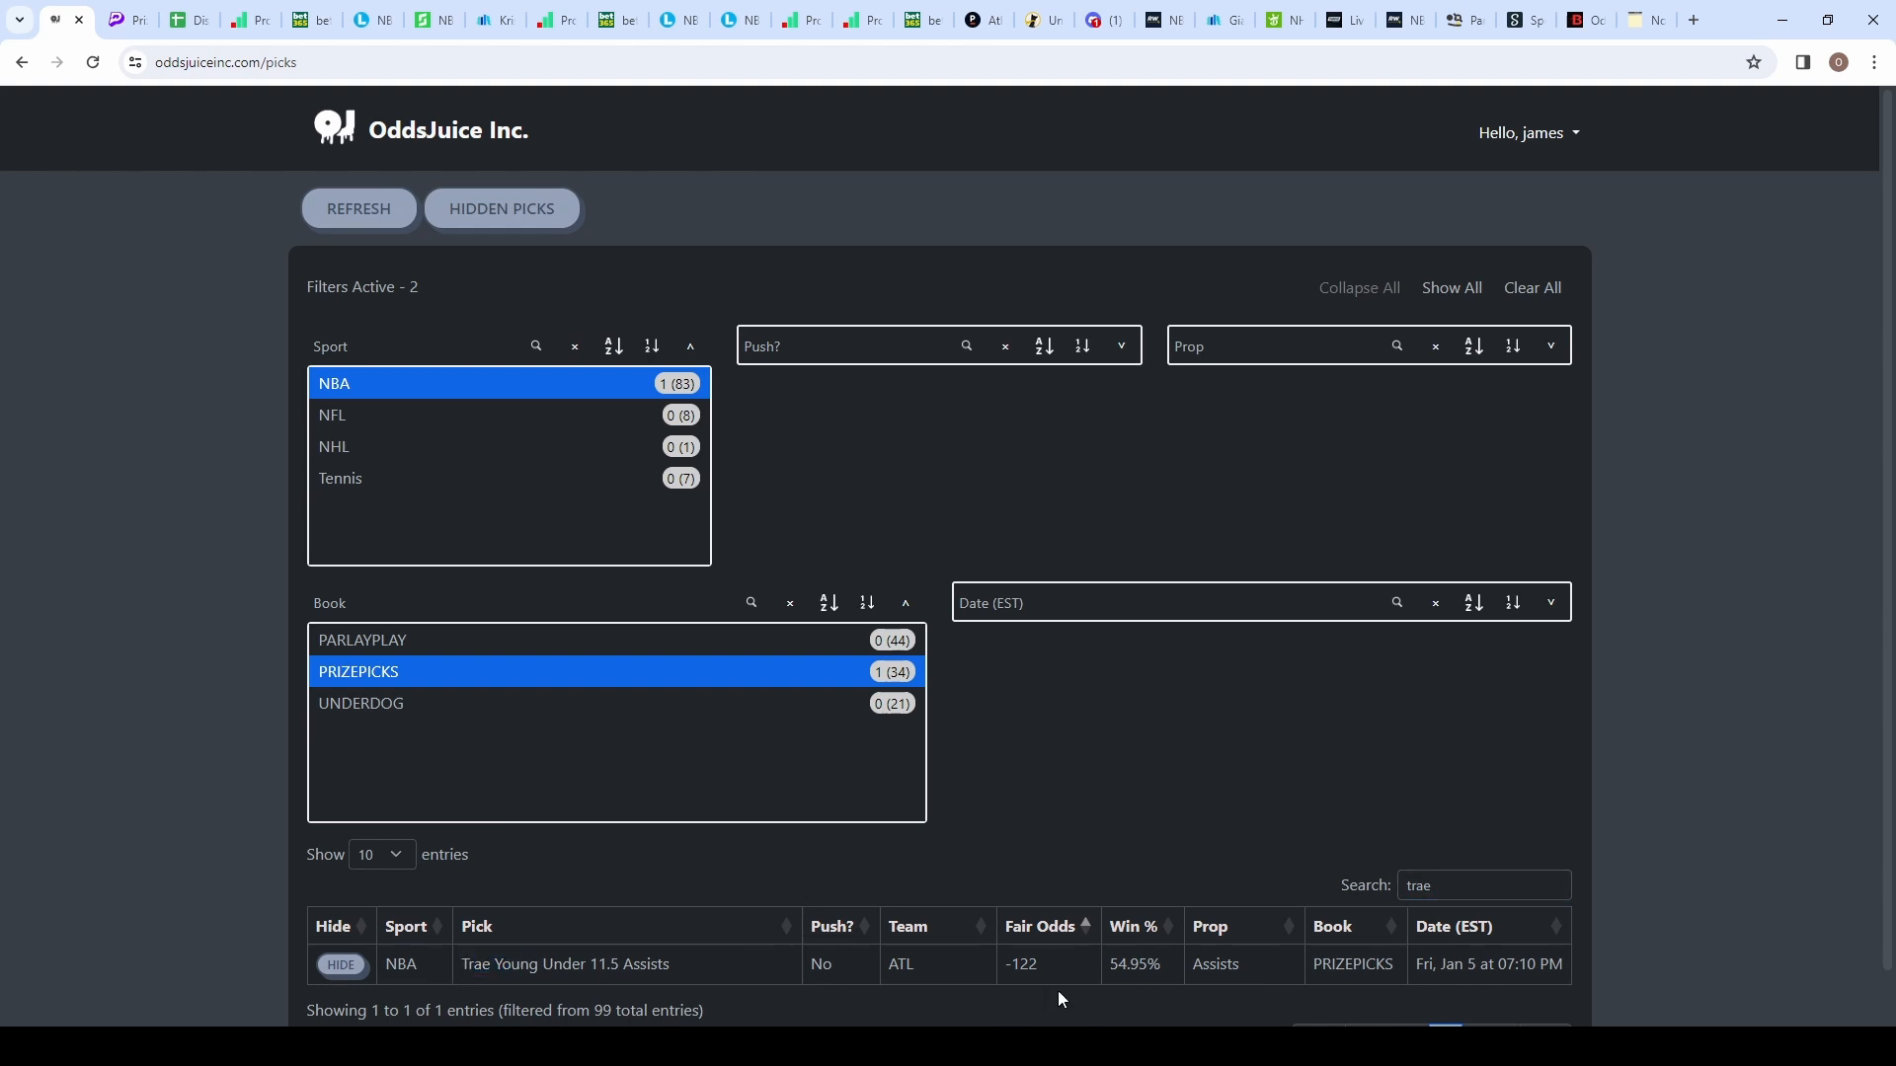
double_click(1020, 963)
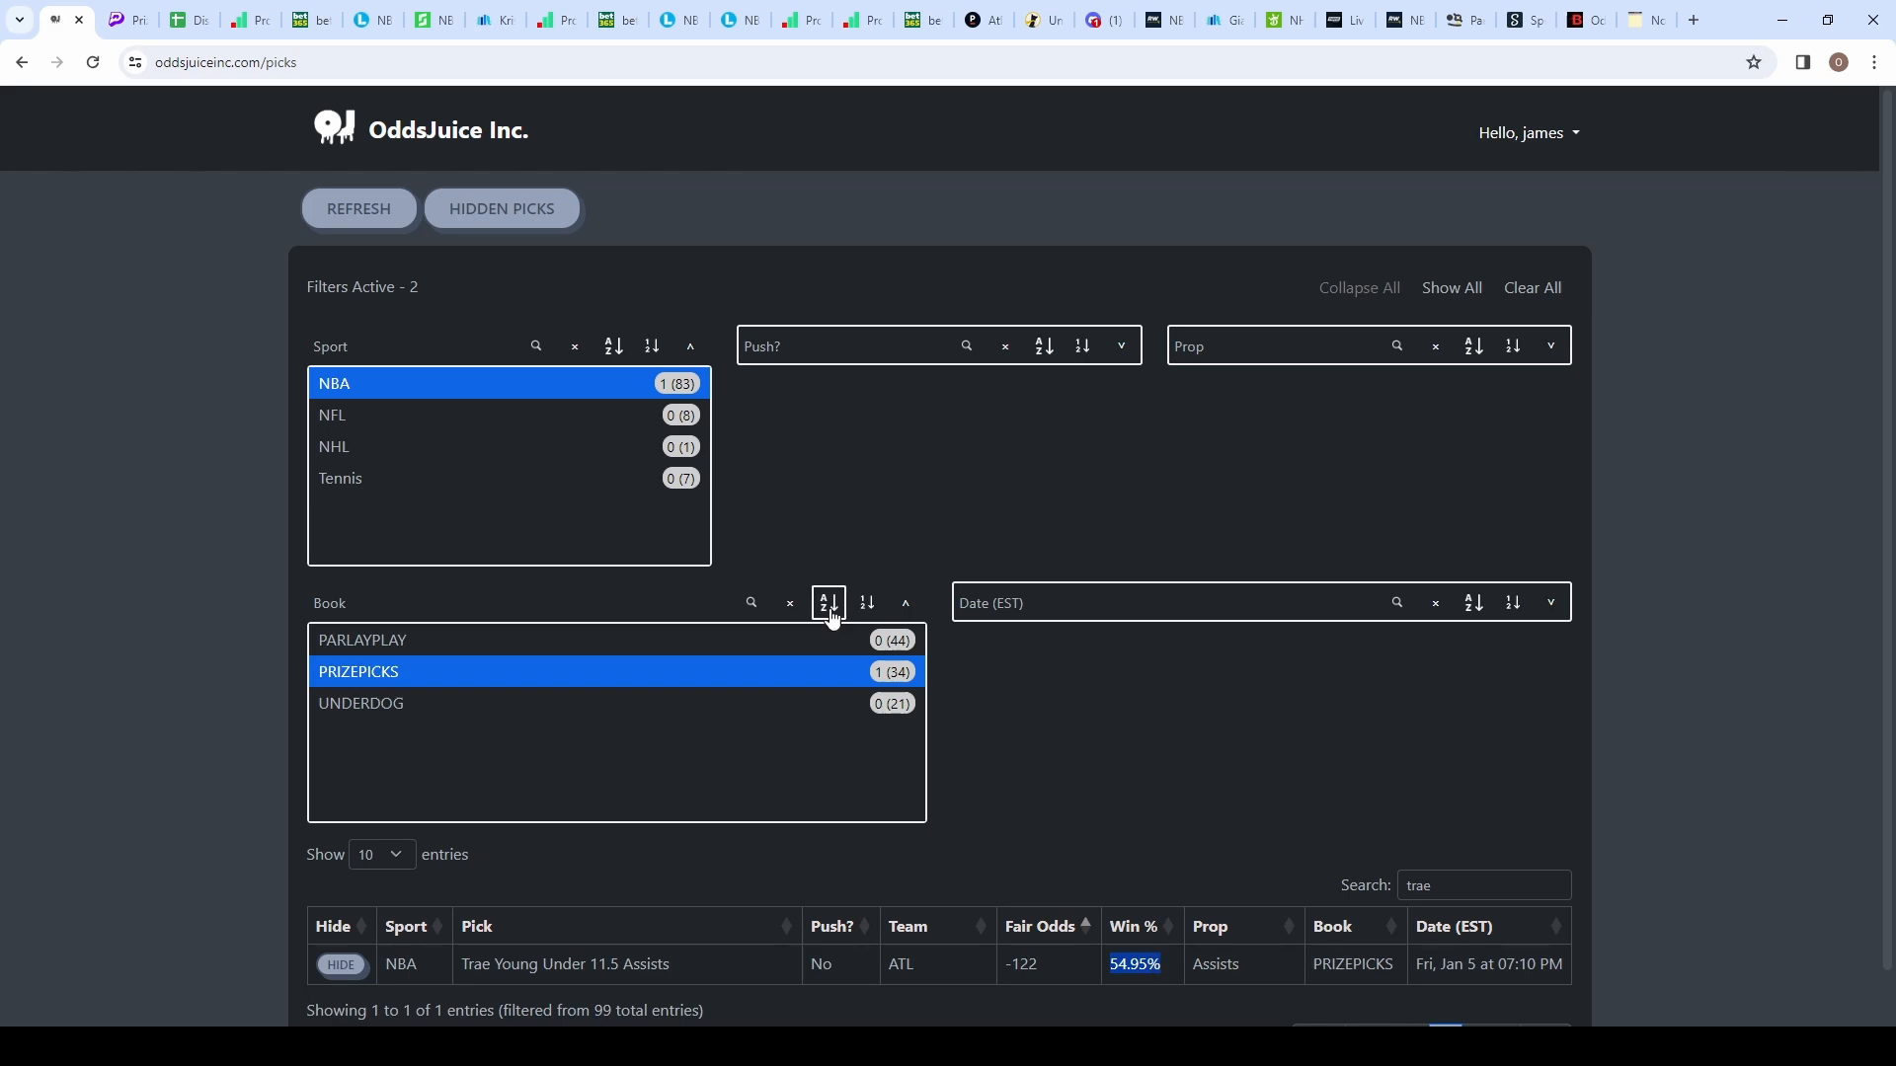
click(114, 20)
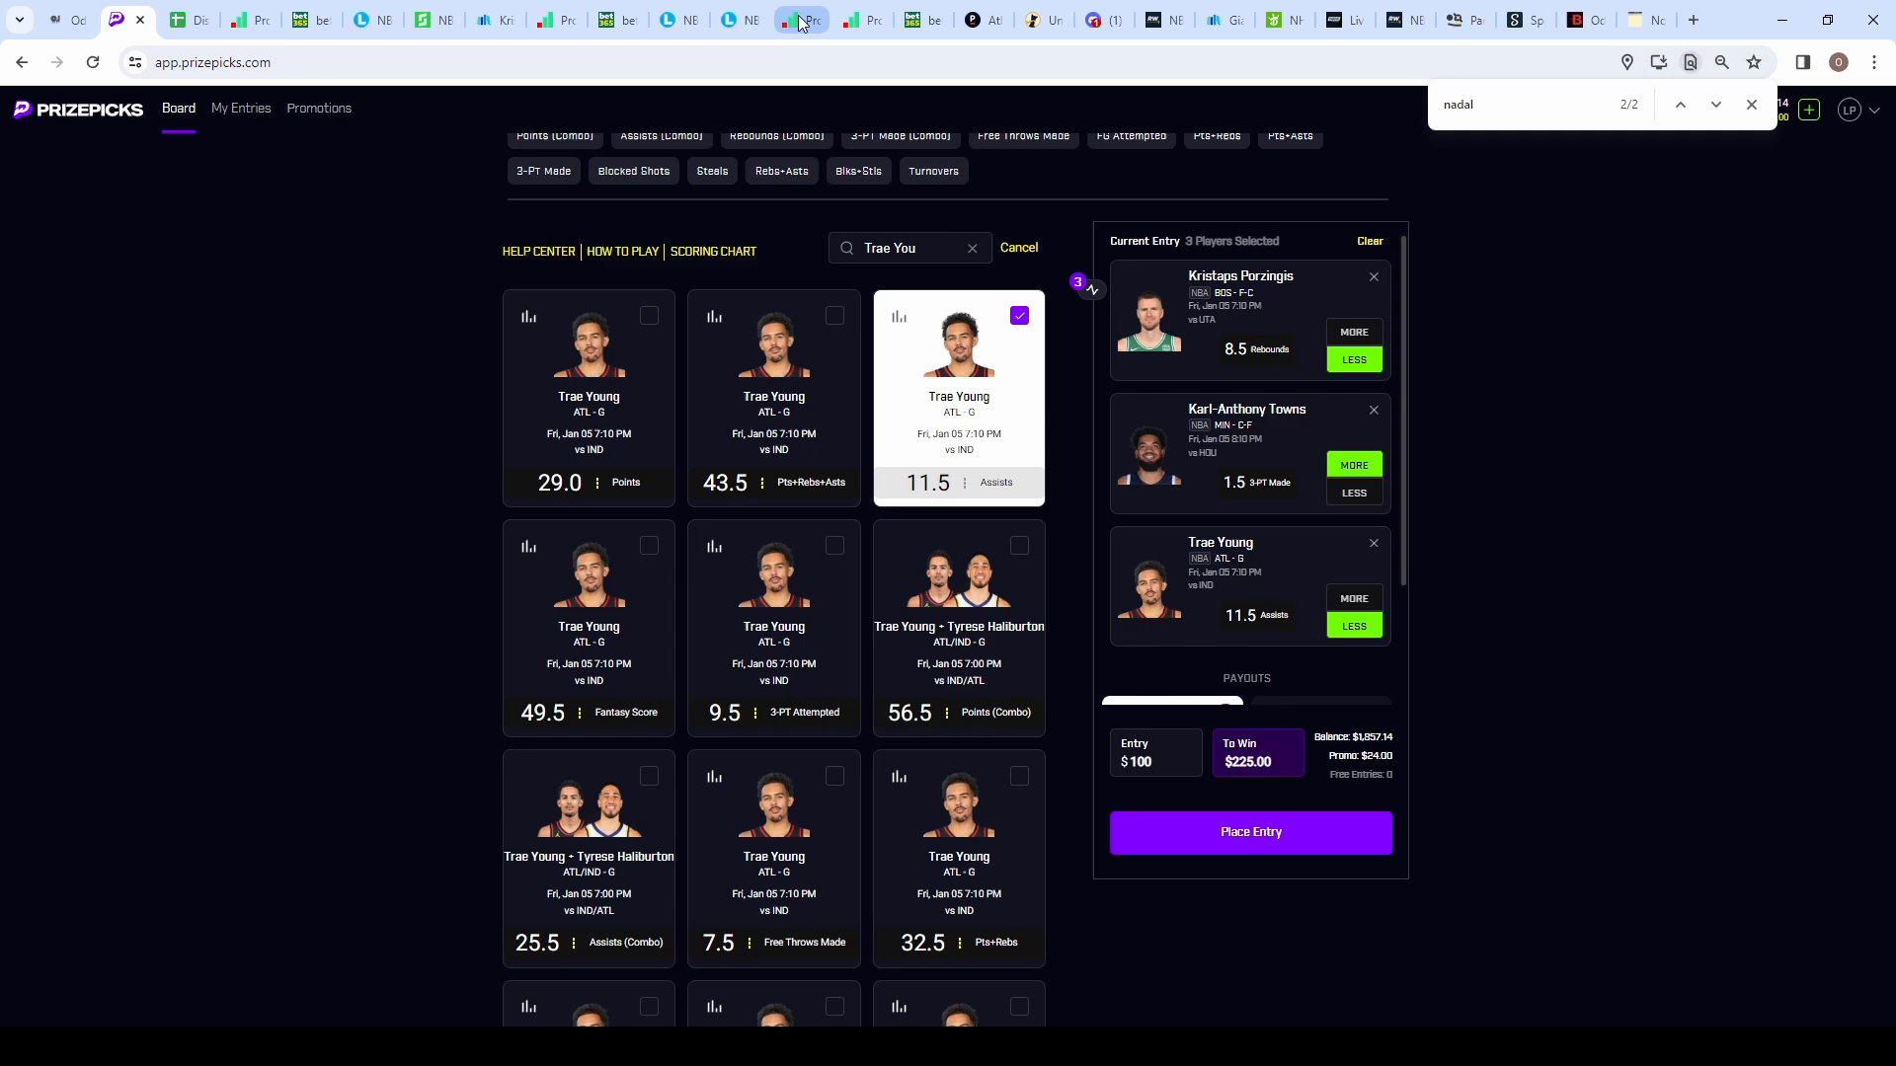
click(798, 19)
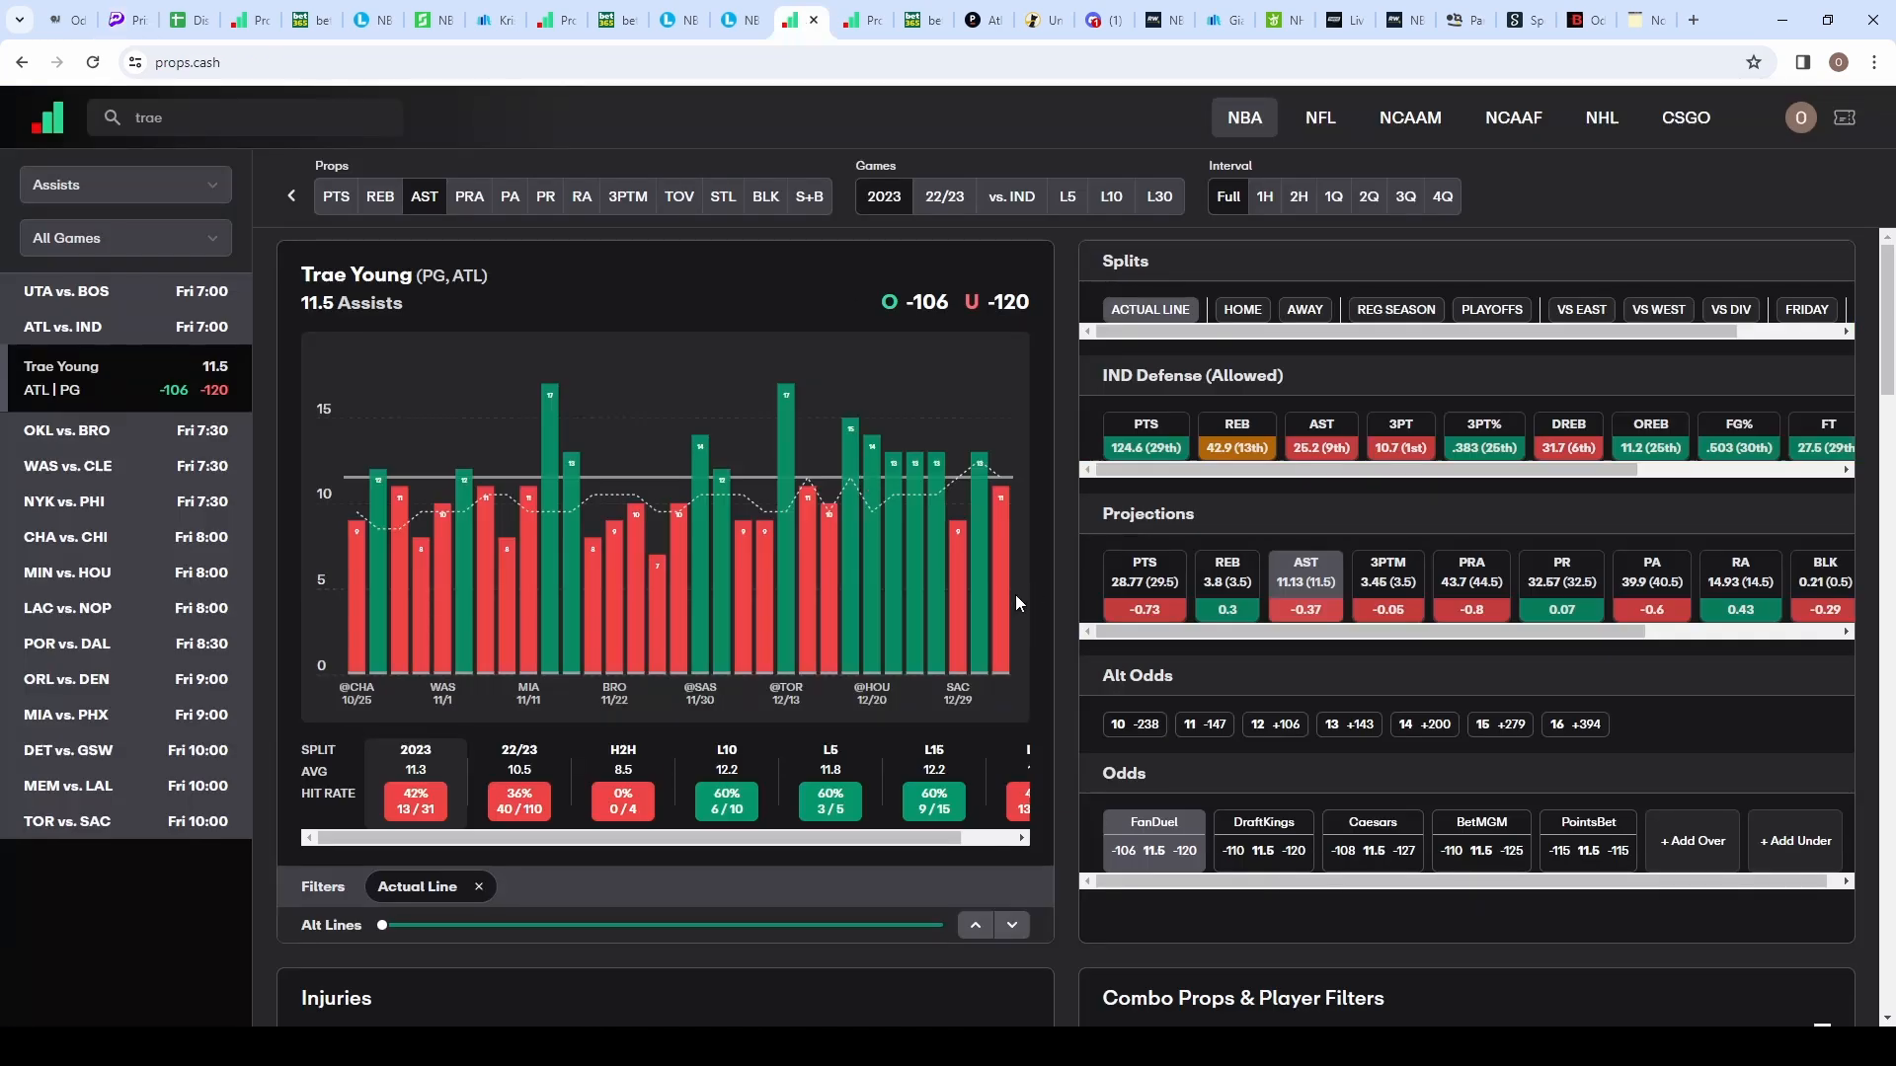
mouse_move(833, 654)
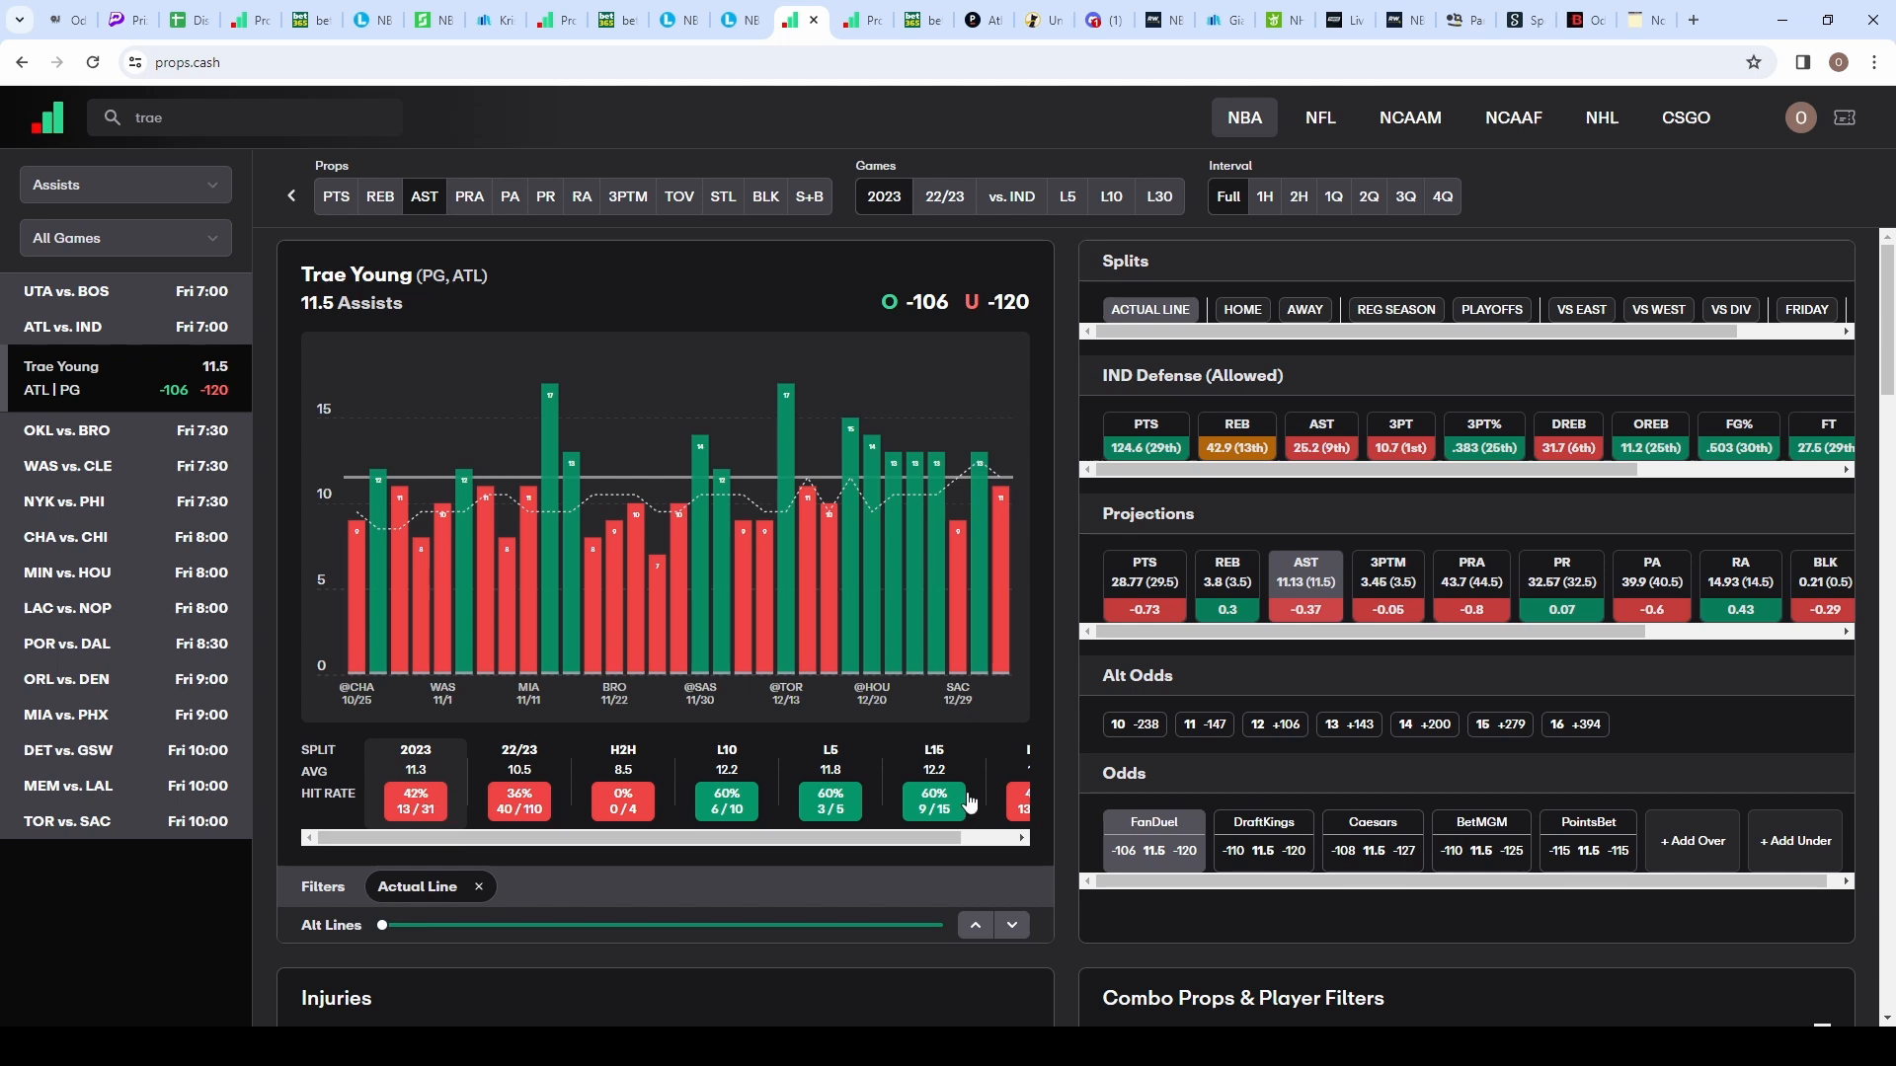
mouse_move(1471, 877)
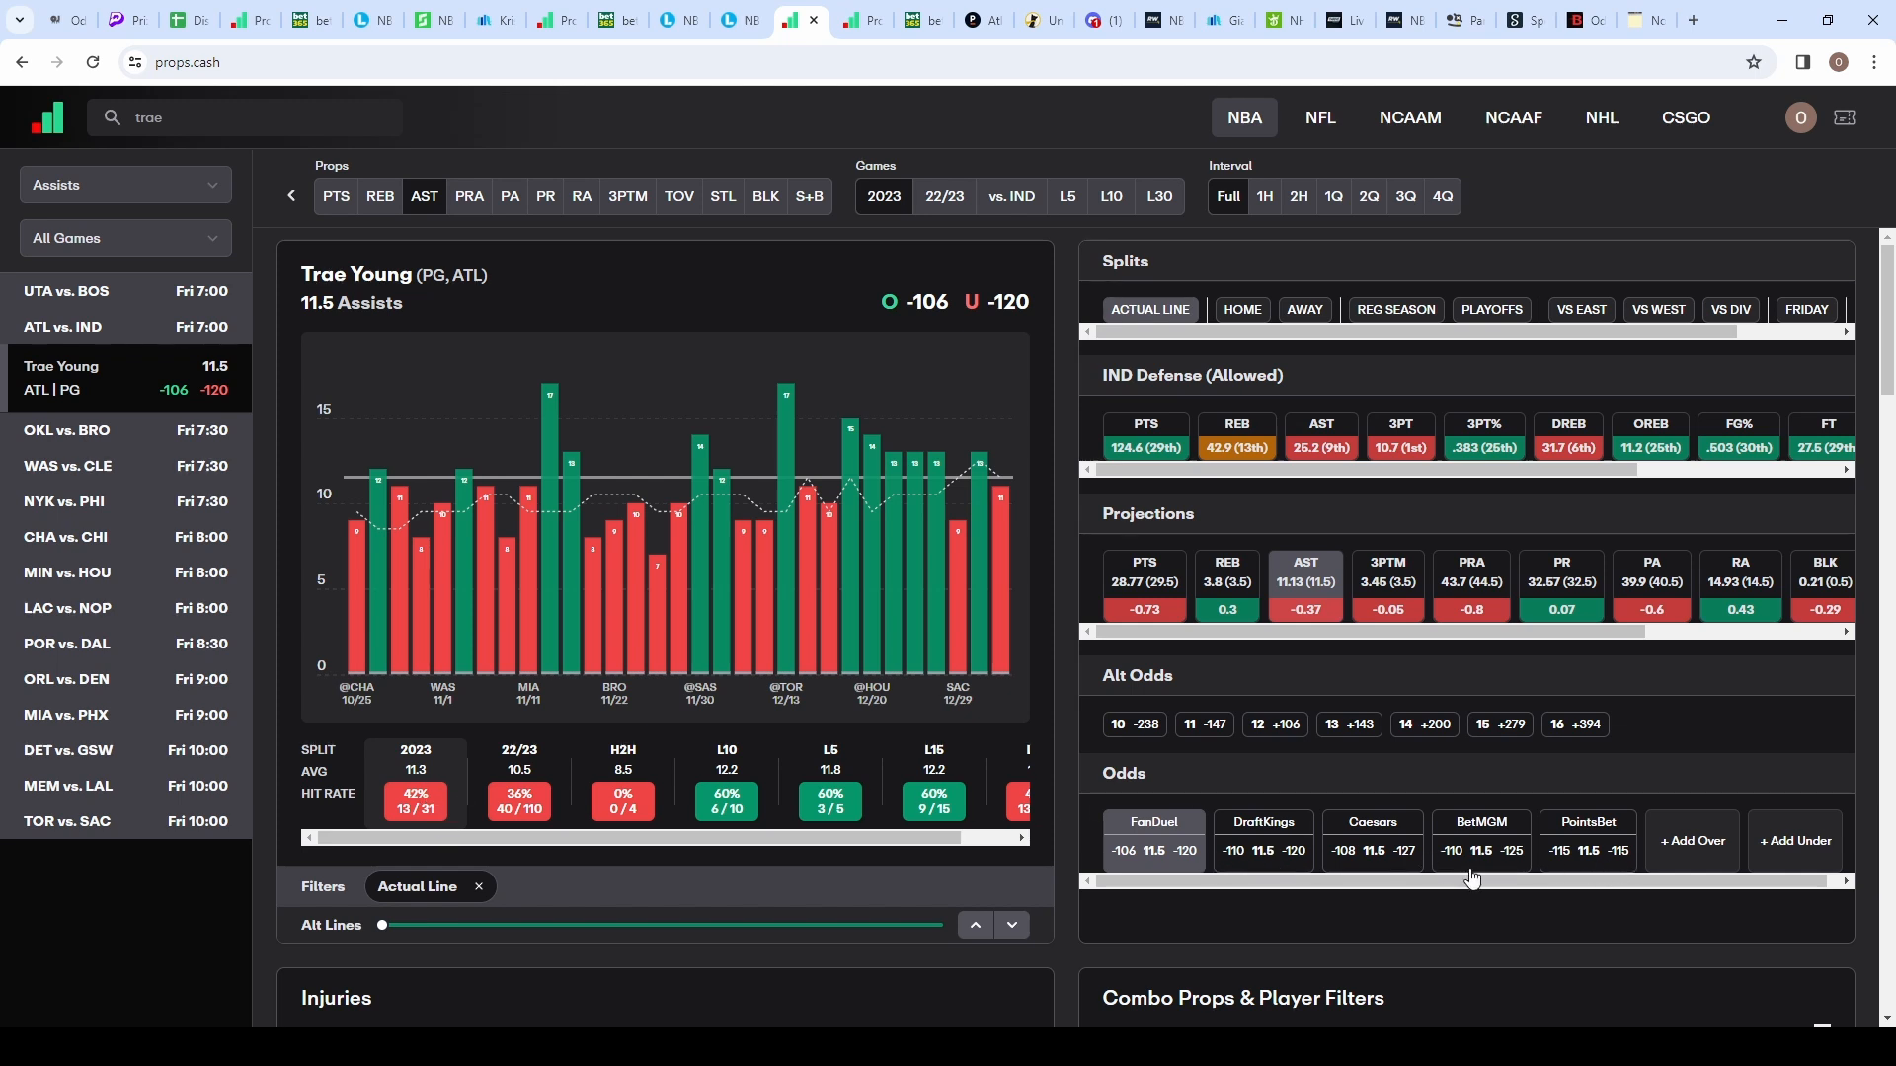
mouse_move(1240, 878)
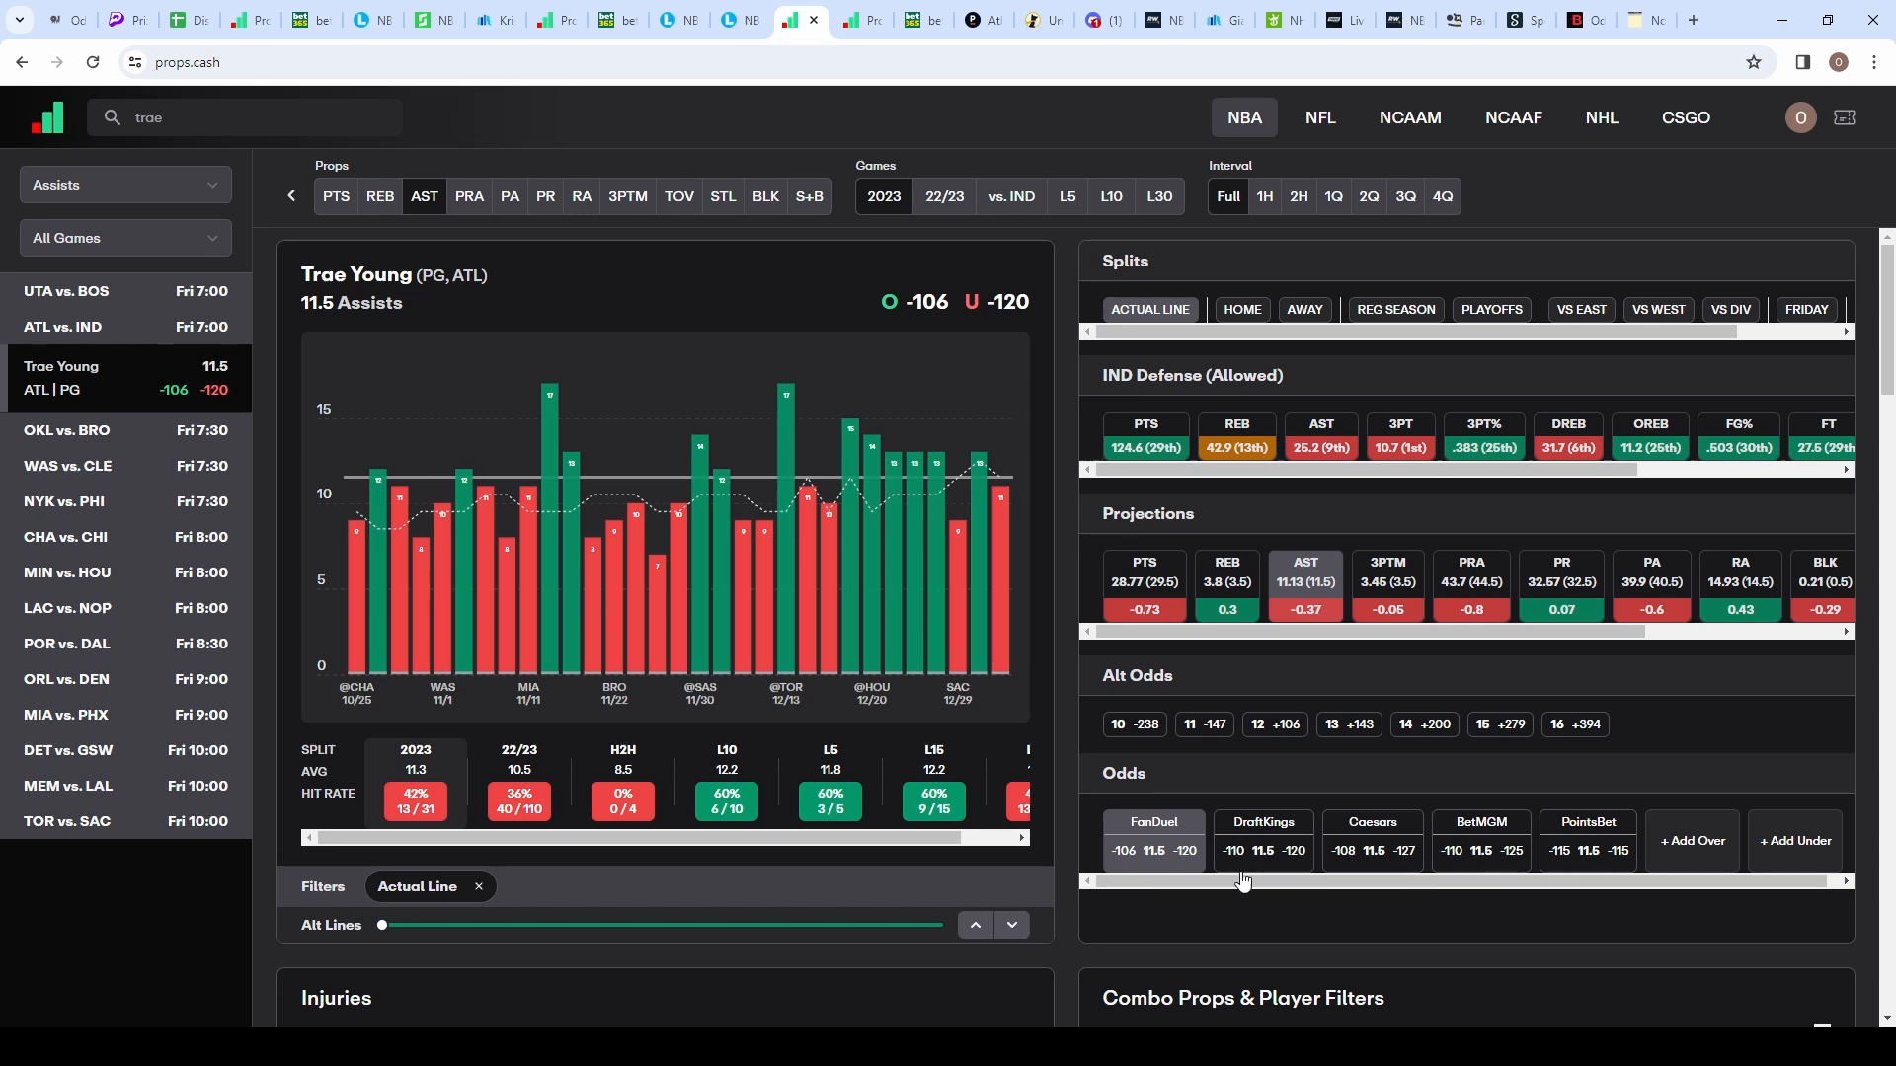
mouse_move(1258, 757)
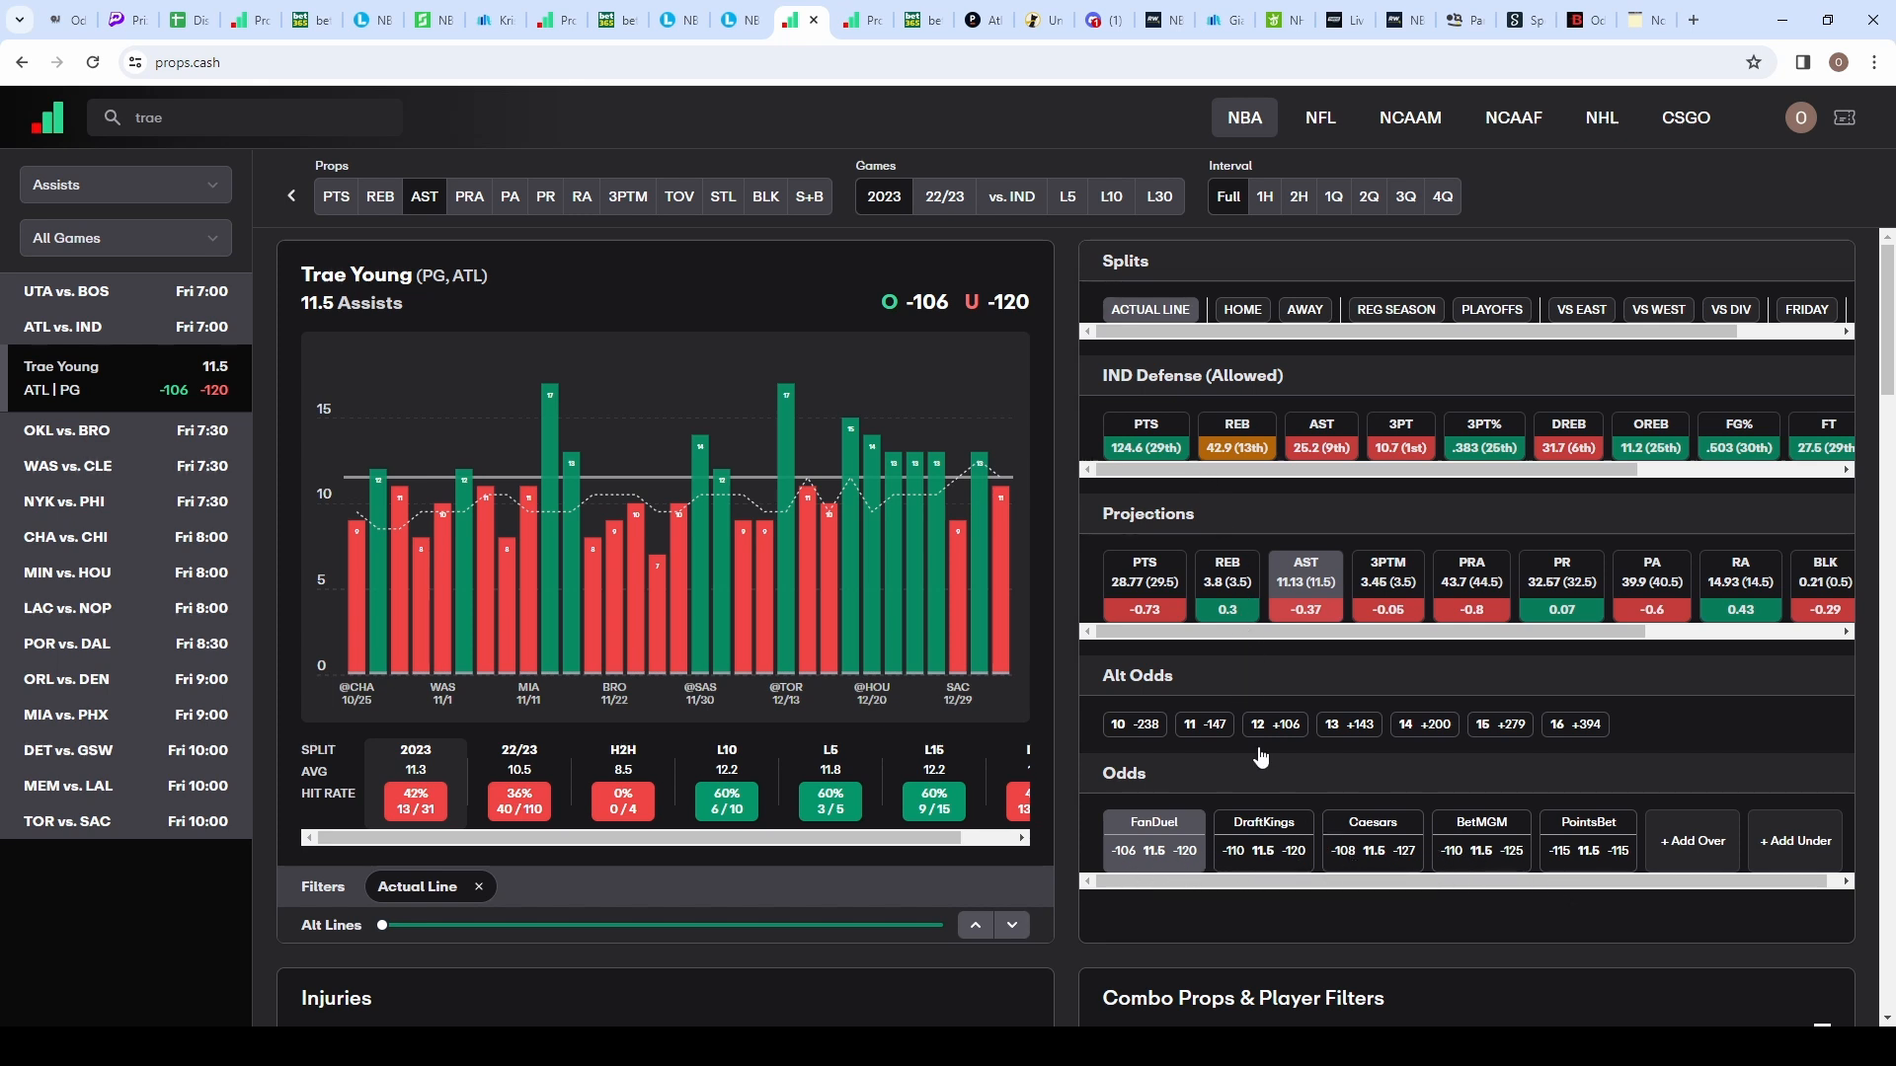
mouse_move(1286, 766)
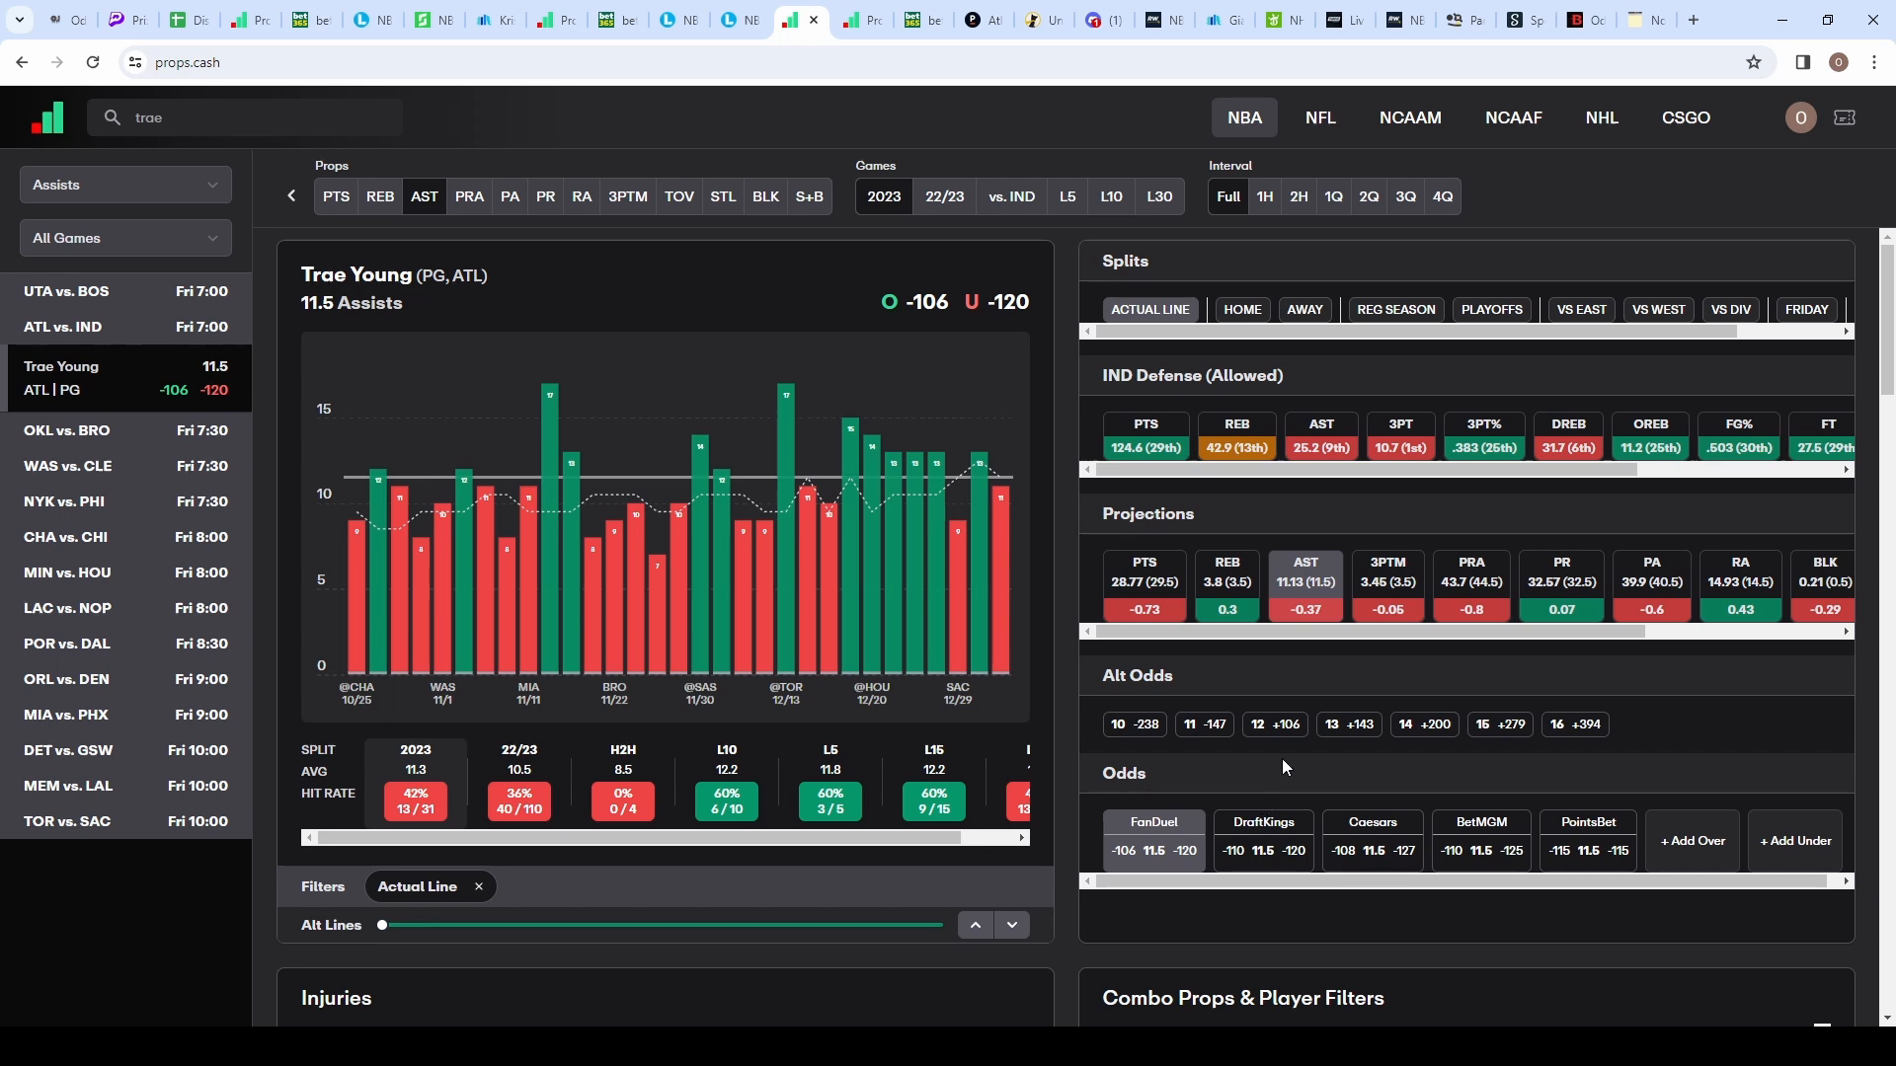
mouse_move(1322, 326)
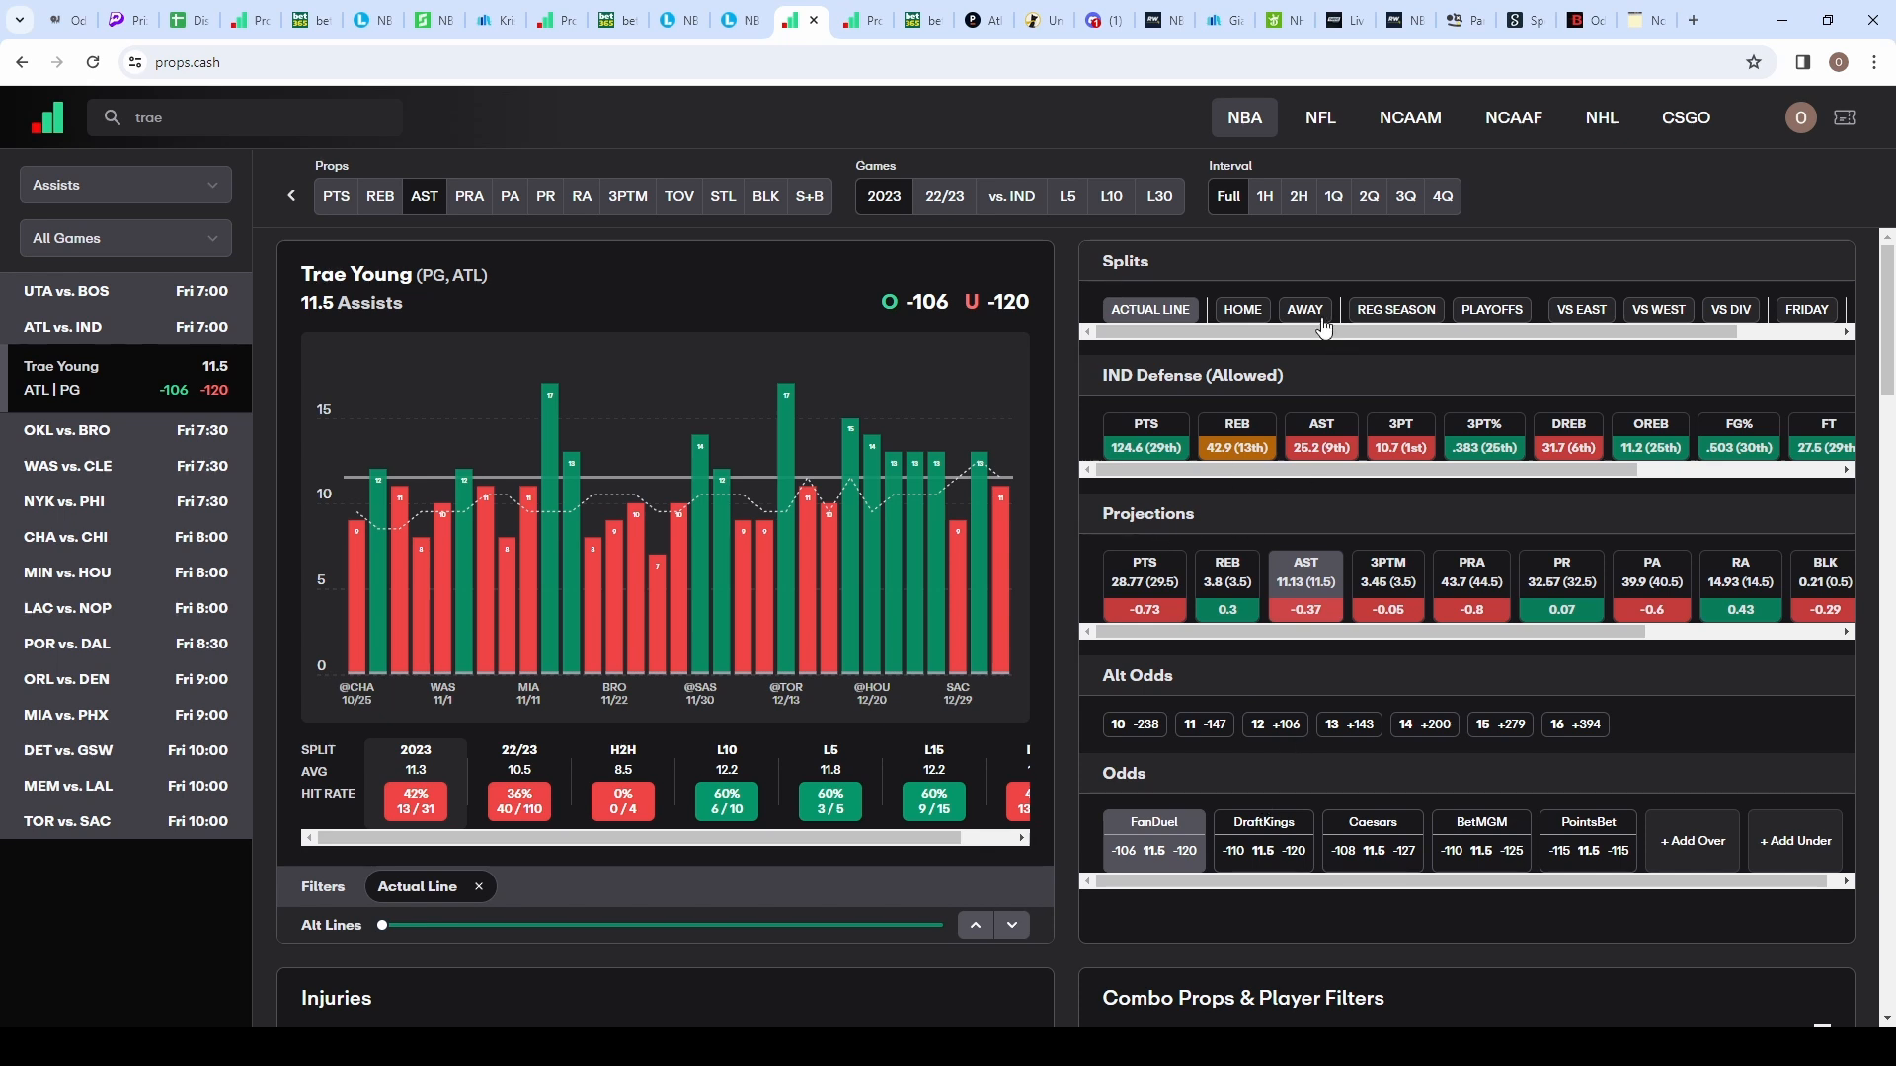
Step: Review Trae Young's 11.5 assists chart and splits vs IND: 42% season, 60% last 10, 11.13 projection
click(1304, 310)
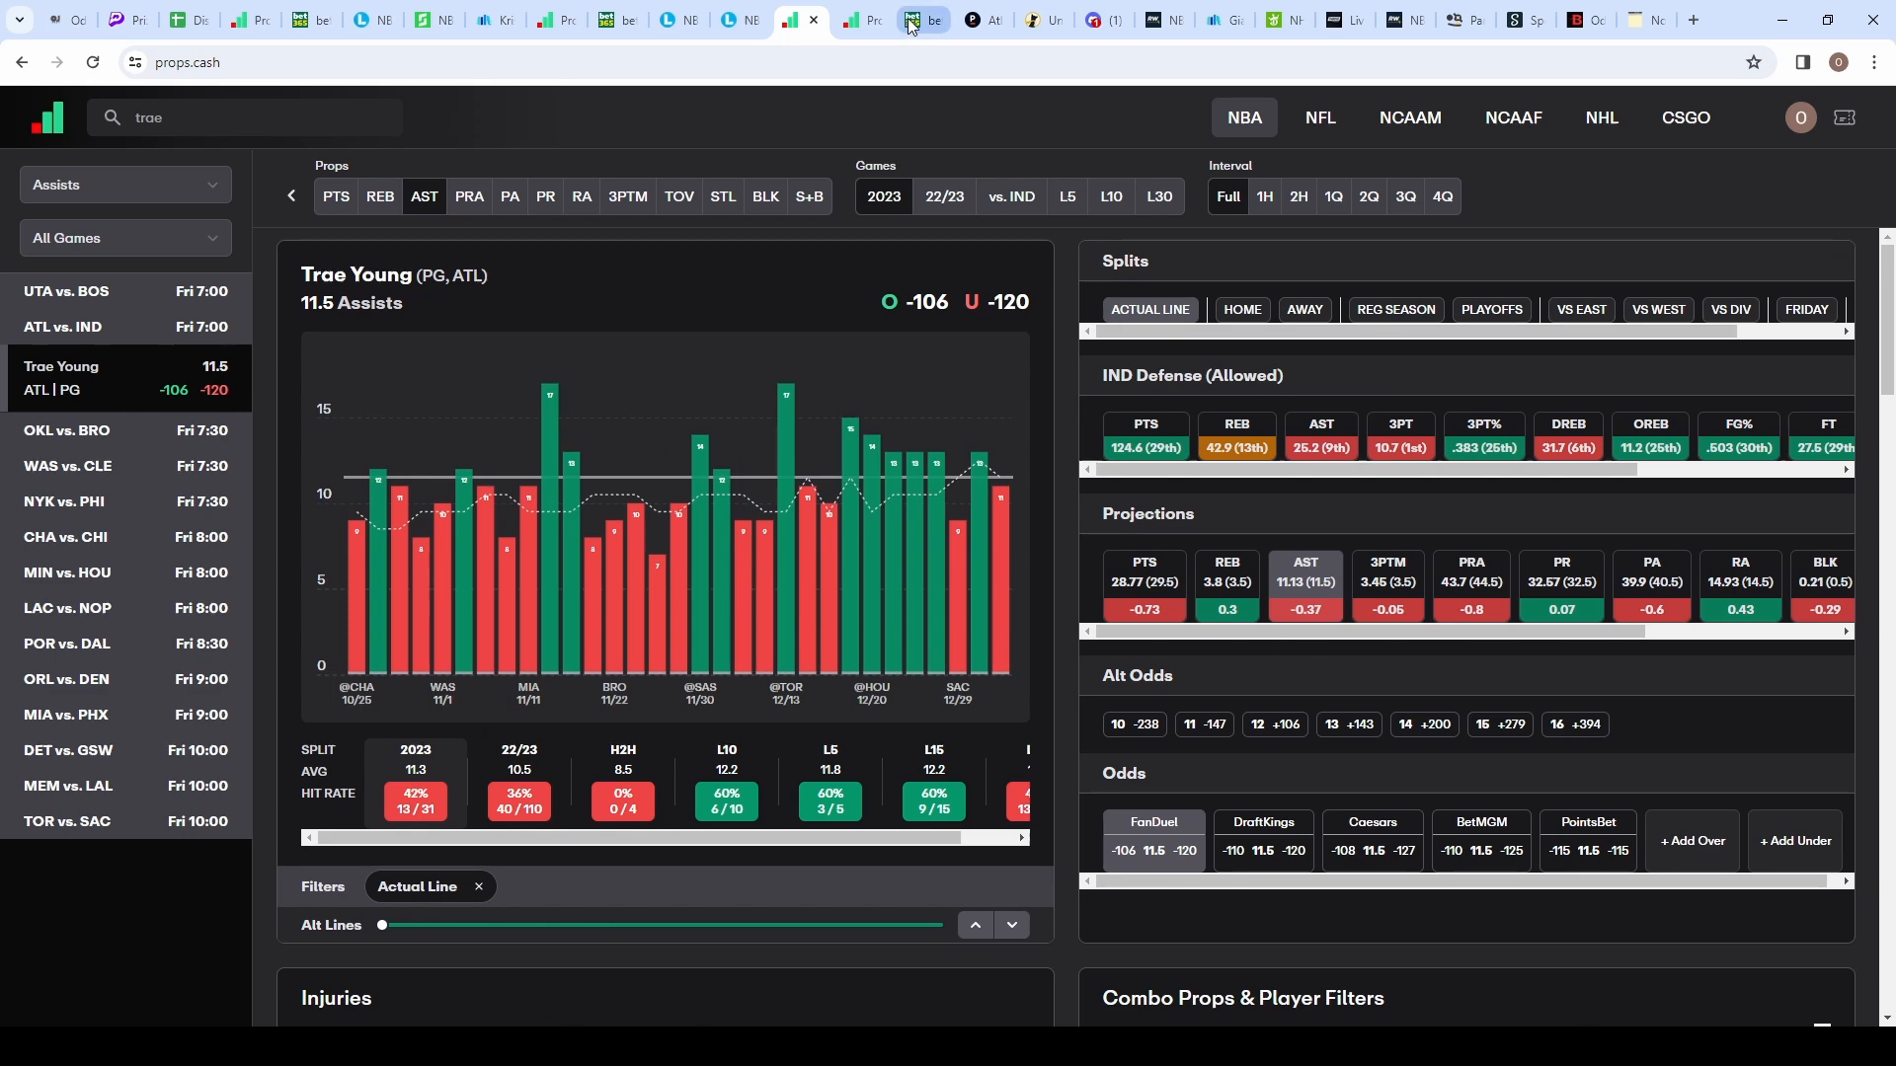
Step: Check Hawks +3 vs Pacers on bet365 and Trae Young's 33 projected minutes on Lineups.com
click(922, 20)
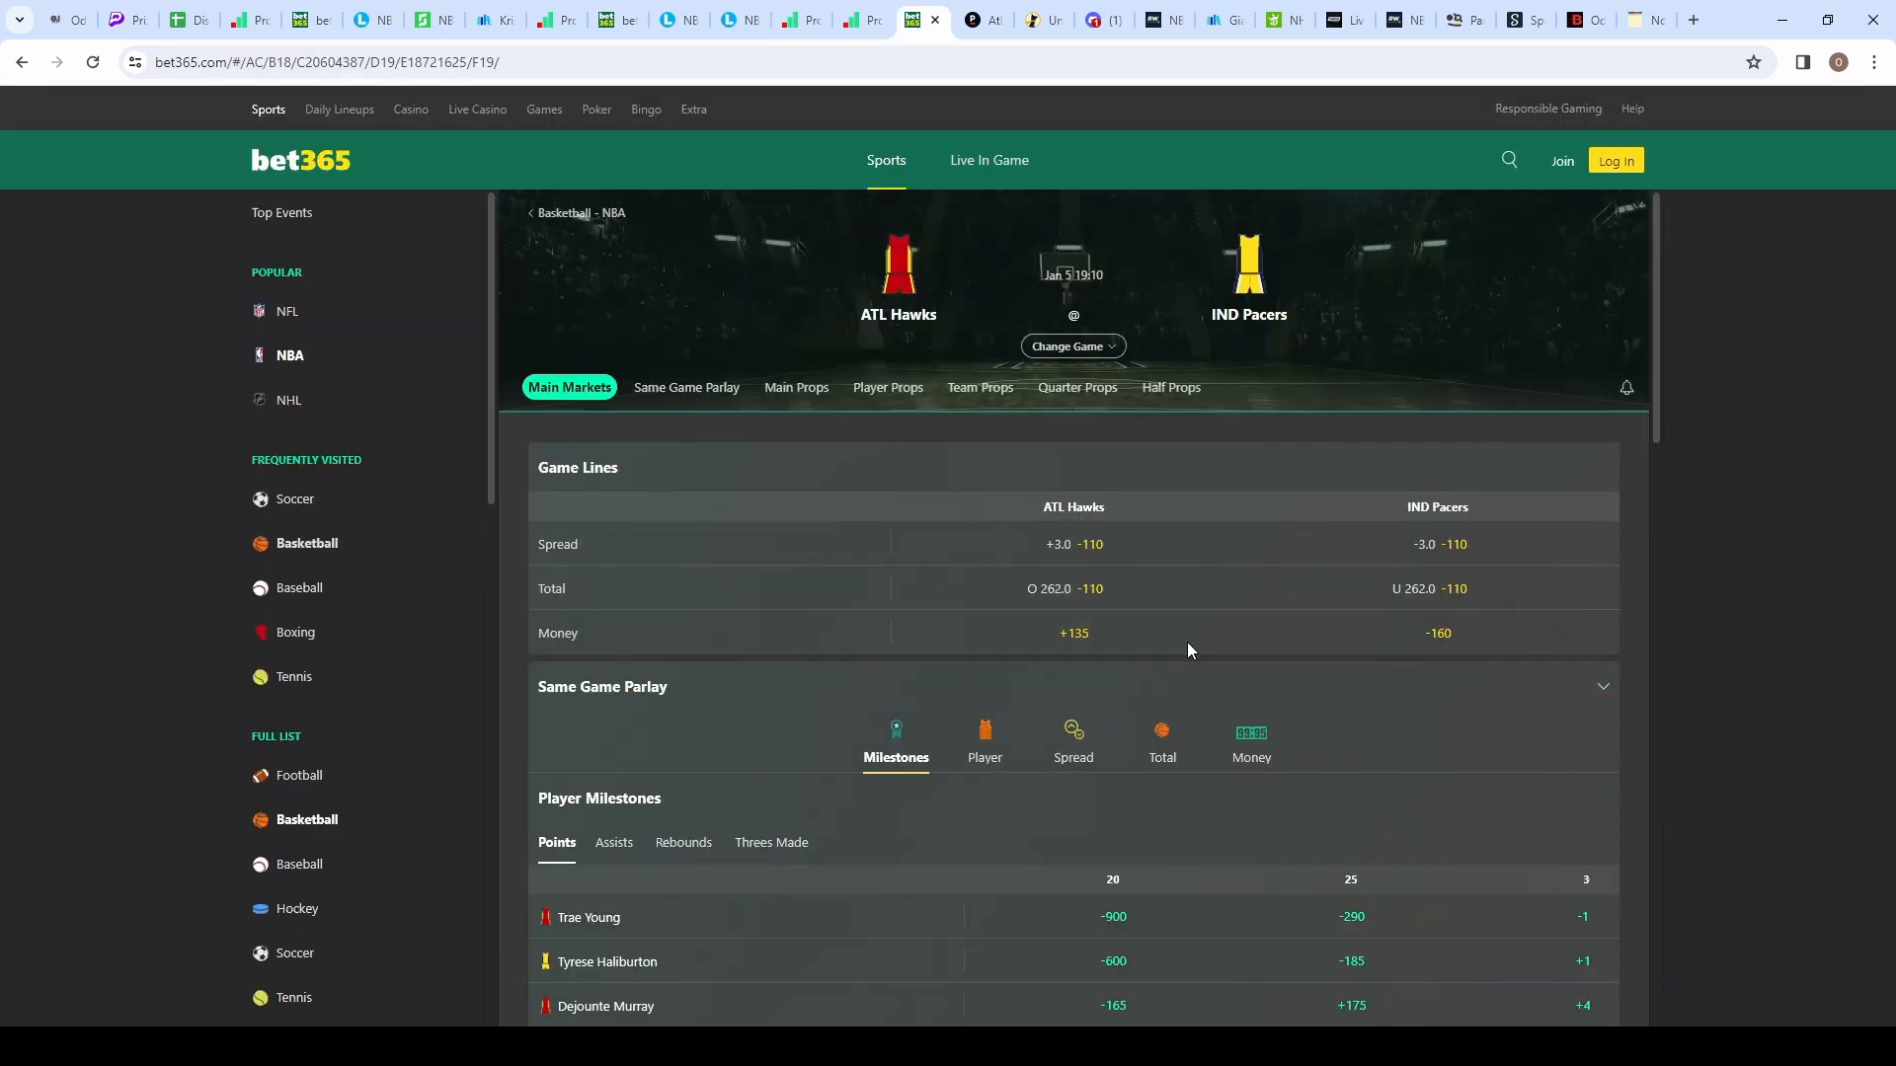
click(713, 20)
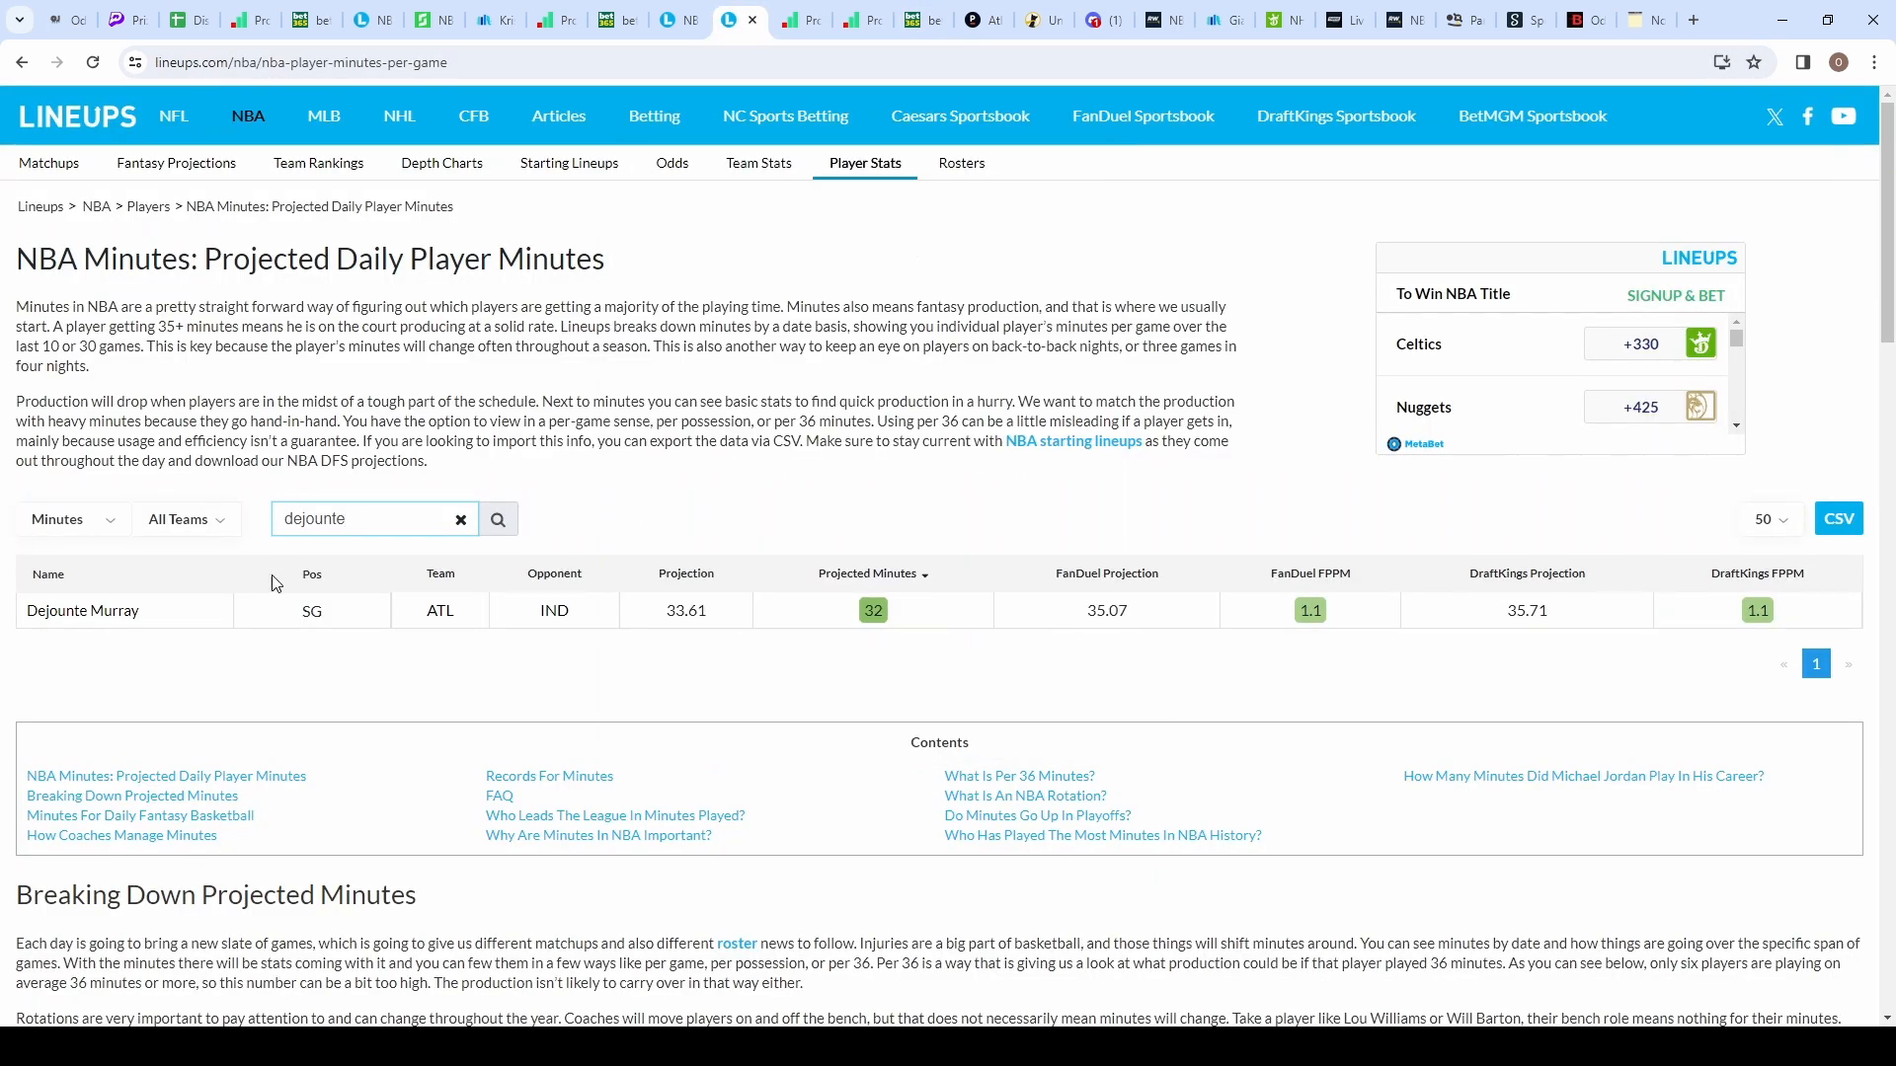
text(trae)
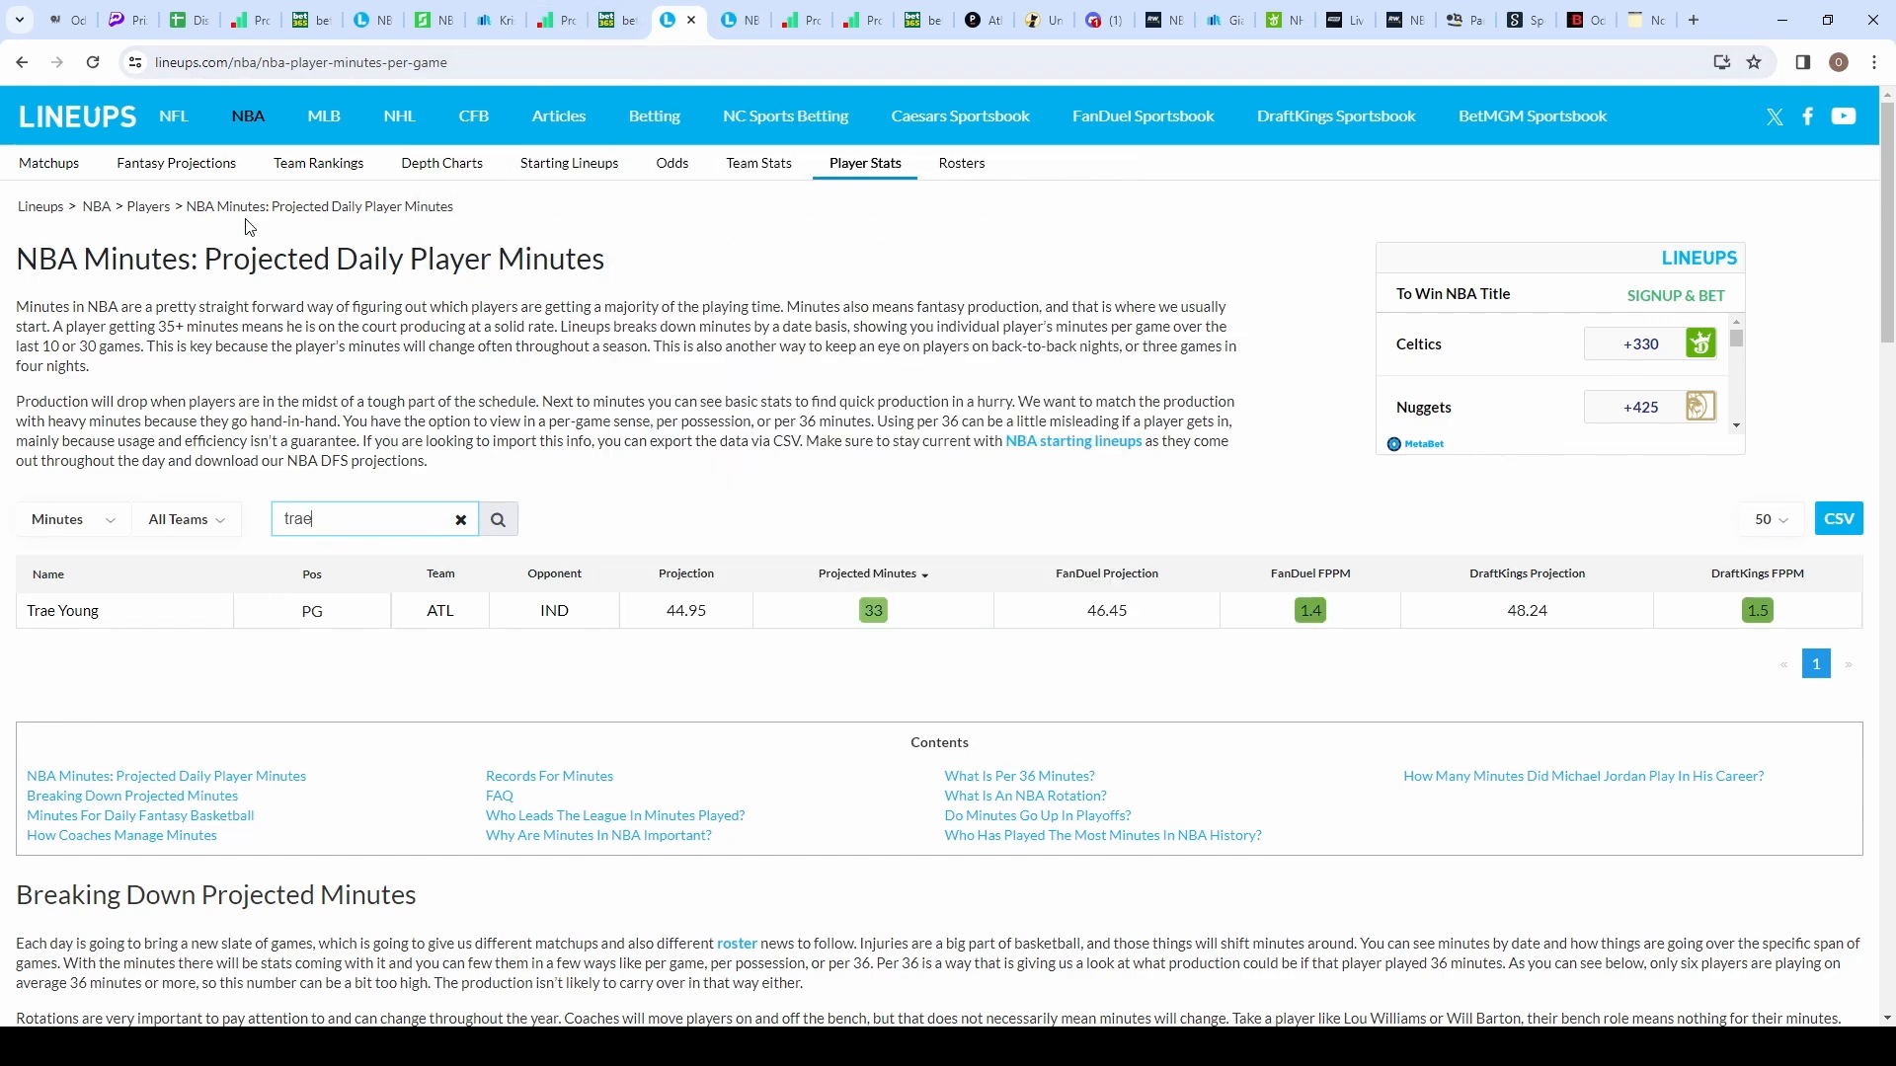
click(774, 20)
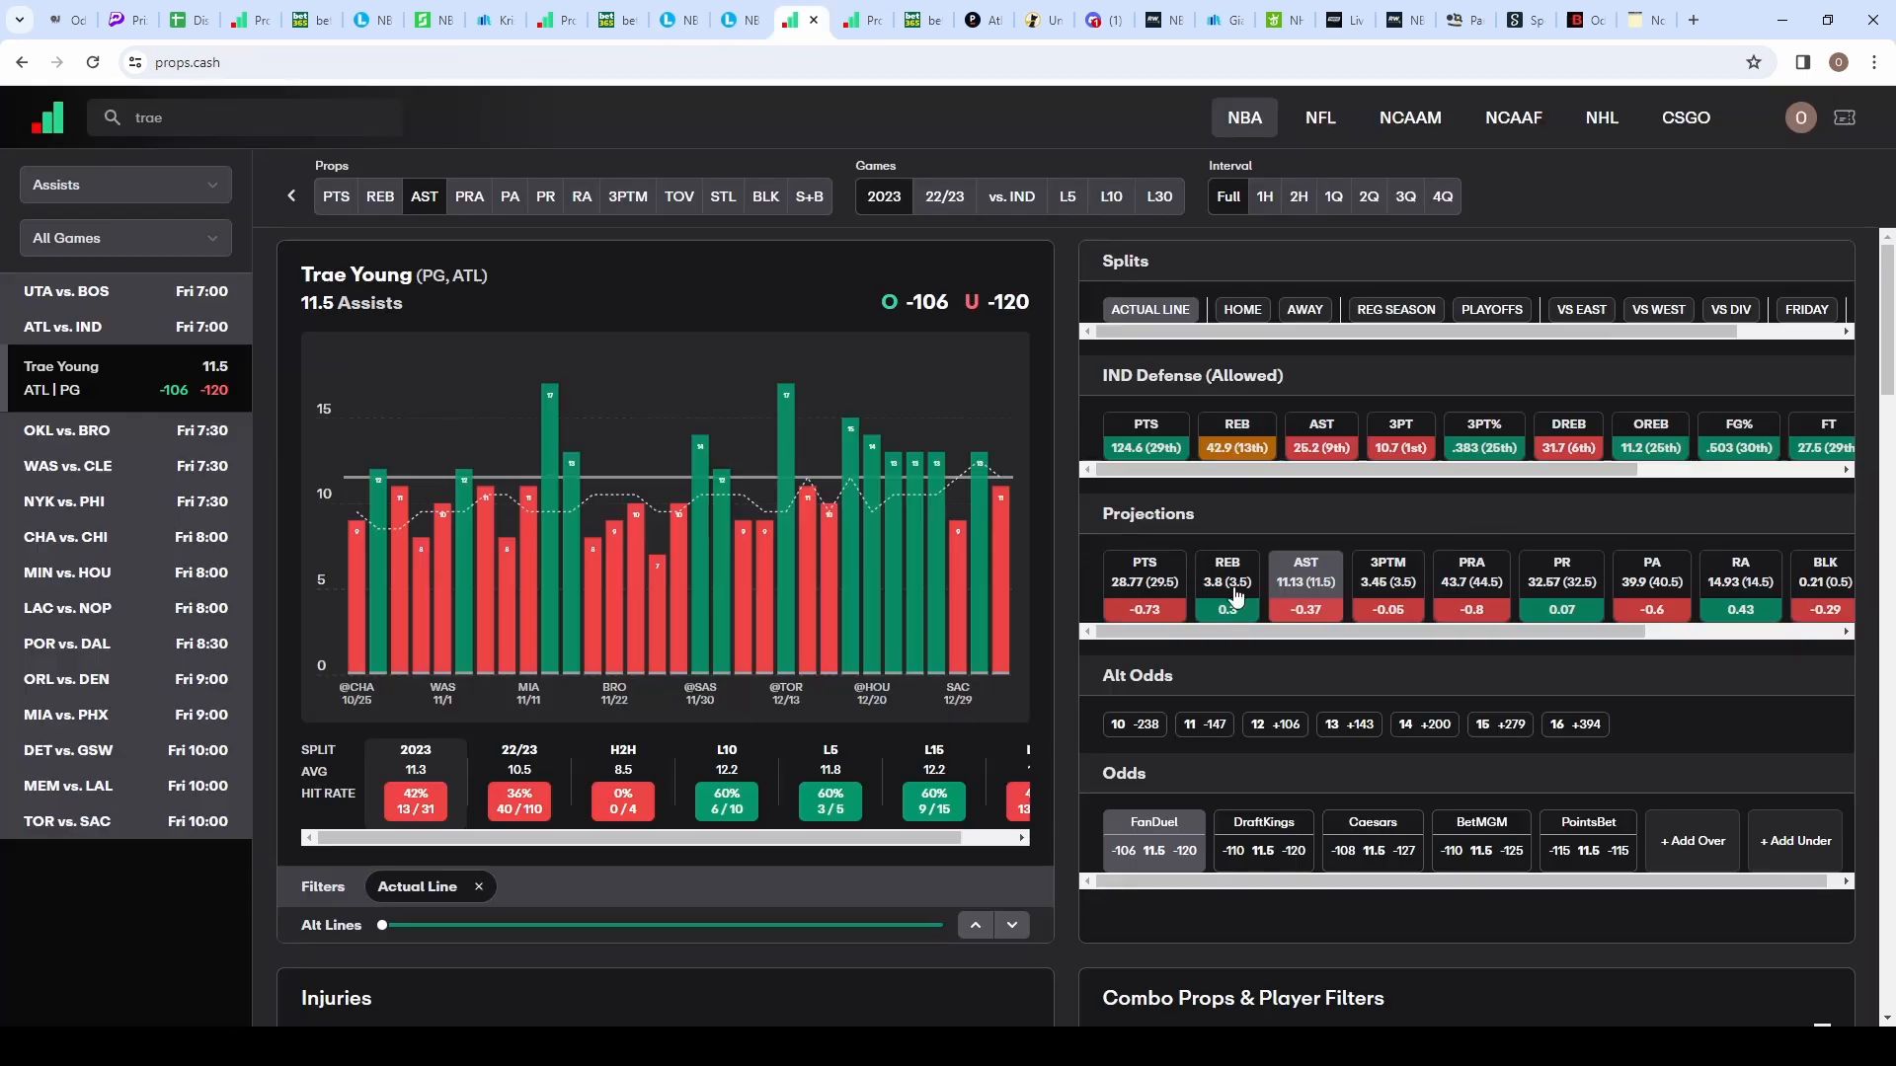
scroll(down, 3)
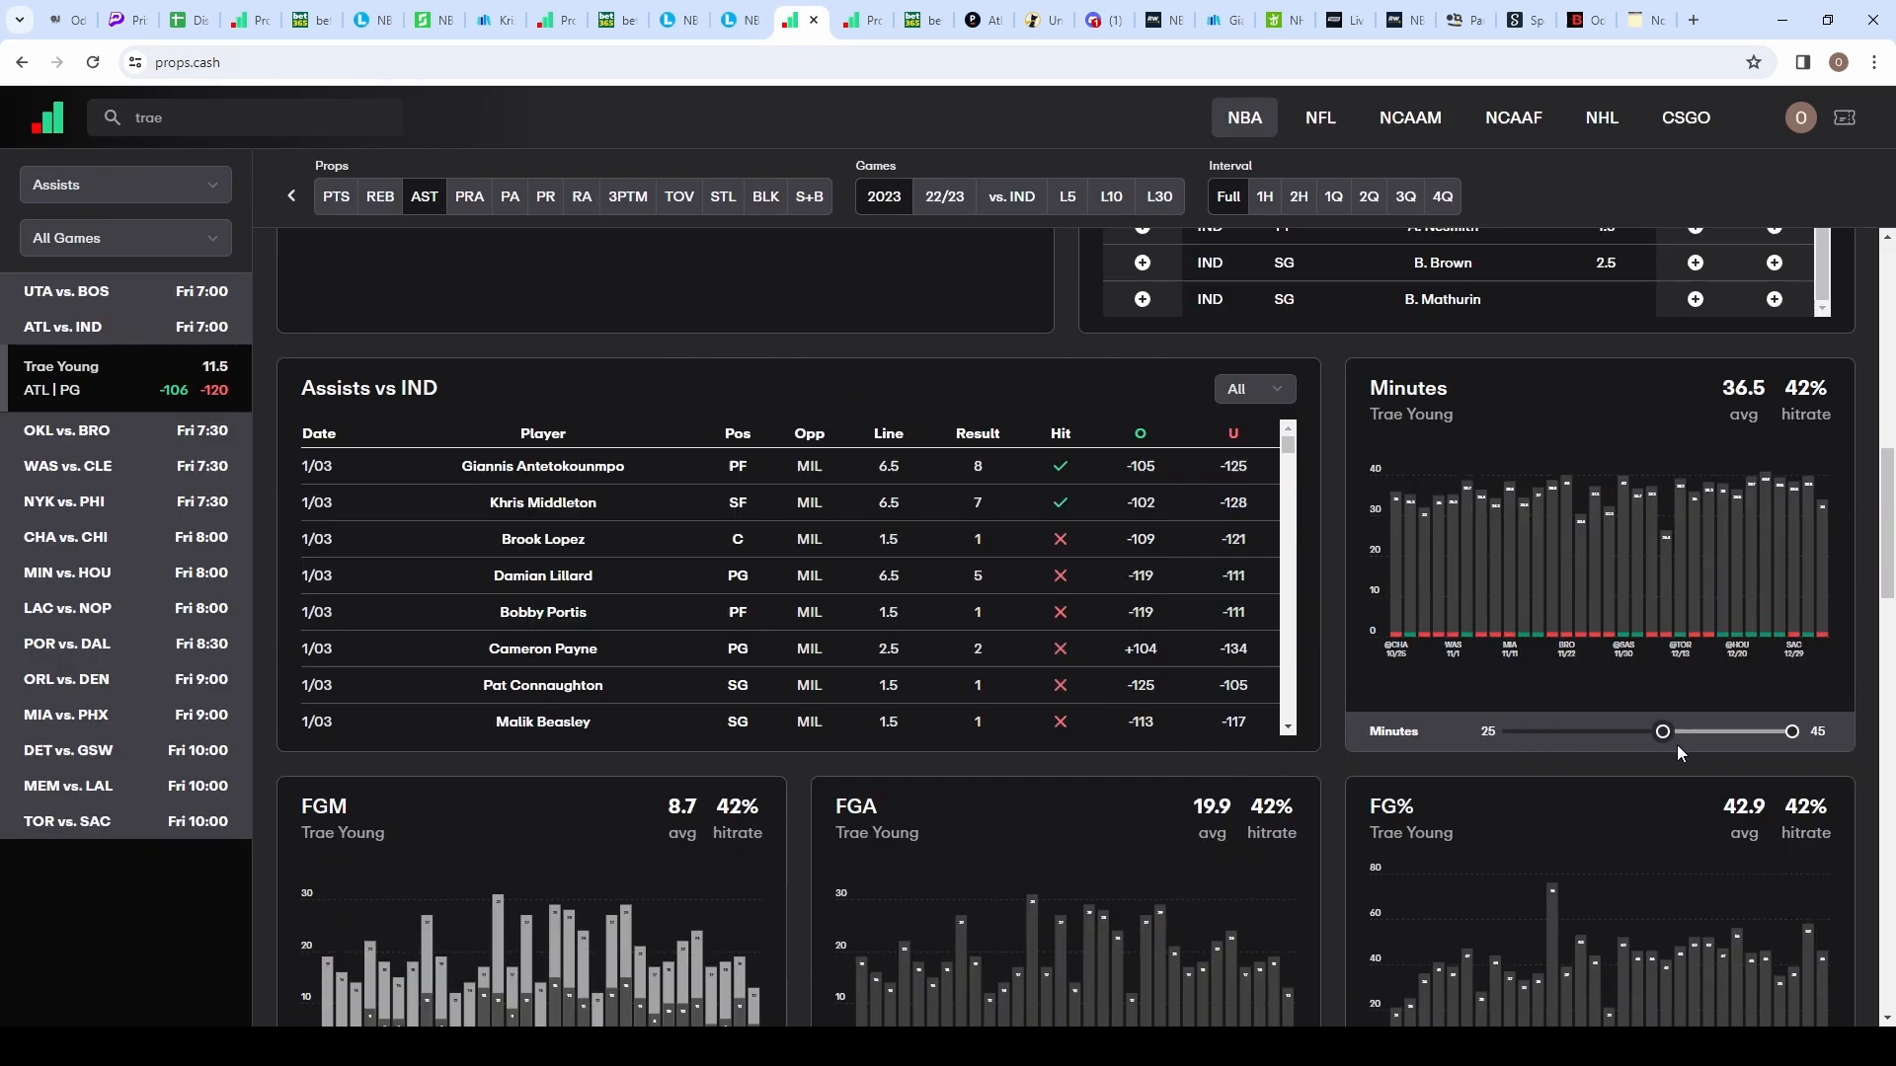
drag(1663, 731, 1714, 731)
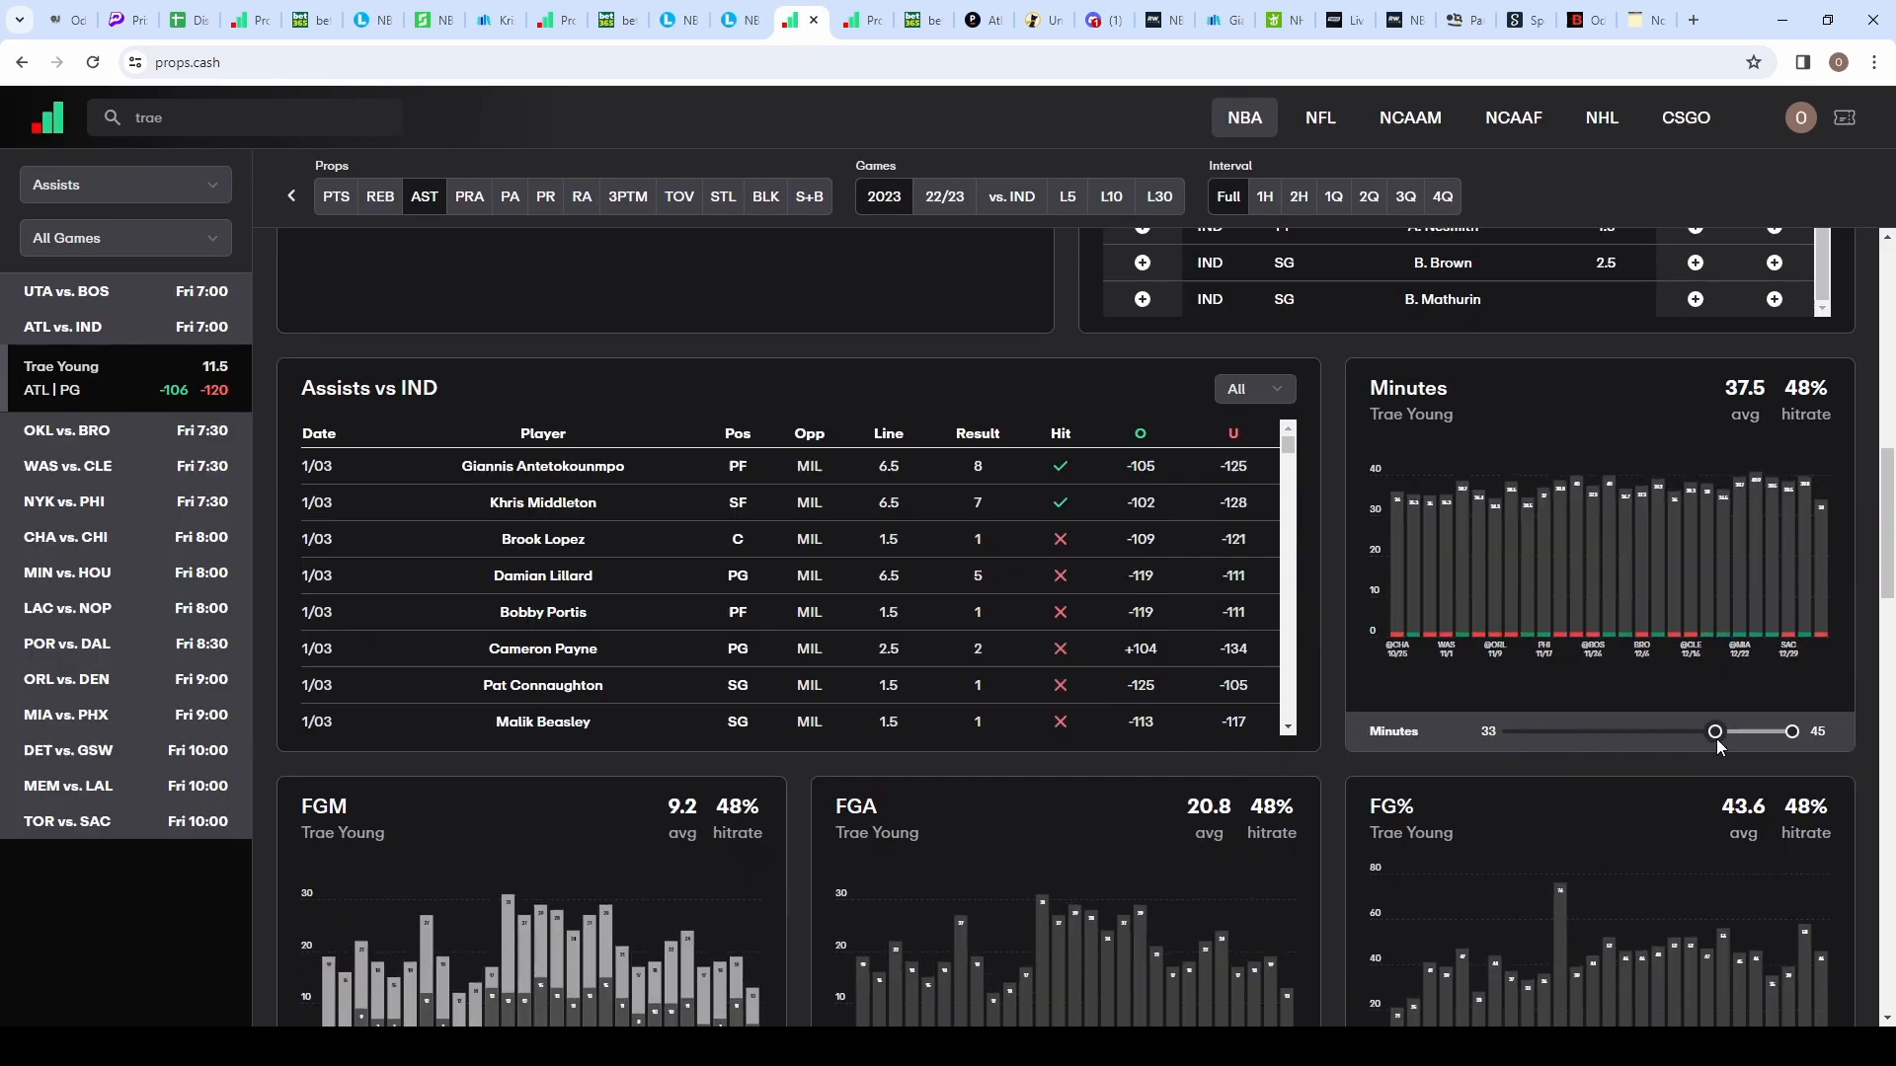
drag(1715, 731, 1707, 731)
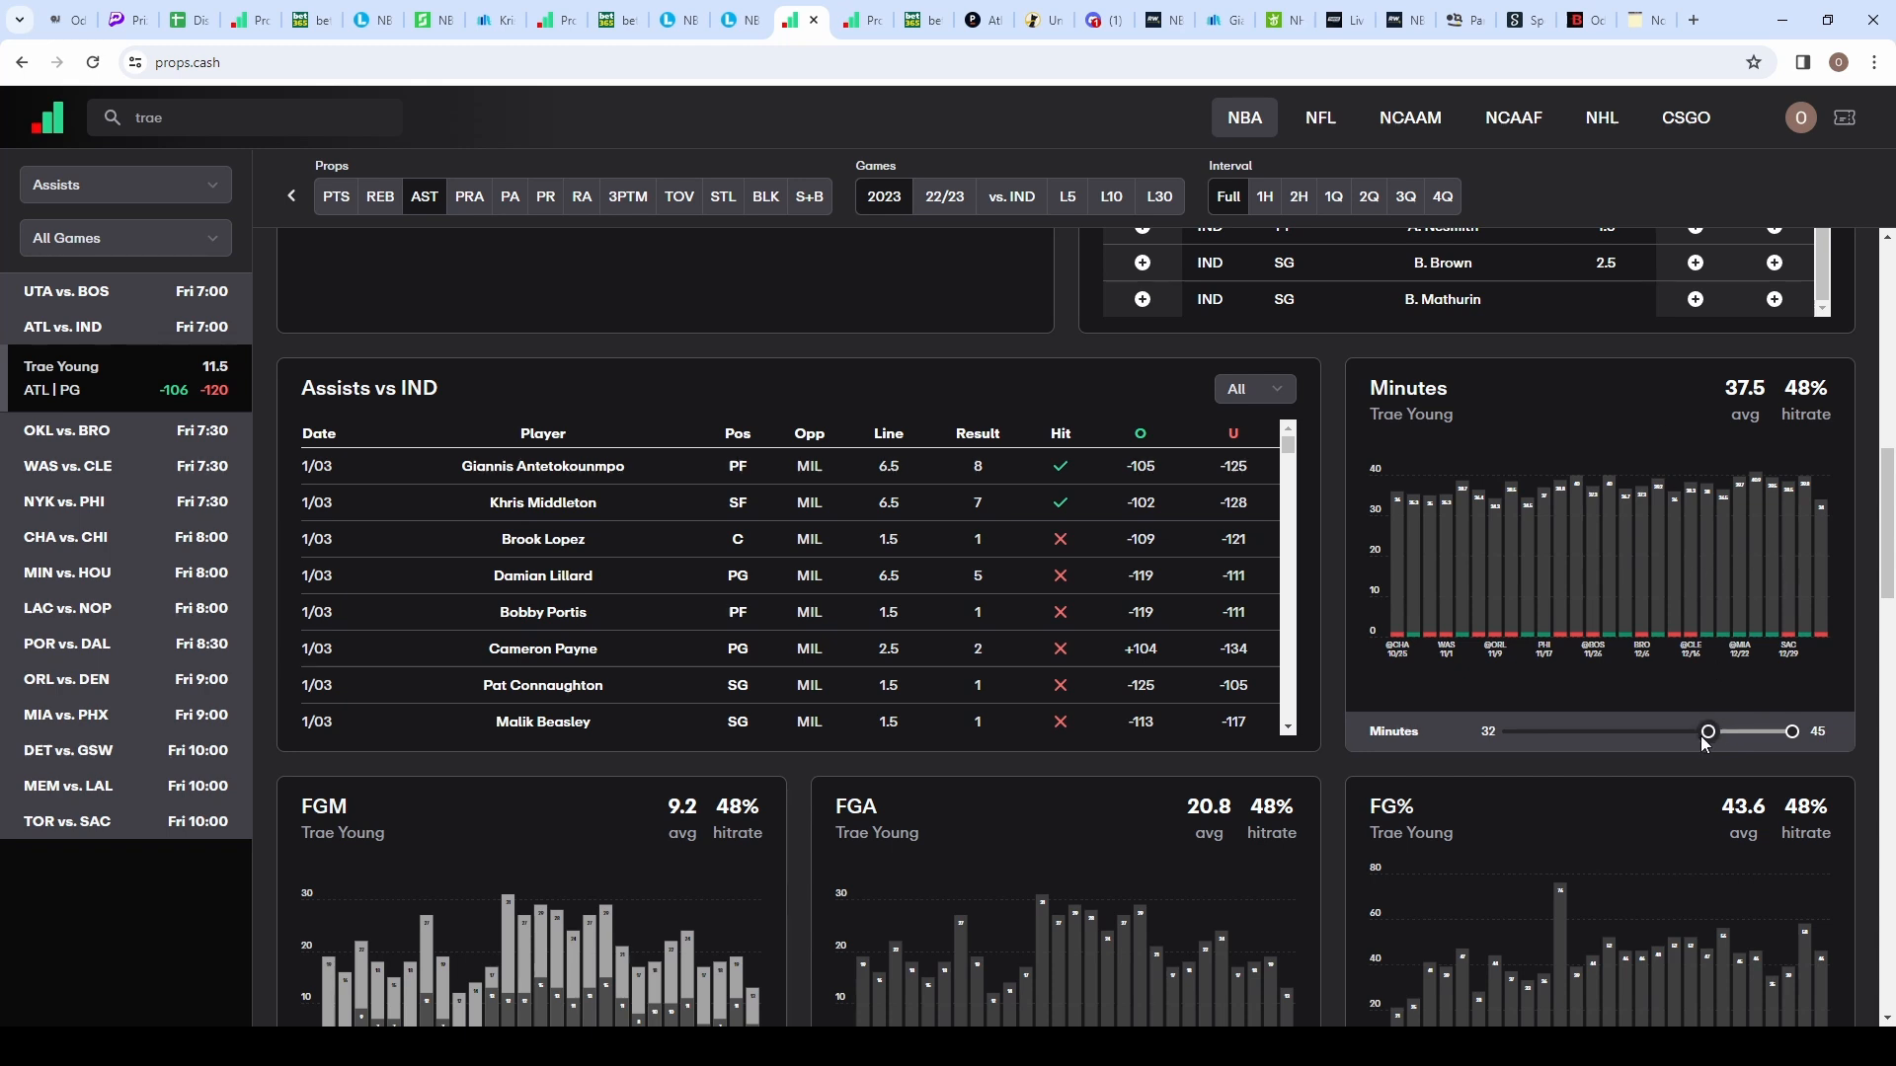
drag(1708, 730, 1709, 731)
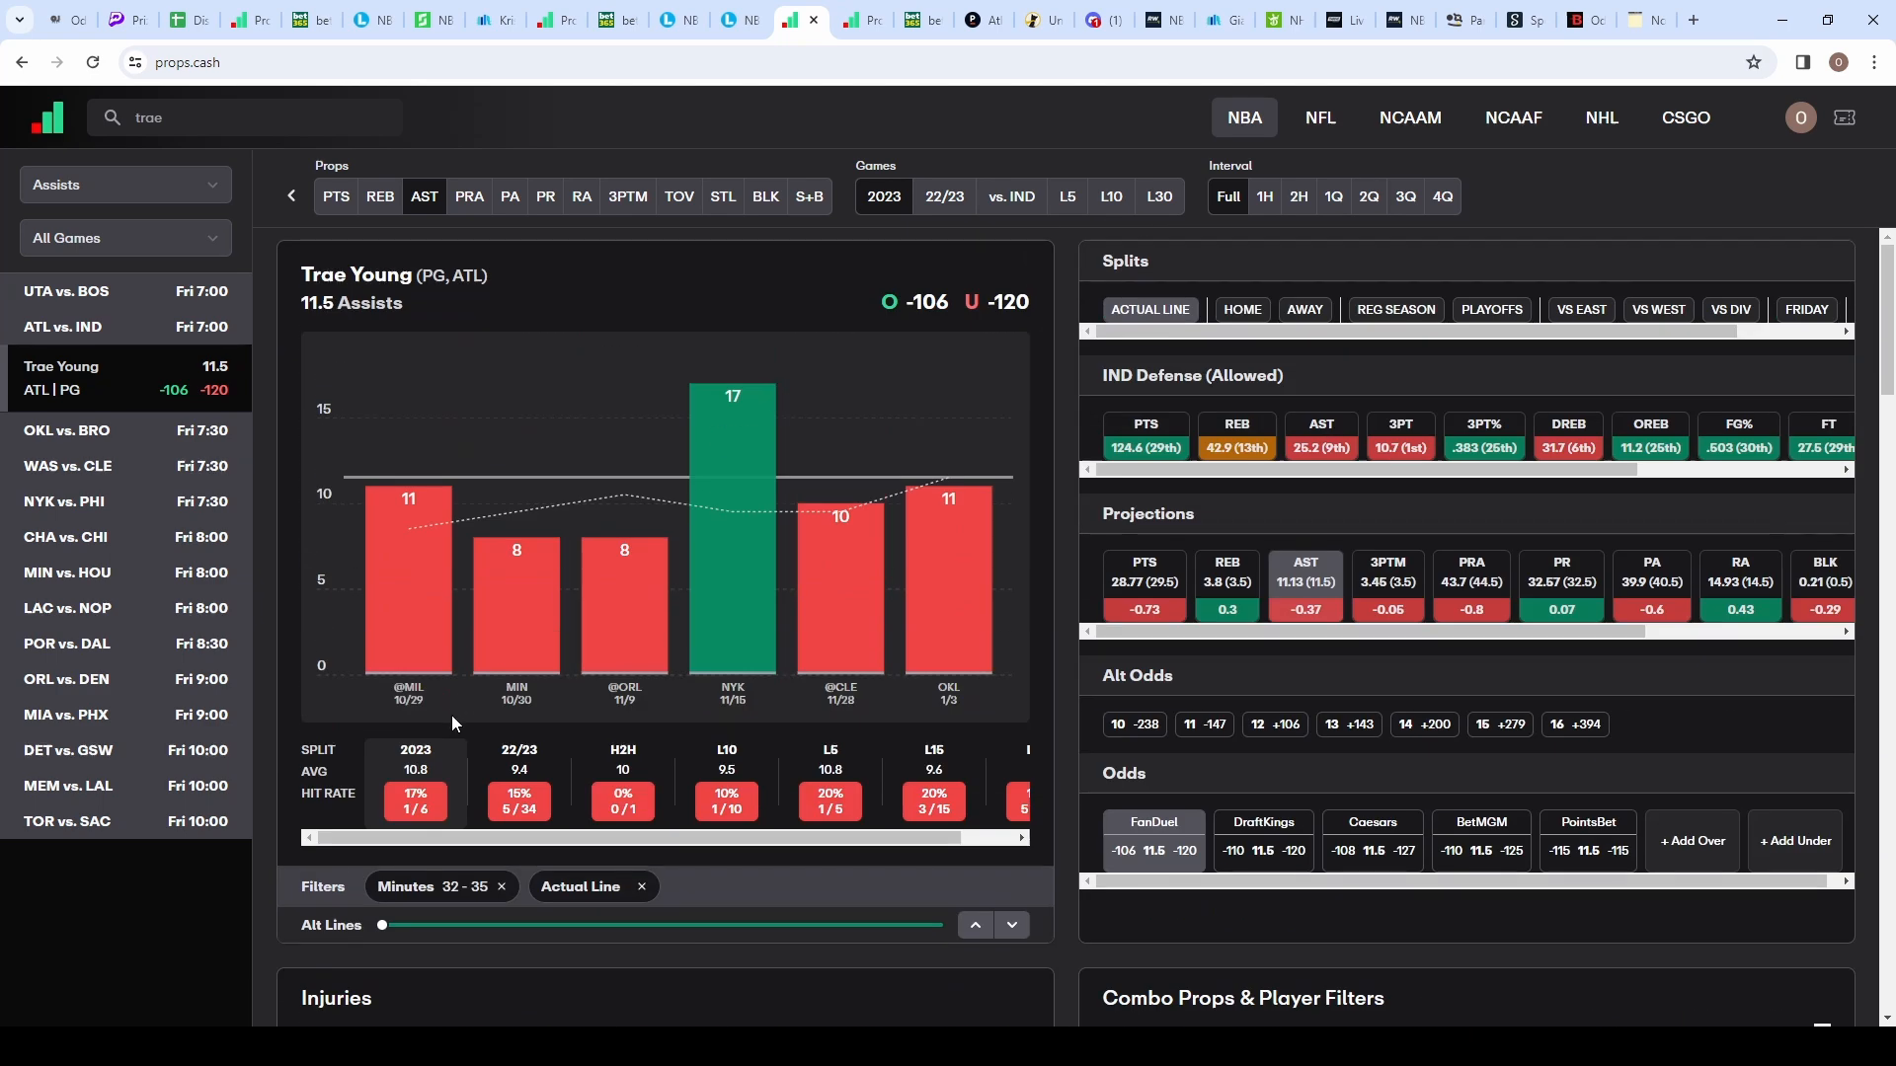
mouse_move(482, 926)
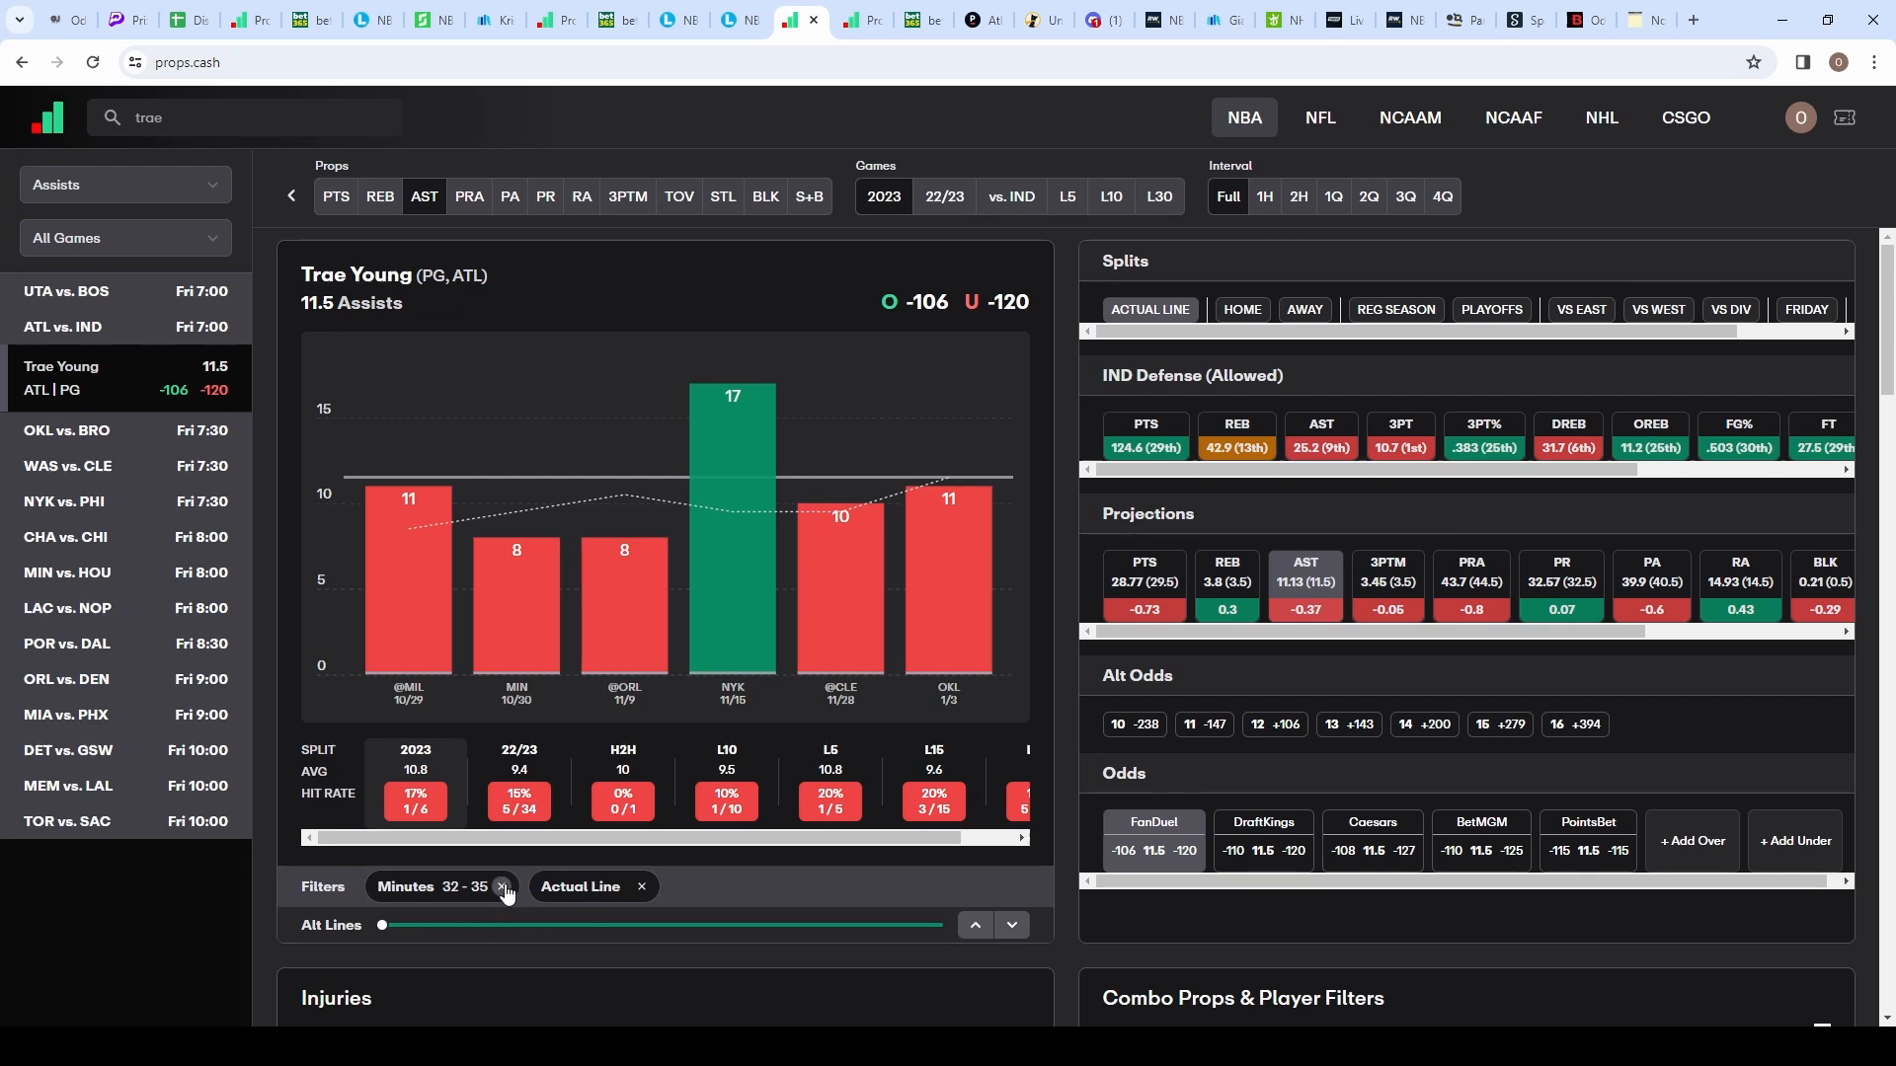
mouse_move(500, 900)
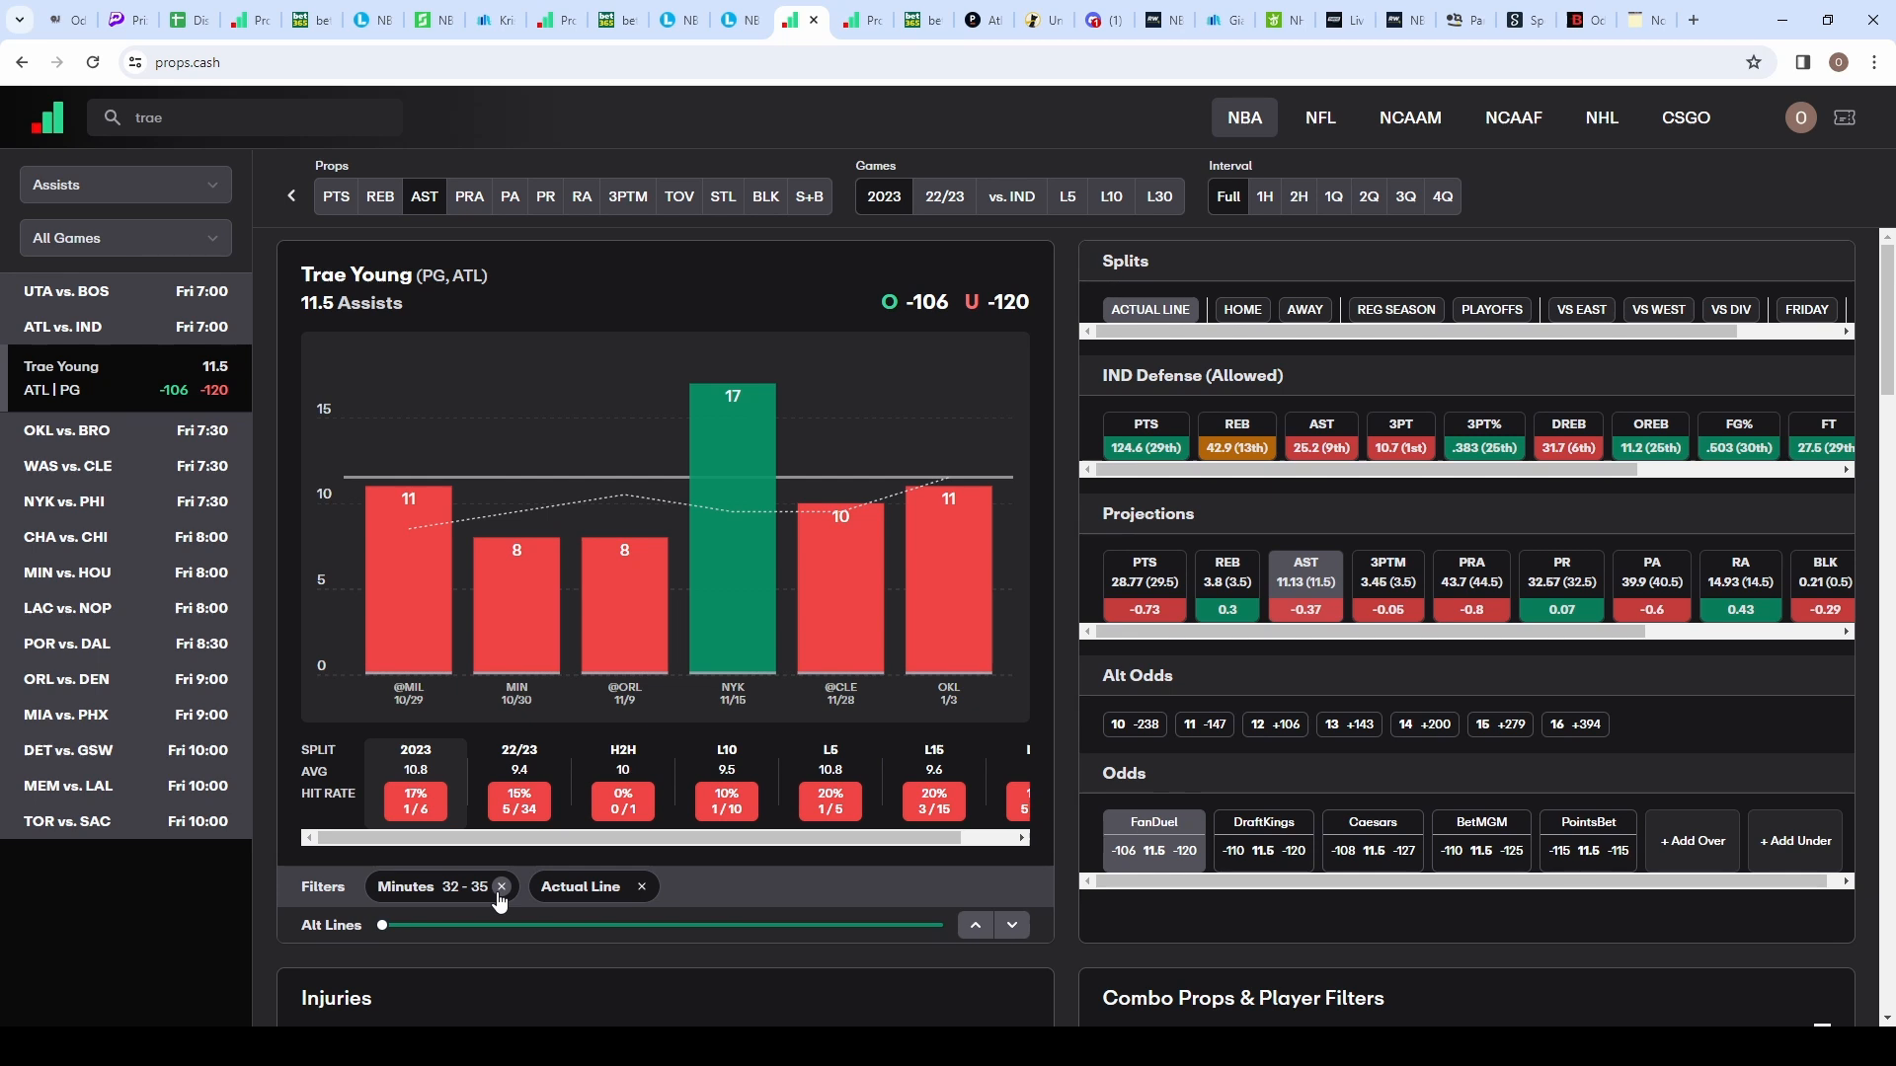
click(500, 887)
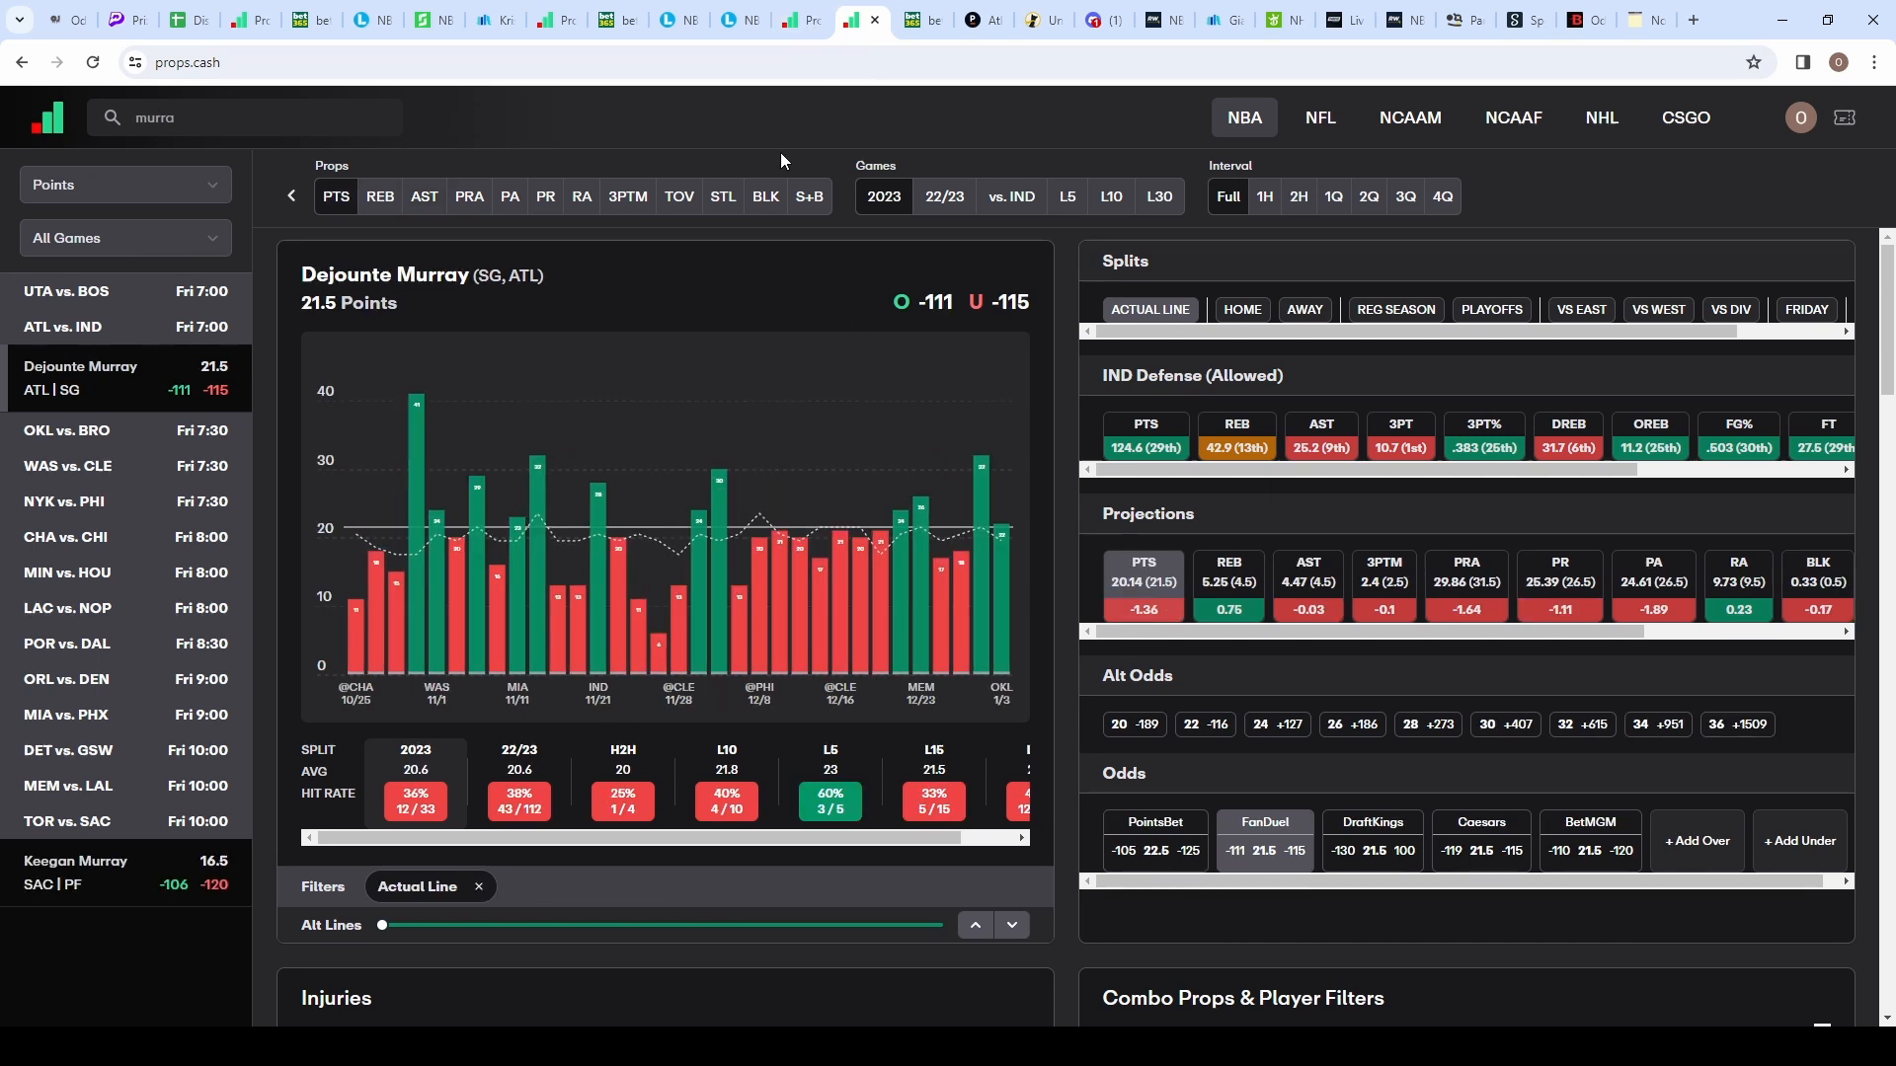
mouse_move(665, 518)
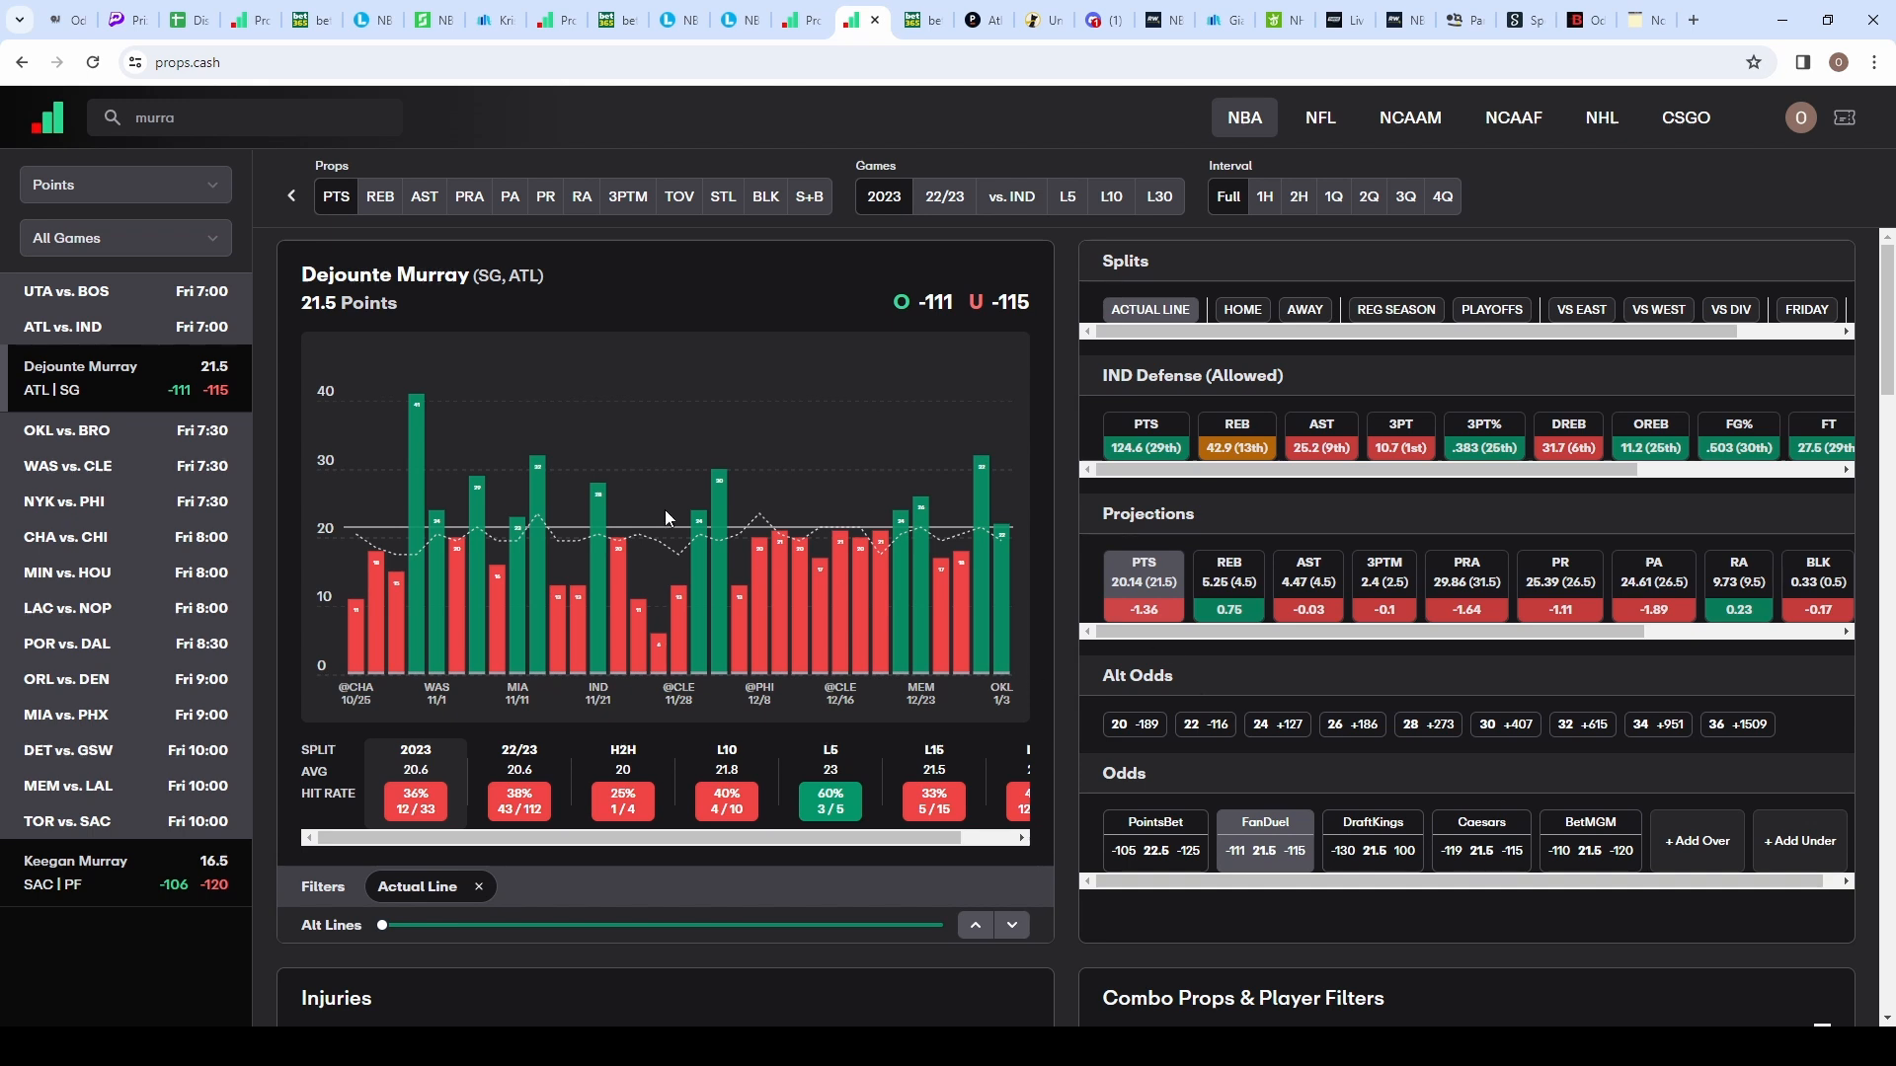
mouse_move(807, 520)
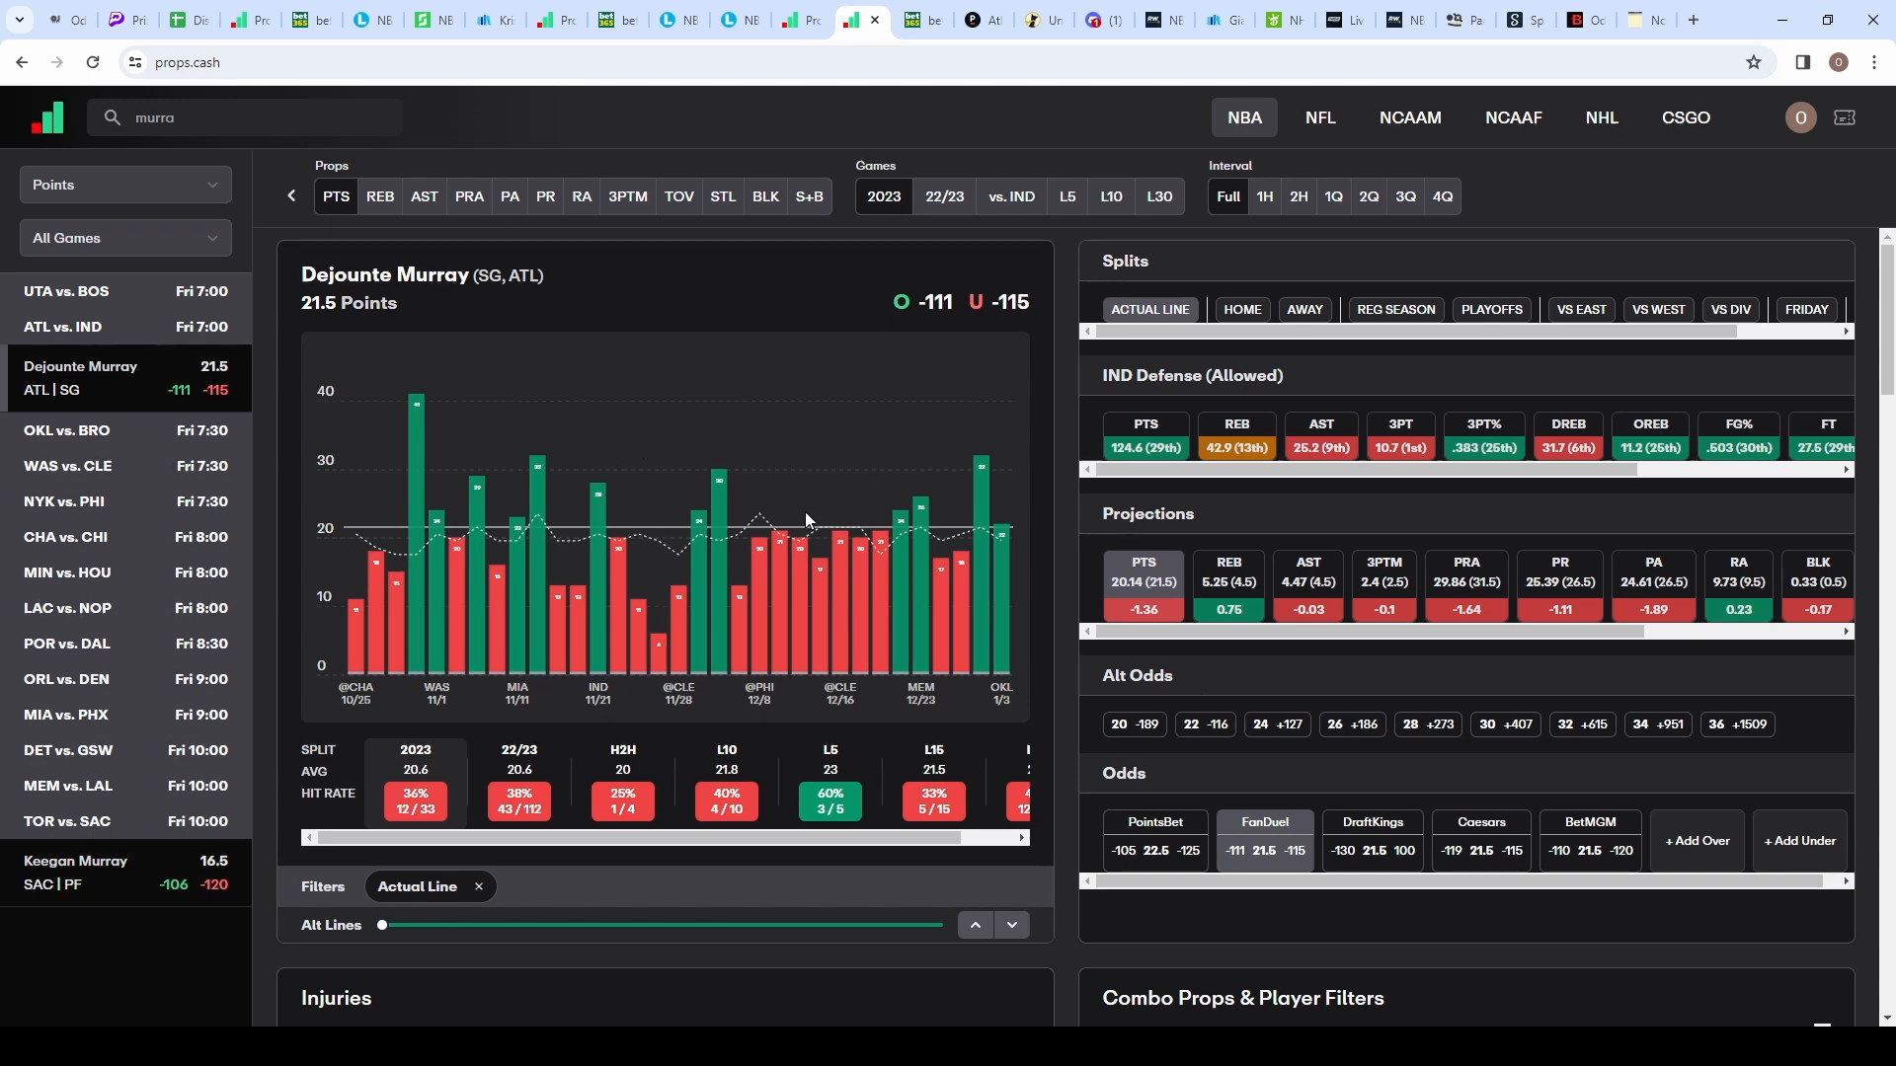
mouse_move(798, 56)
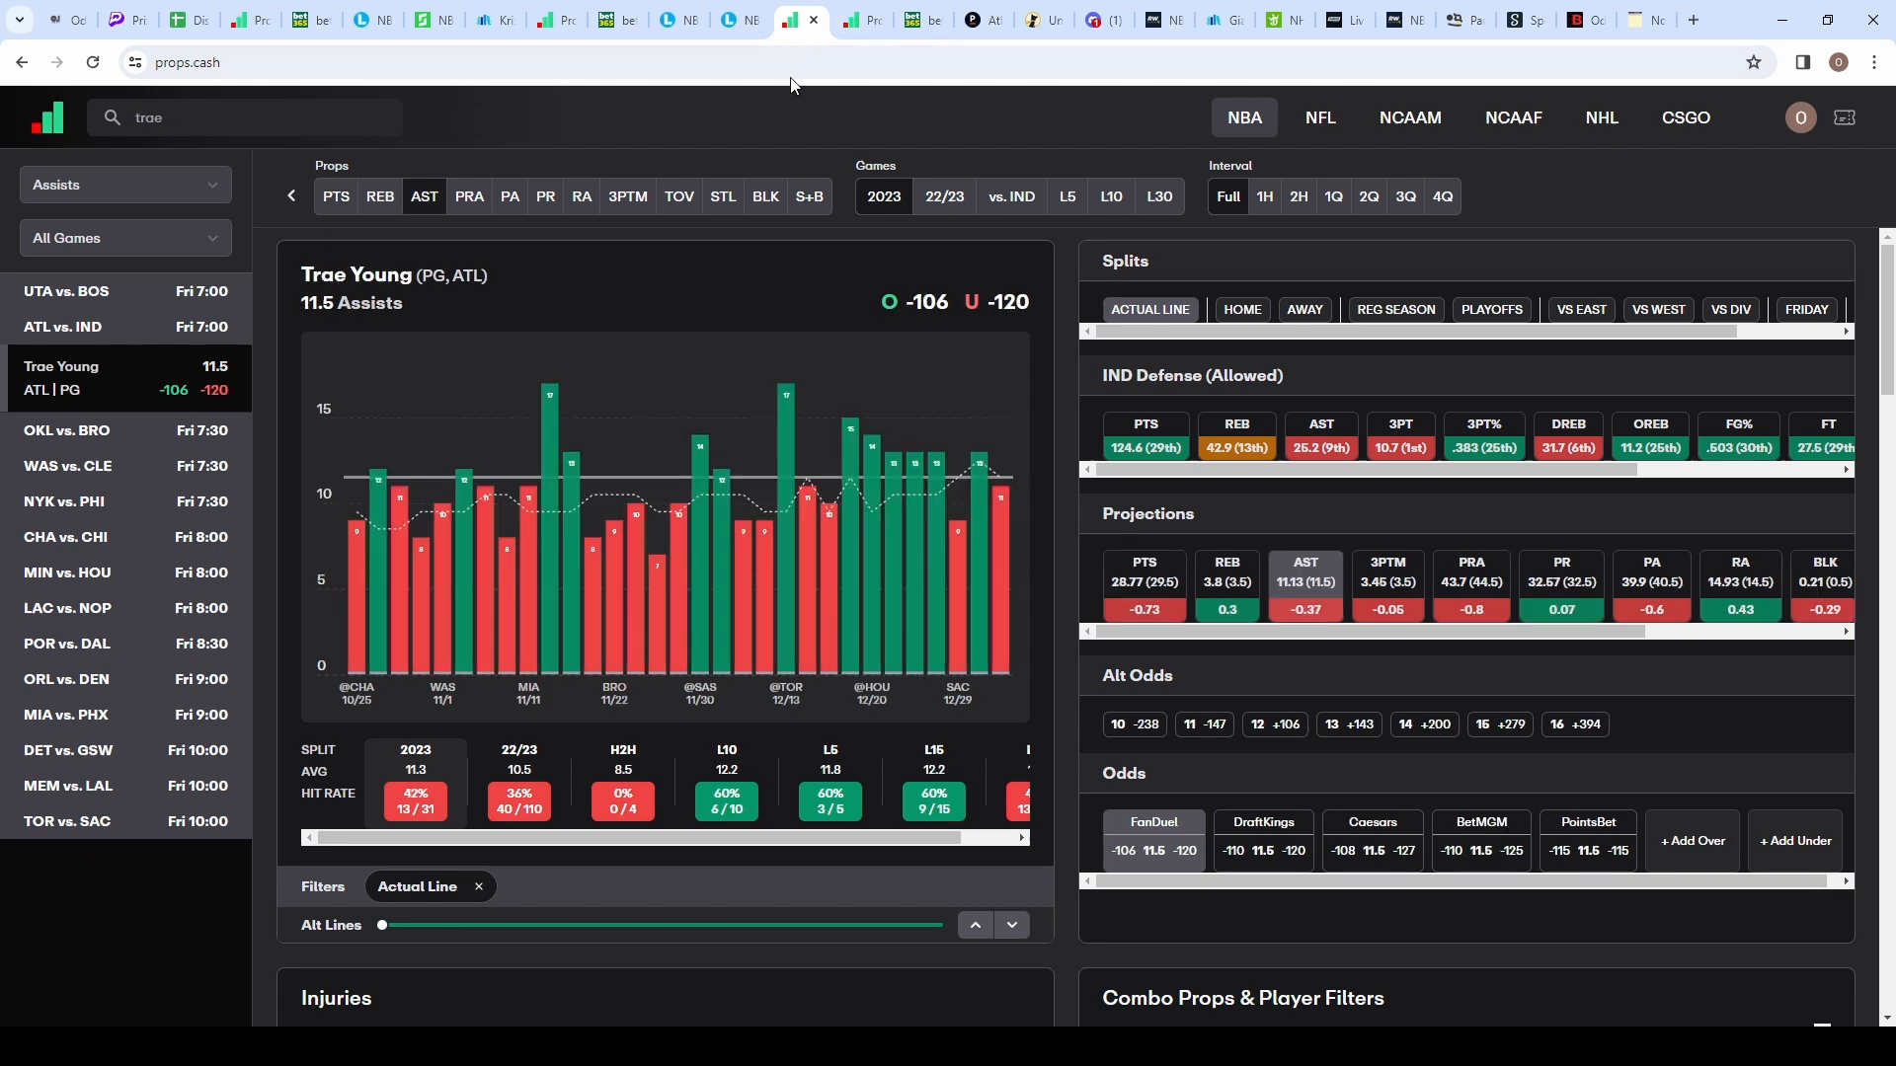
mouse_move(687, 531)
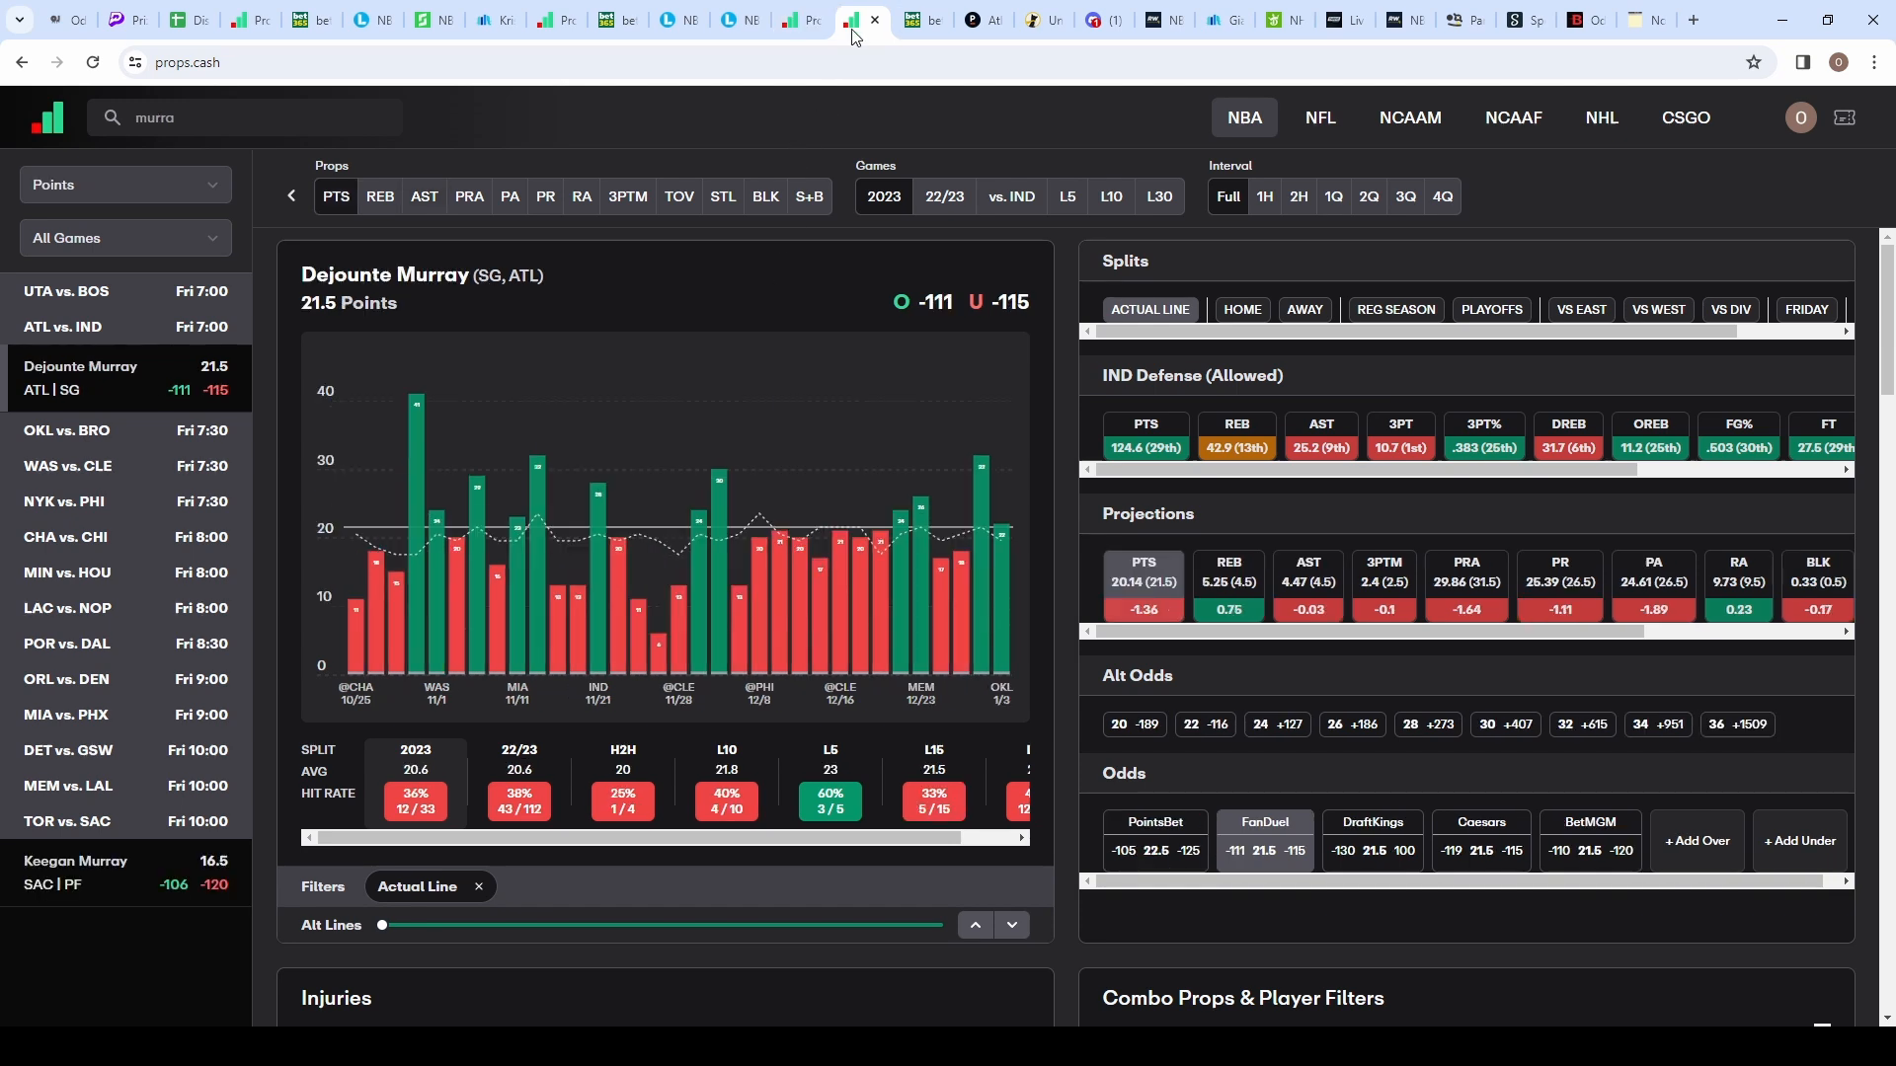
mouse_move(563, 521)
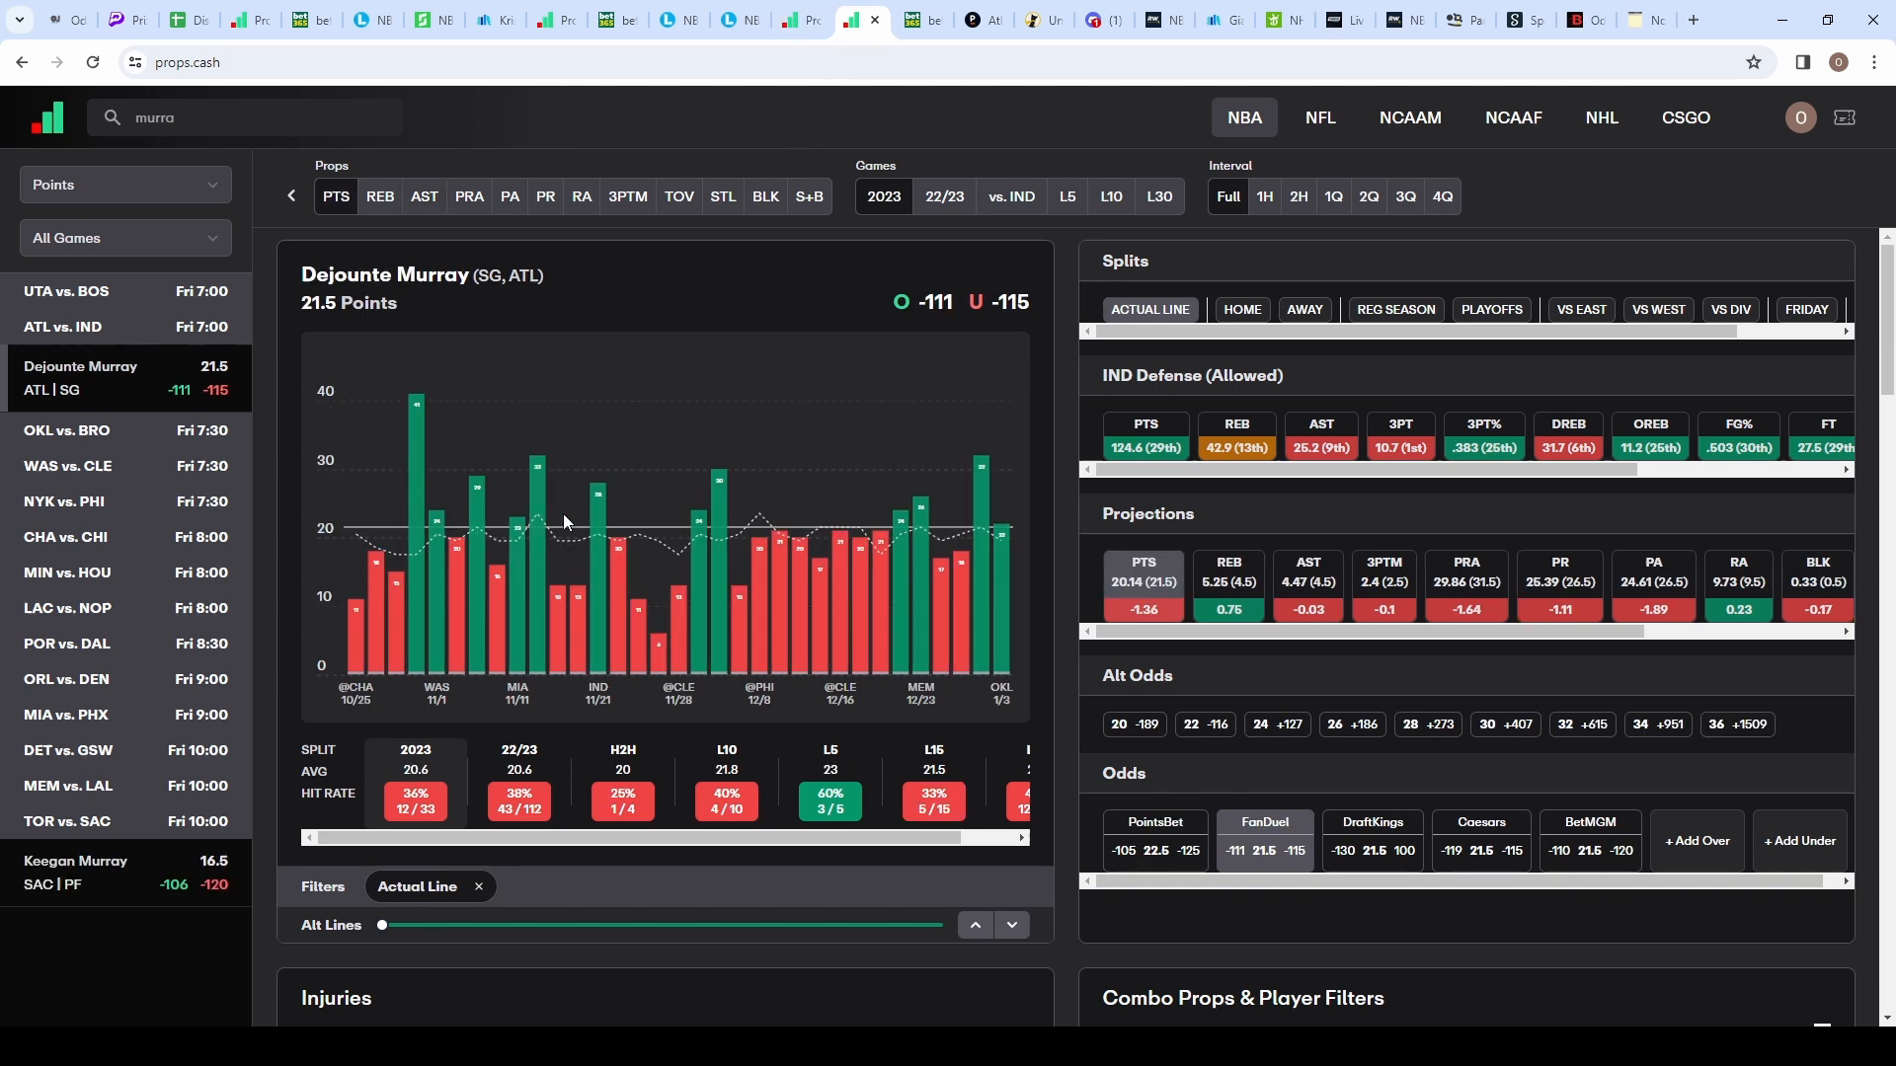
mouse_move(571, 525)
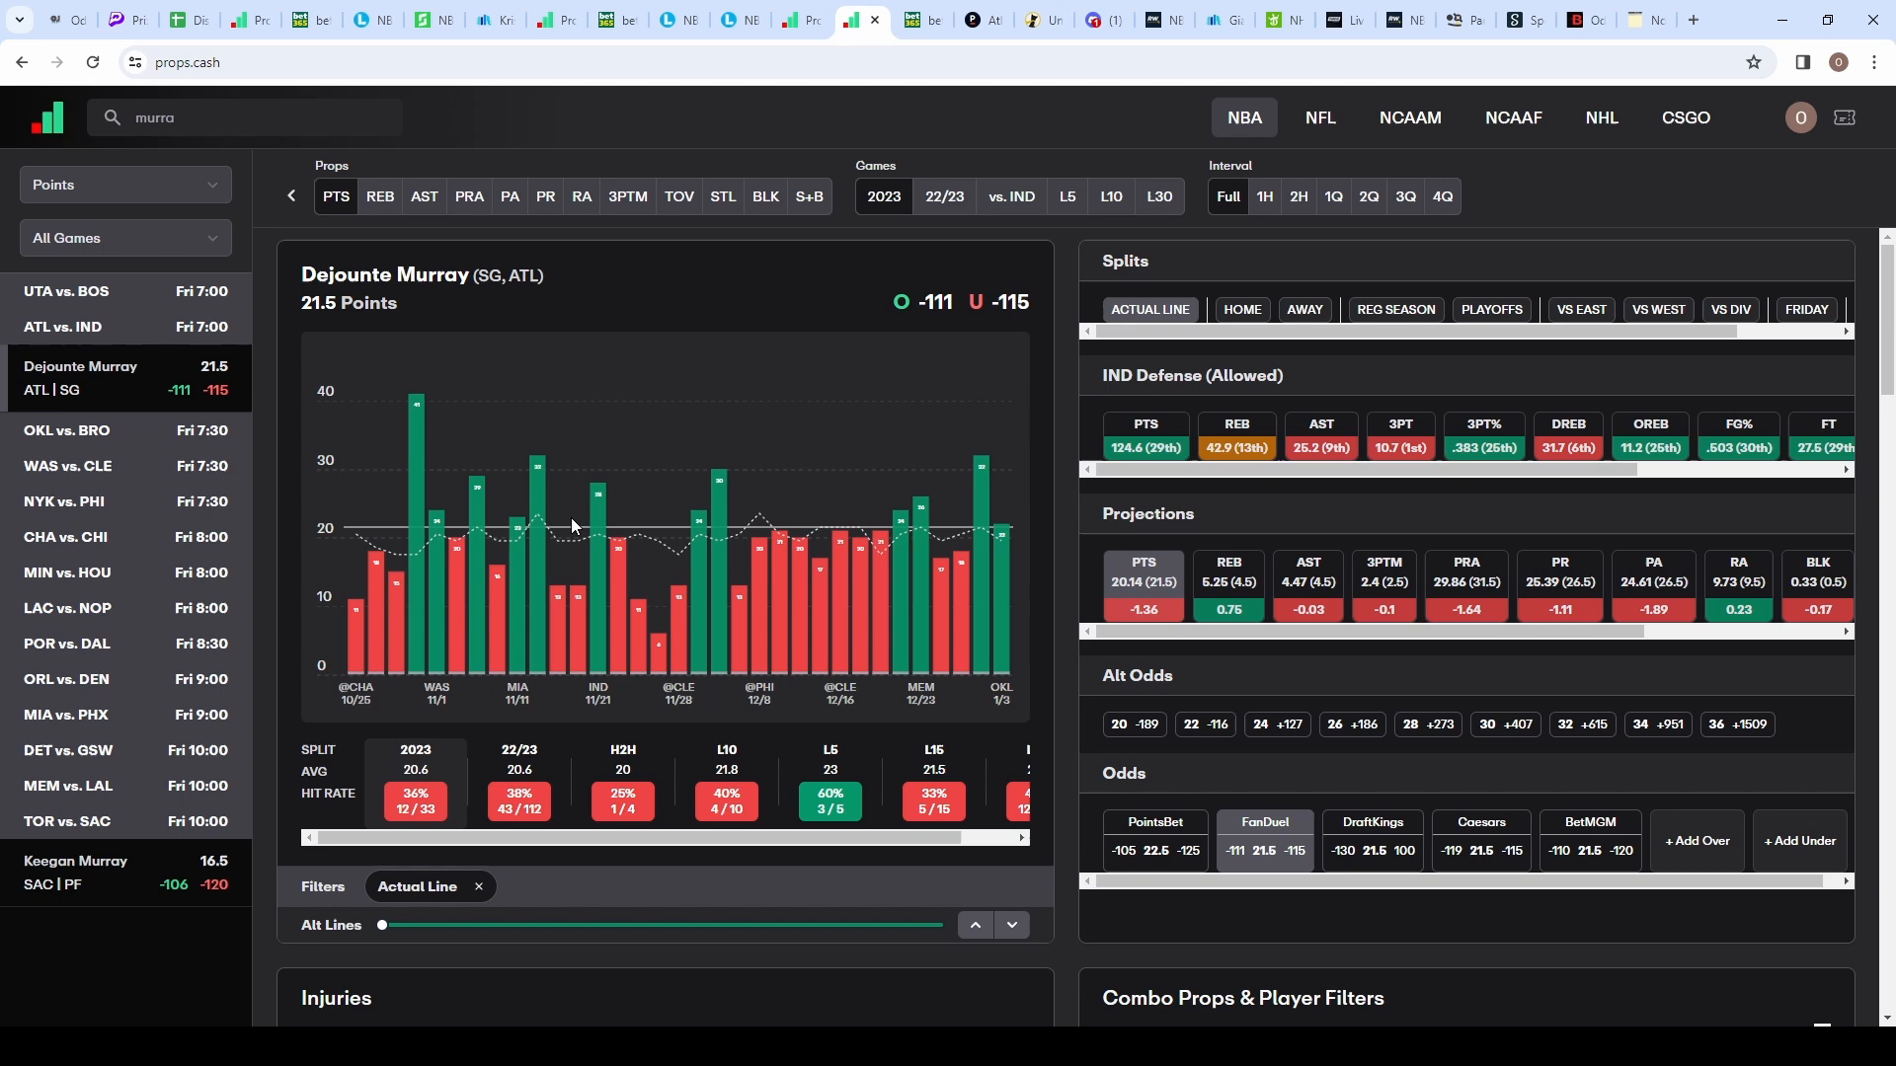
mouse_move(709, 573)
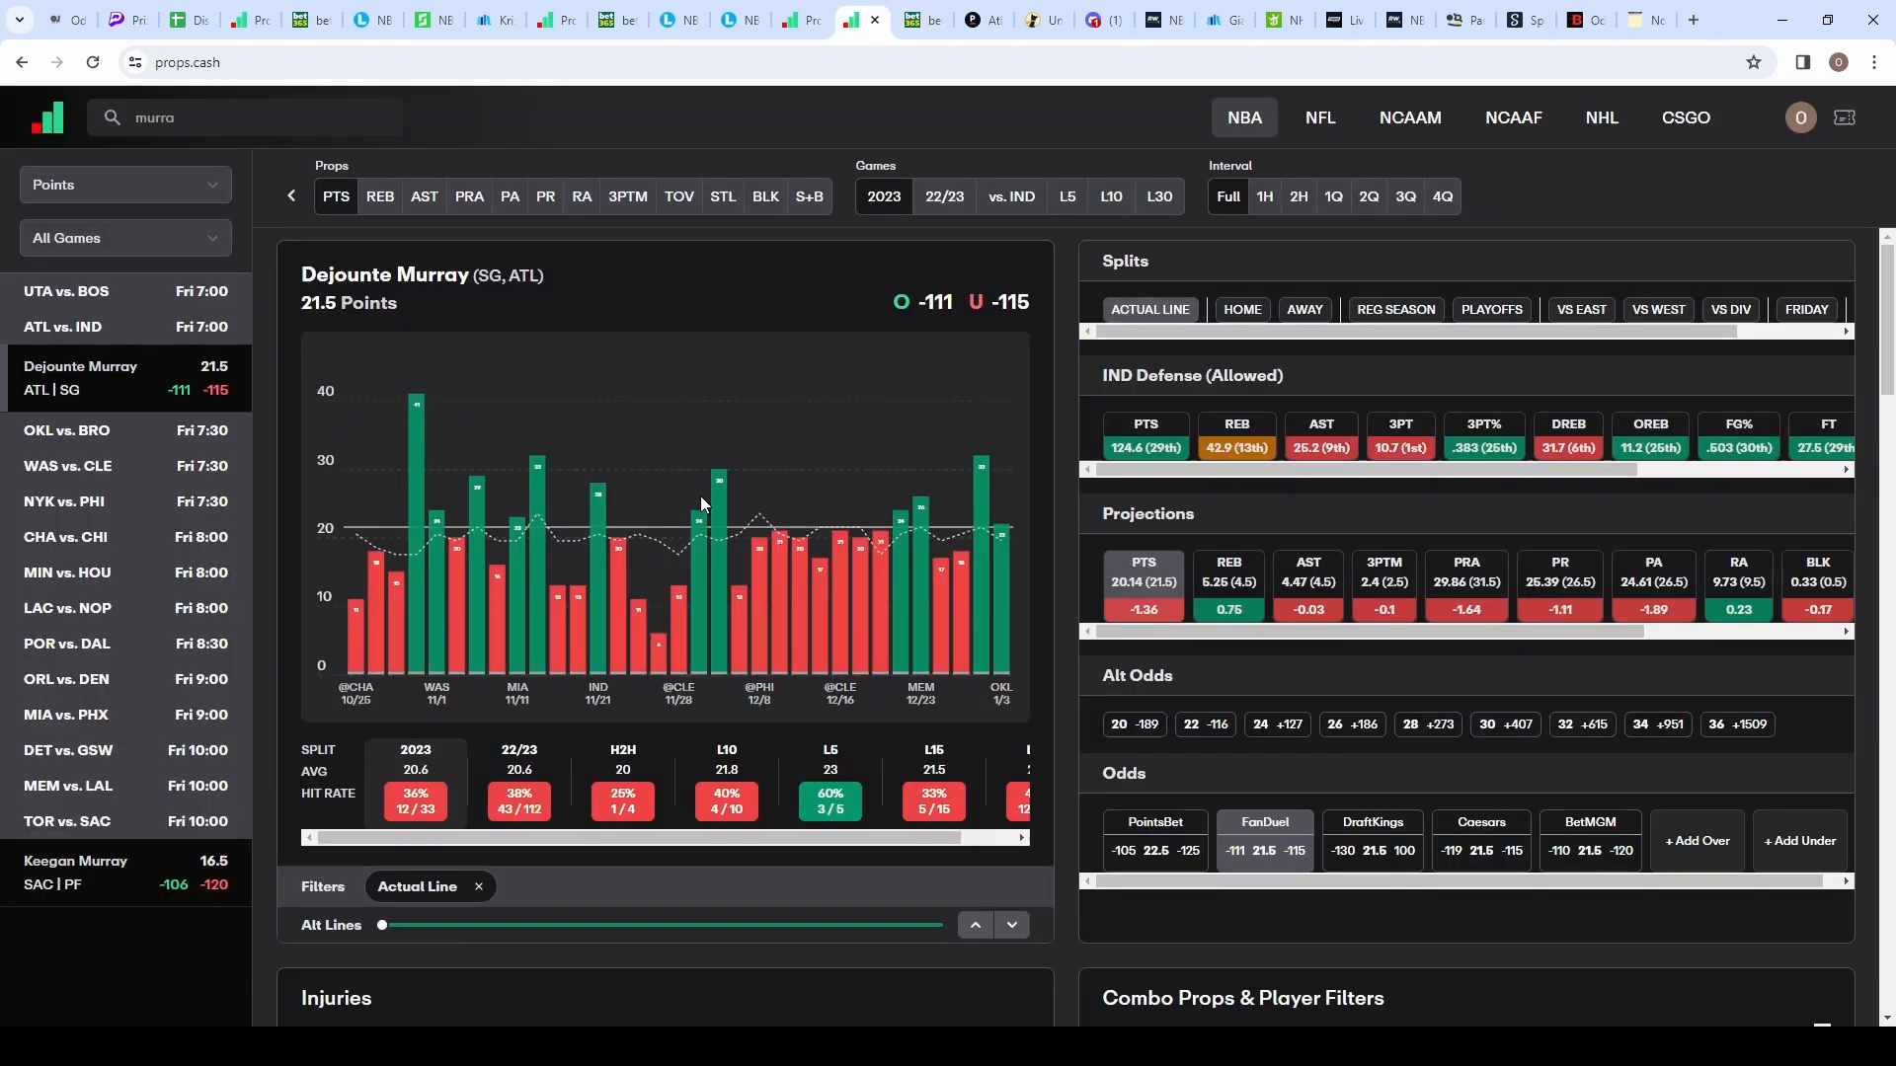
mouse_move(725, 466)
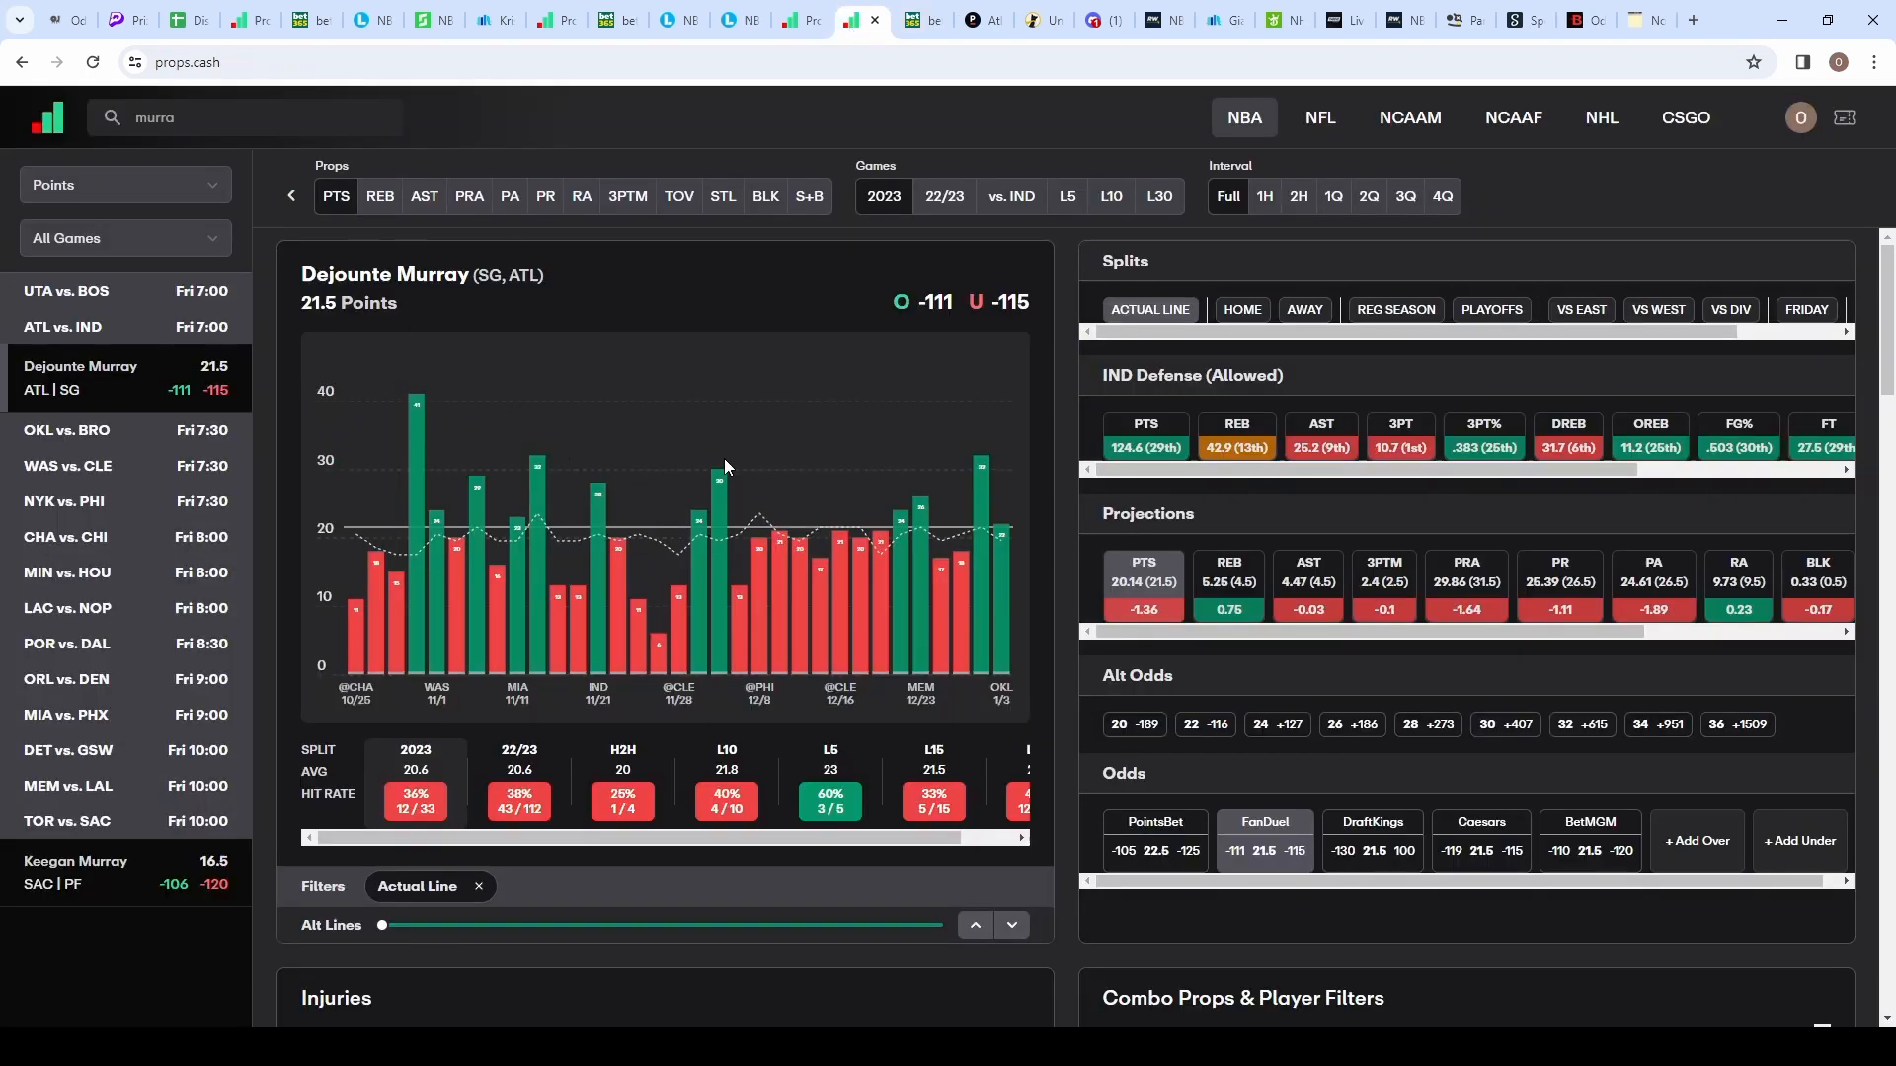
mouse_move(778, 160)
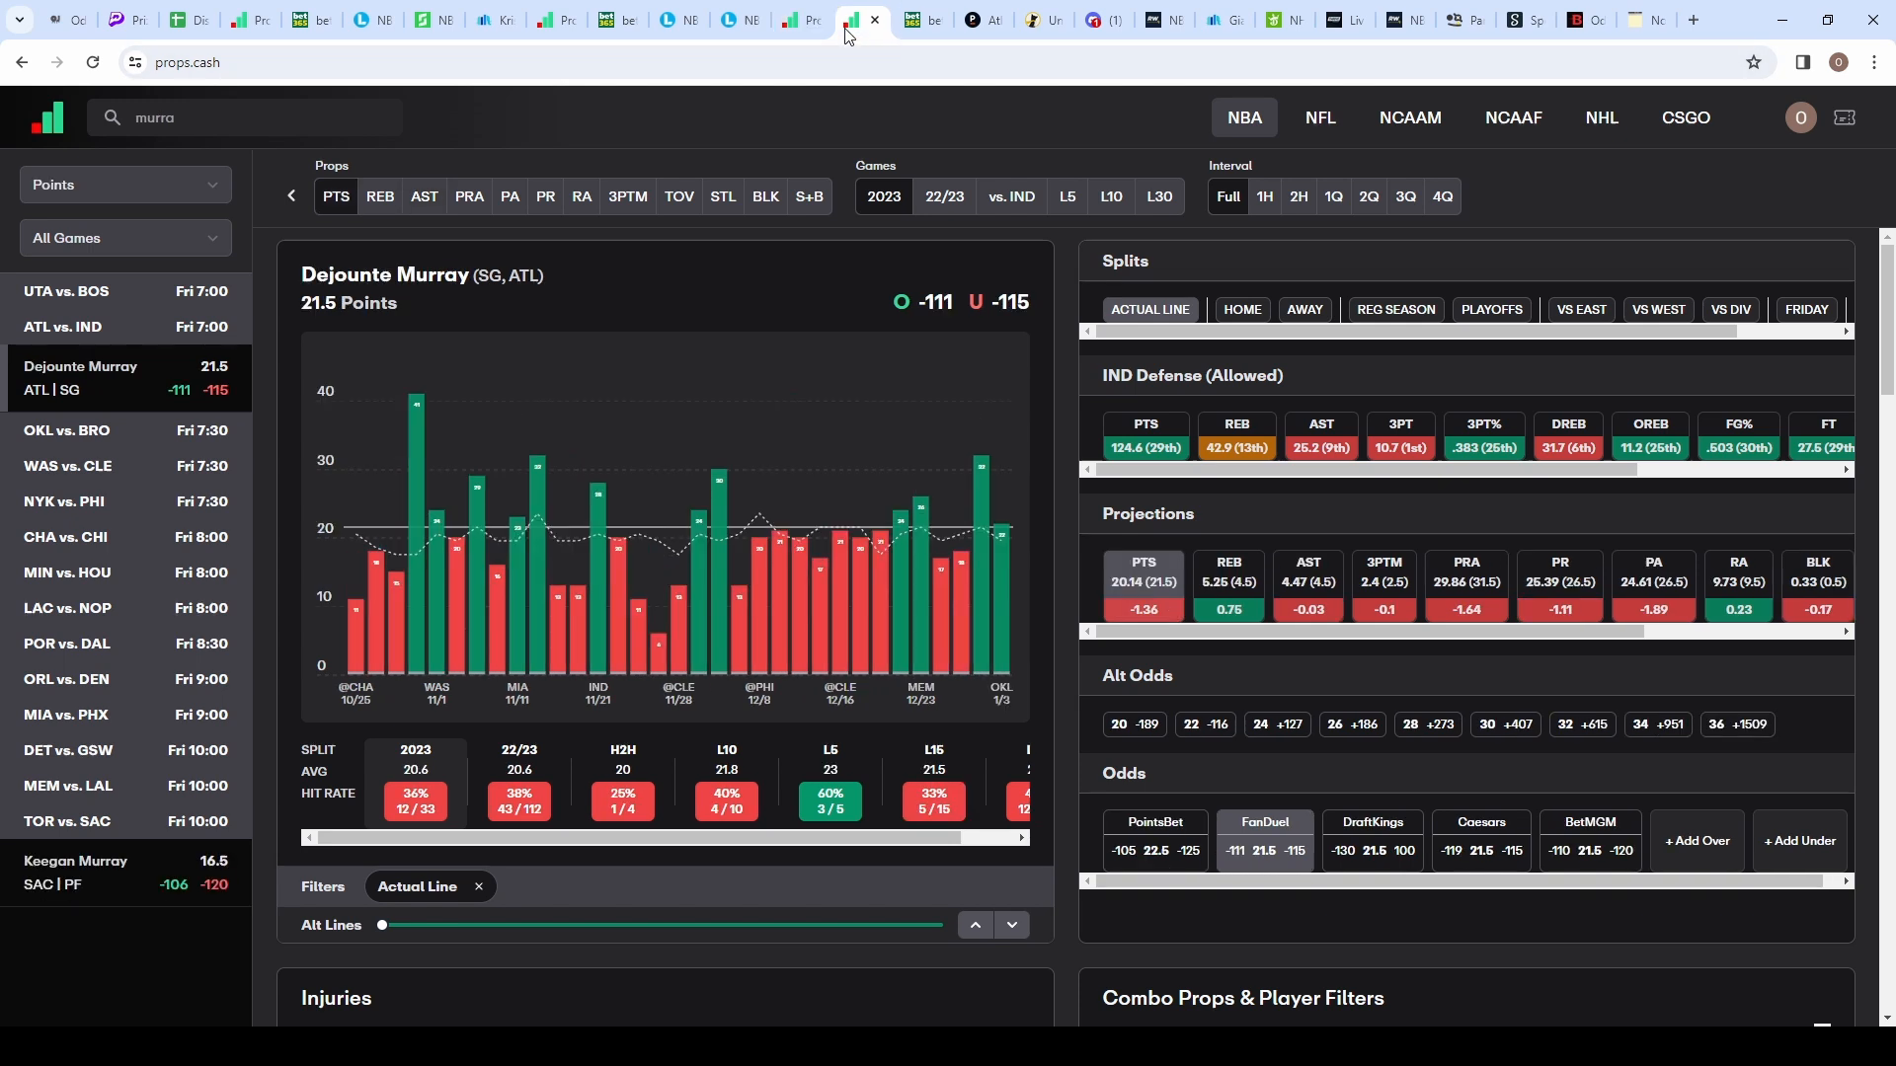
mouse_move(831, 294)
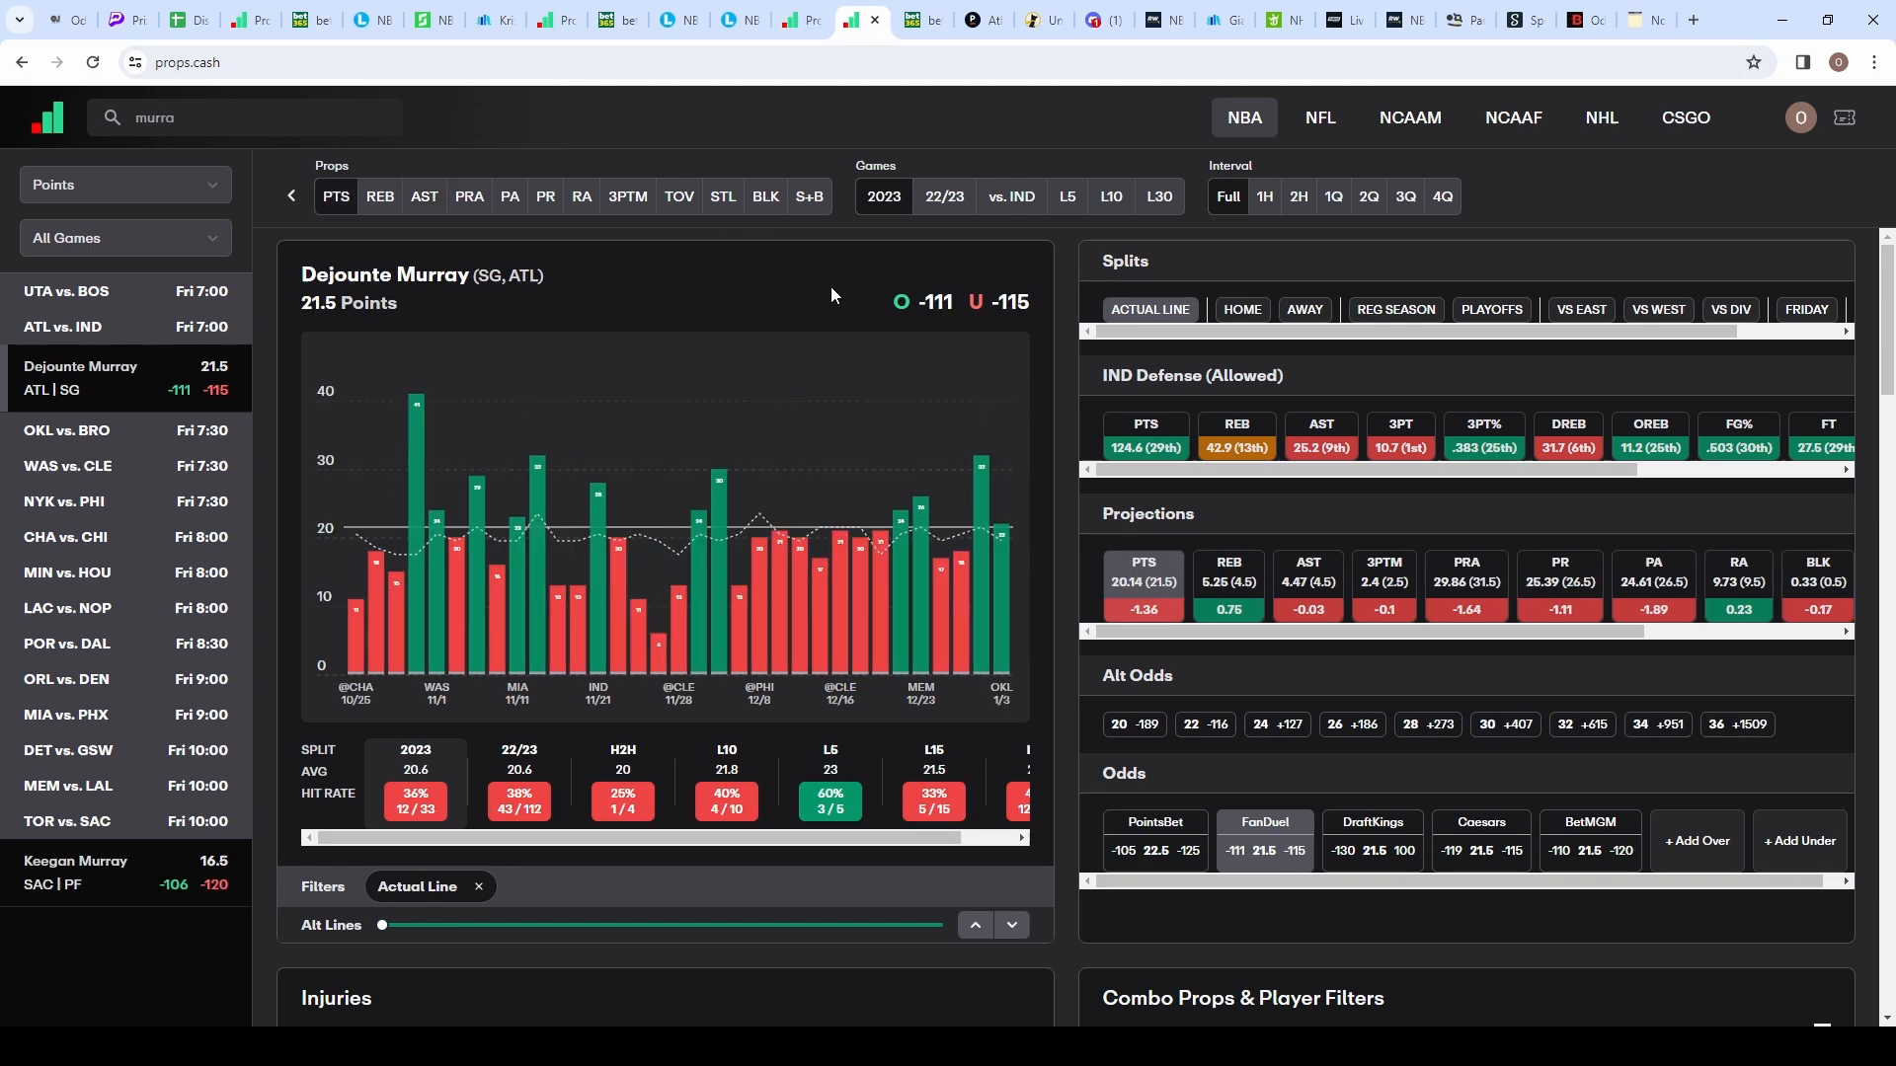
mouse_move(816, 487)
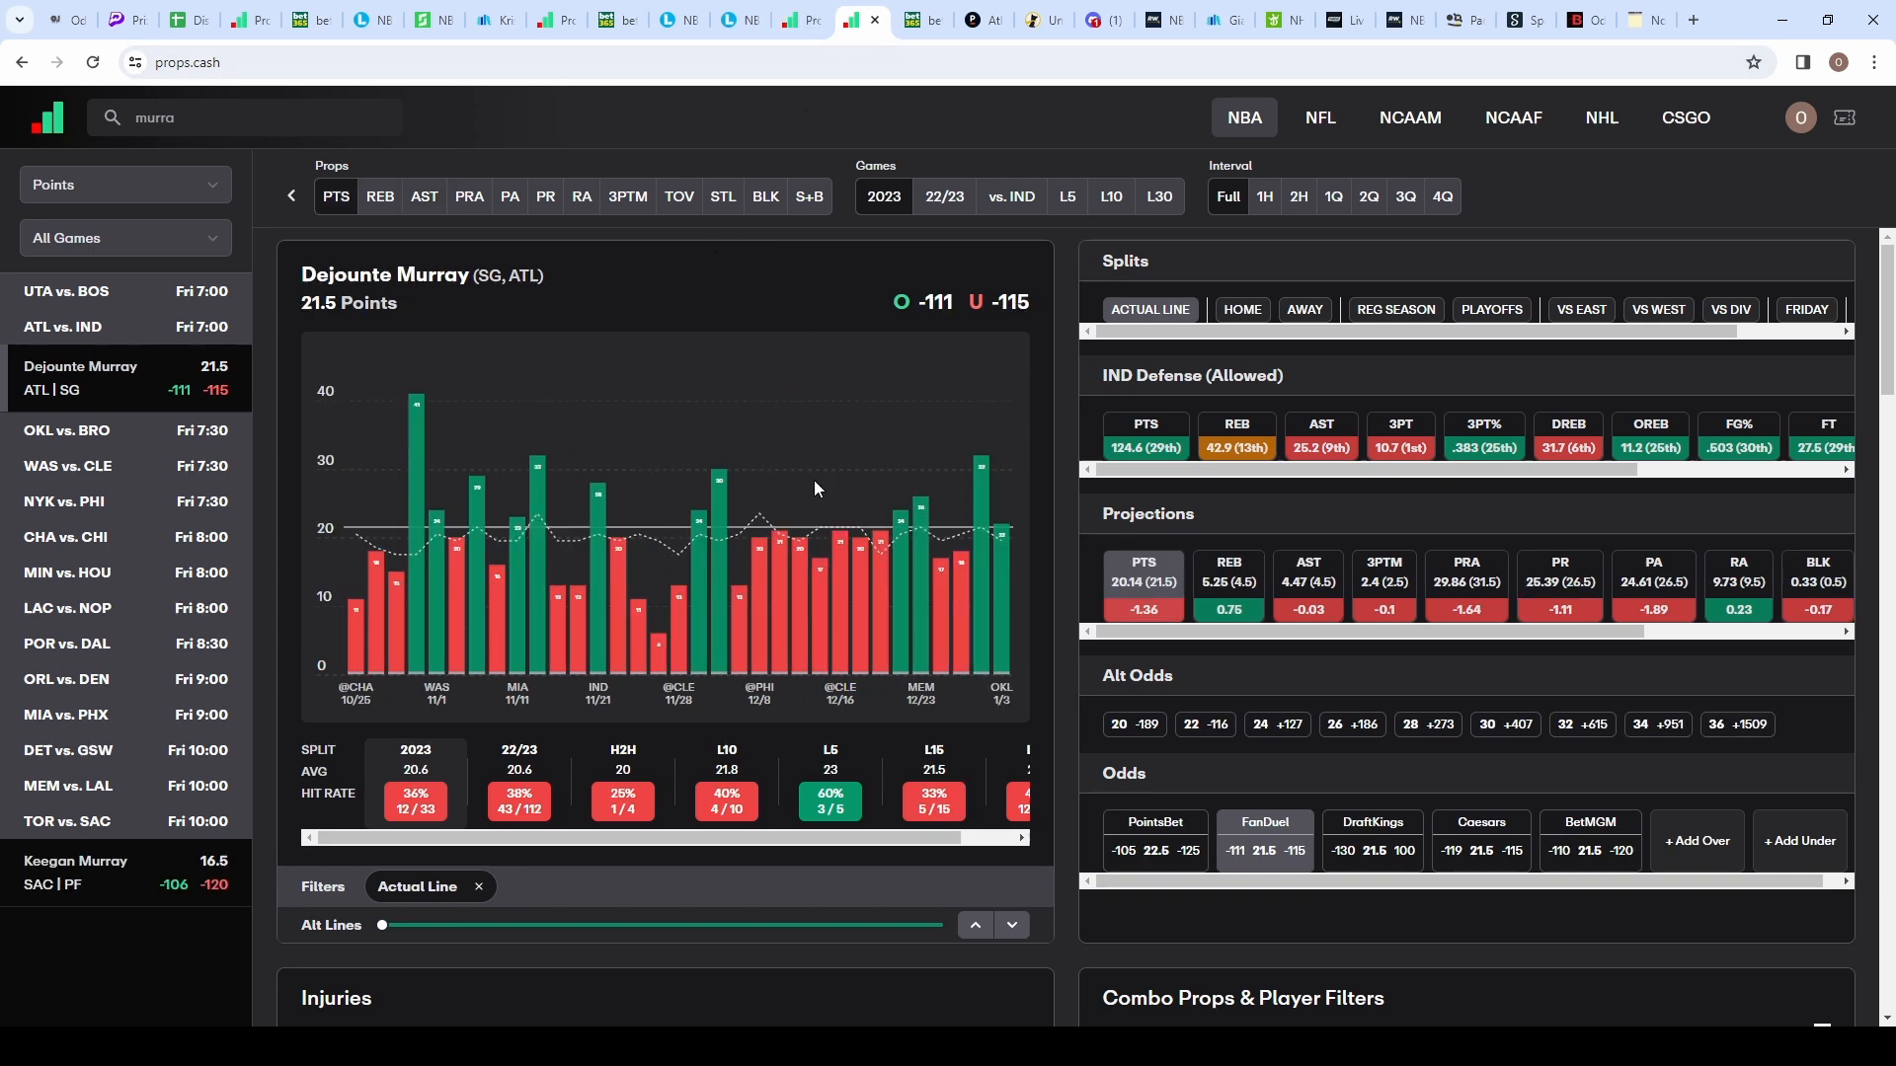
mouse_move(725, 516)
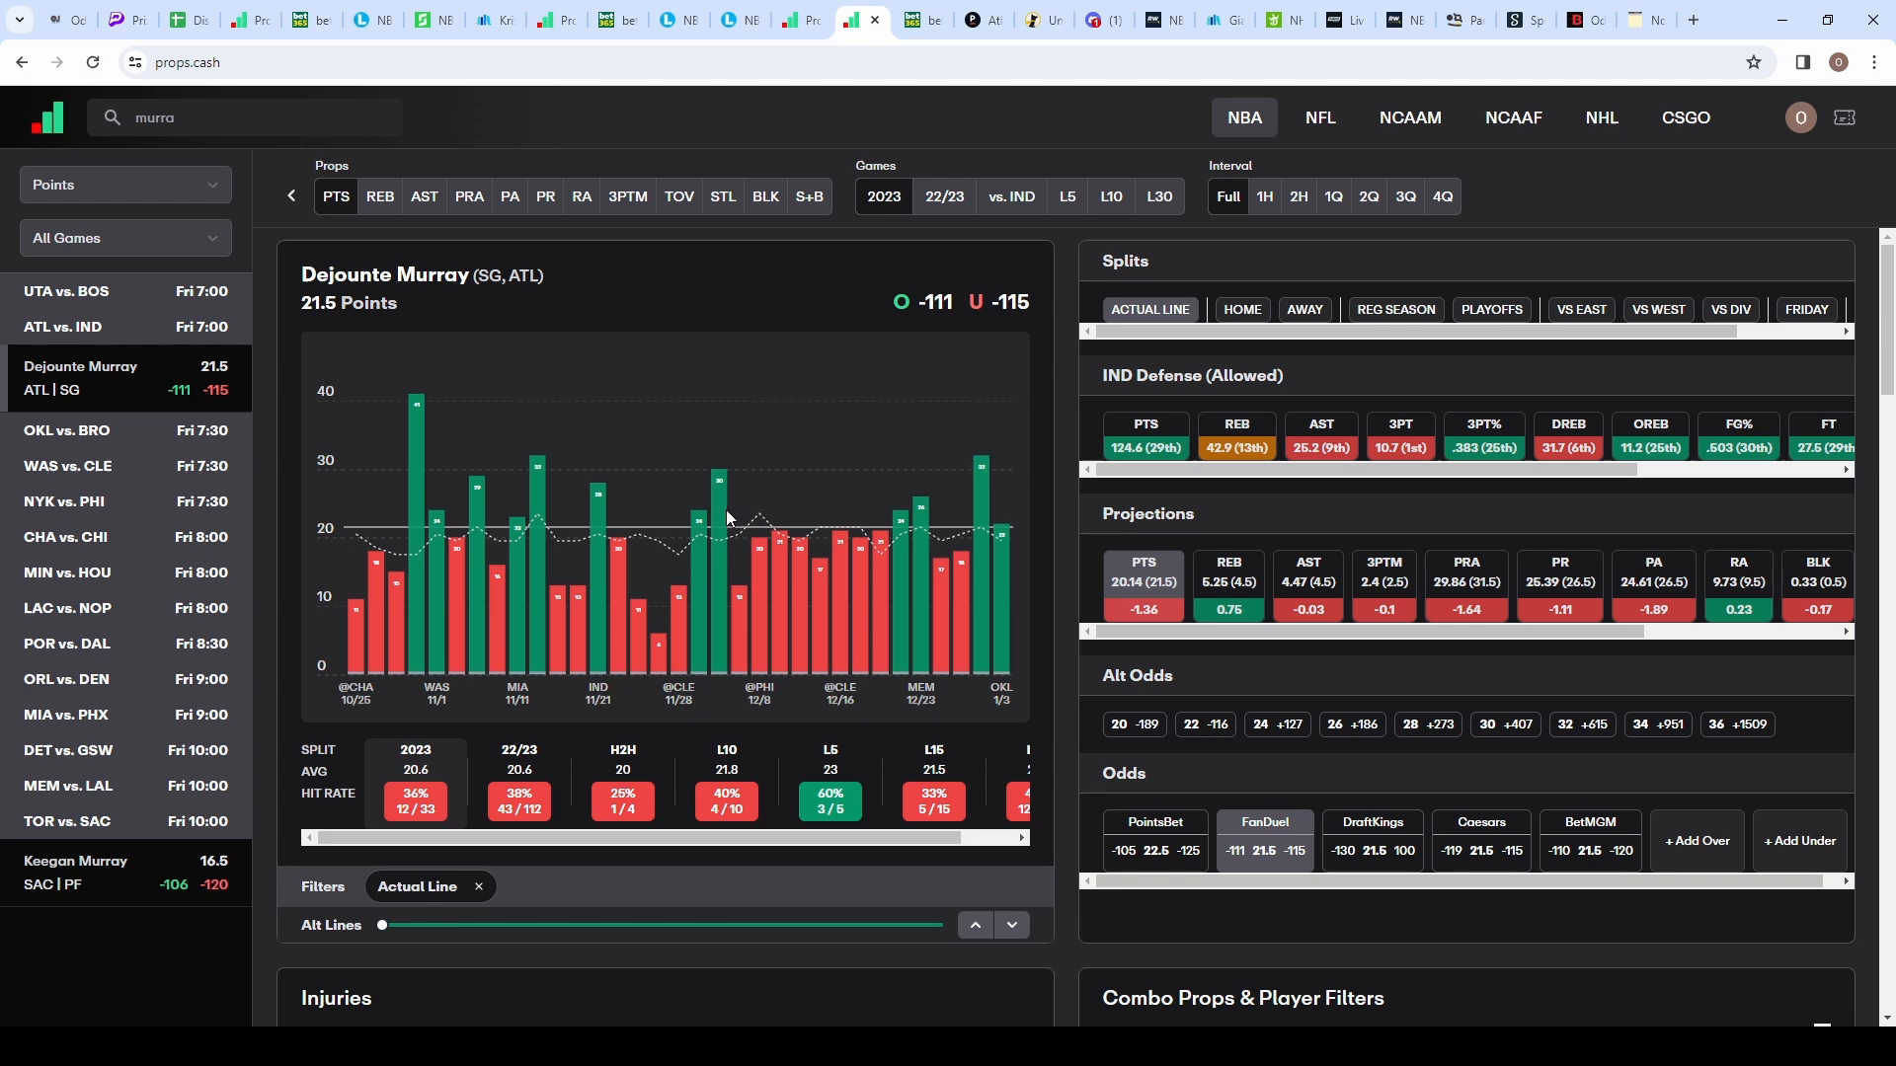
mouse_move(1287, 802)
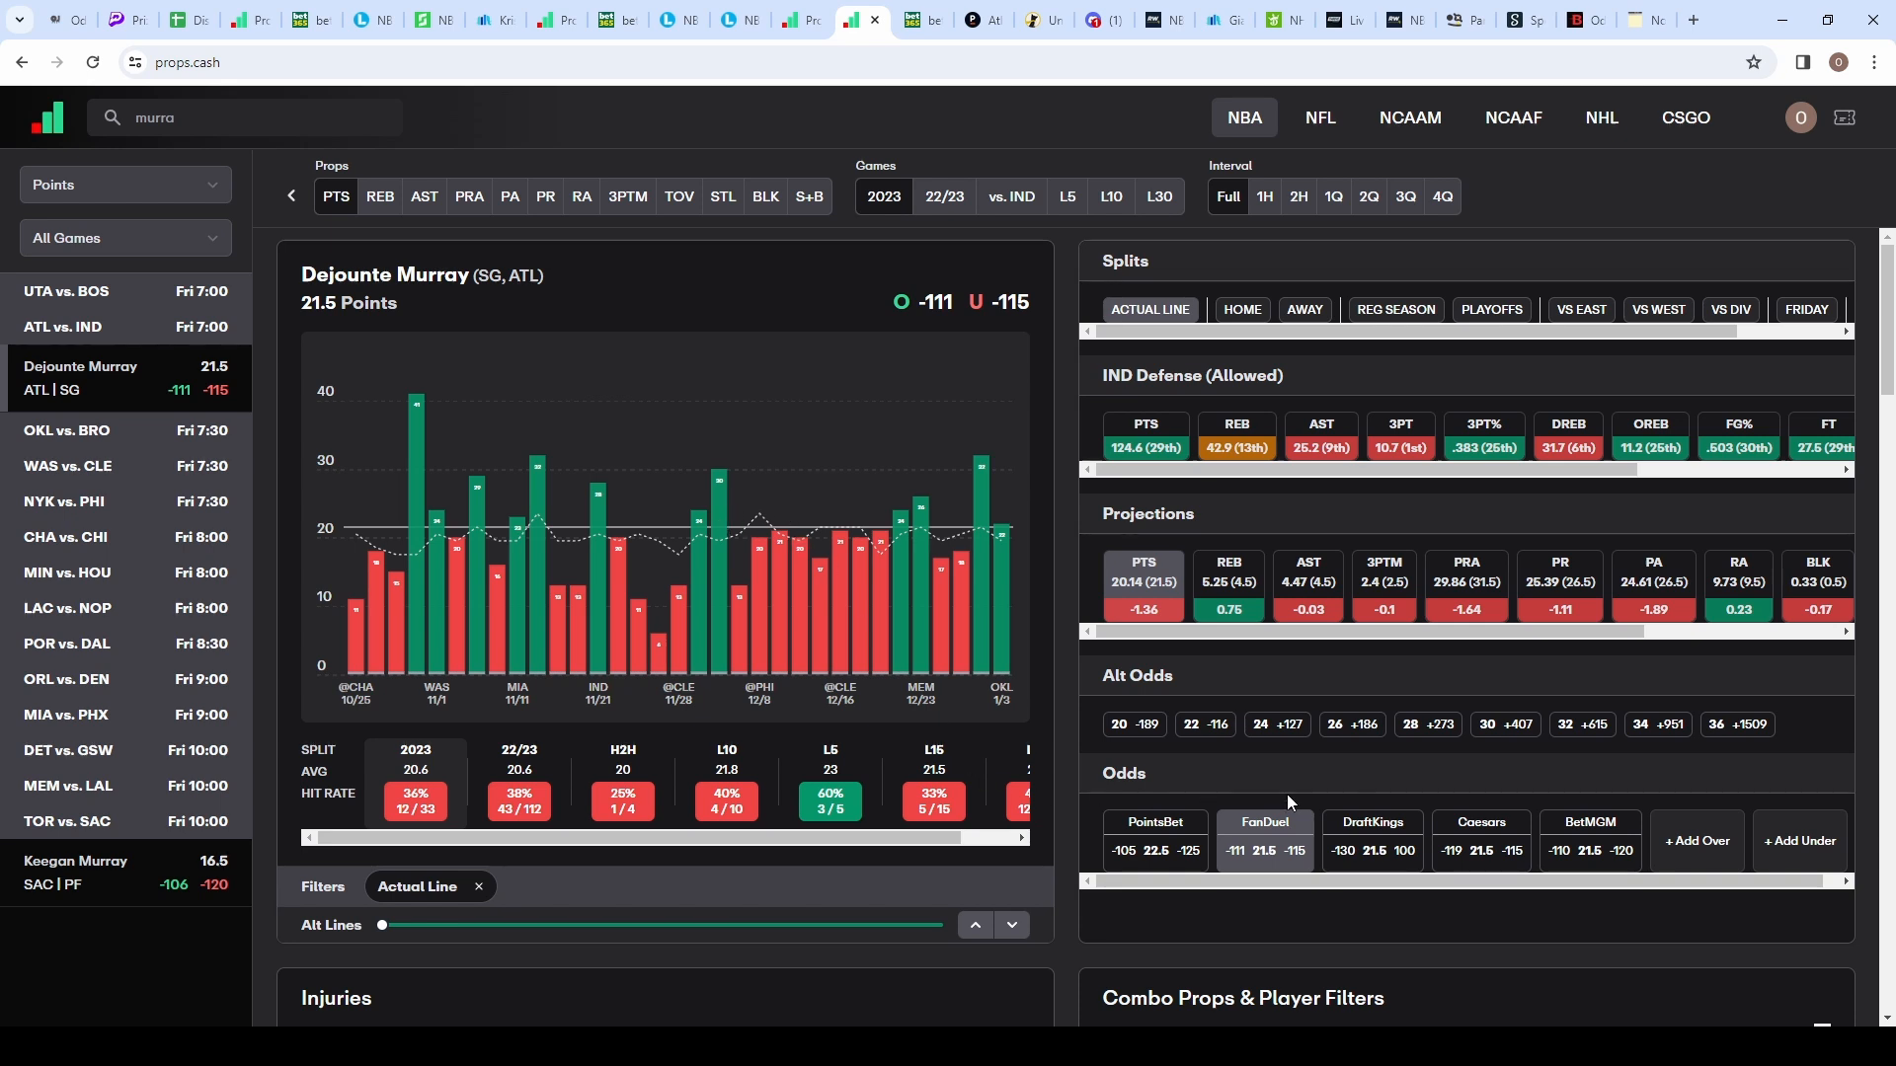
mouse_move(1542, 806)
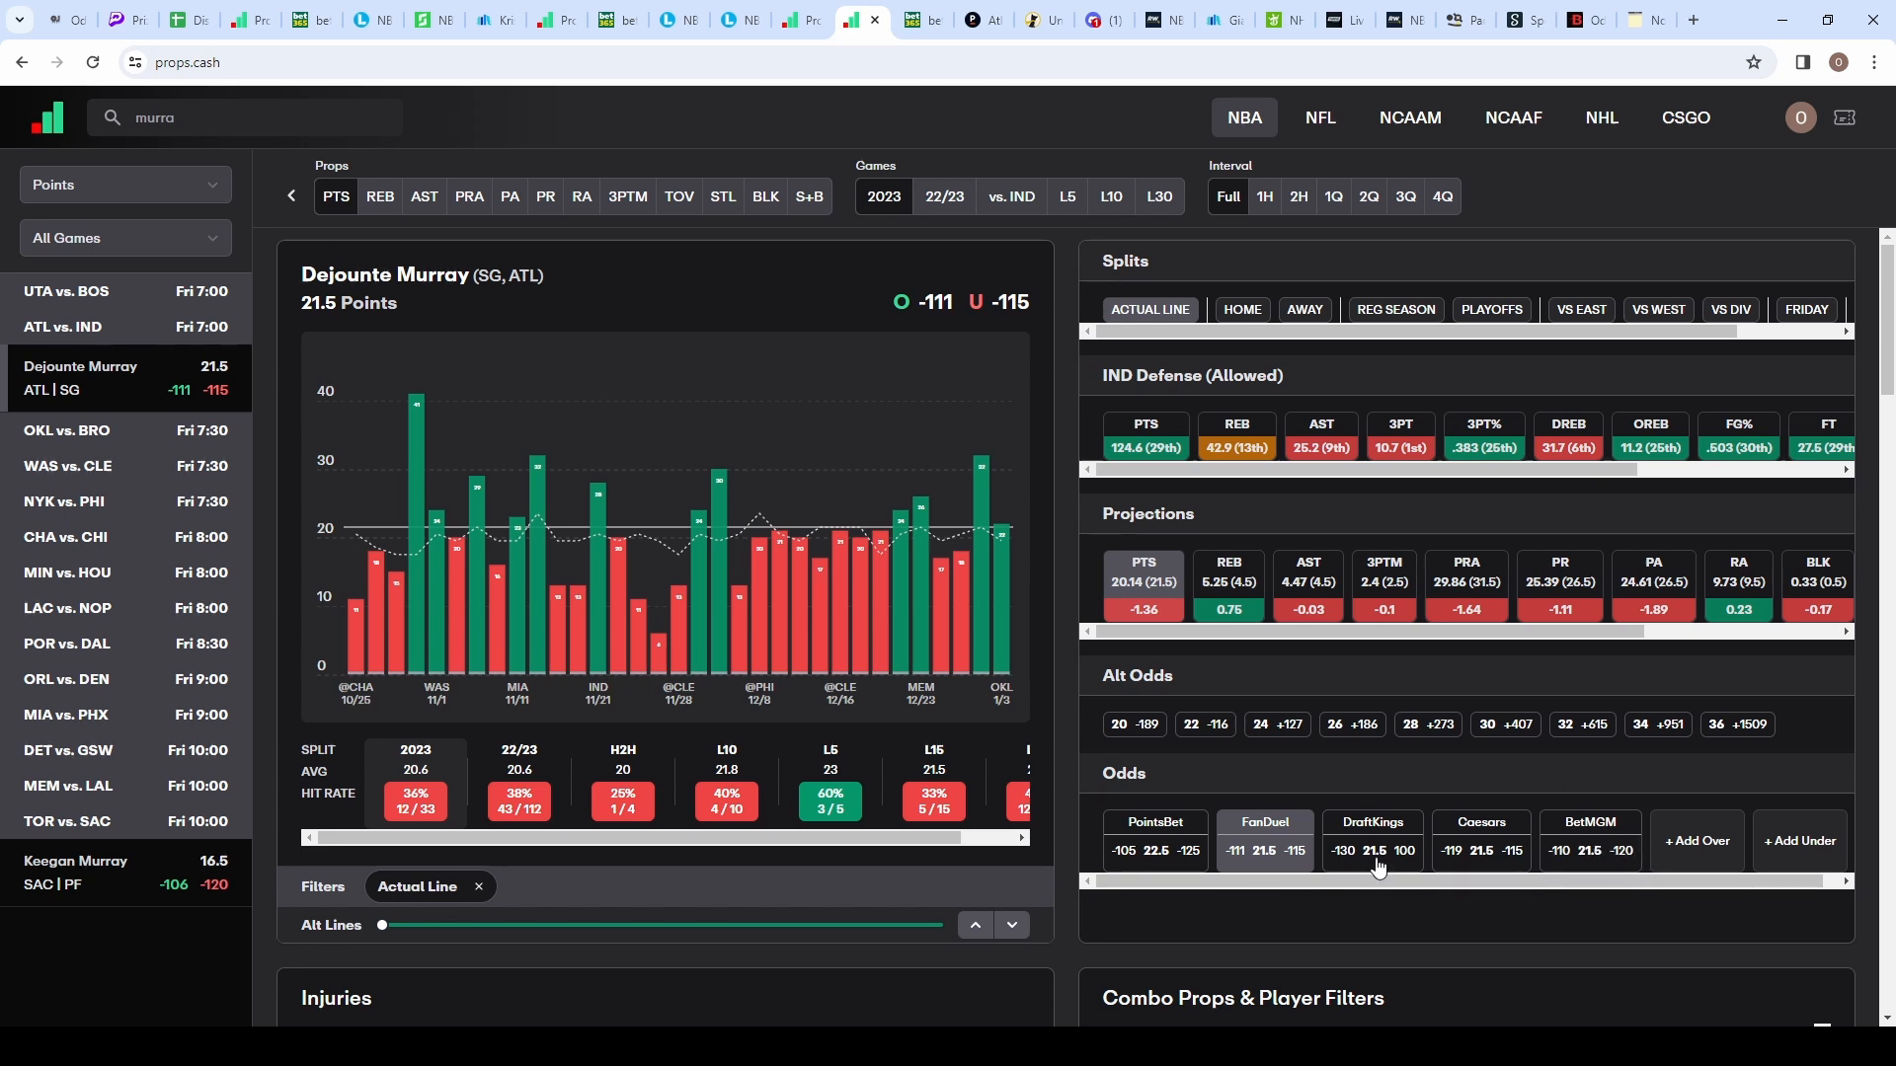
mouse_move(1268, 859)
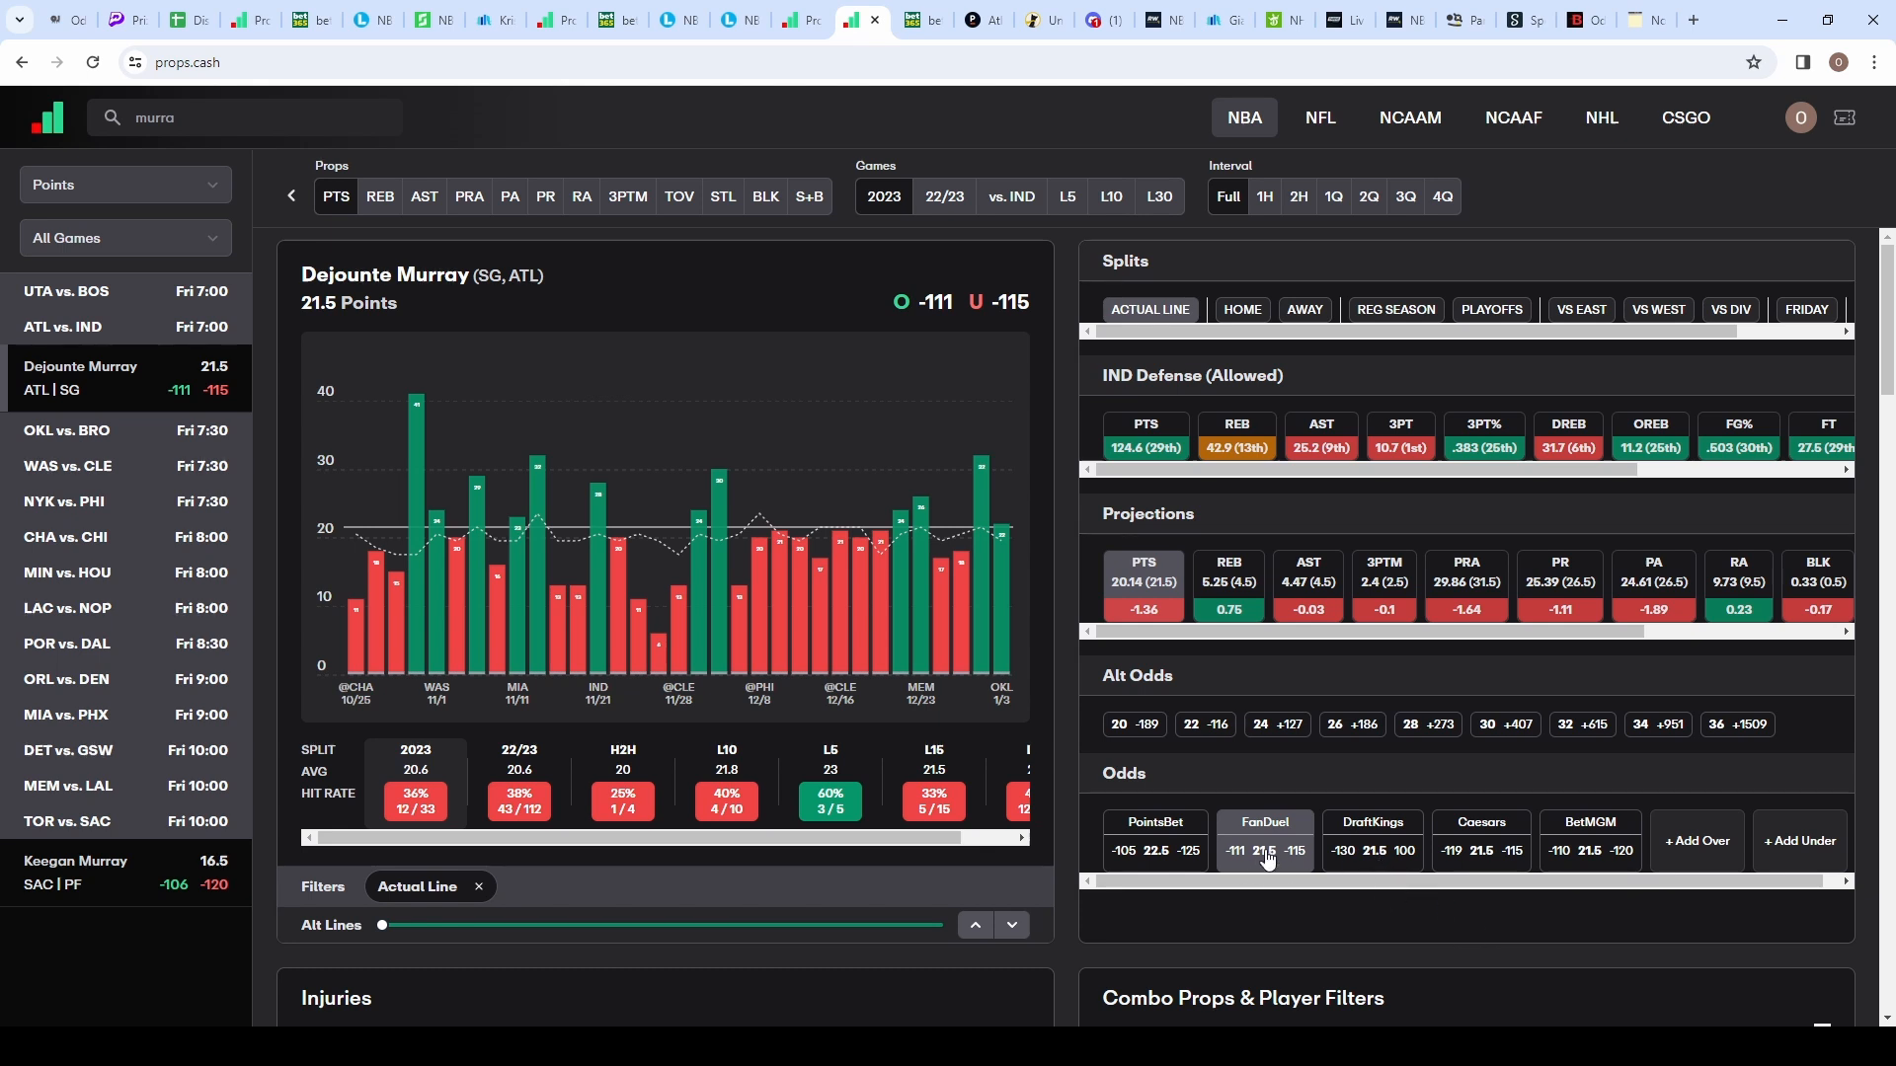
mouse_move(1297, 866)
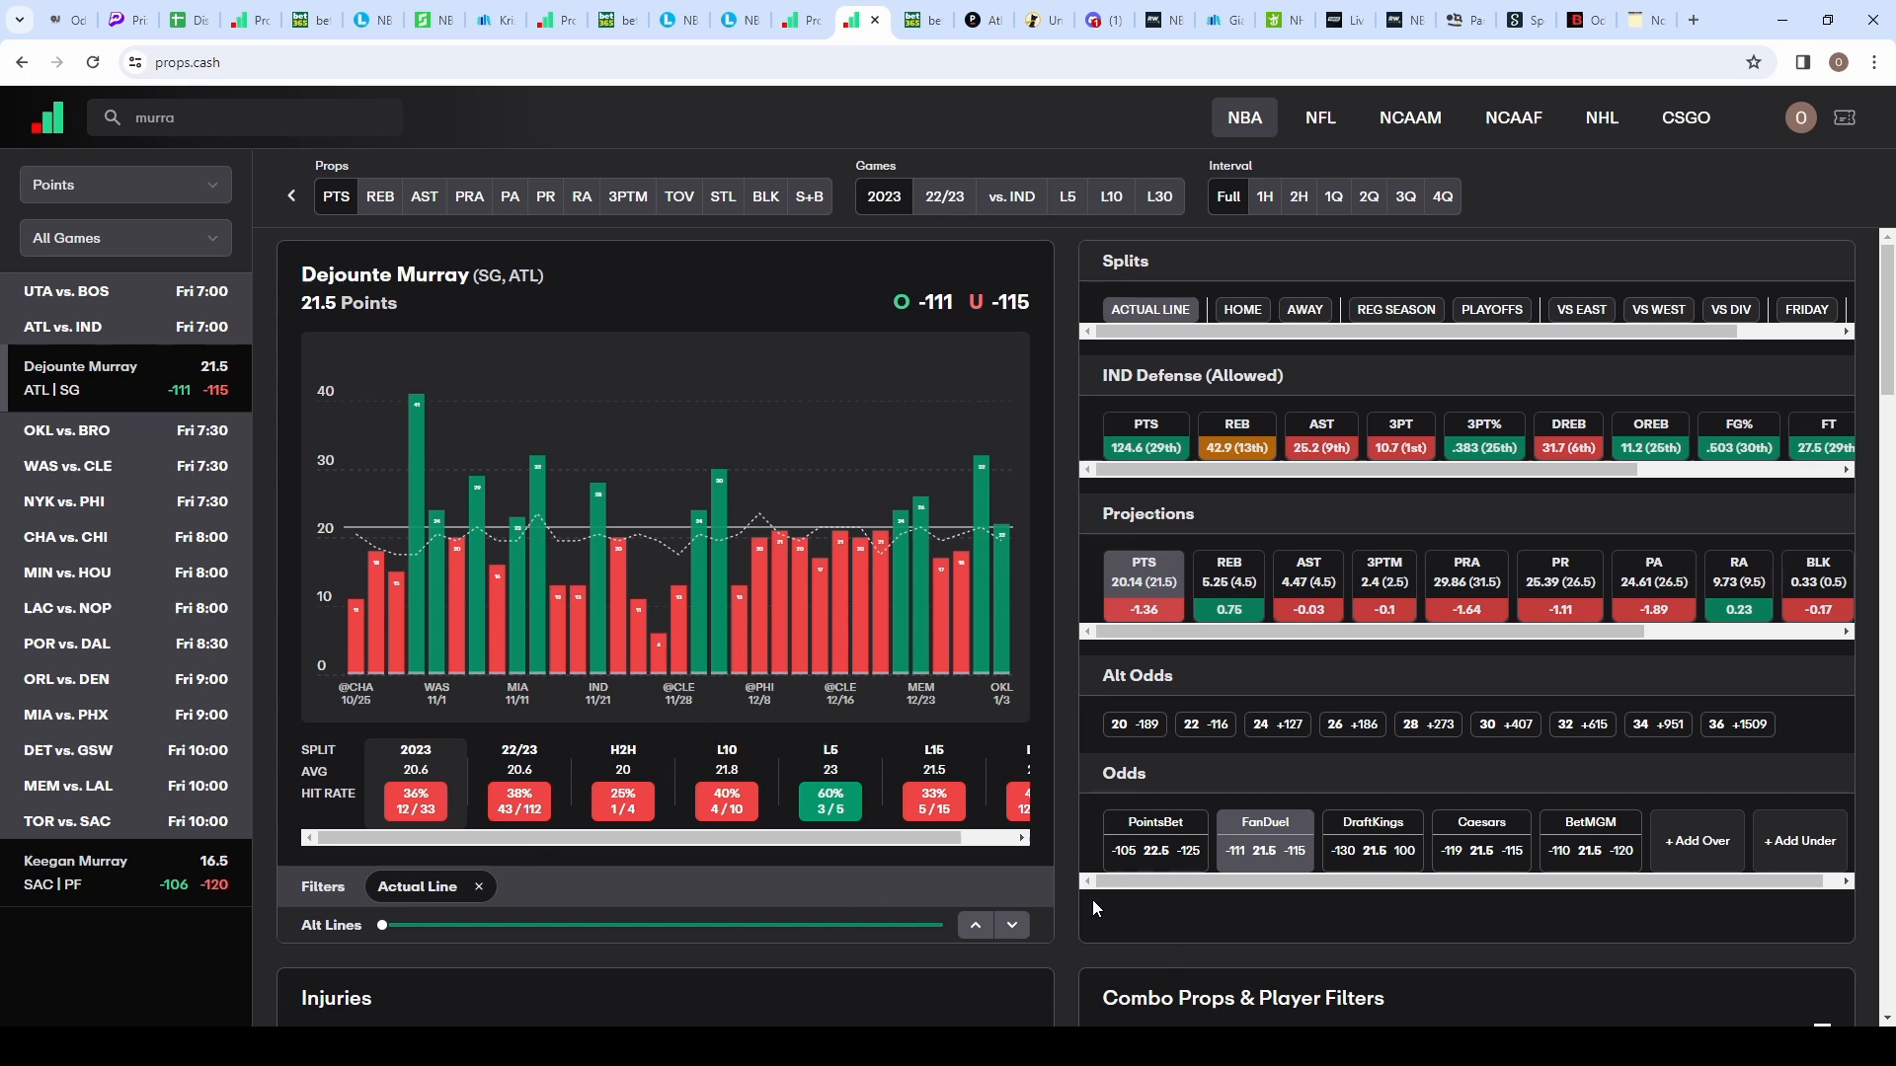
mouse_move(1193, 800)
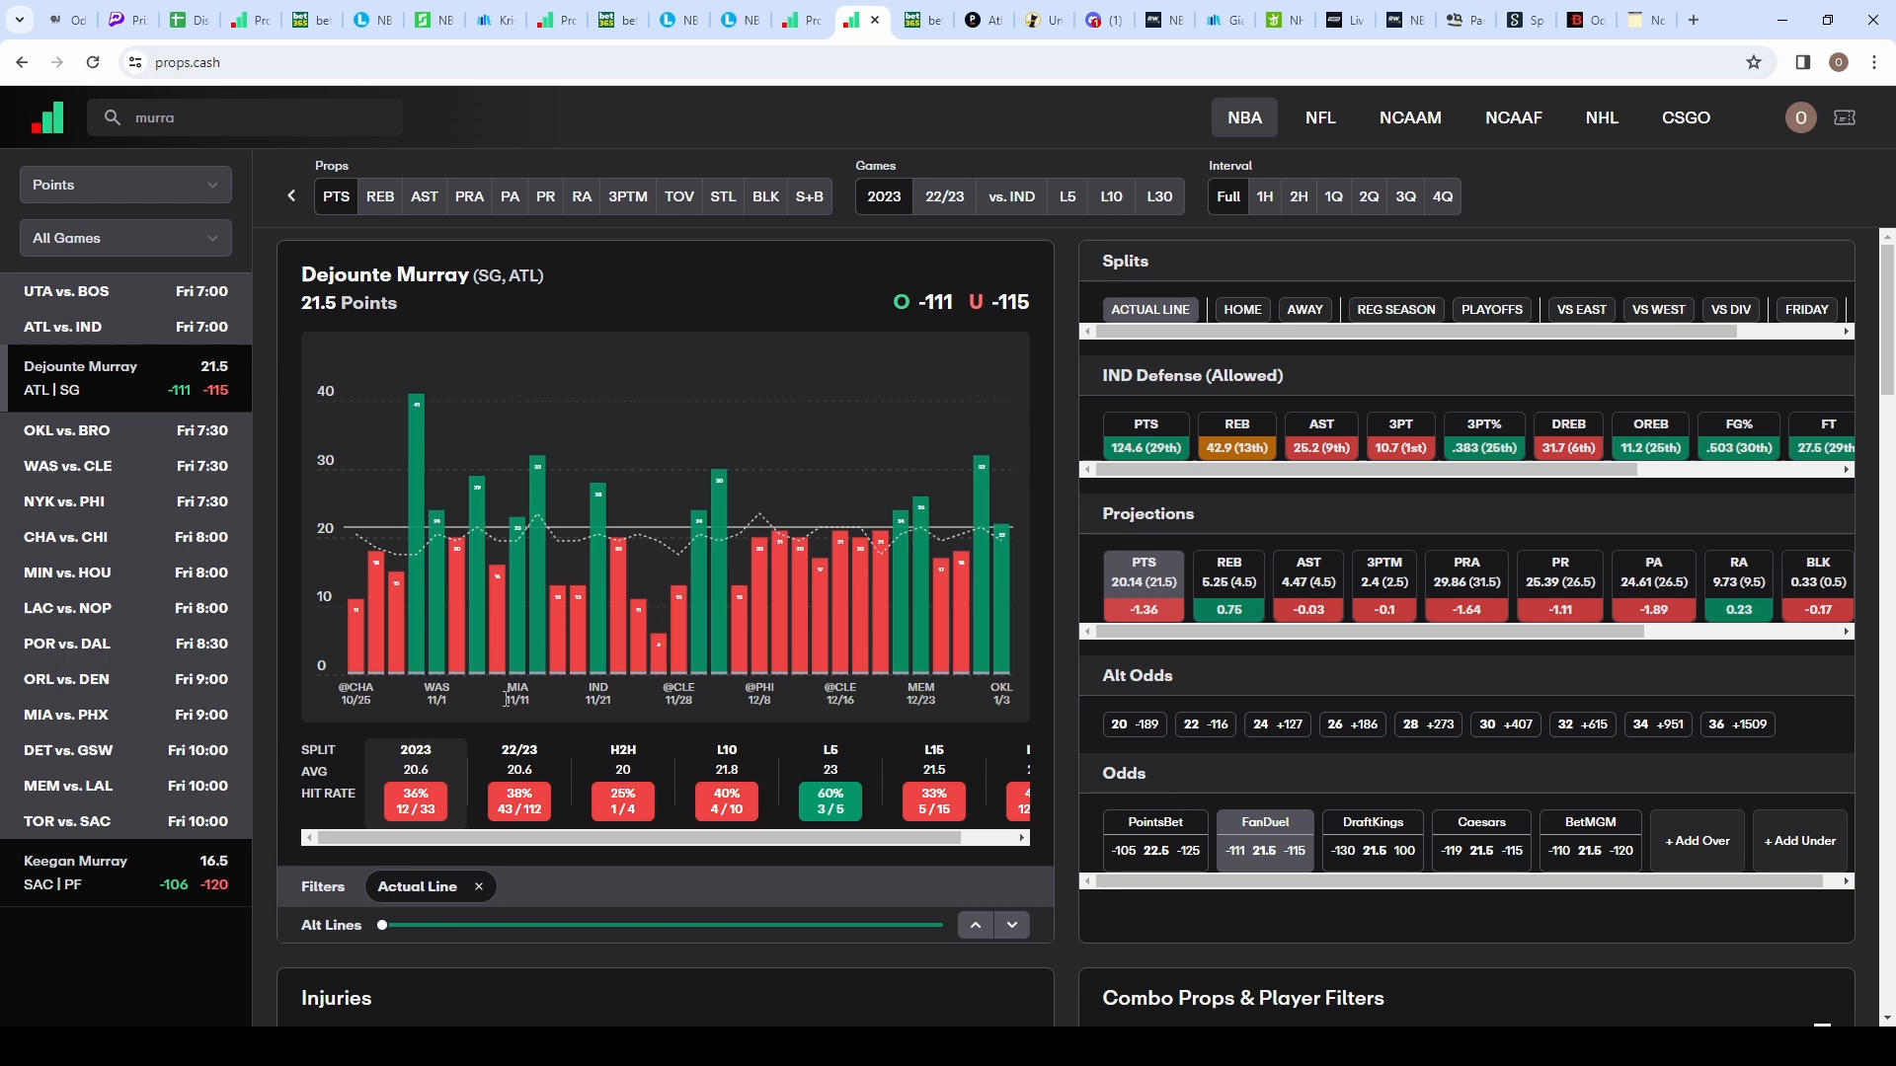
mouse_move(650, 576)
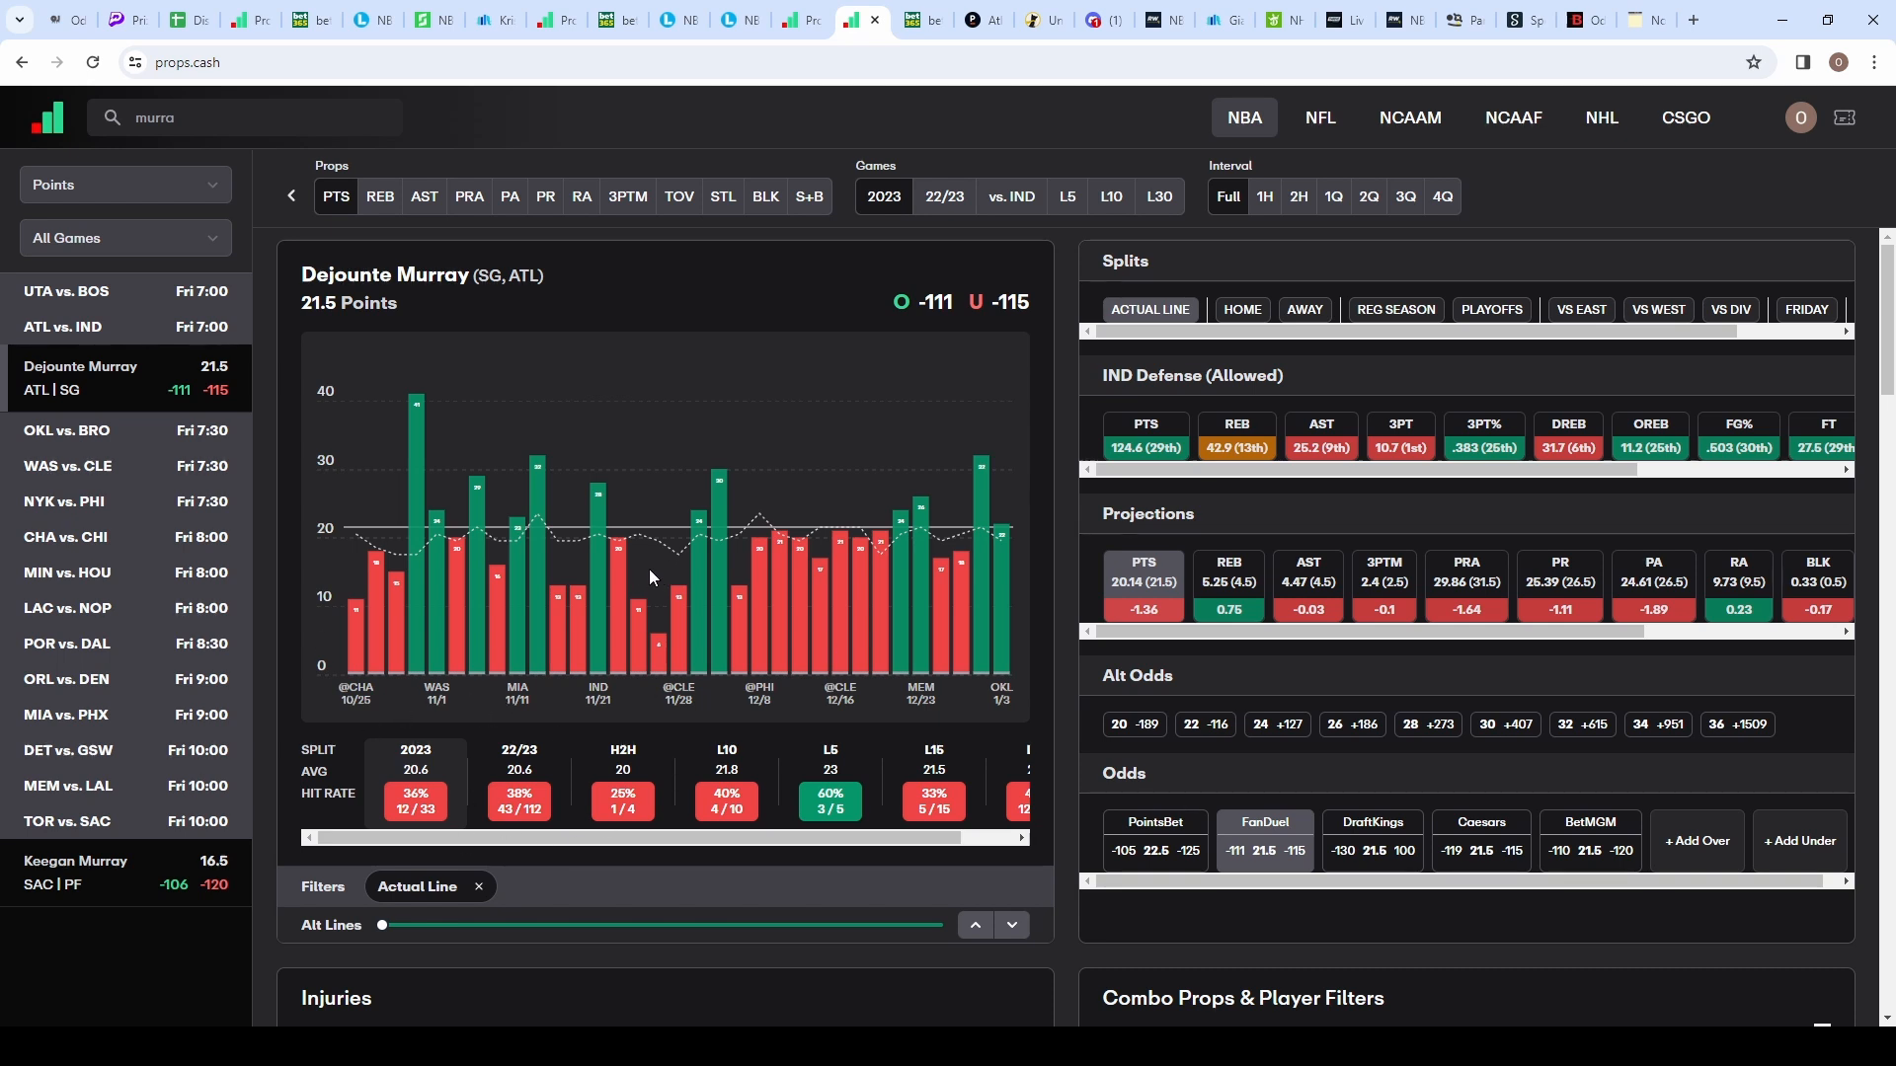
click(1304, 310)
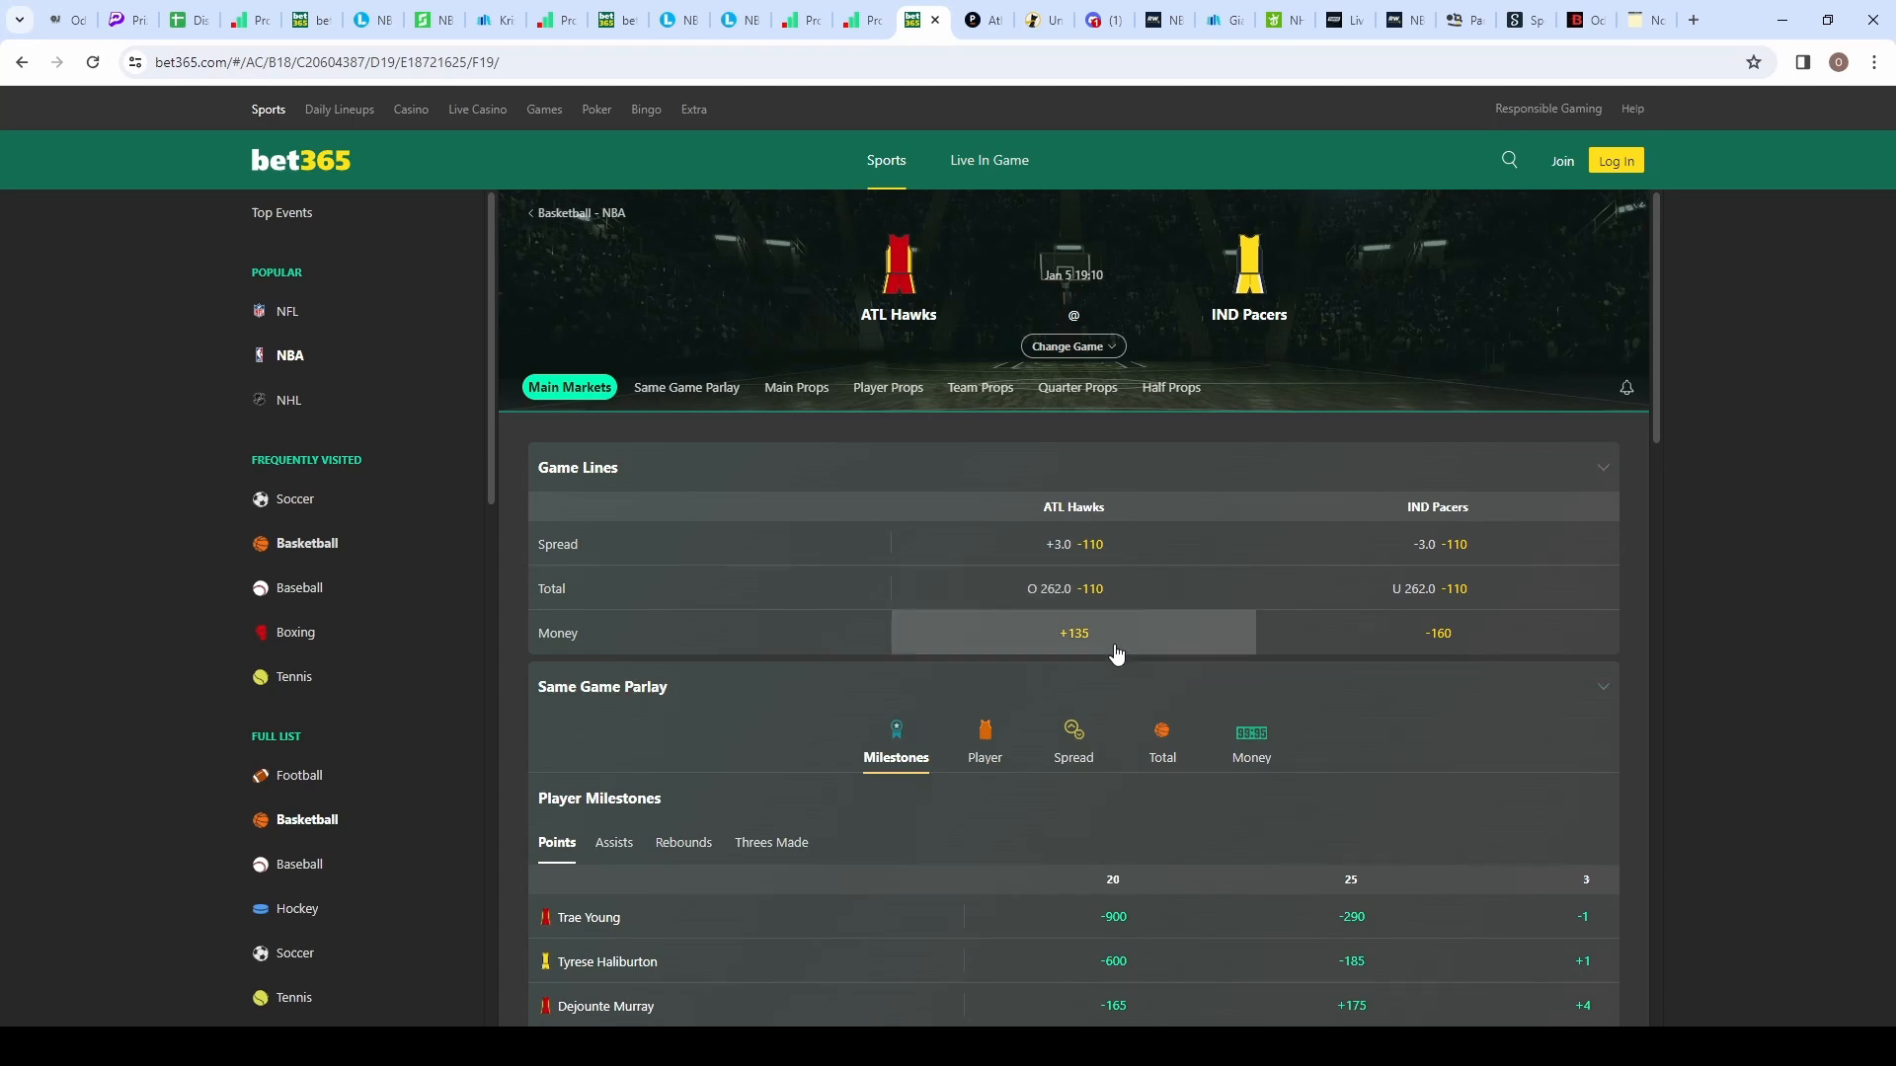
mouse_move(1140, 553)
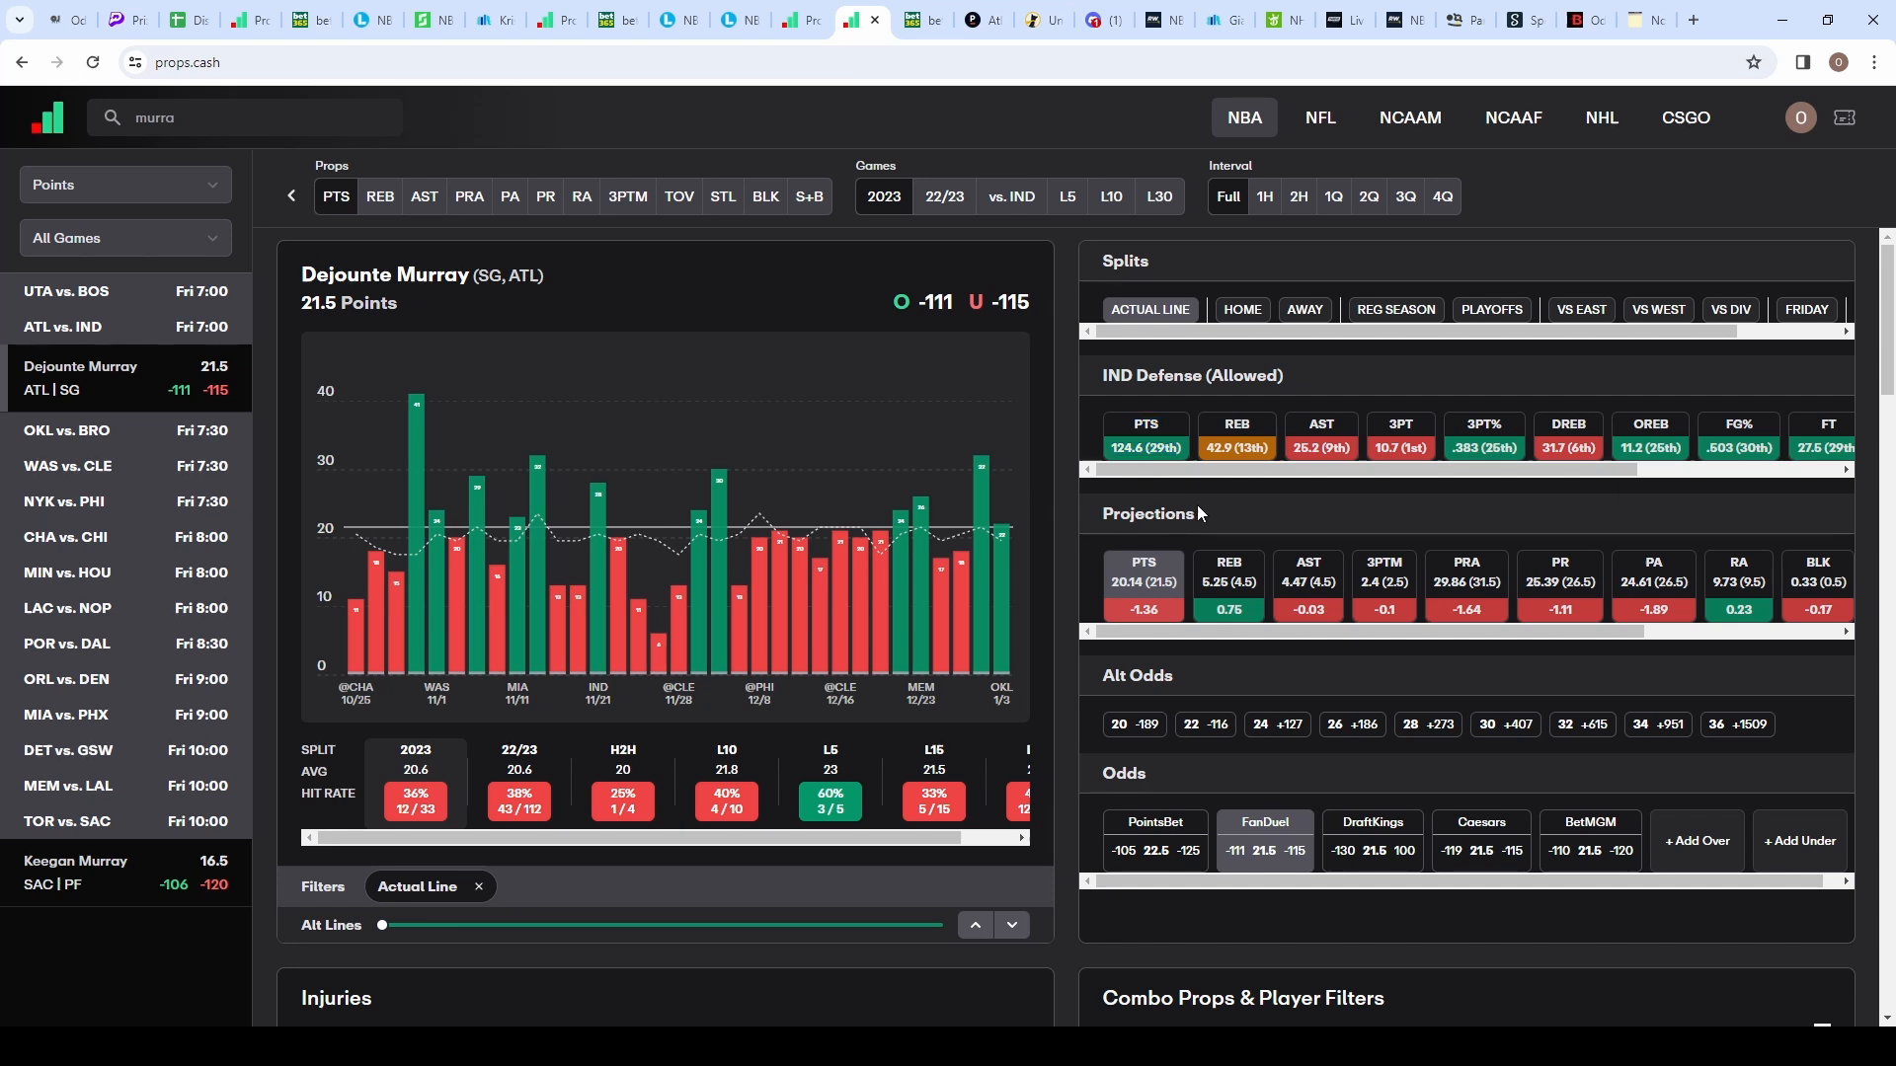
mouse_move(1198, 513)
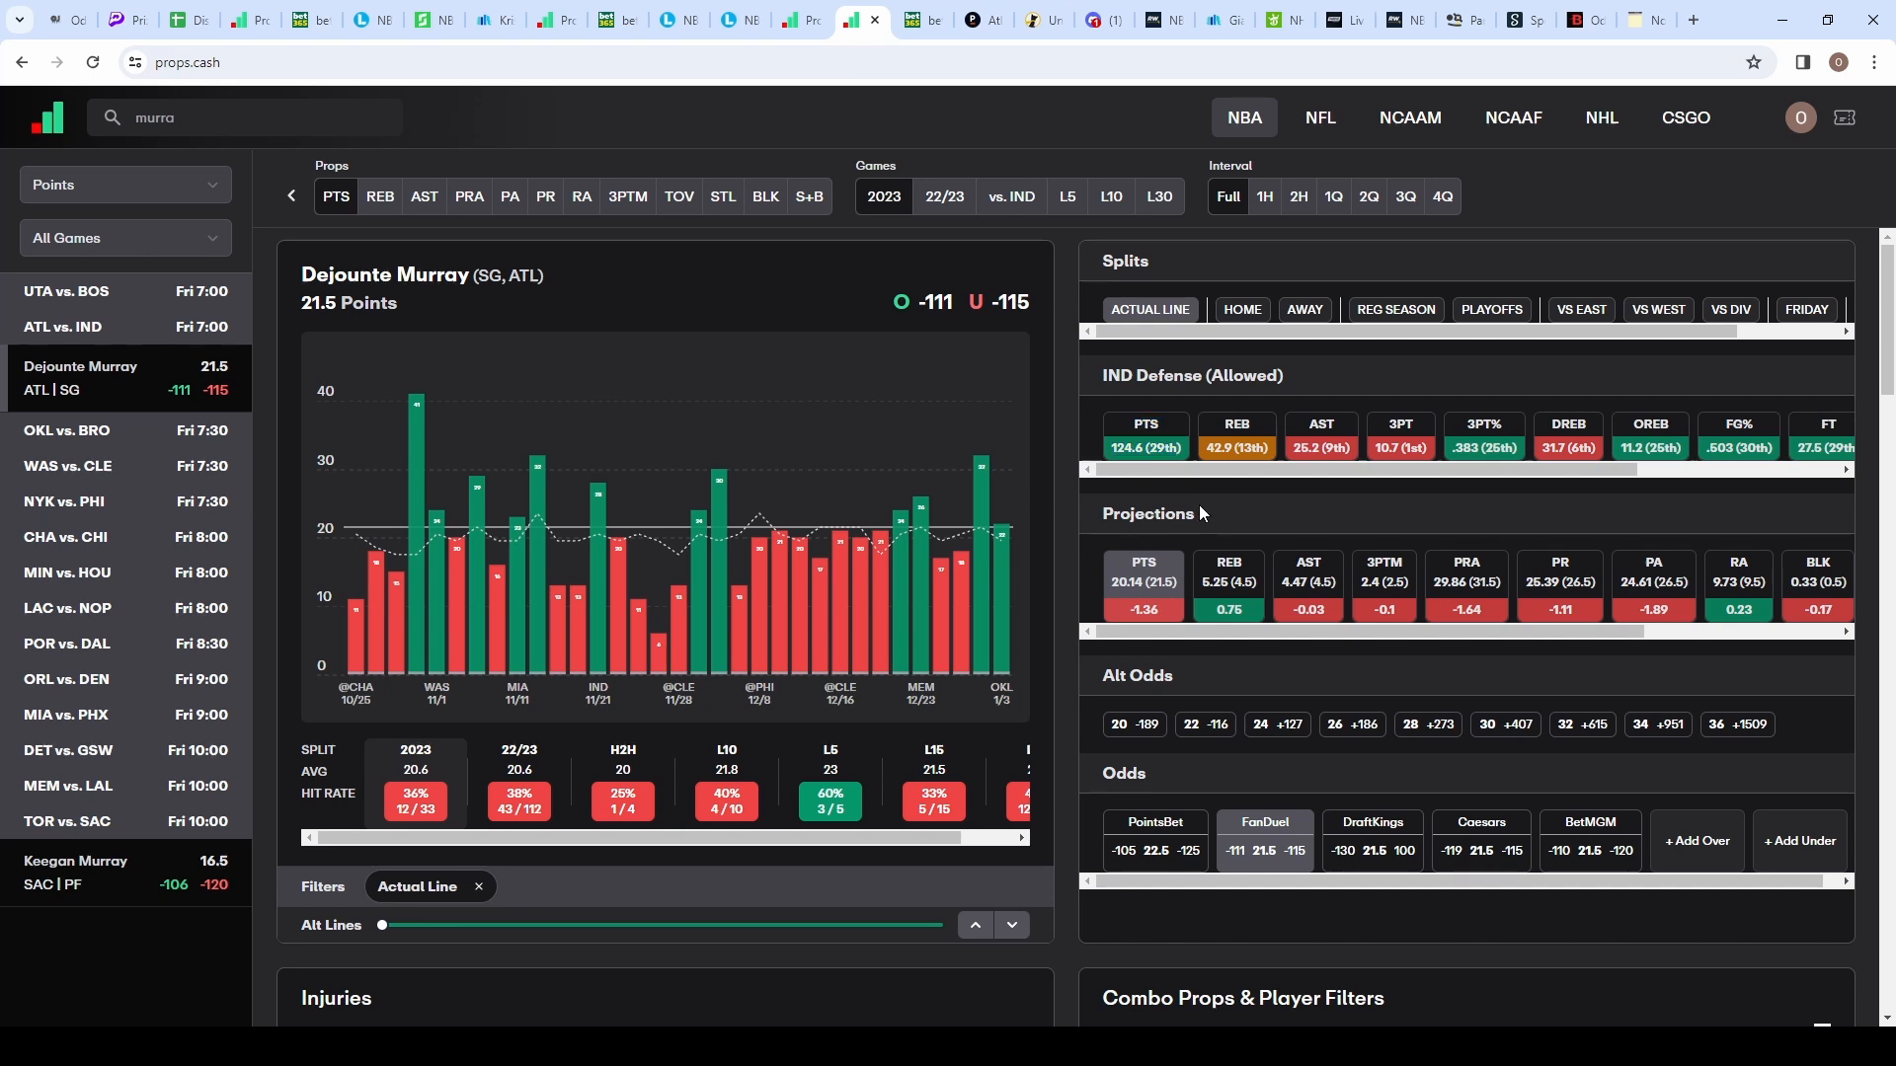
mouse_move(578, 273)
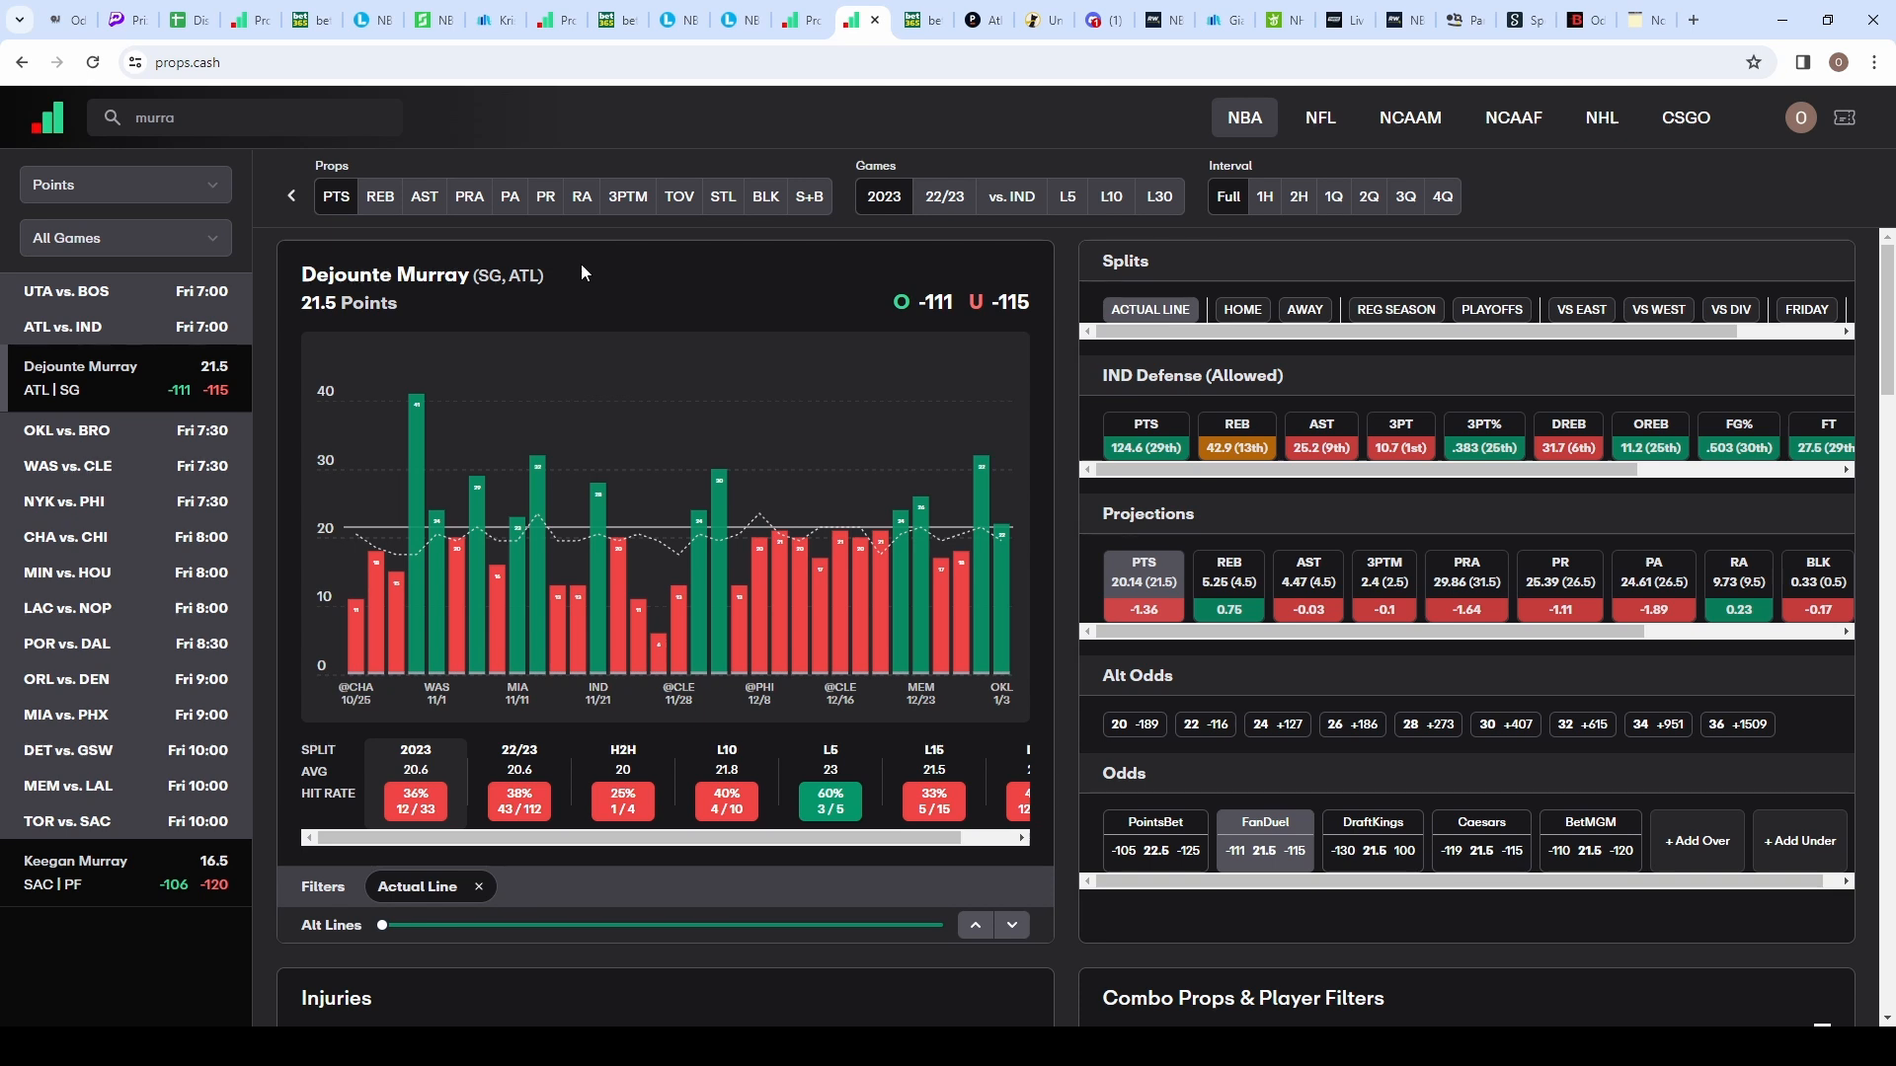
mouse_move(895, 435)
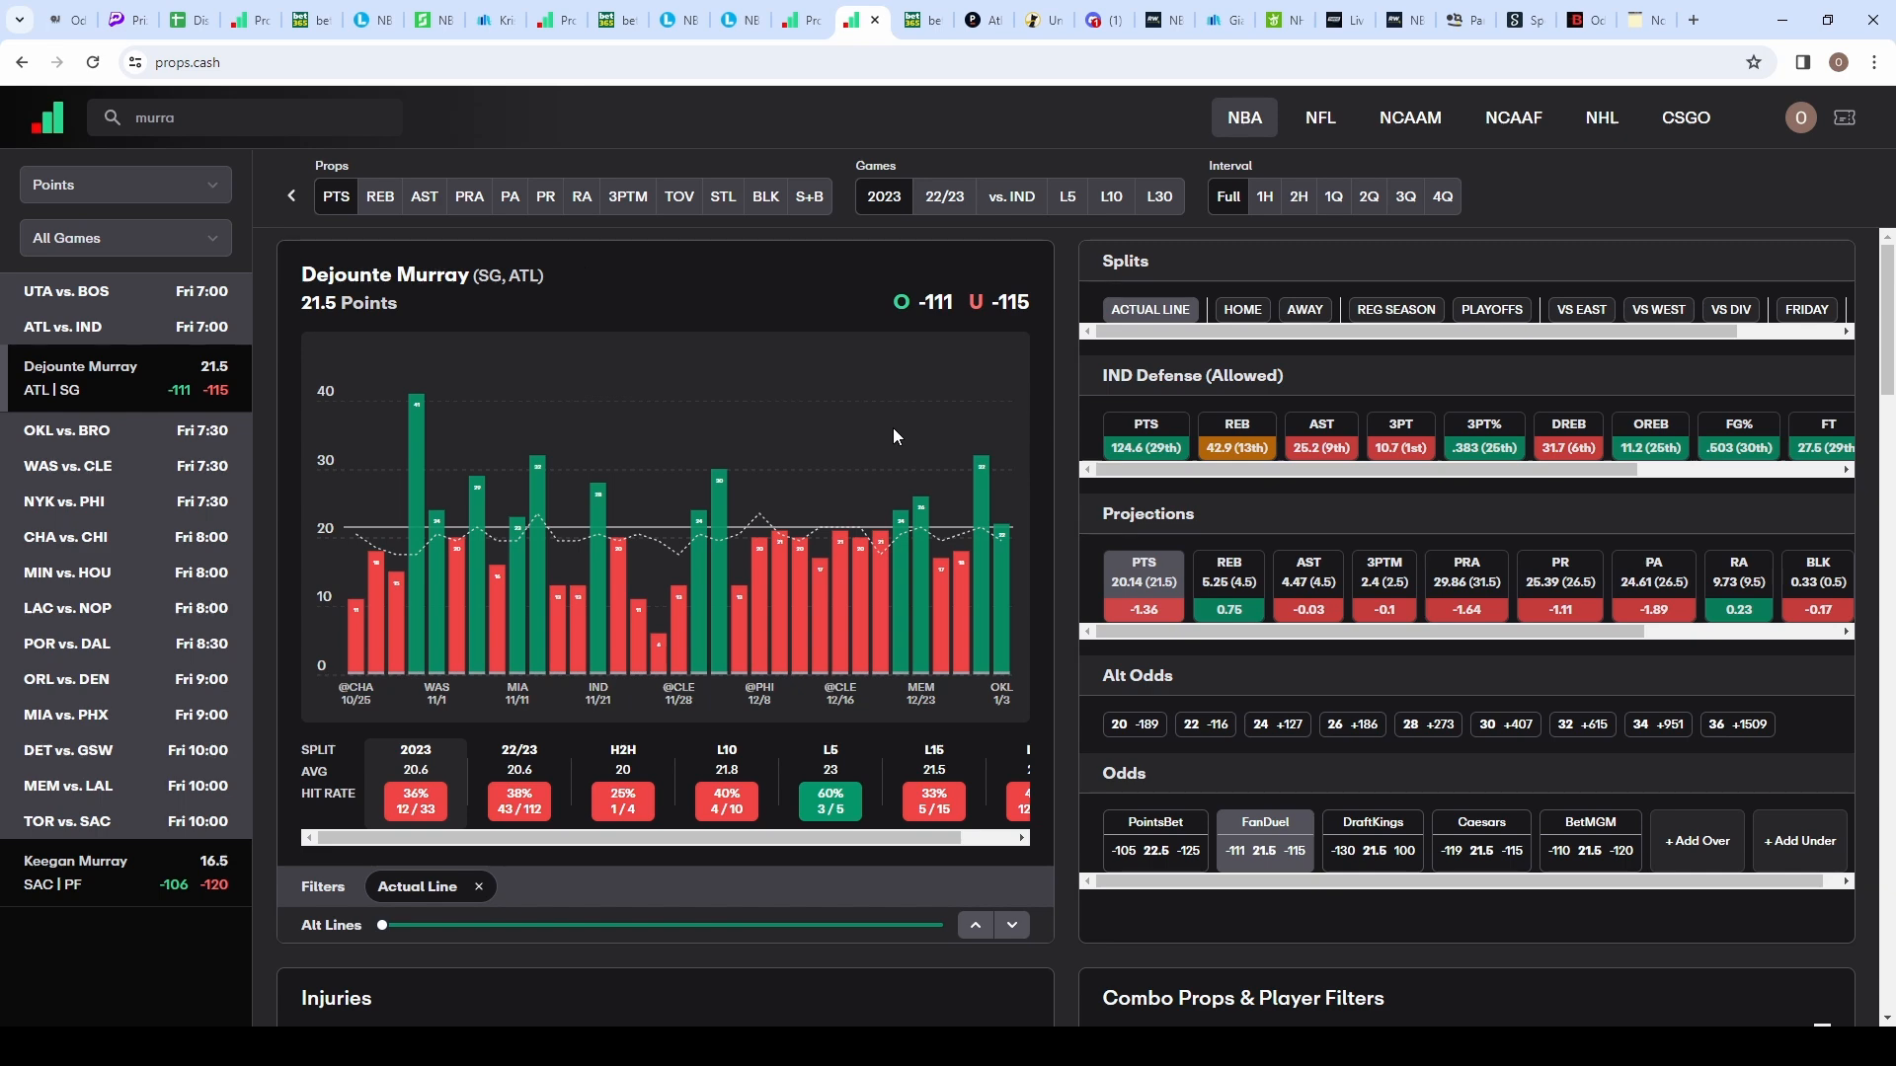
mouse_move(897, 432)
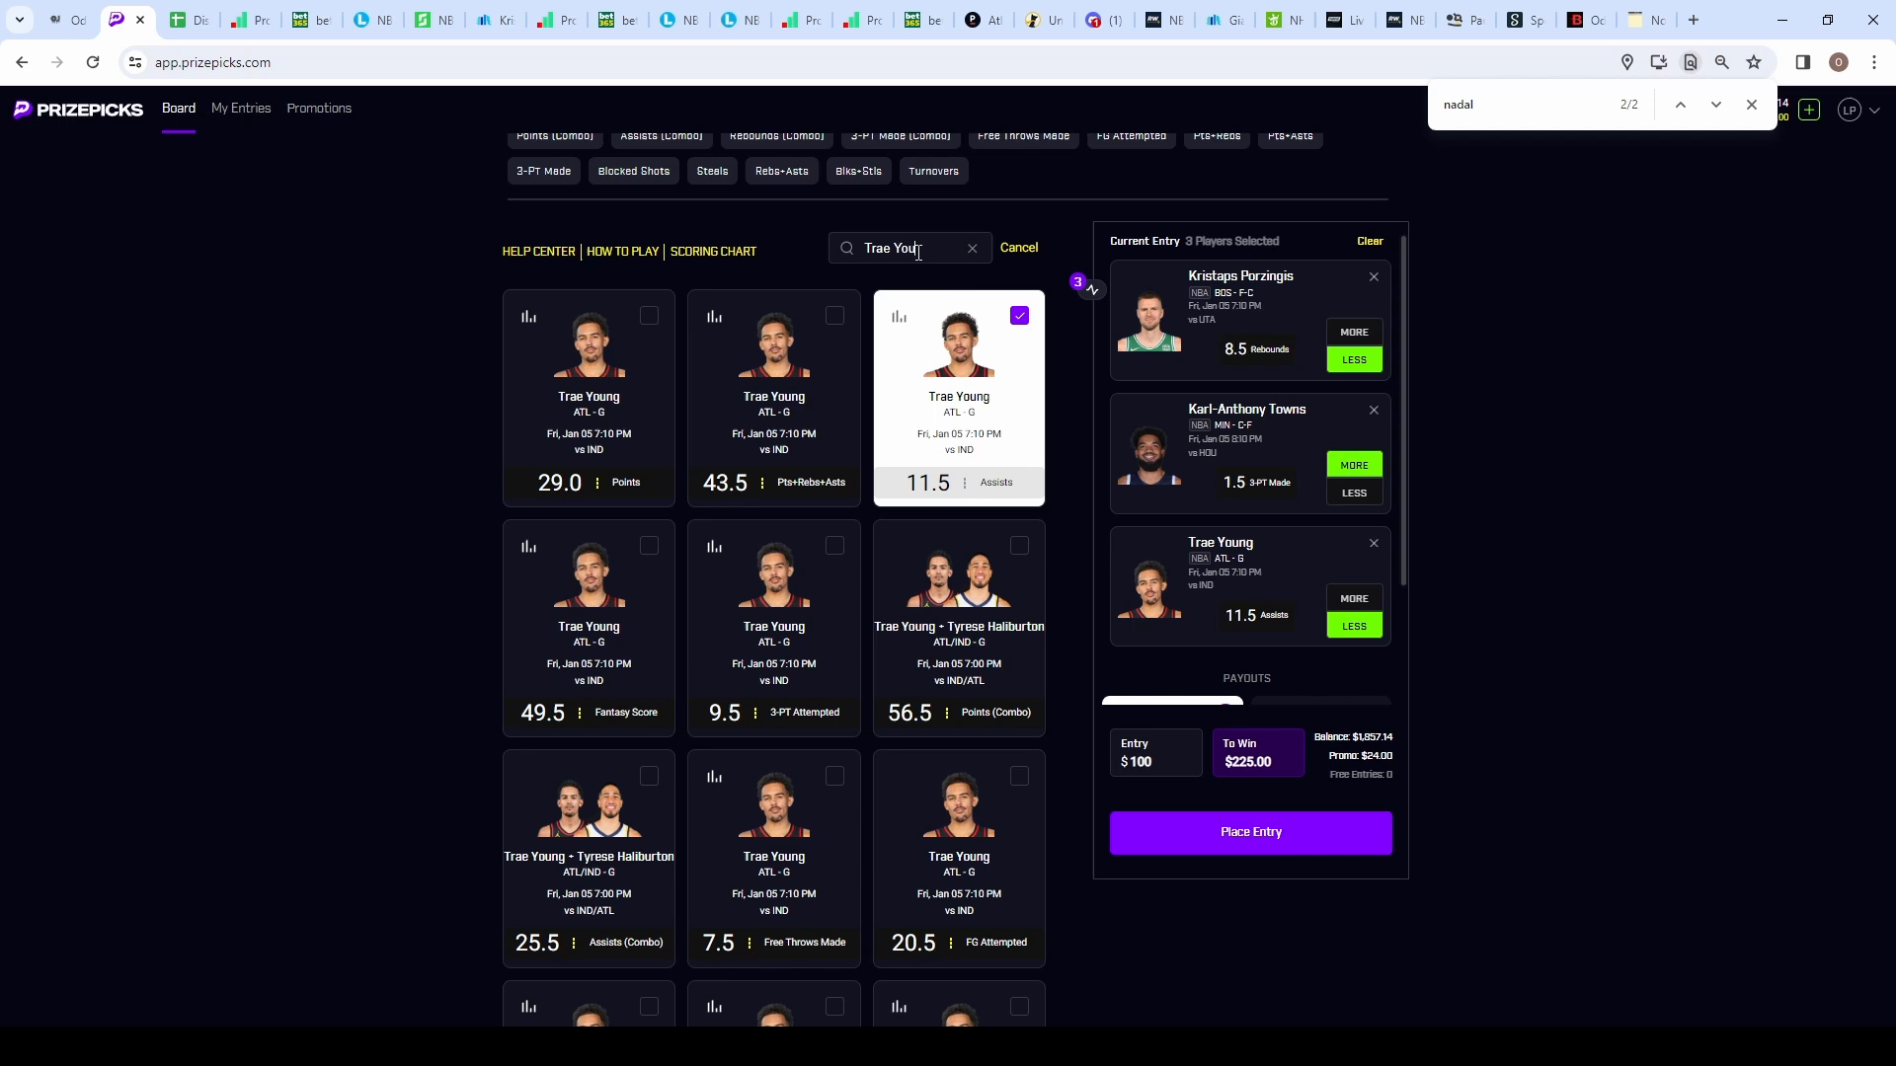
Step: Add Dejounte Murray as the fourth pick, raising the payout to $500 on $100
text(murray)
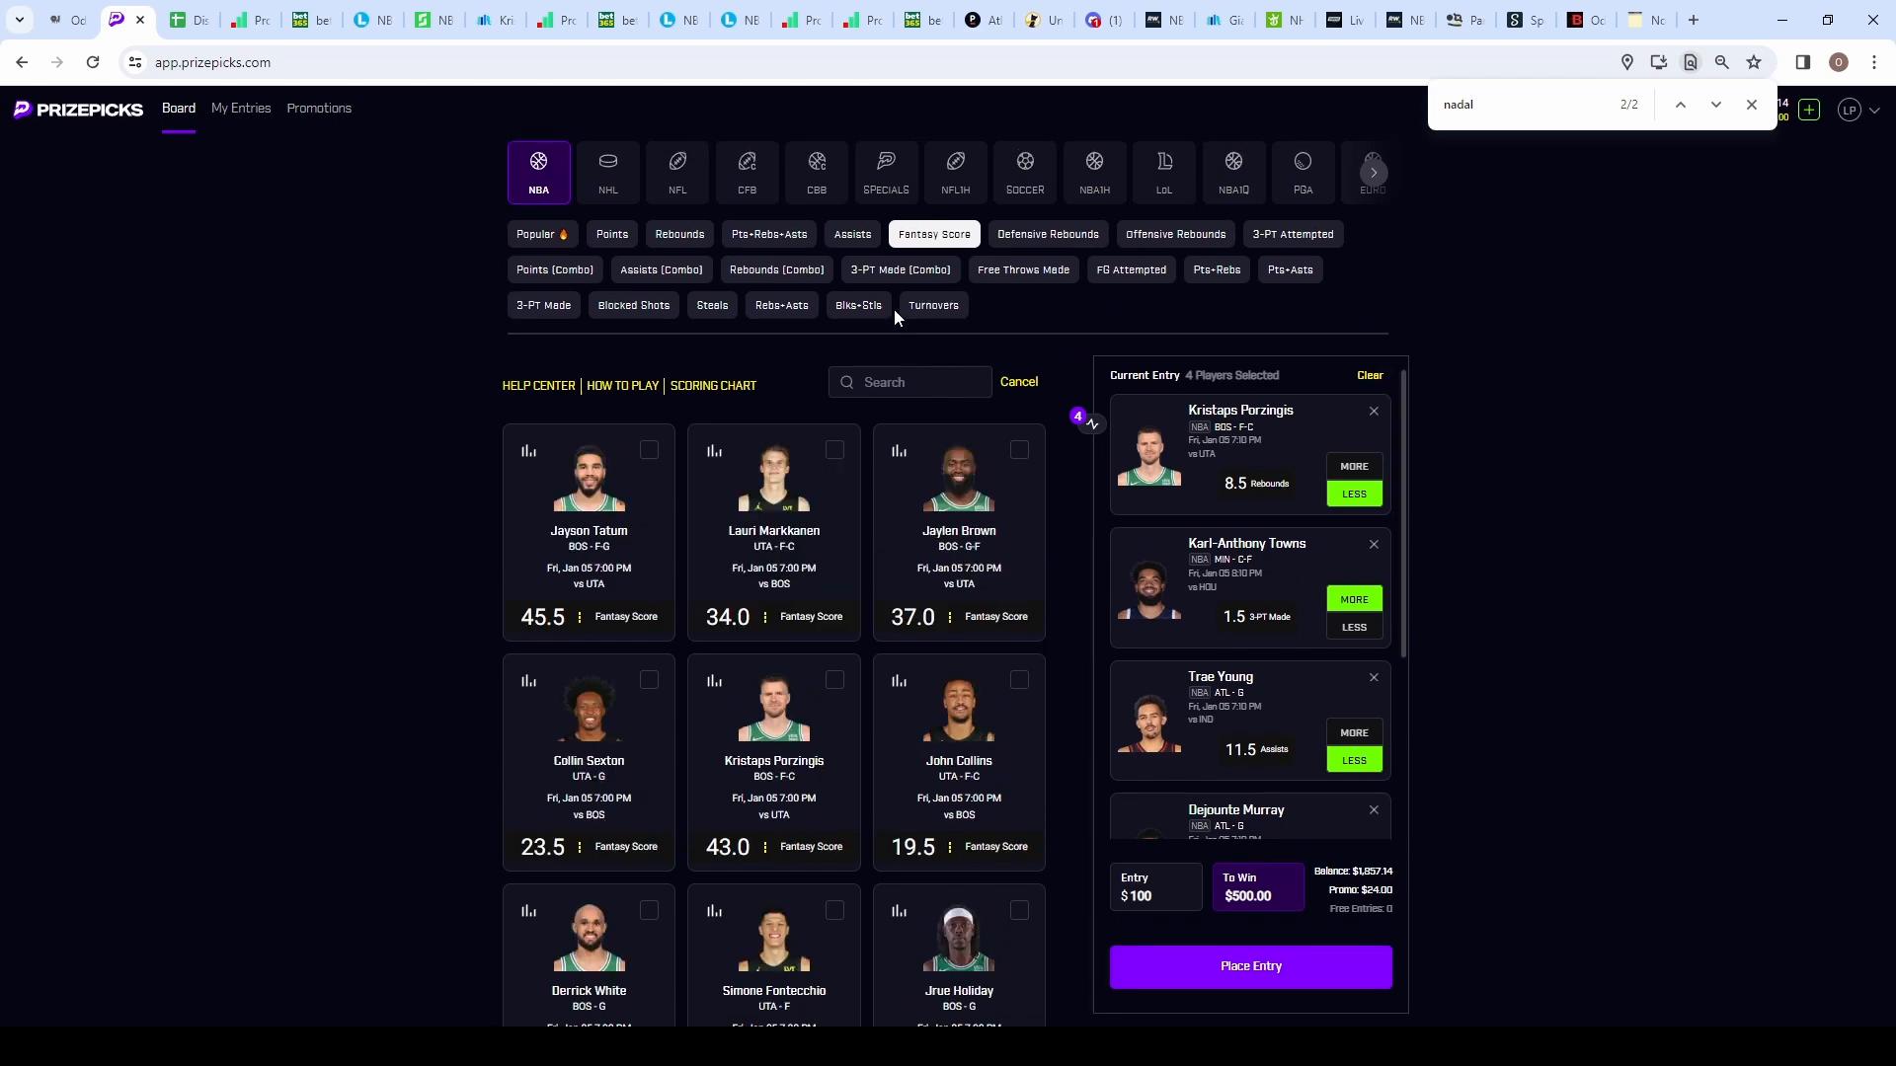
click(851, 233)
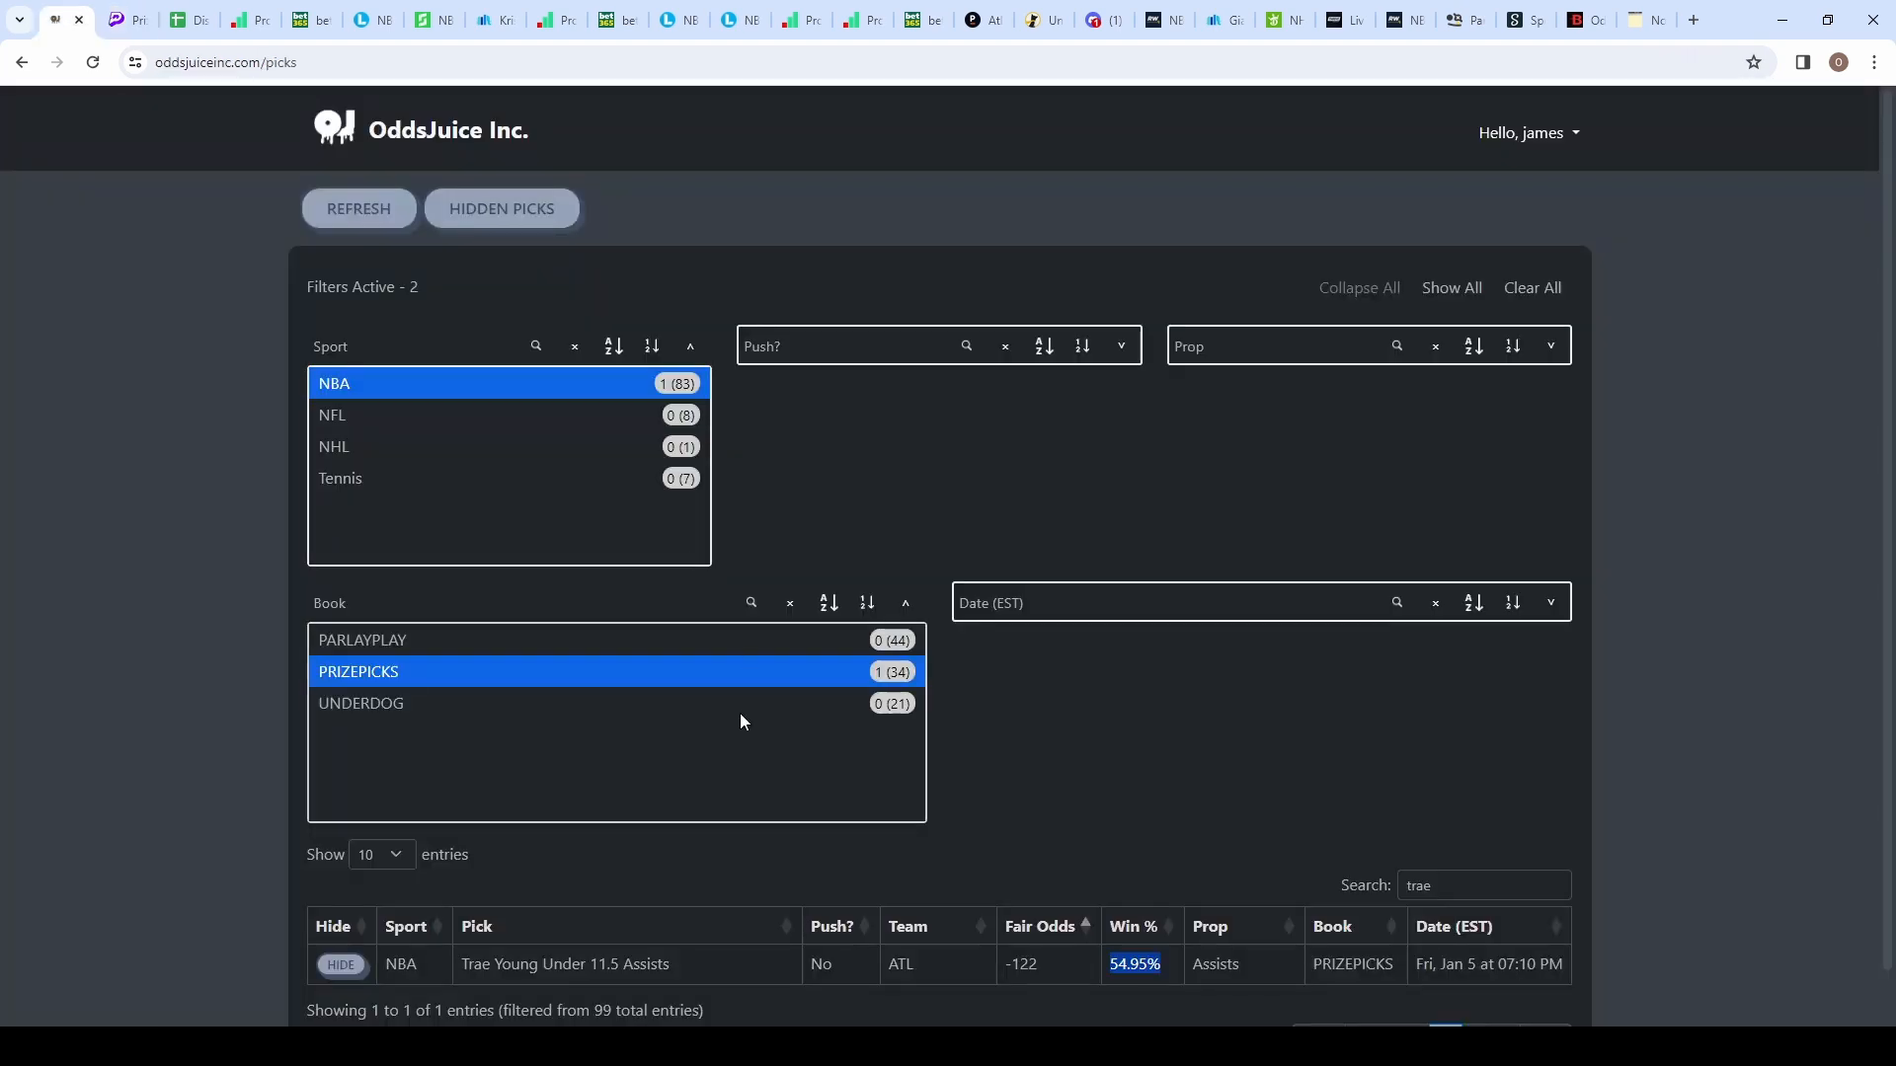
Step: Check Jalen Williams in OddsJuice, then add Gilgeous-Alexander Over 6.5 Assists for a $2,500 payout
text(jalen wil)
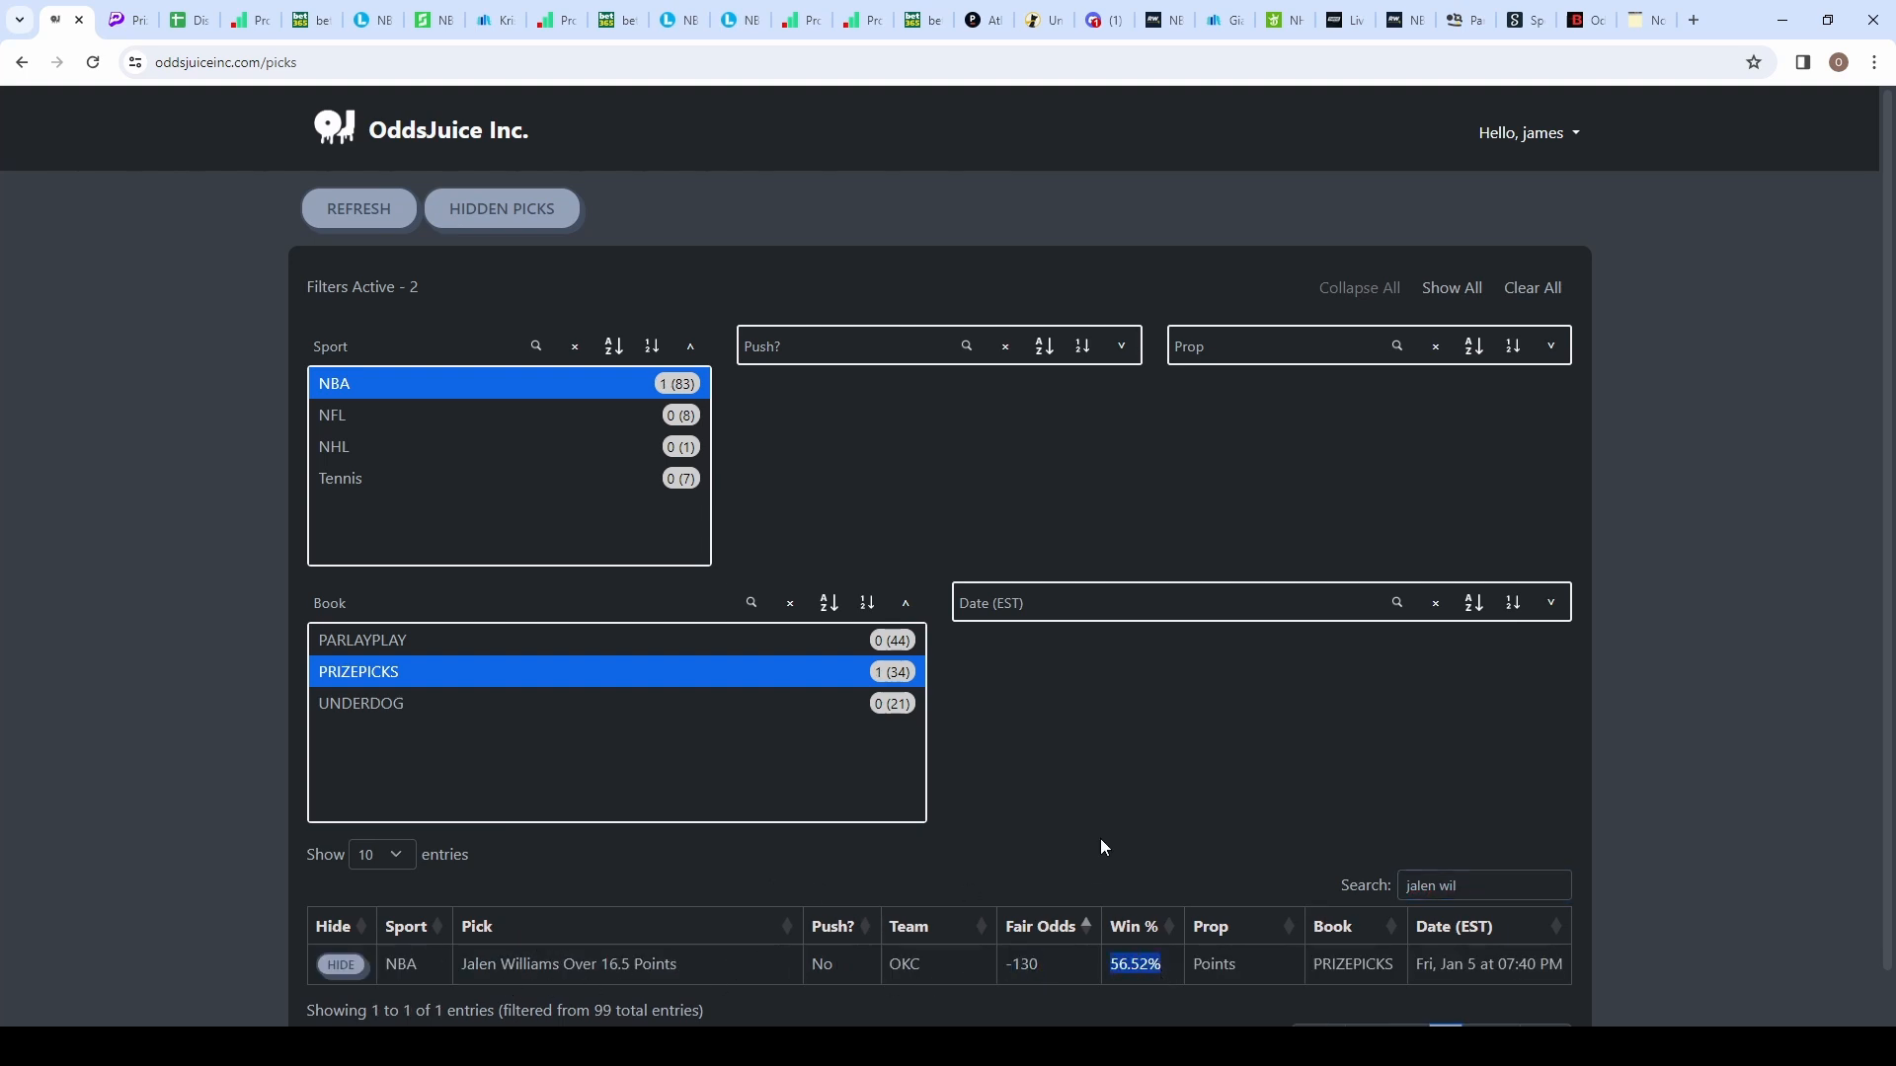
mouse_move(441, 812)
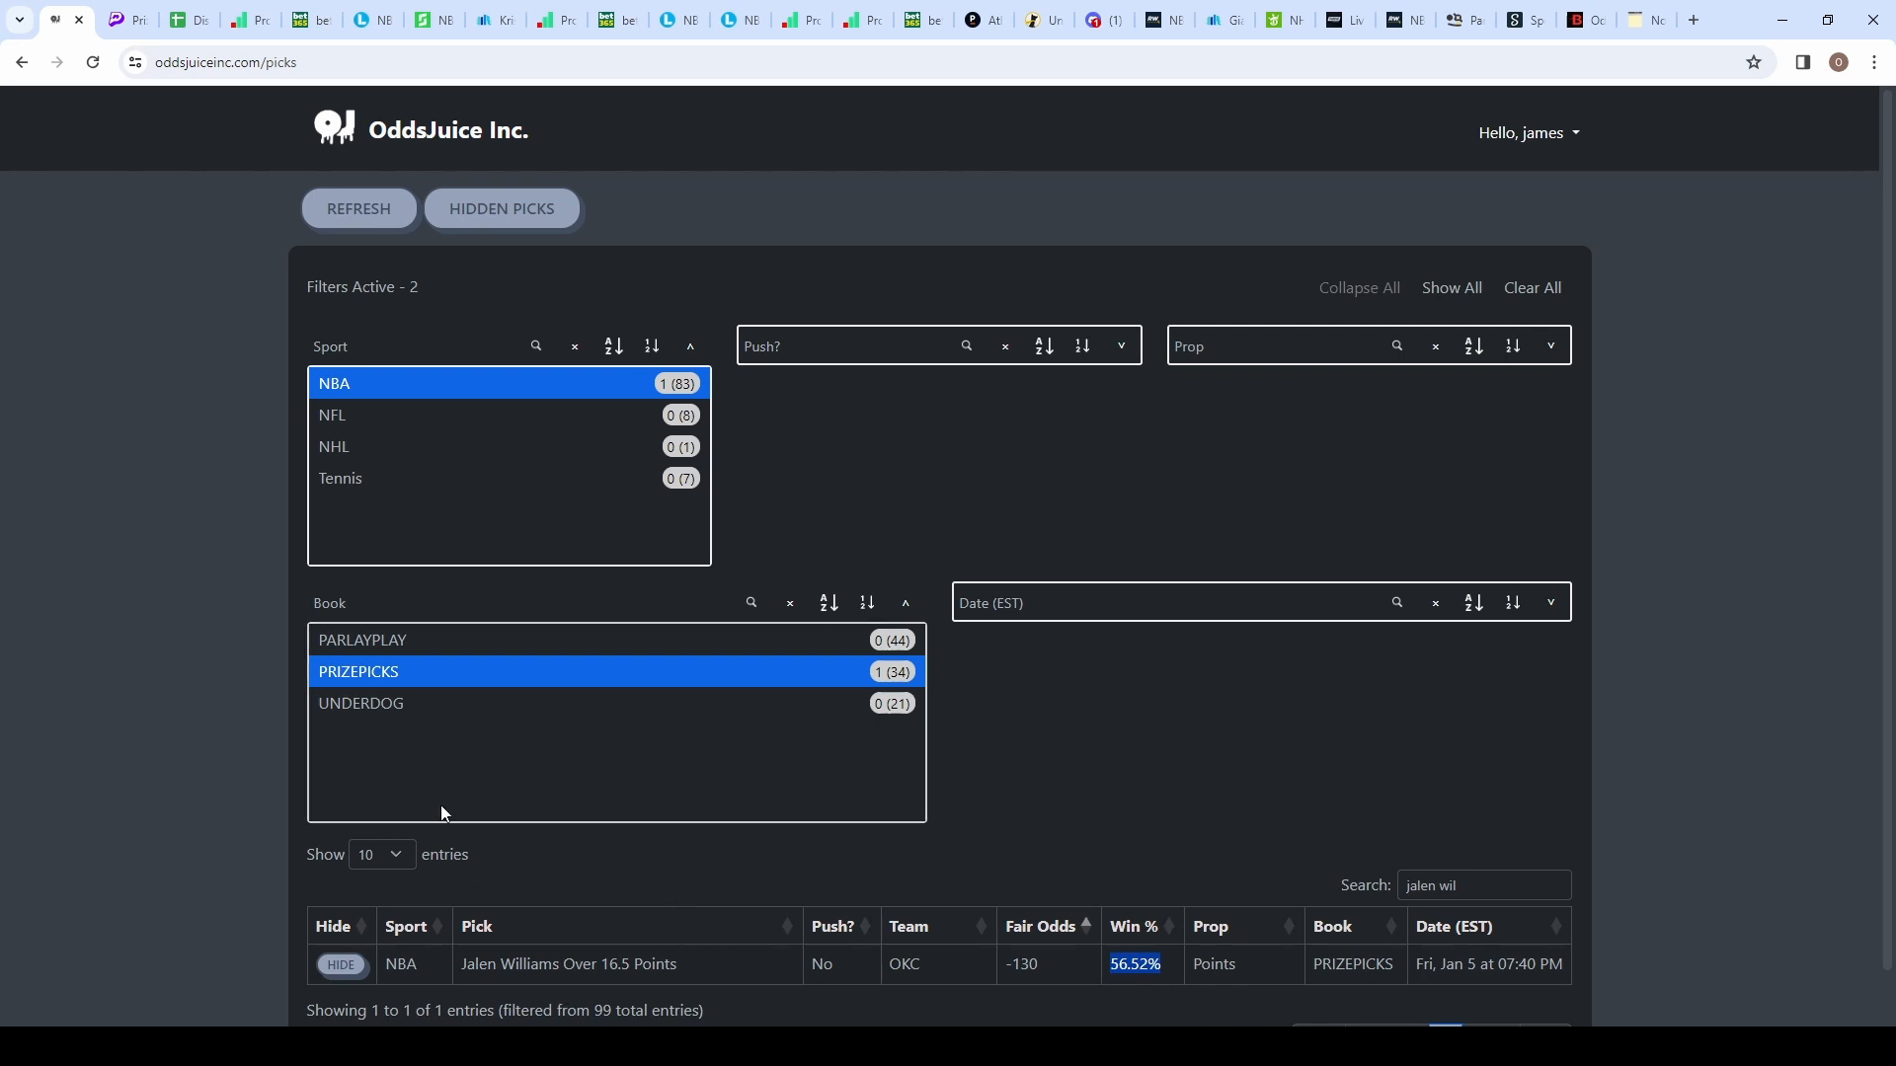
click(114, 19)
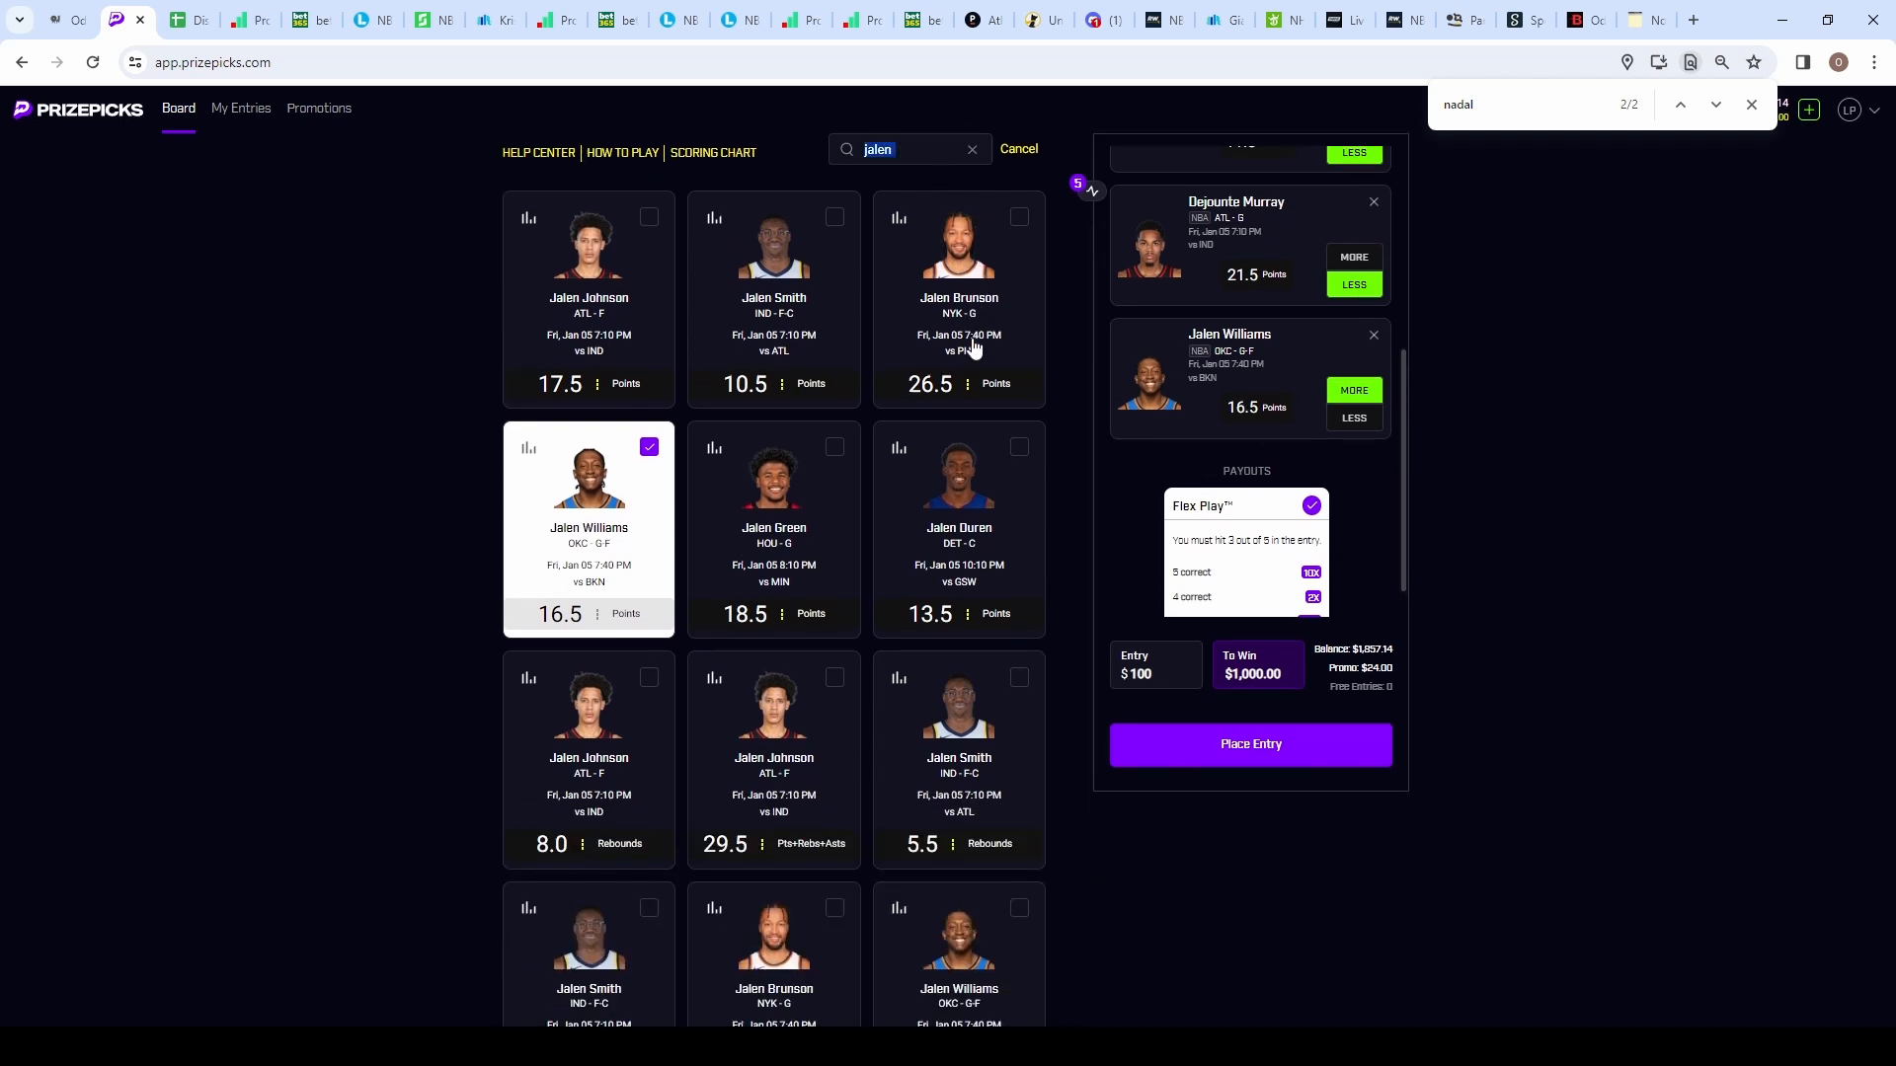
text(shai)
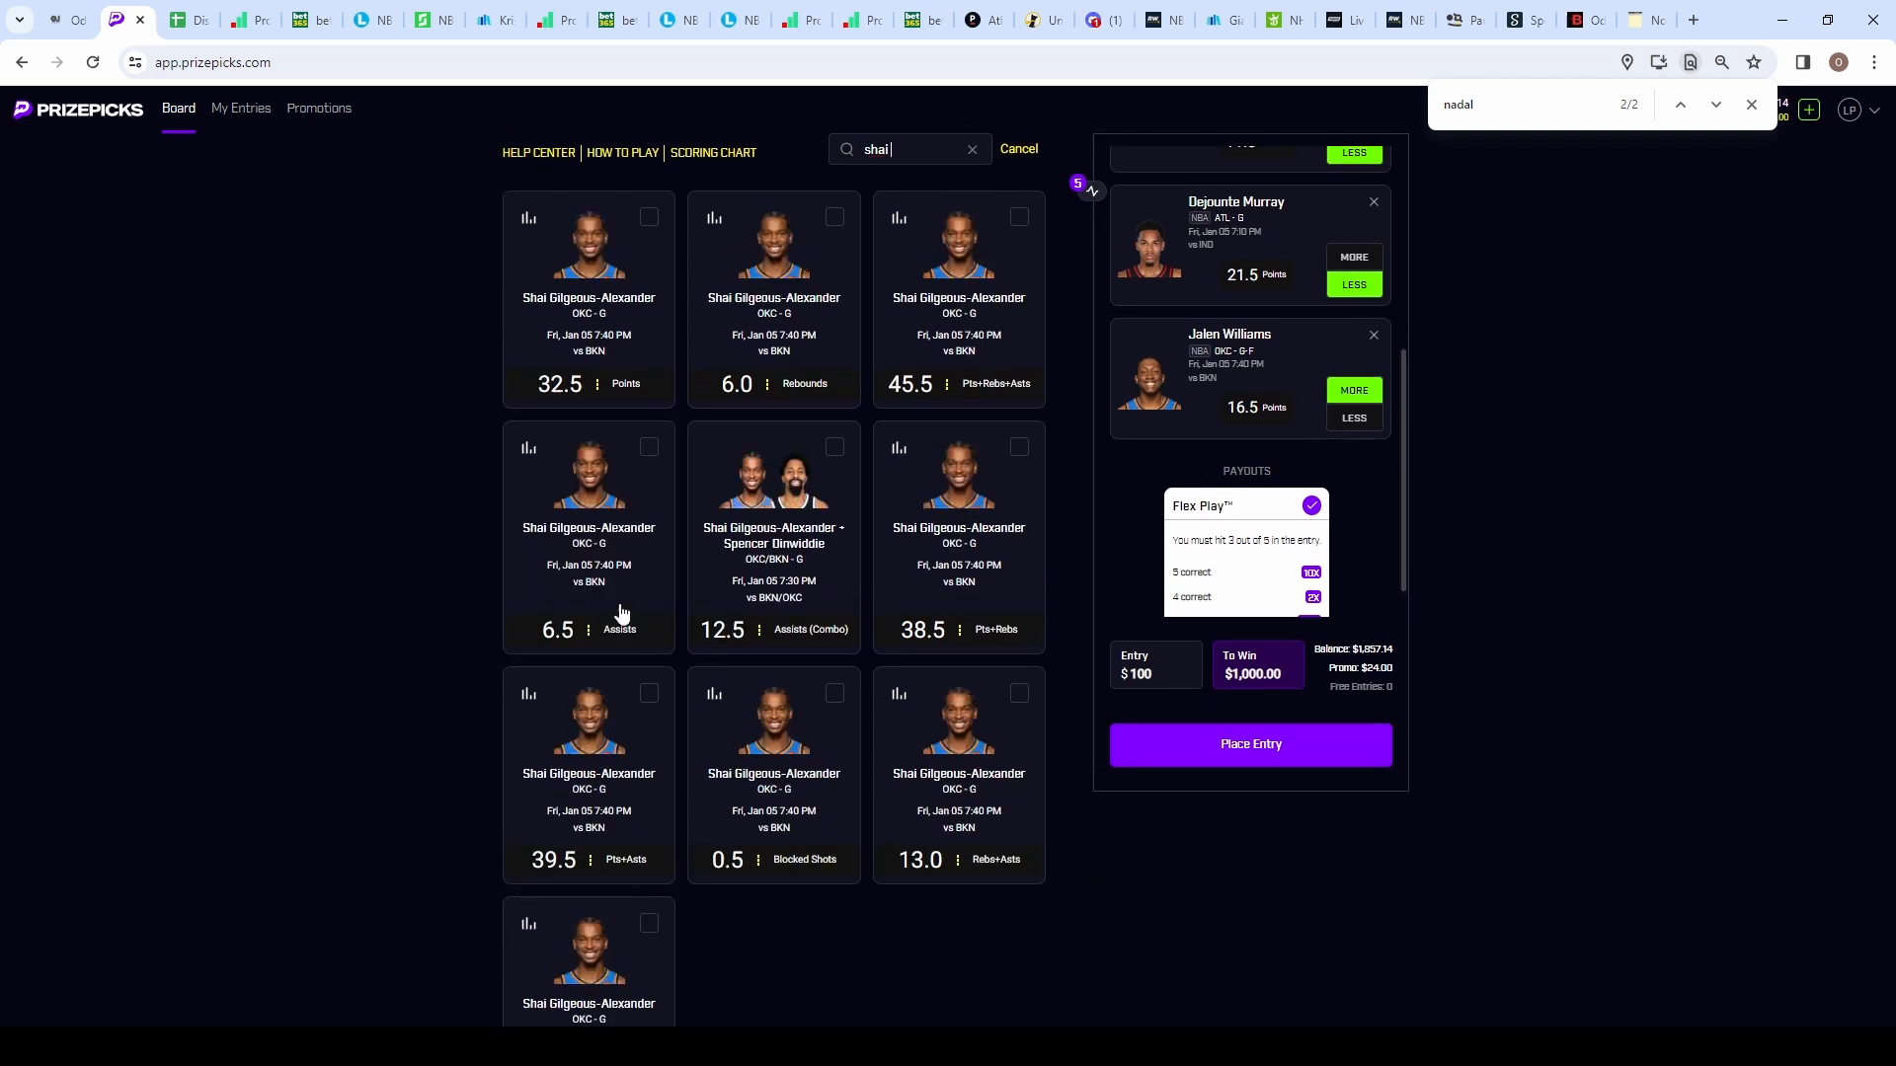
click(589, 537)
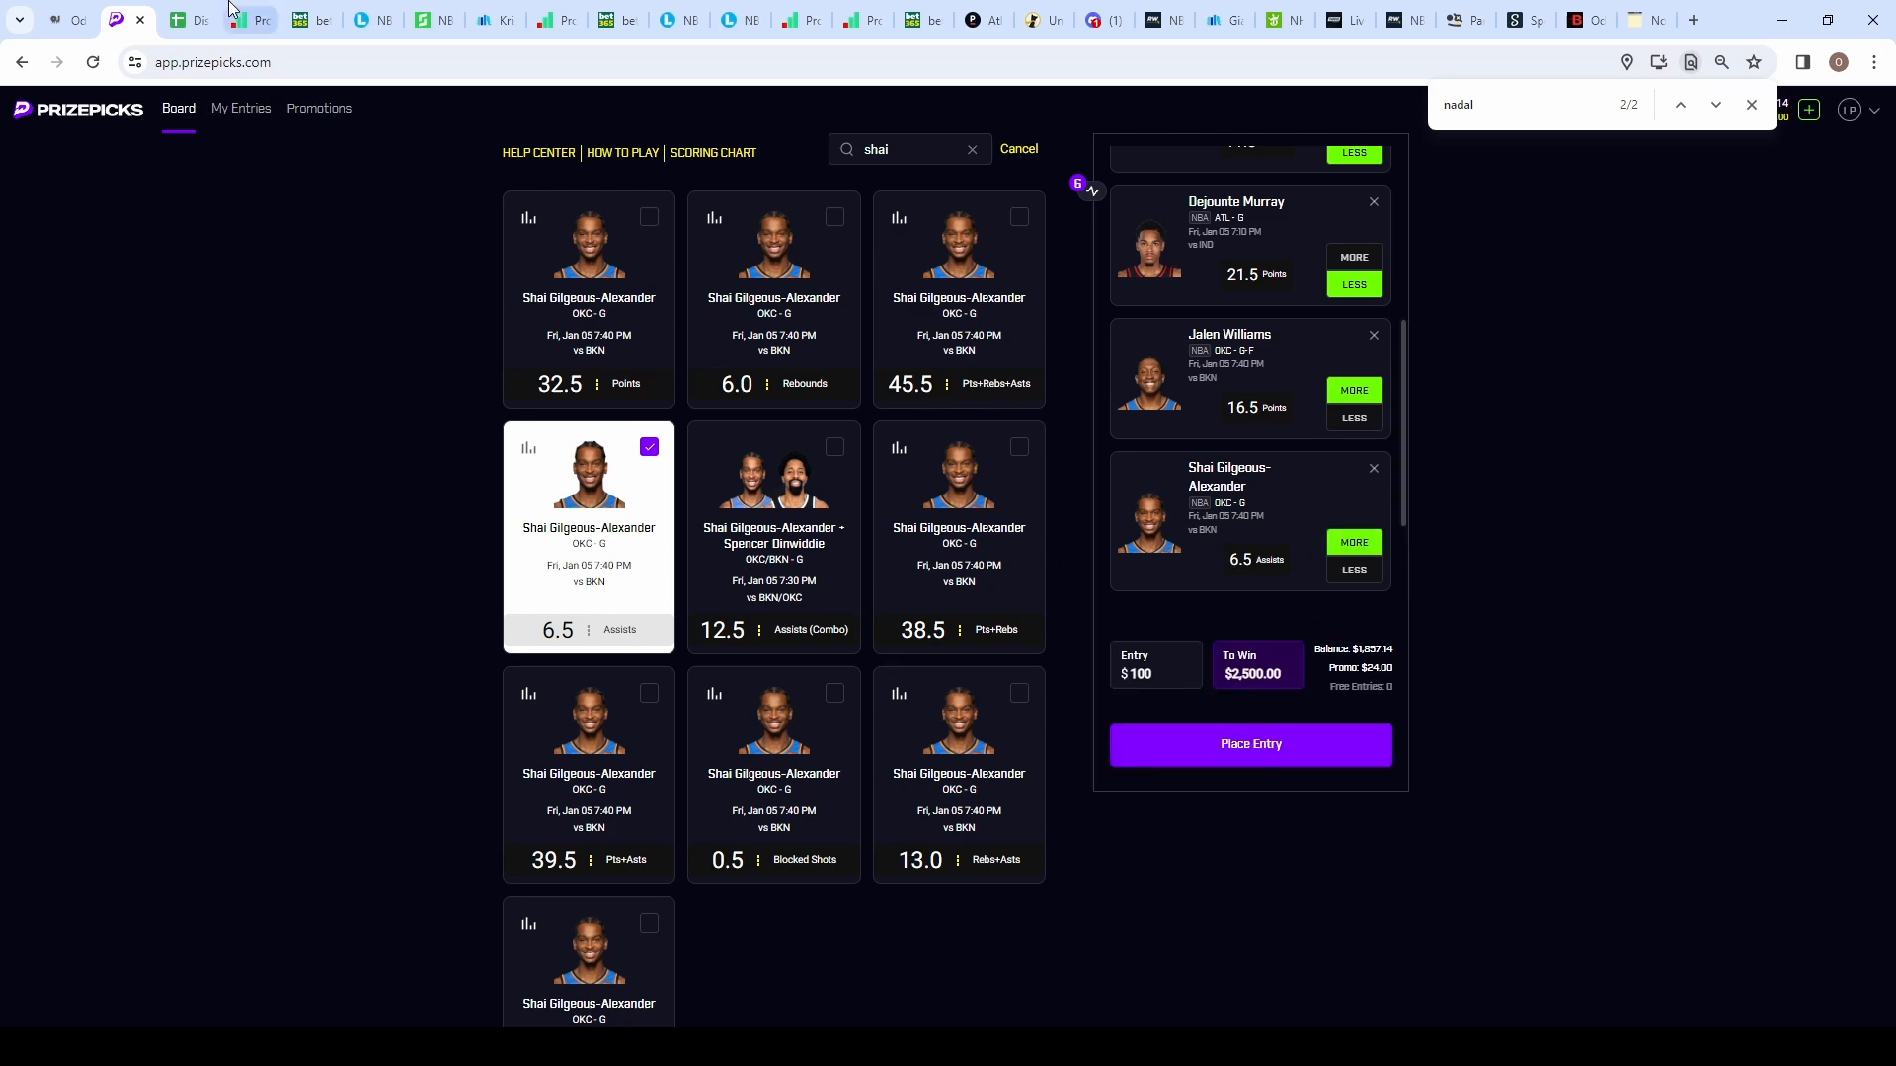
click(297, 20)
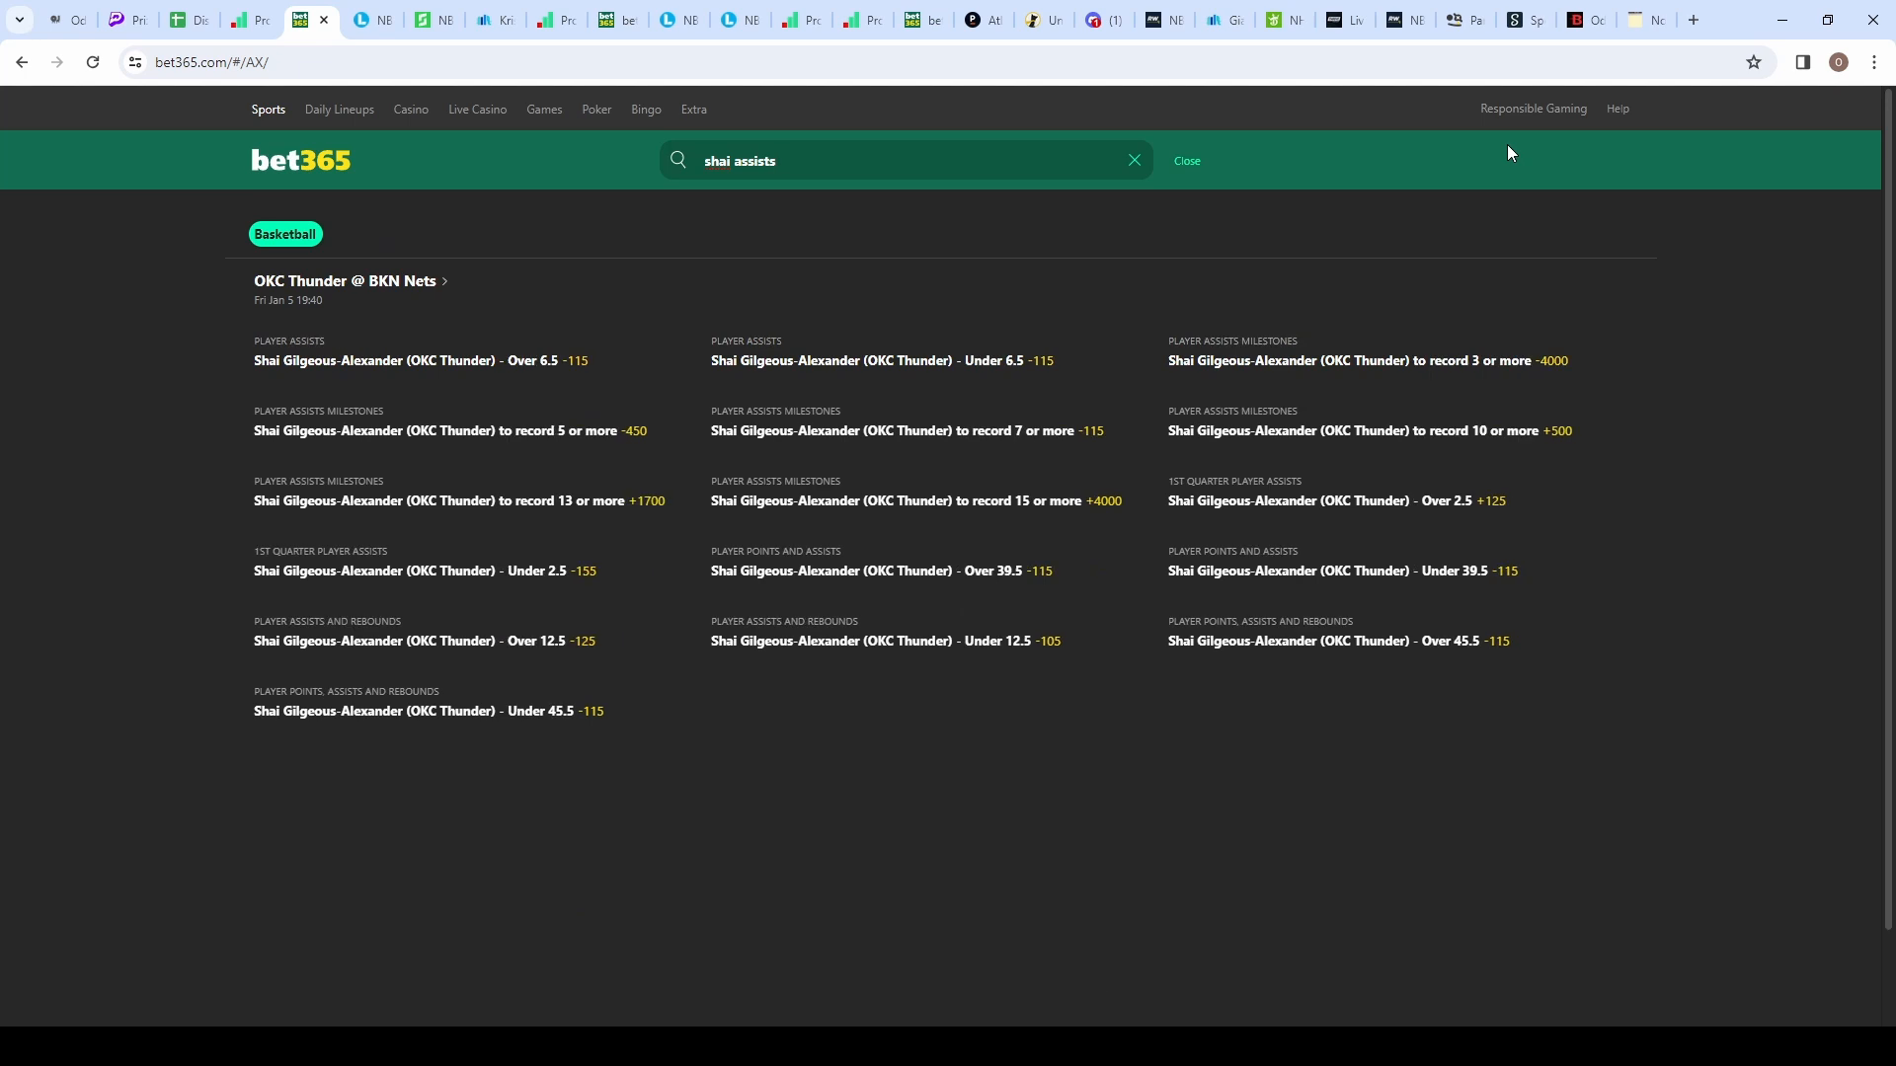
mouse_move(525, 380)
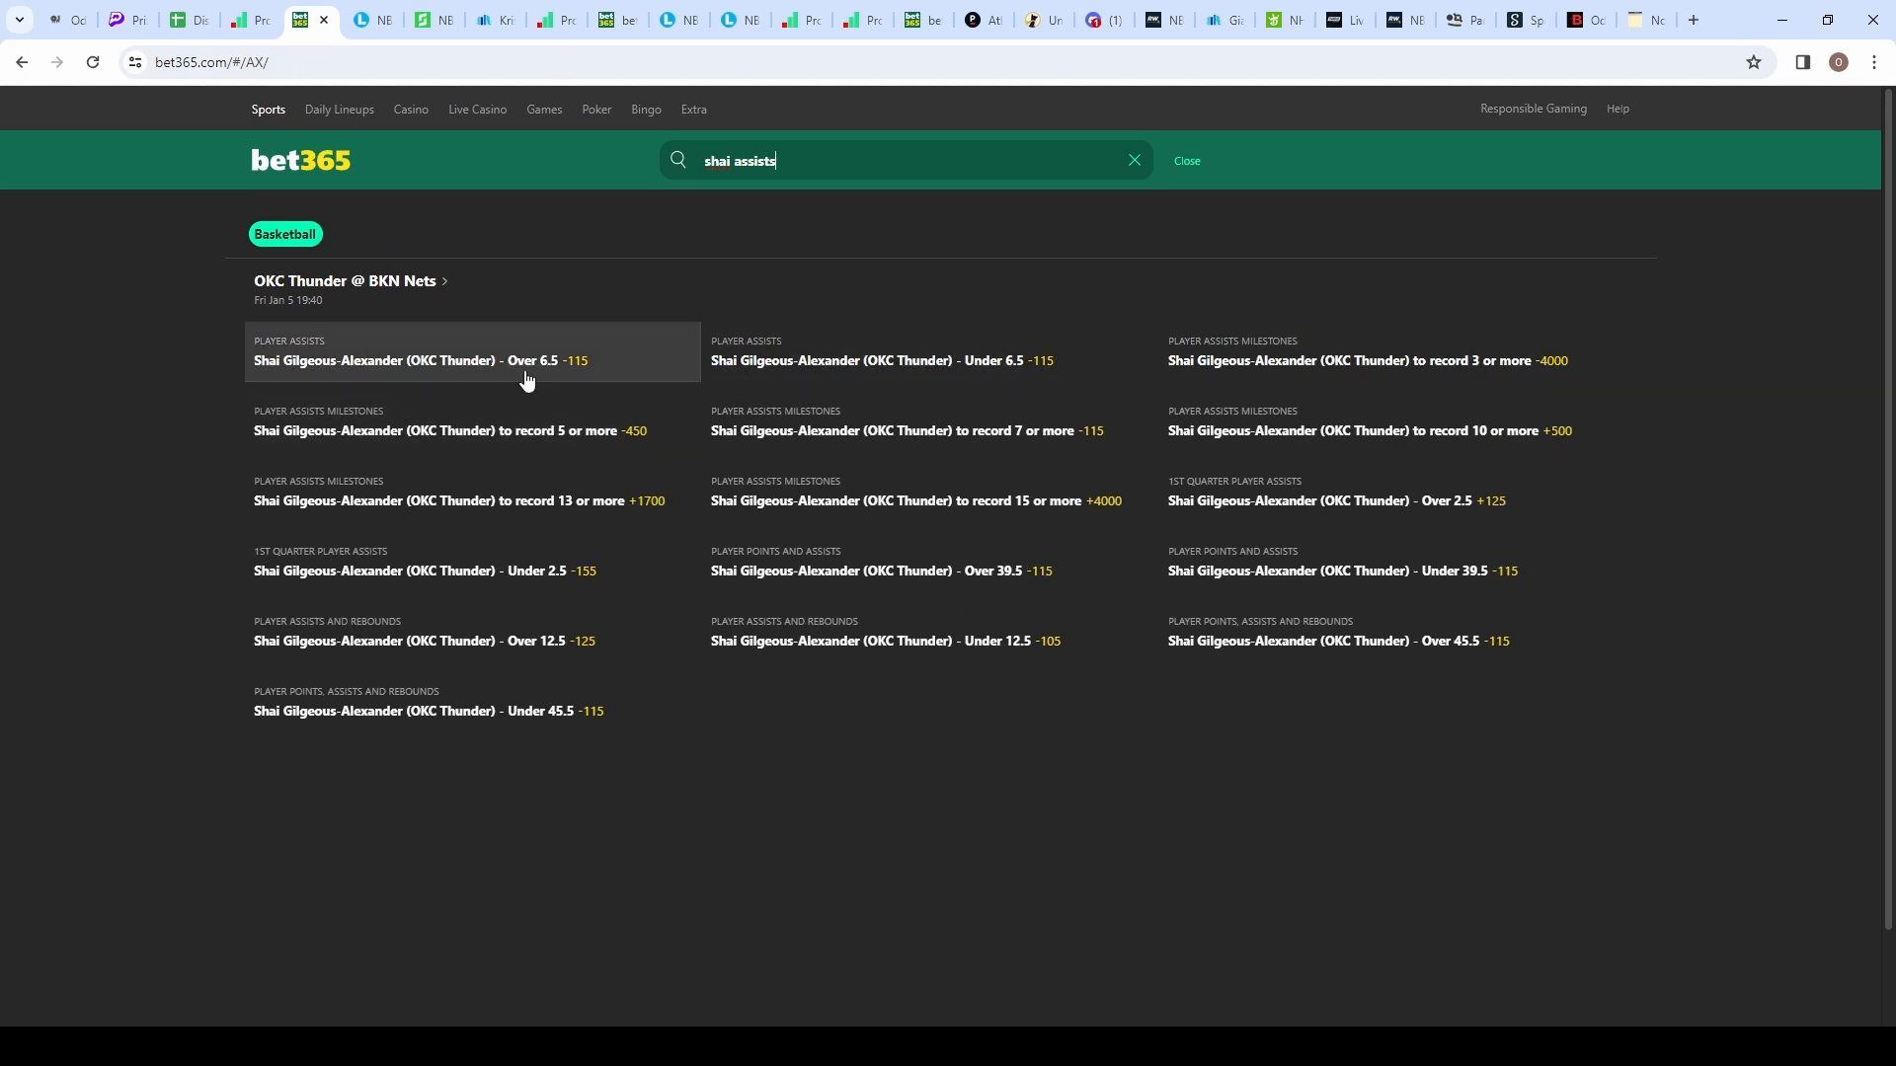
mouse_move(770, 368)
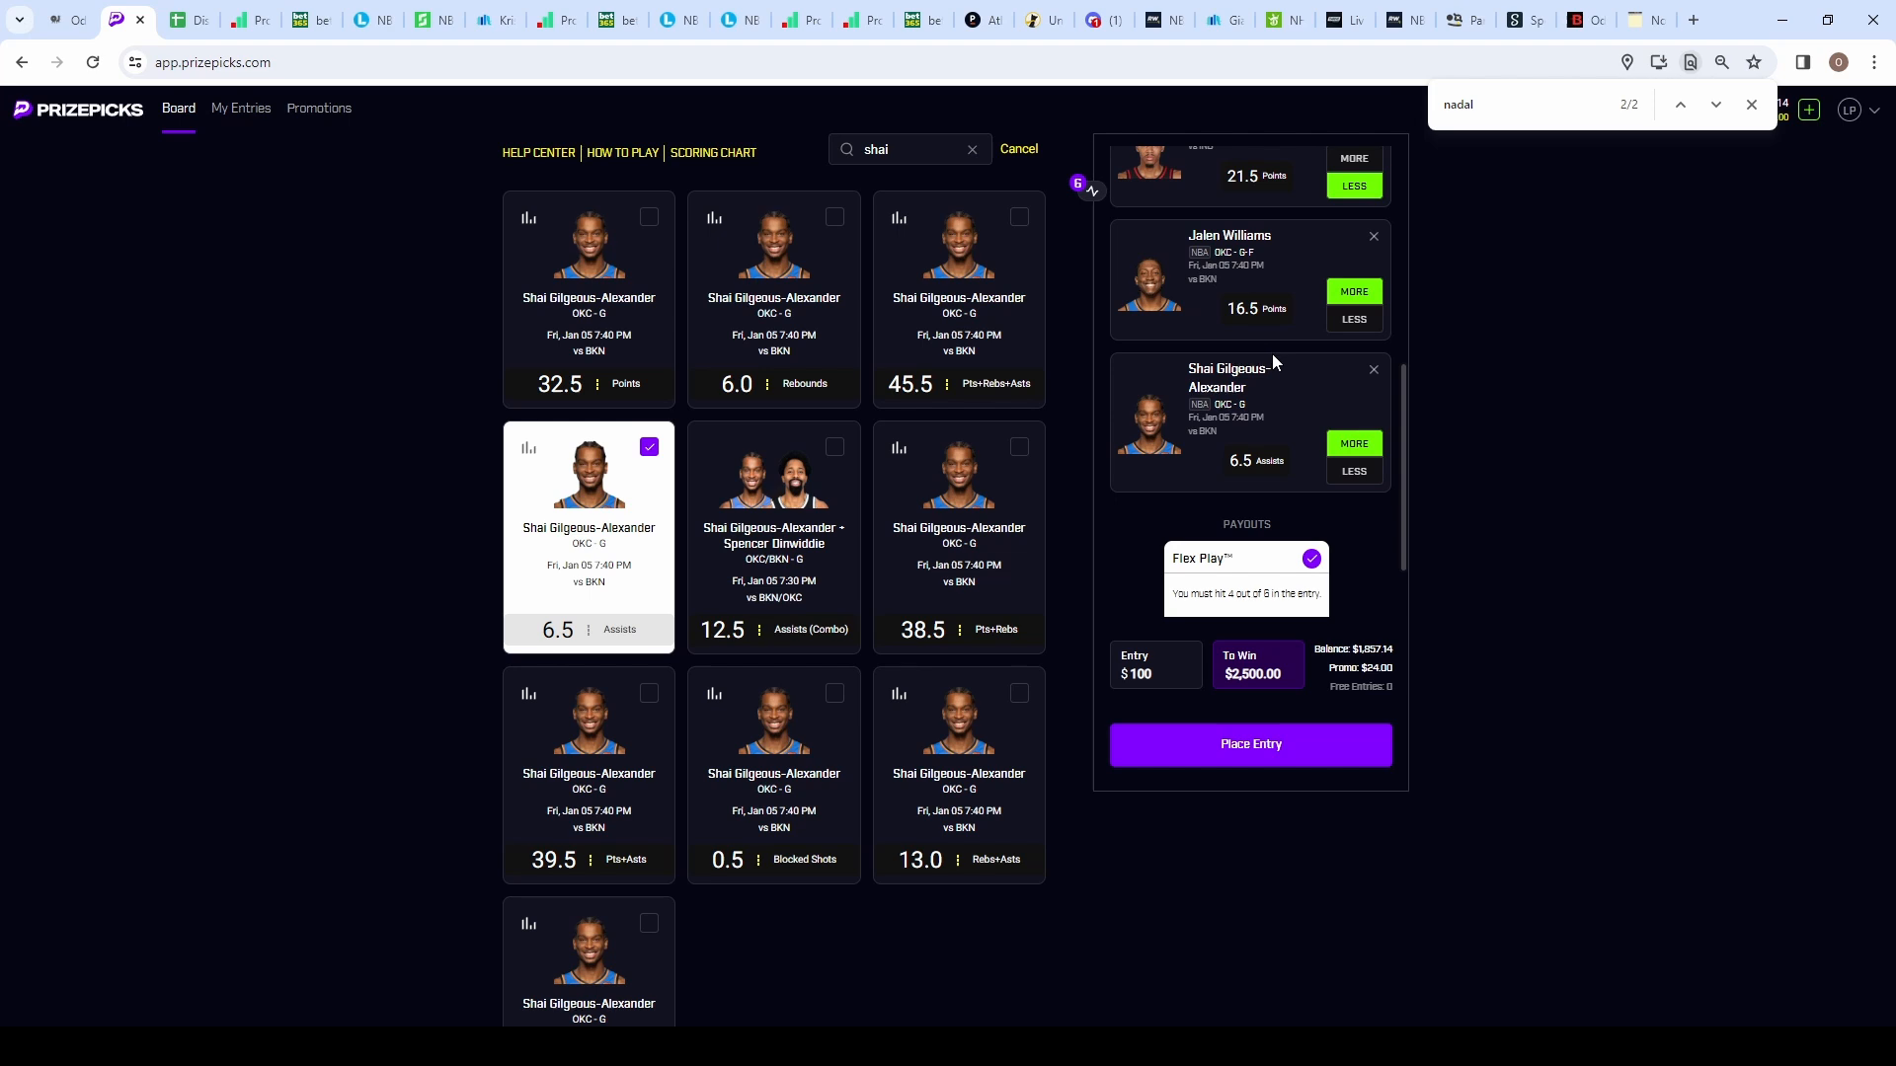
mouse_move(1260, 470)
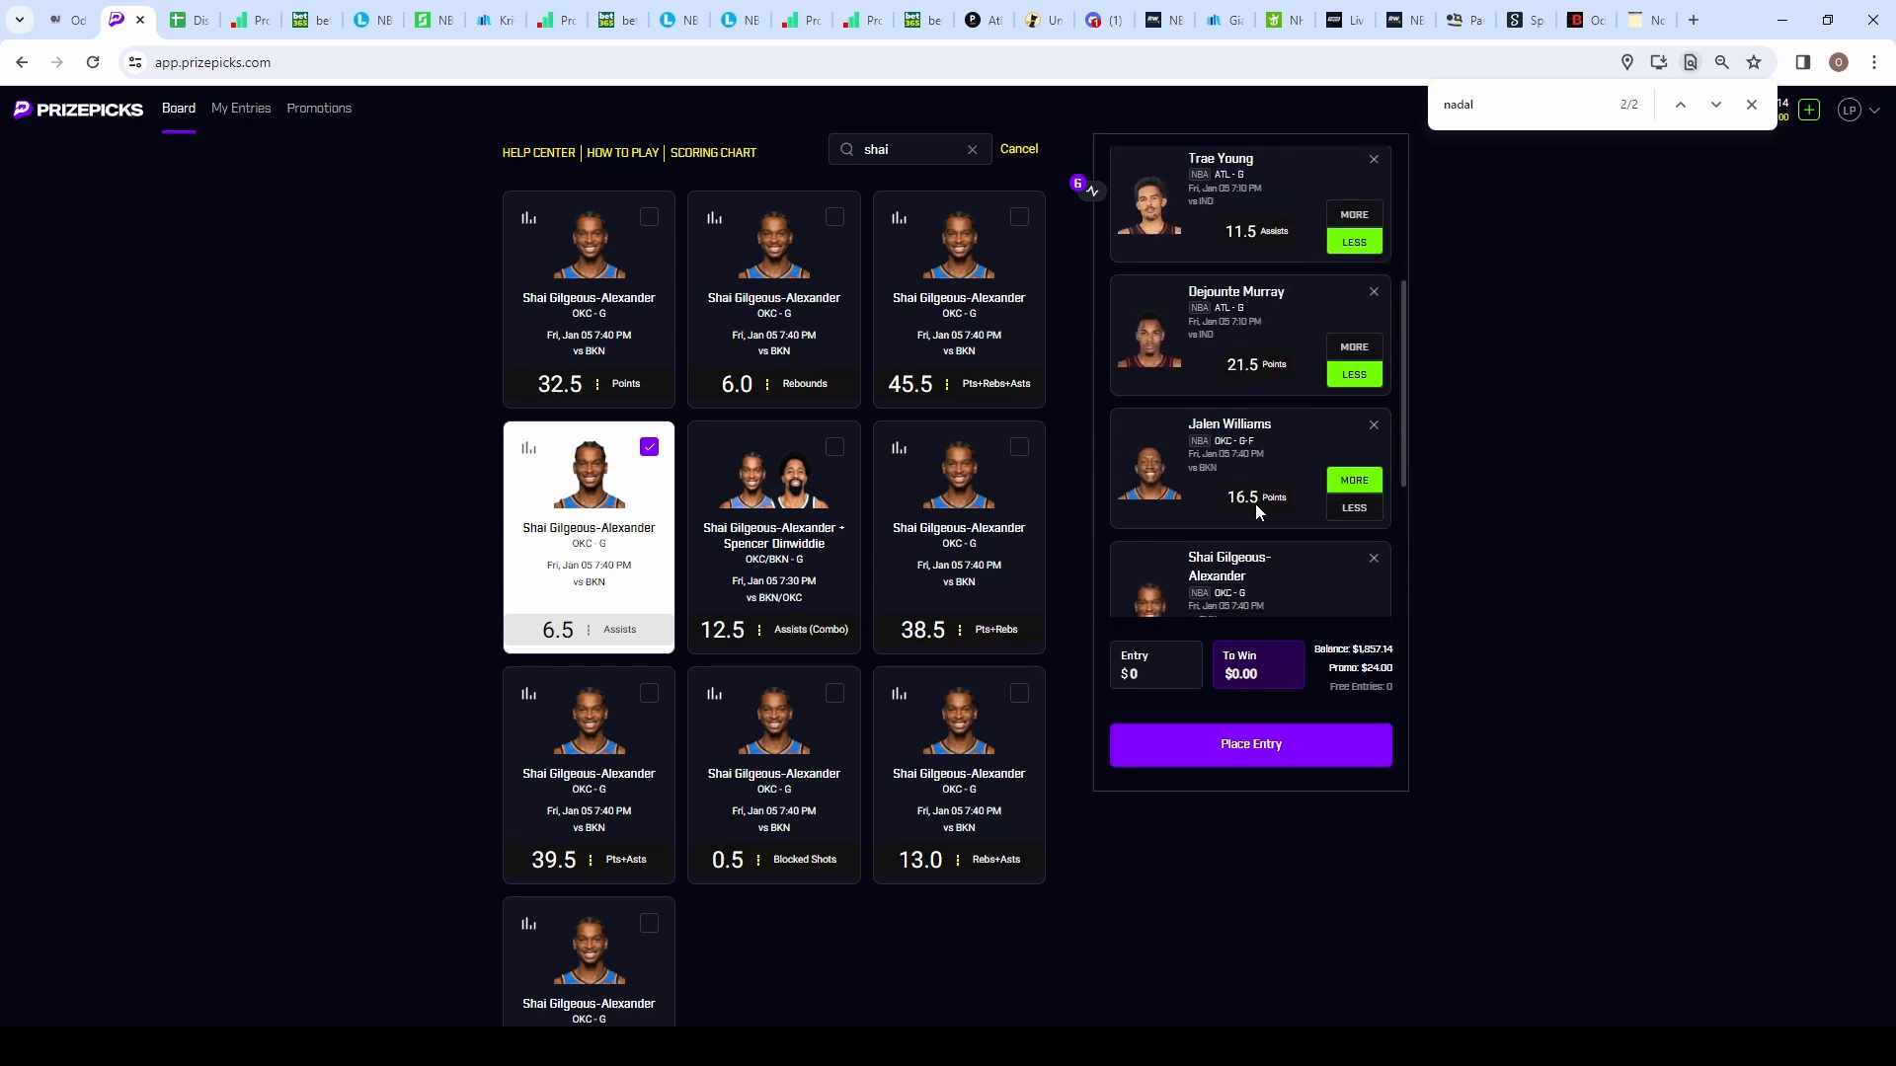
Step: Scroll the Current Entry panel to review all six picks, entry amount now $0
scroll(down, 3)
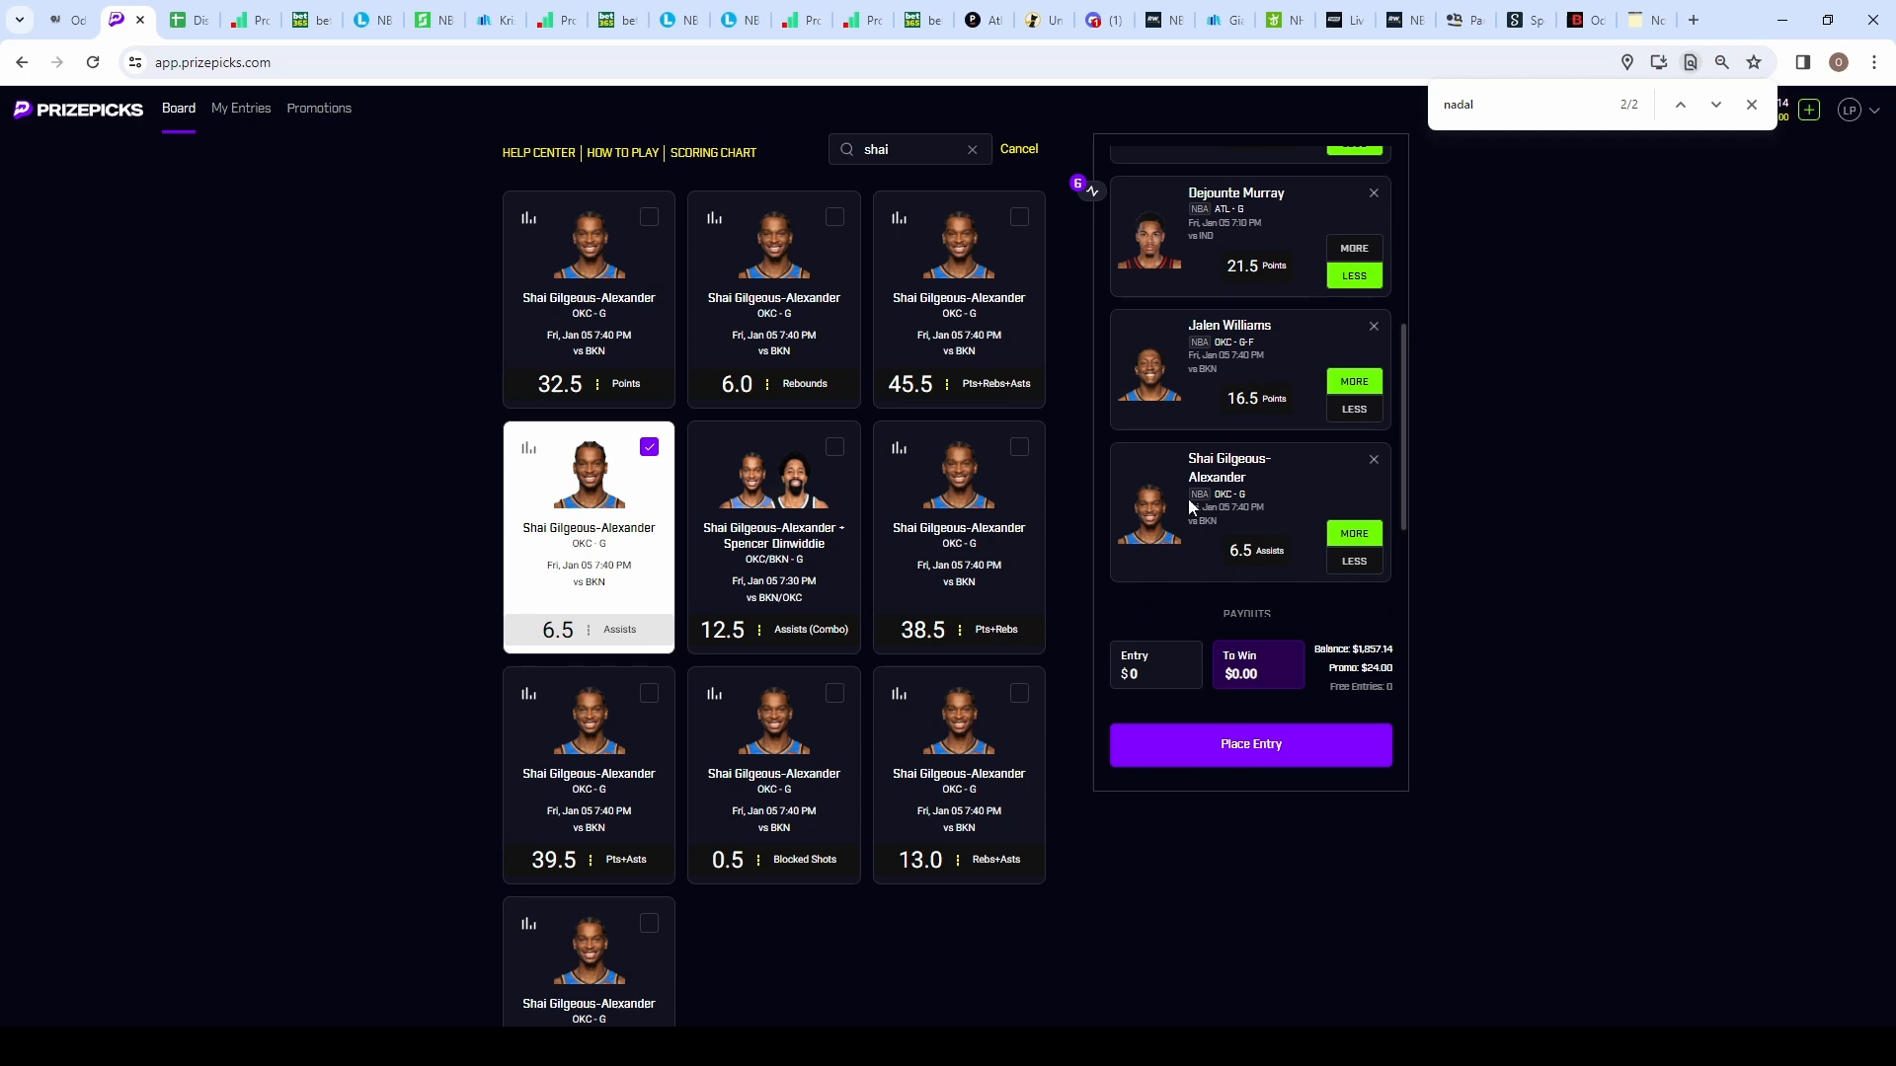
mouse_move(1286, 553)
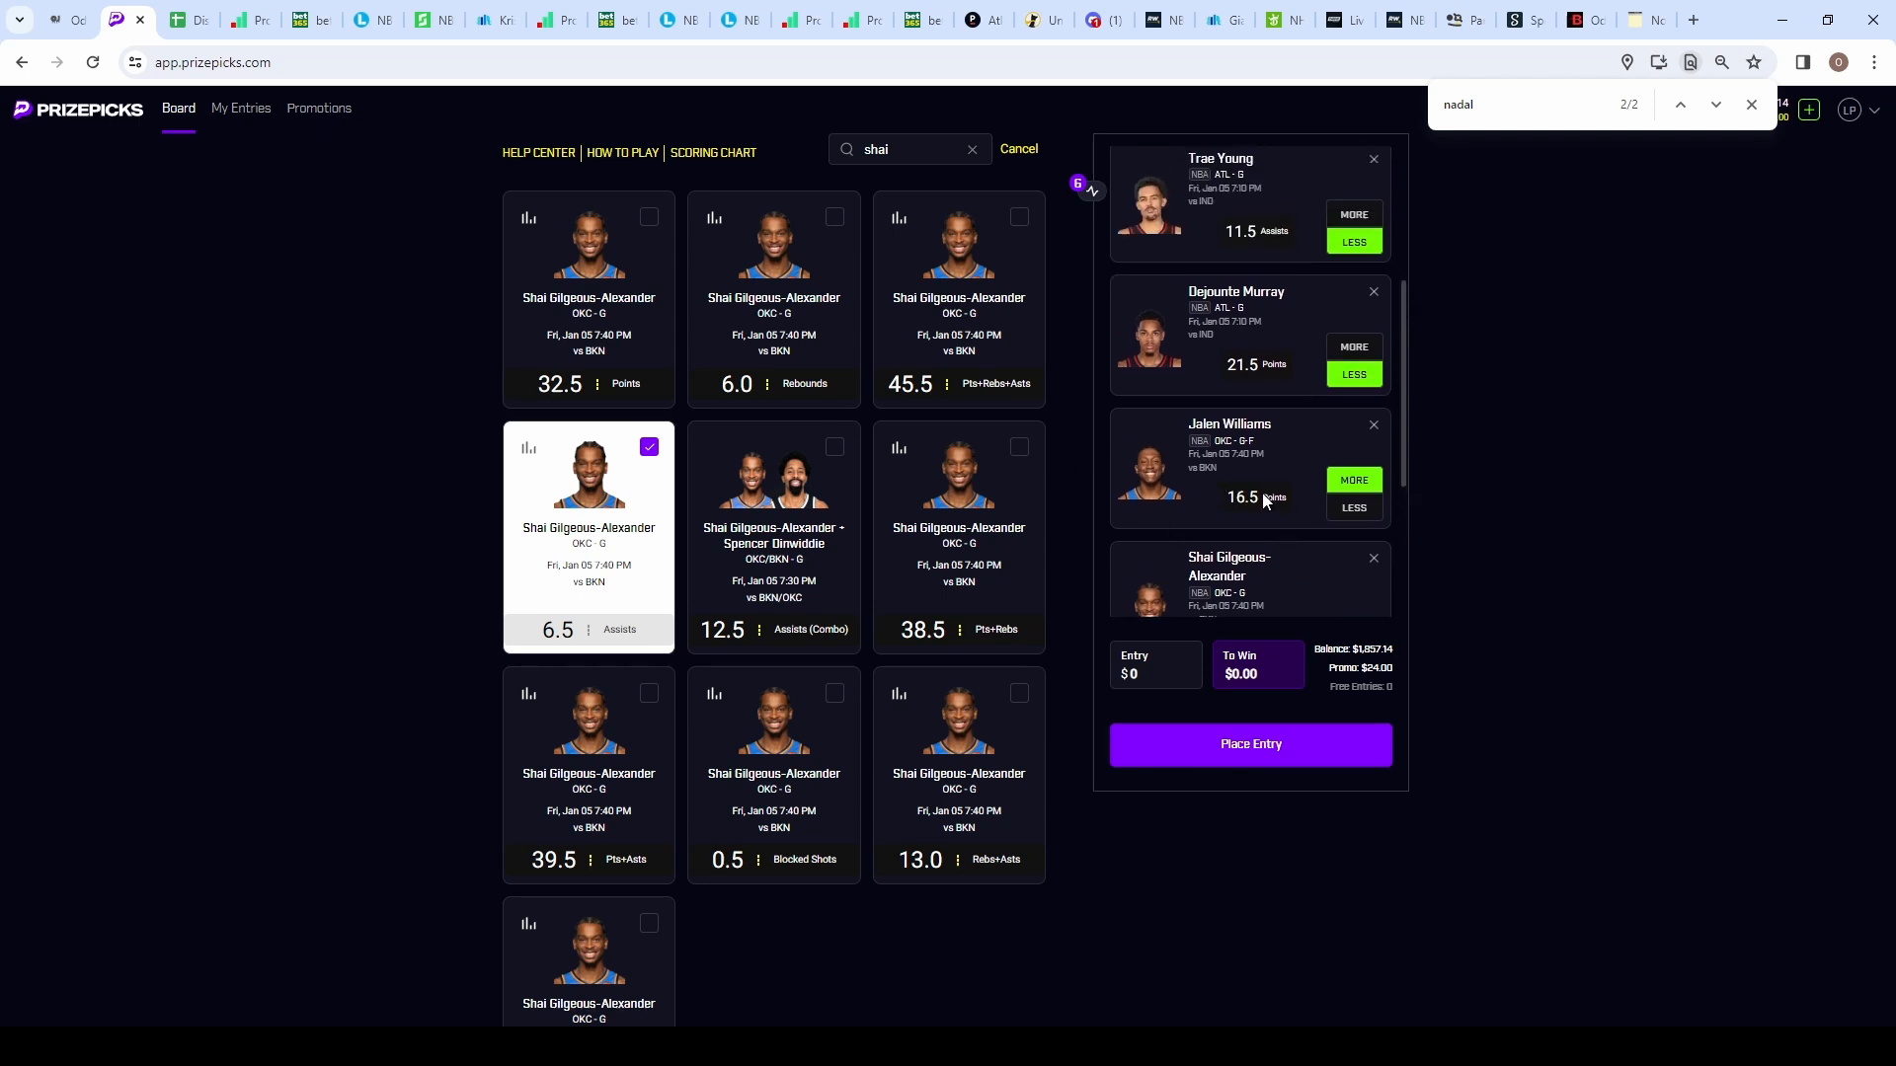
mouse_move(1280, 514)
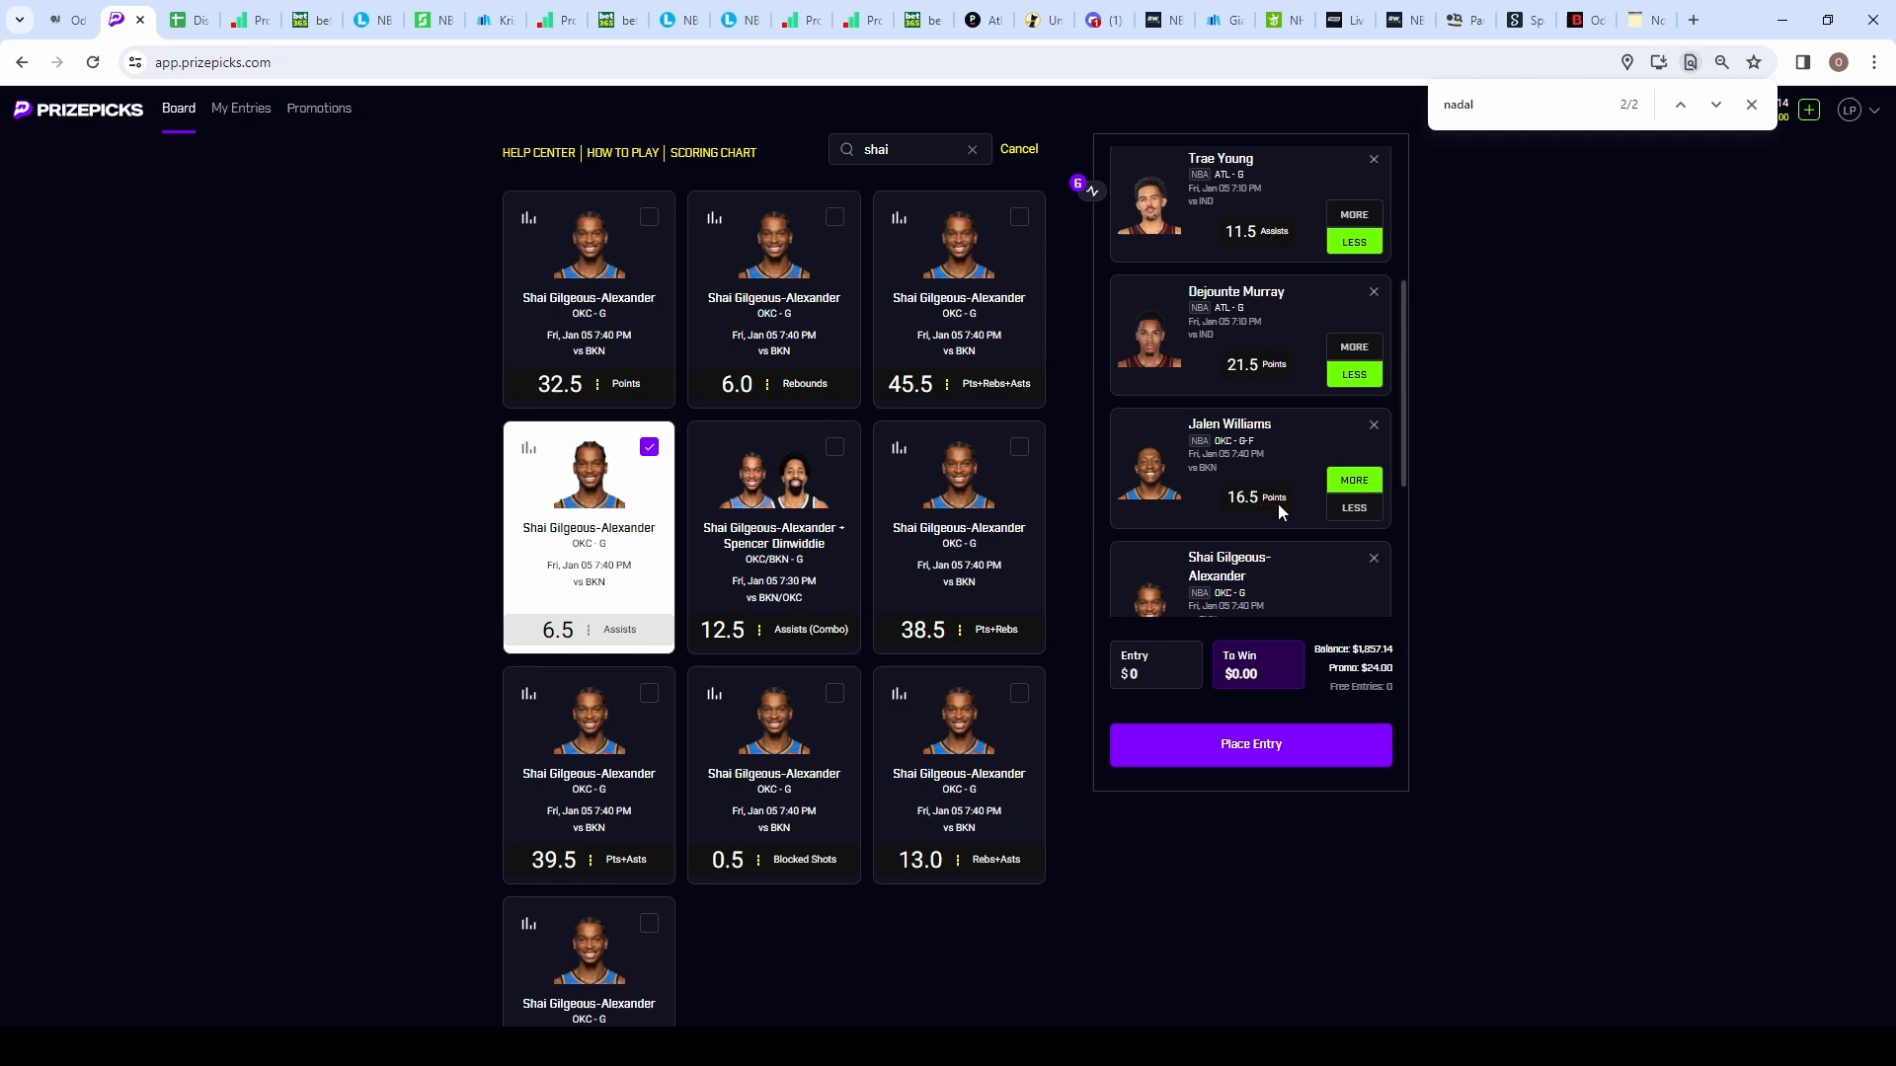
mouse_move(1264, 502)
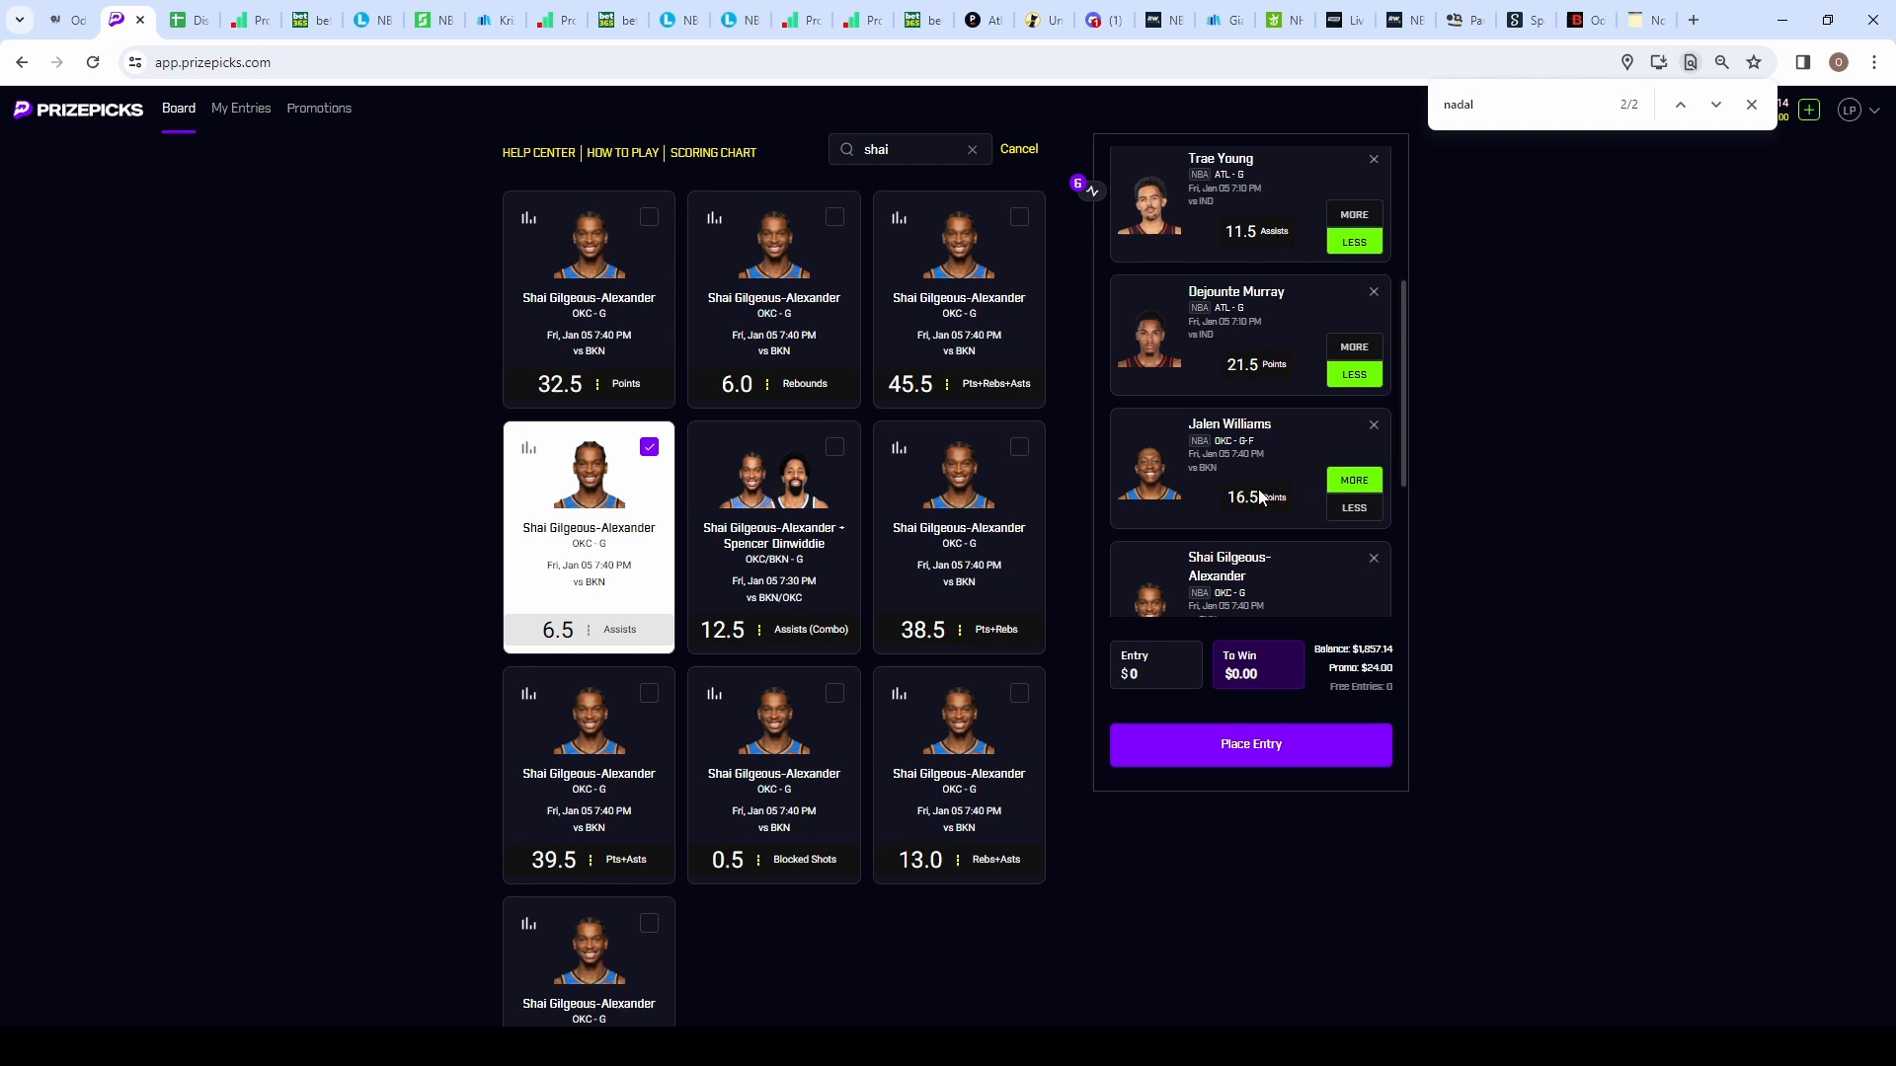